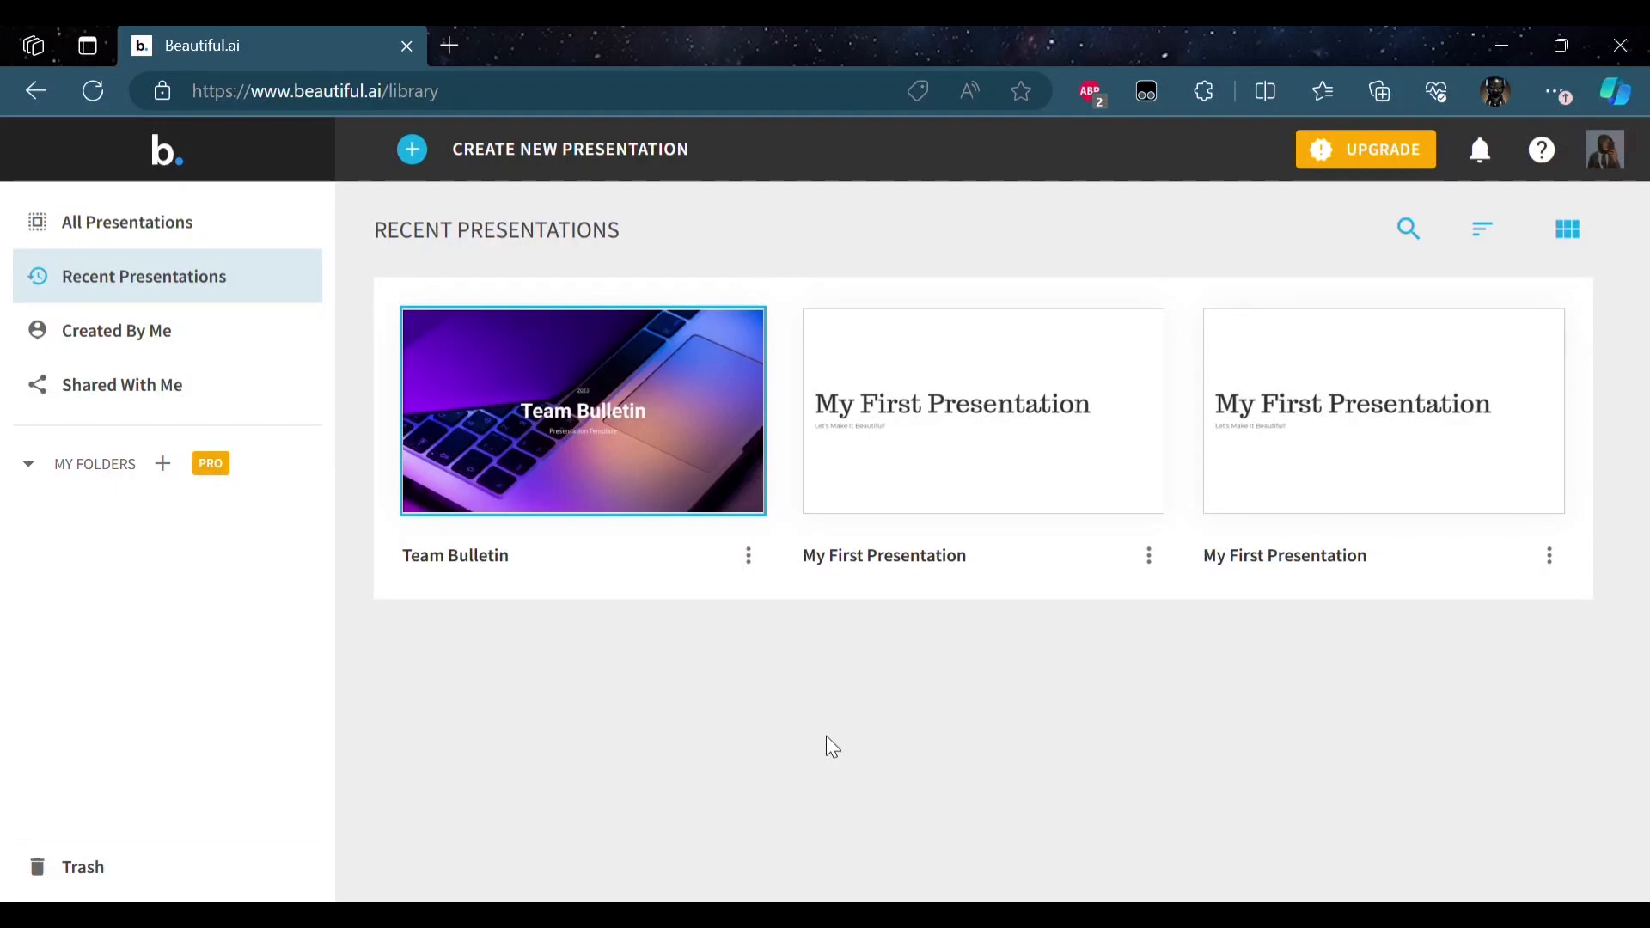
{"action": "mouse_move", "coordinate": [1039, 836]}
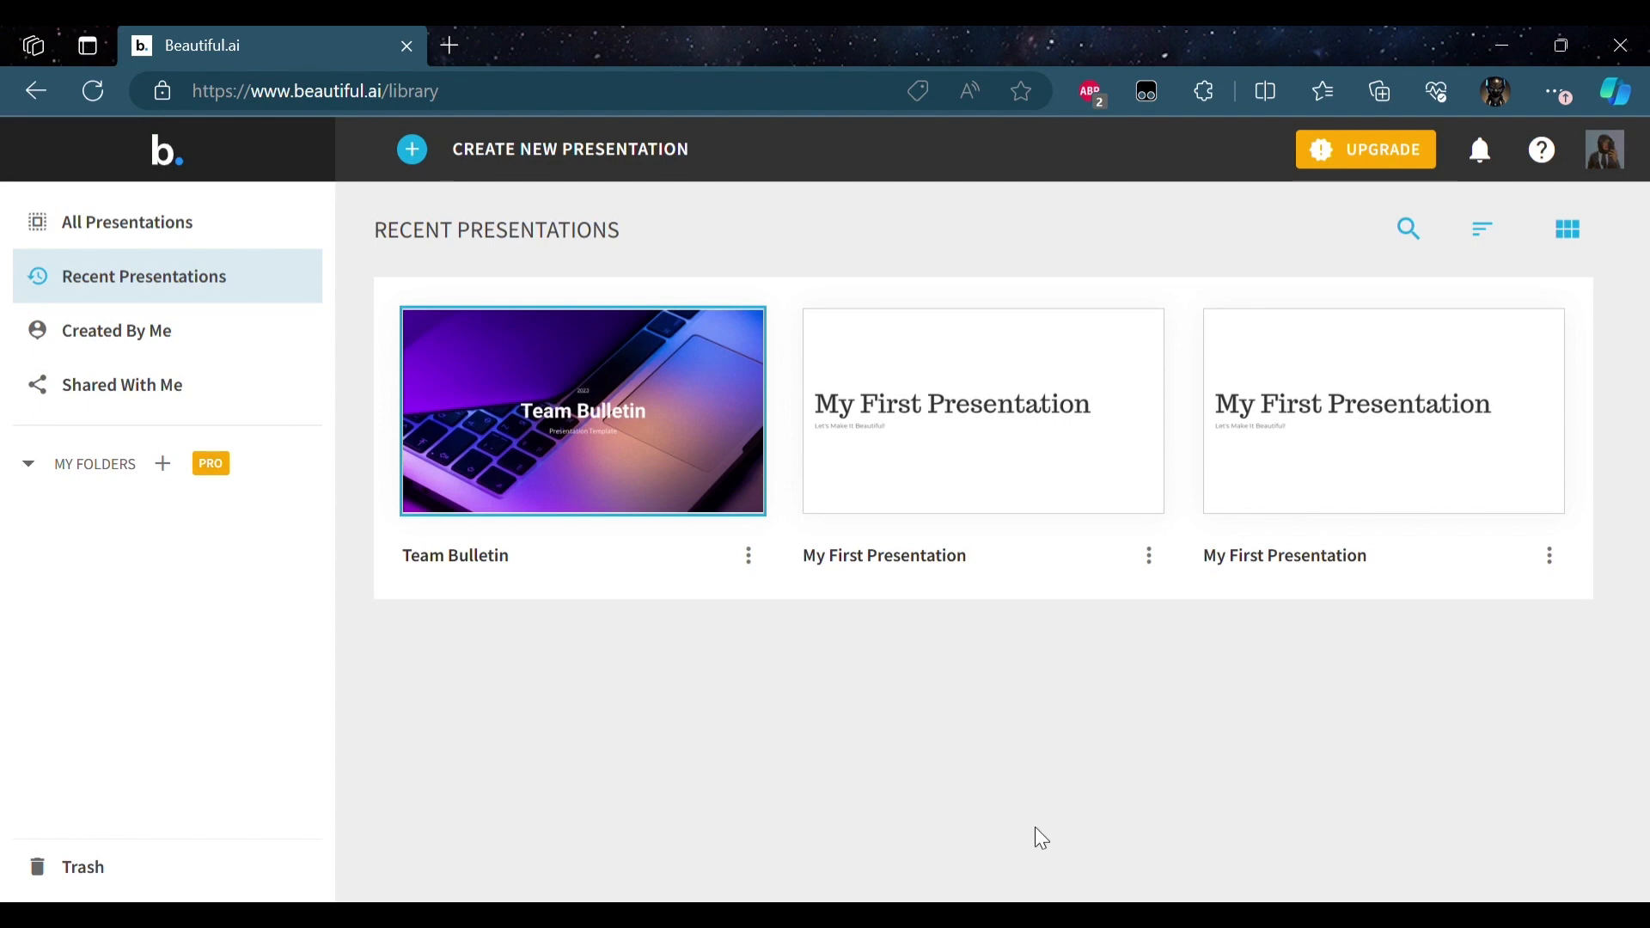
{"action": "mouse_move", "coordinate": [1048, 764]}
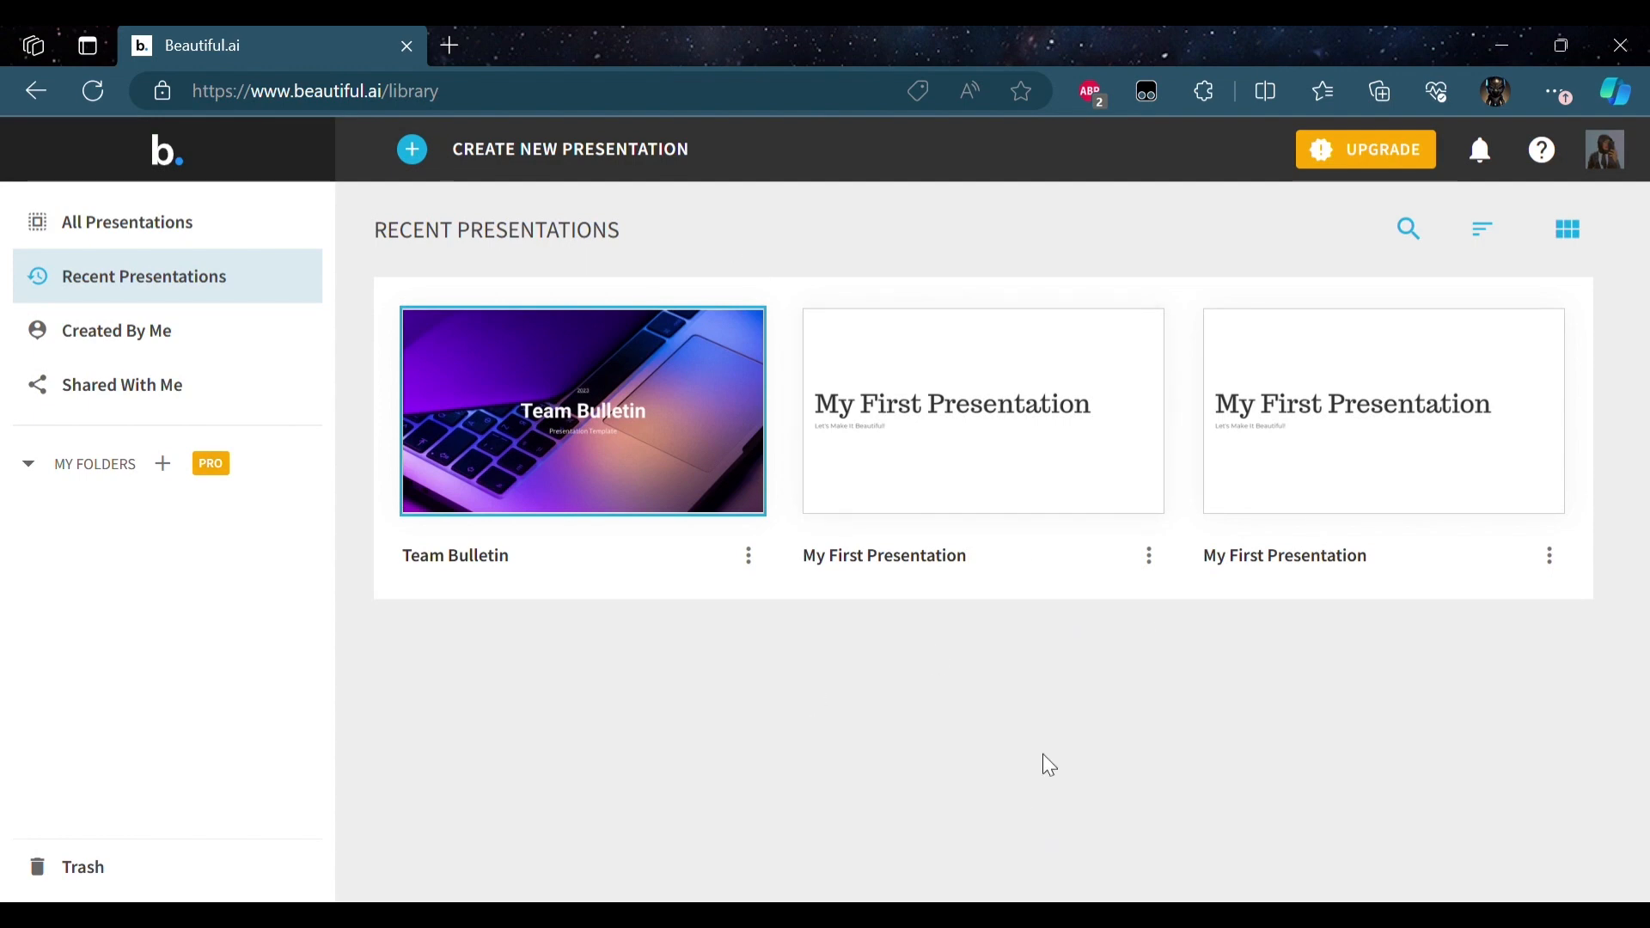
{"action": "mouse_move", "coordinate": [793, 723]}
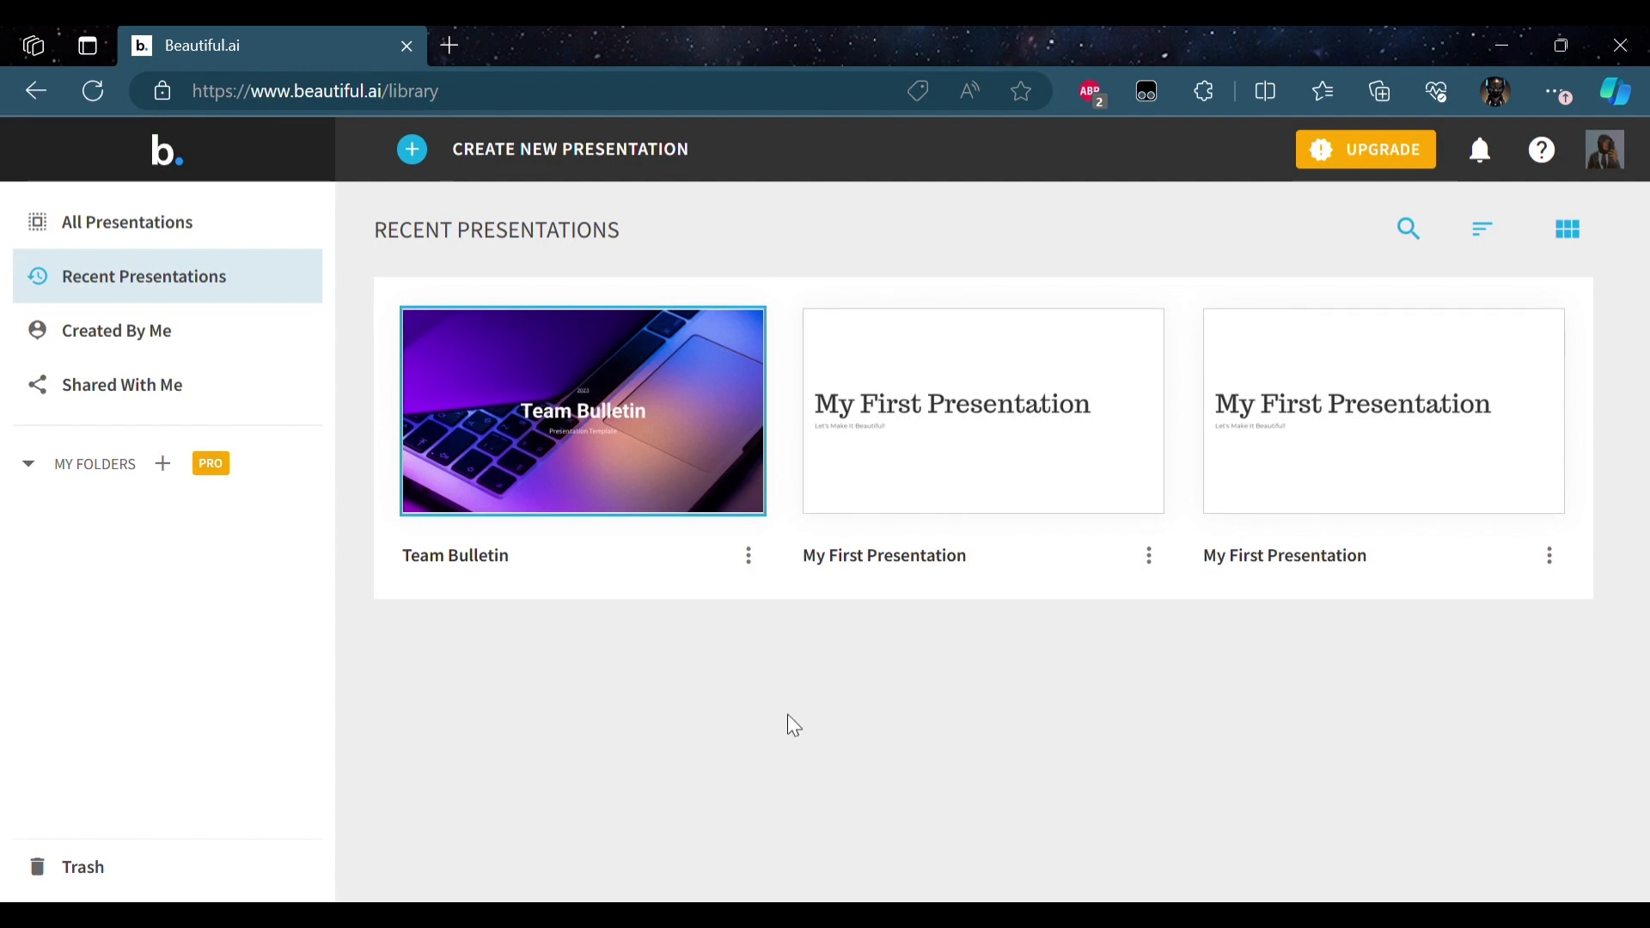
{"action": "mouse_move", "coordinate": [1287, 693]}
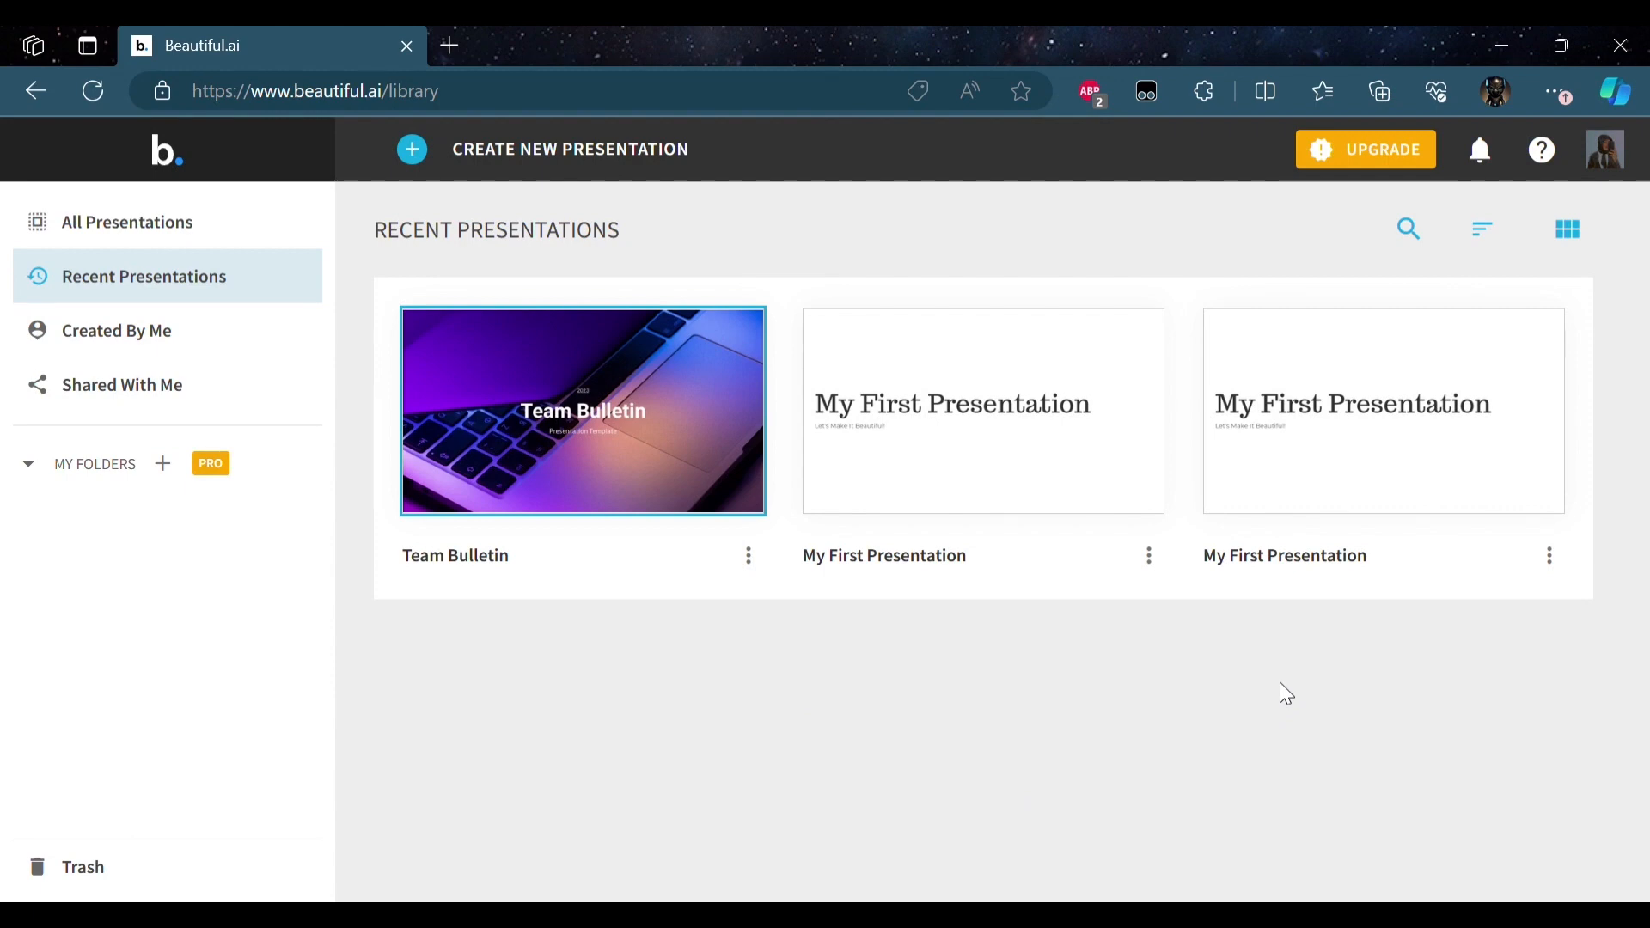
{"action": "mouse_move", "coordinate": [494, 161]}
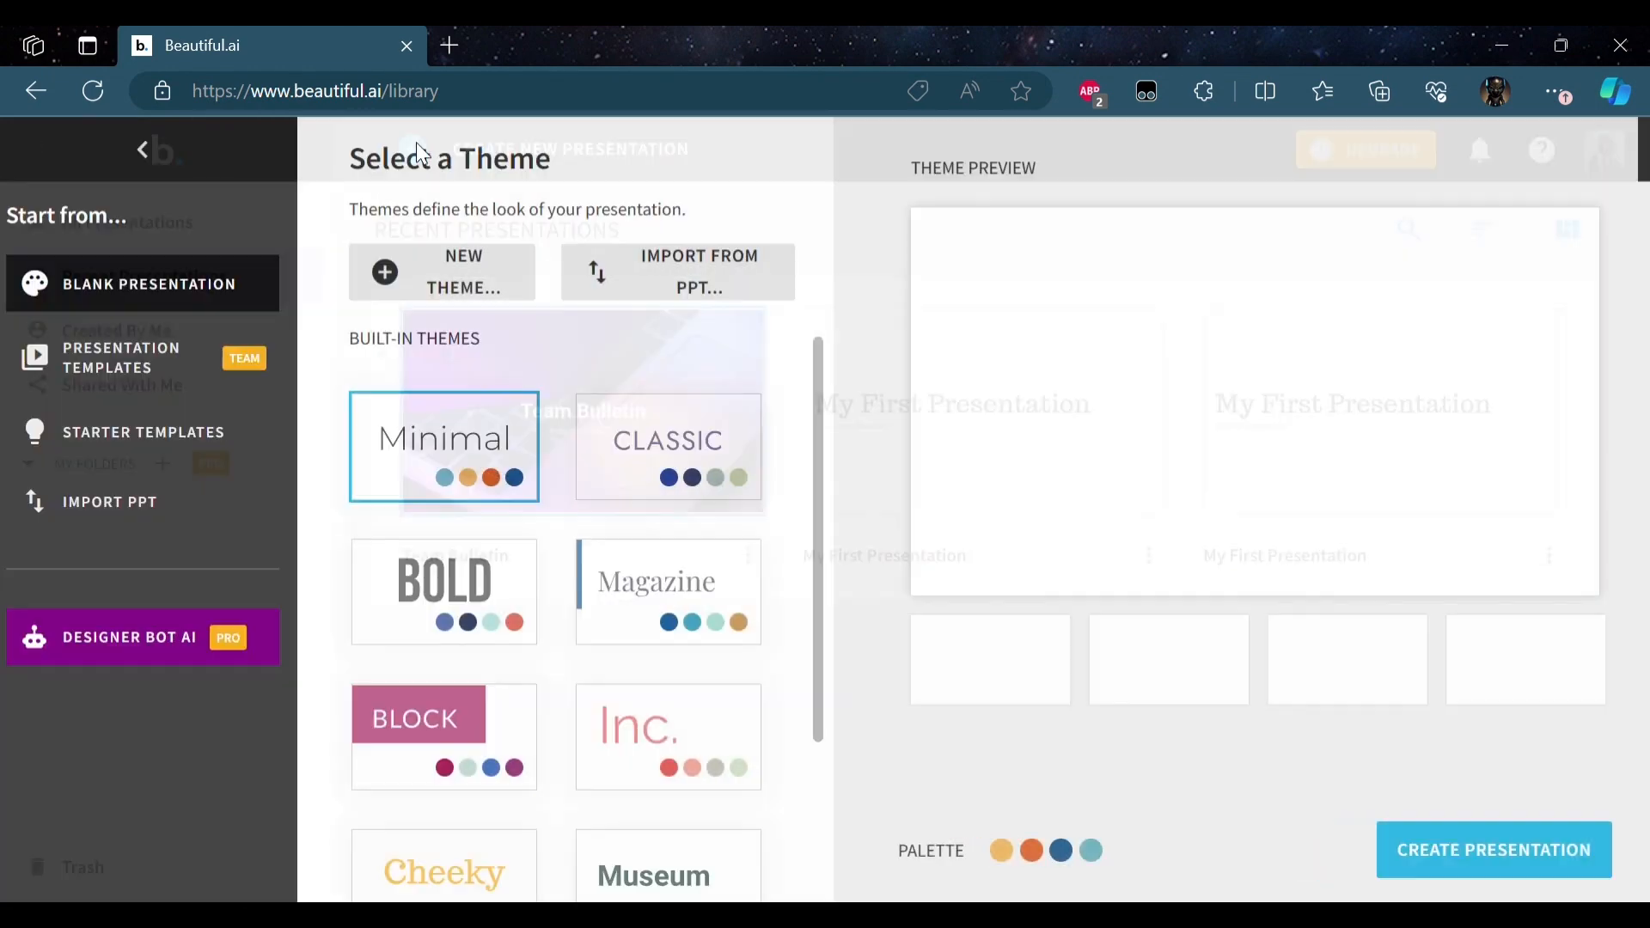
- Switch the new presentation's theme preview from Minimal to the Dark theme
{"action": "left_click", "coordinate": [444, 446]}
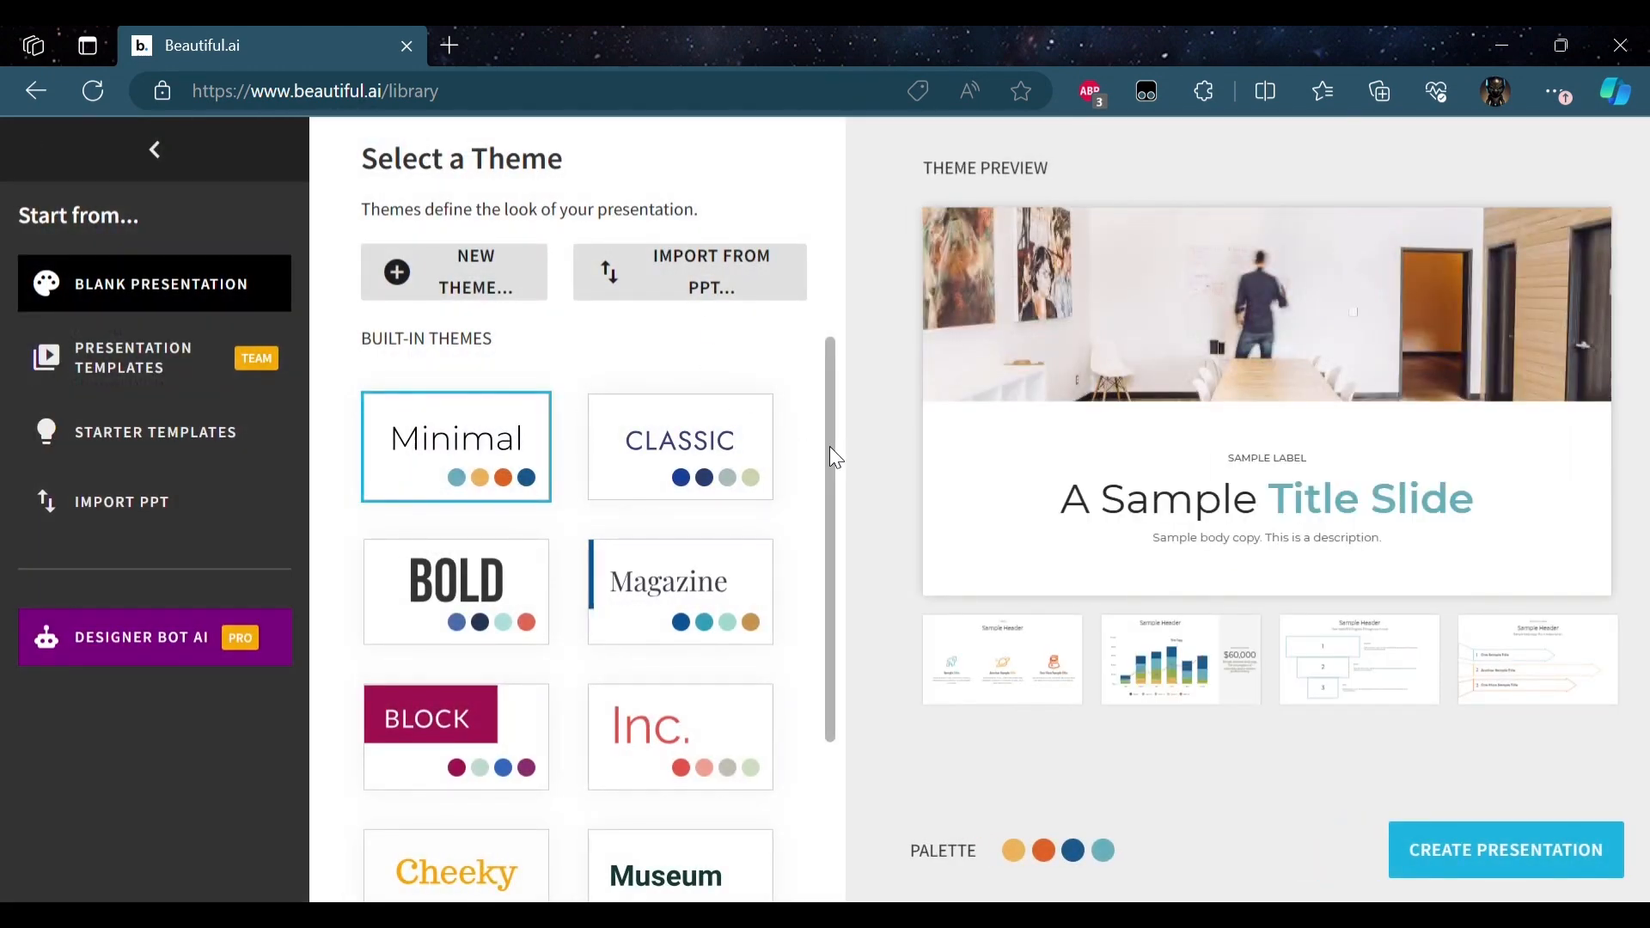
{"action": "scroll", "scroll_direction": "down", "scroll_amount": 3}
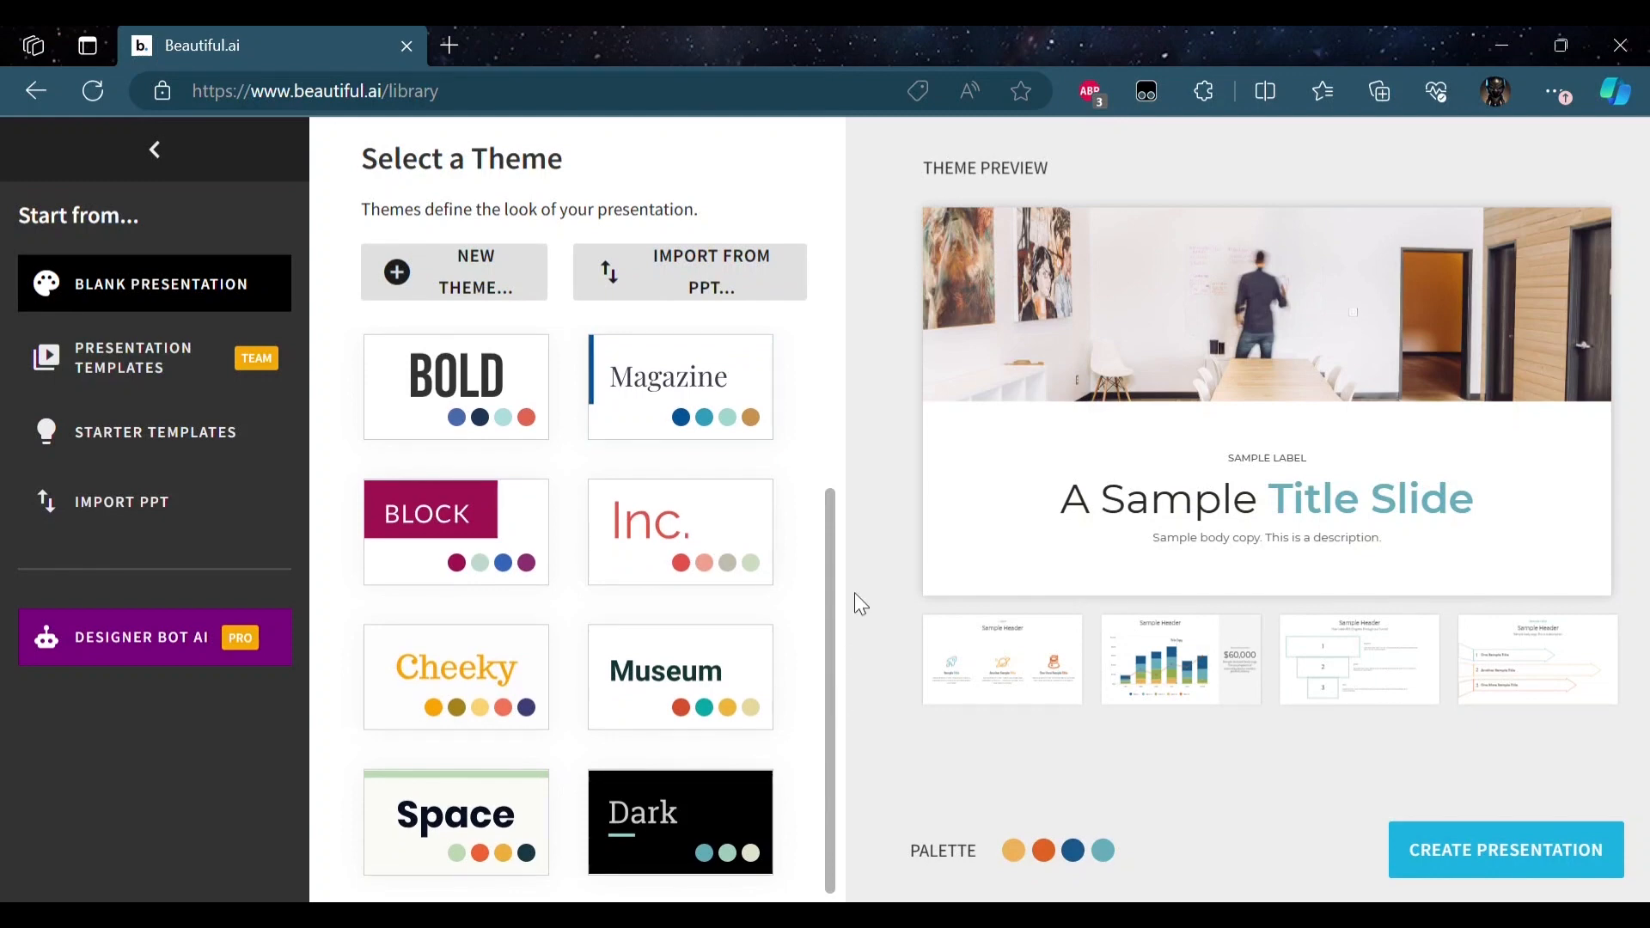
{"action": "scroll", "scroll_direction": "up", "scroll_amount": 3}
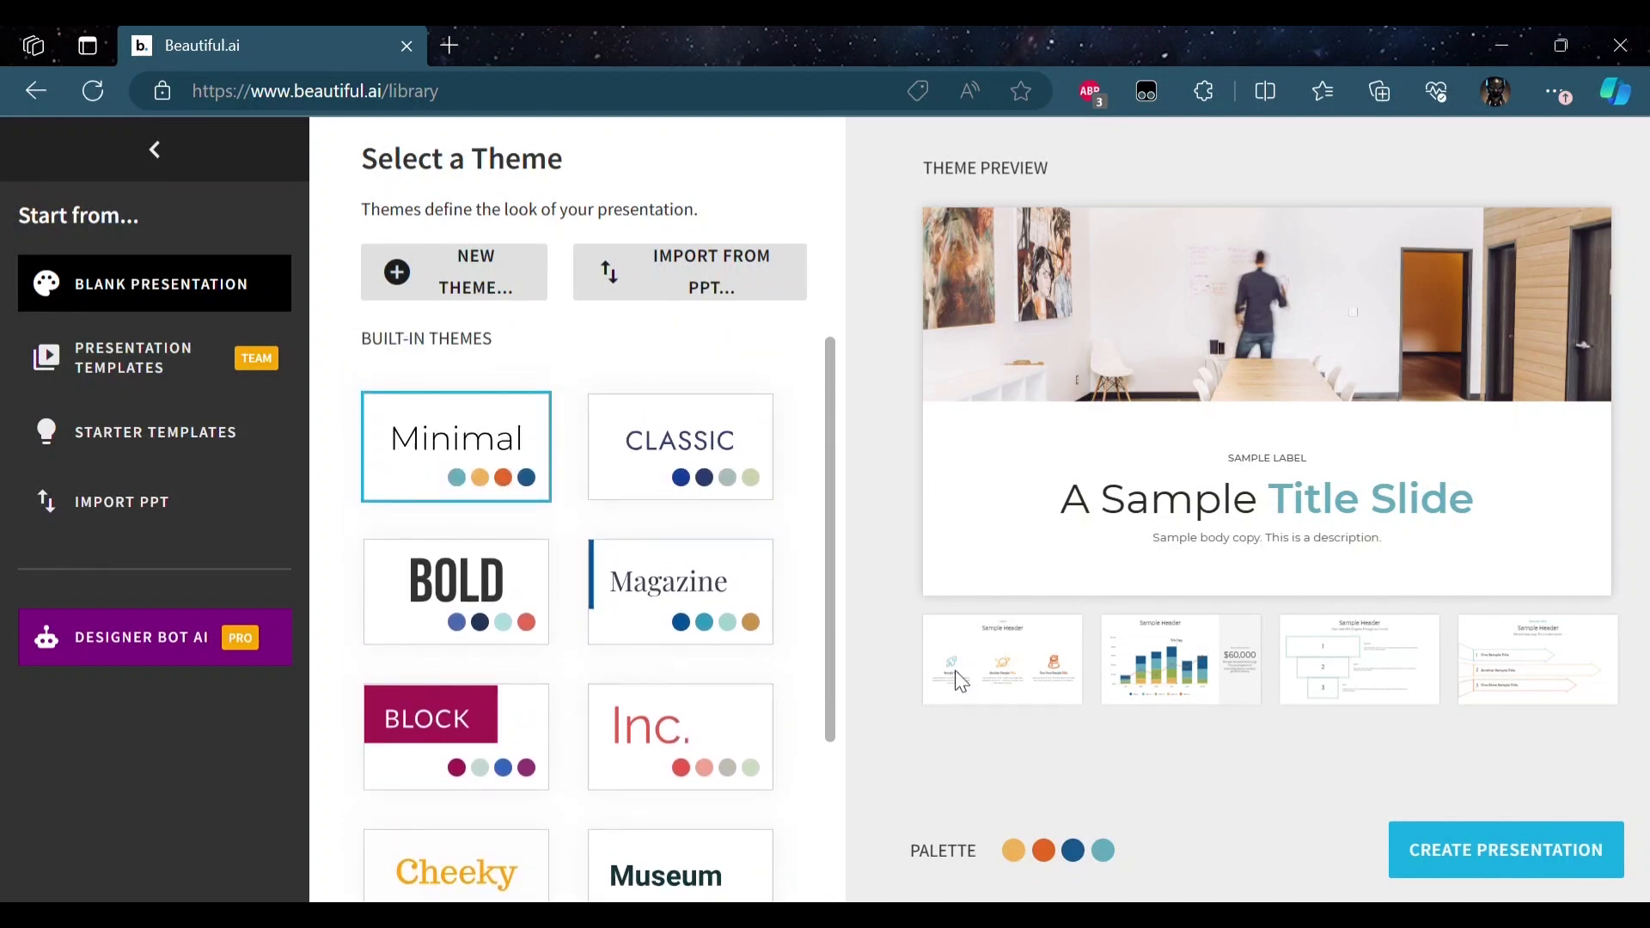
{"action": "mouse_move", "coordinate": [737, 295]}
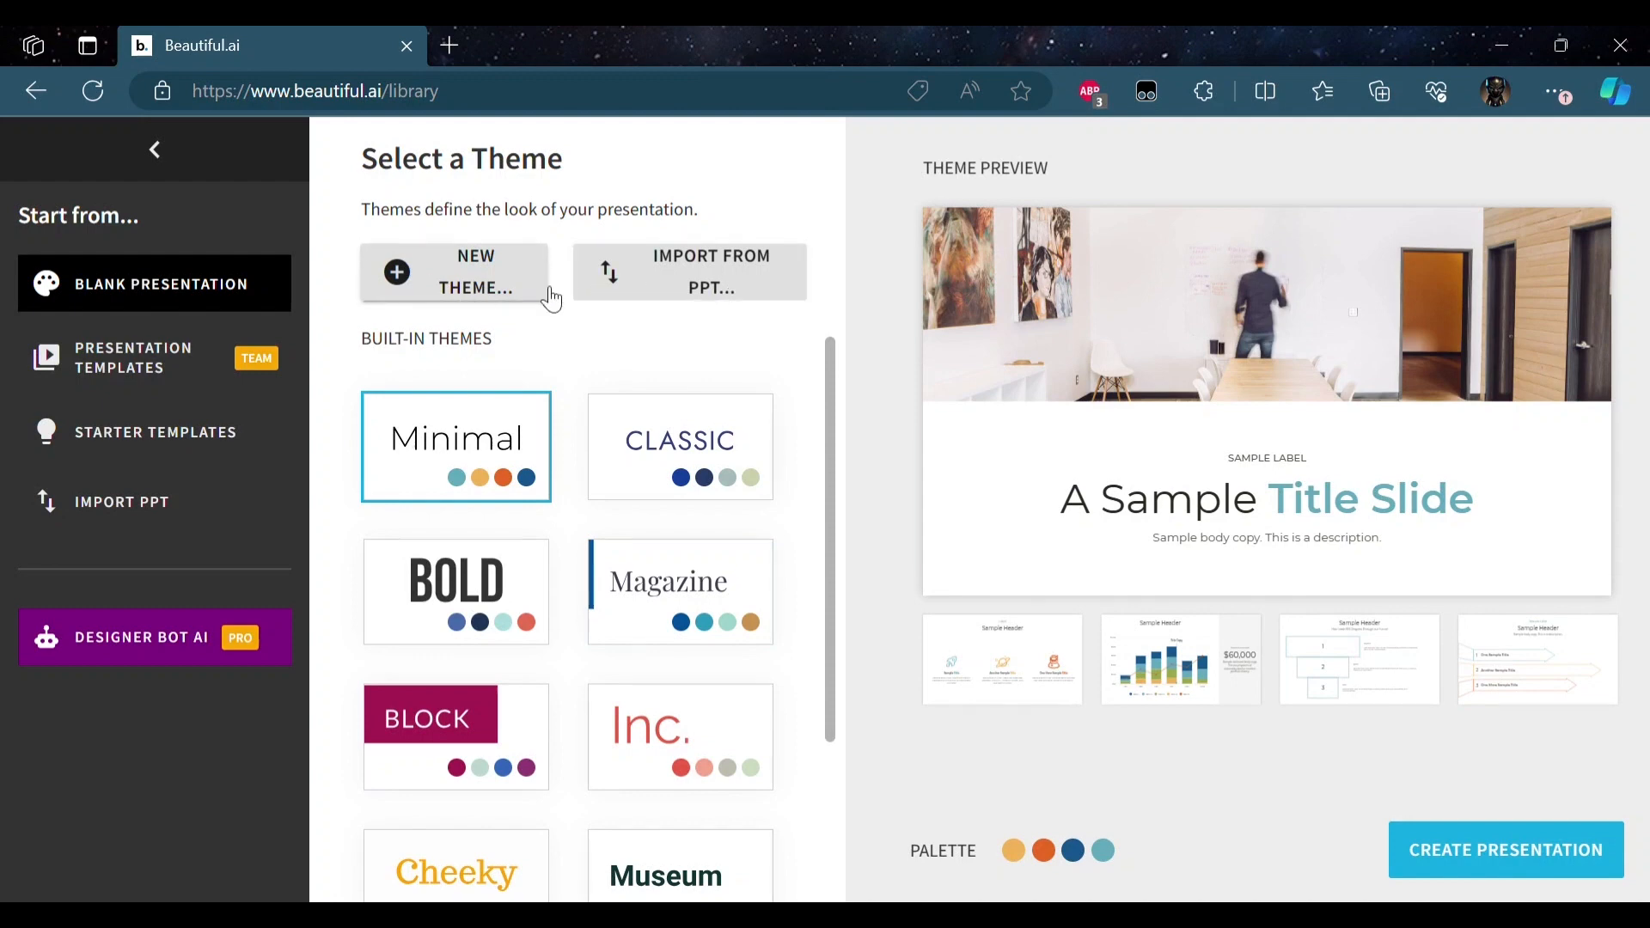
{"action": "mouse_move", "coordinate": [853, 455]}
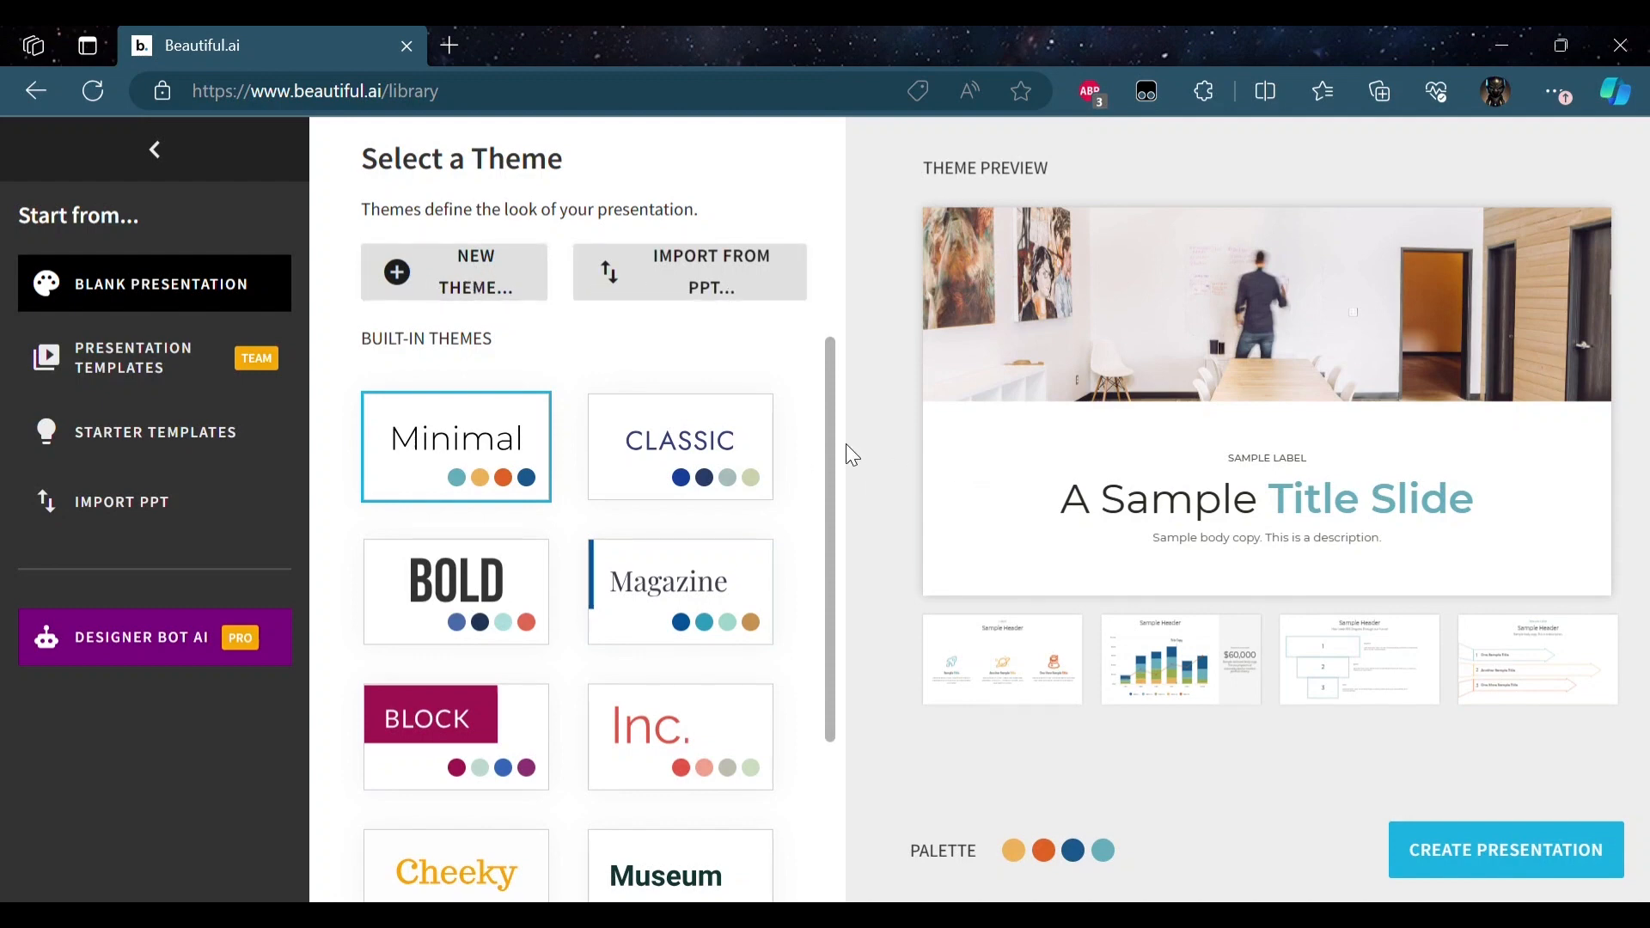
{"action": "scroll", "scroll_direction": "down", "scroll_amount": 3}
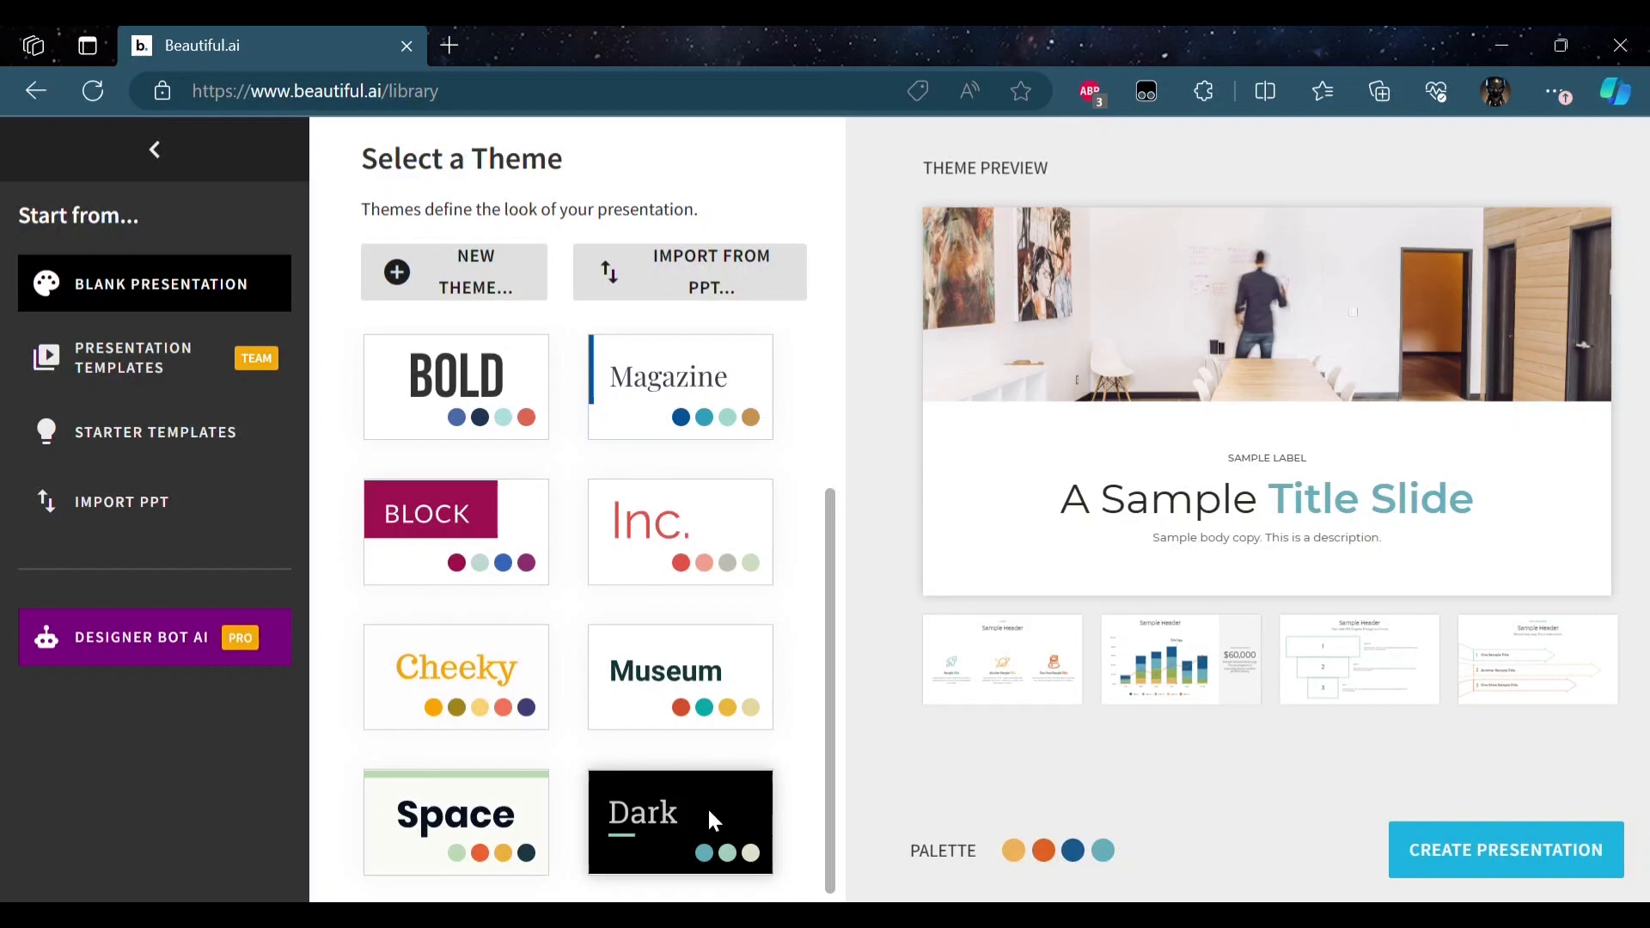
{"action": "left_click", "coordinate": [679, 820]}
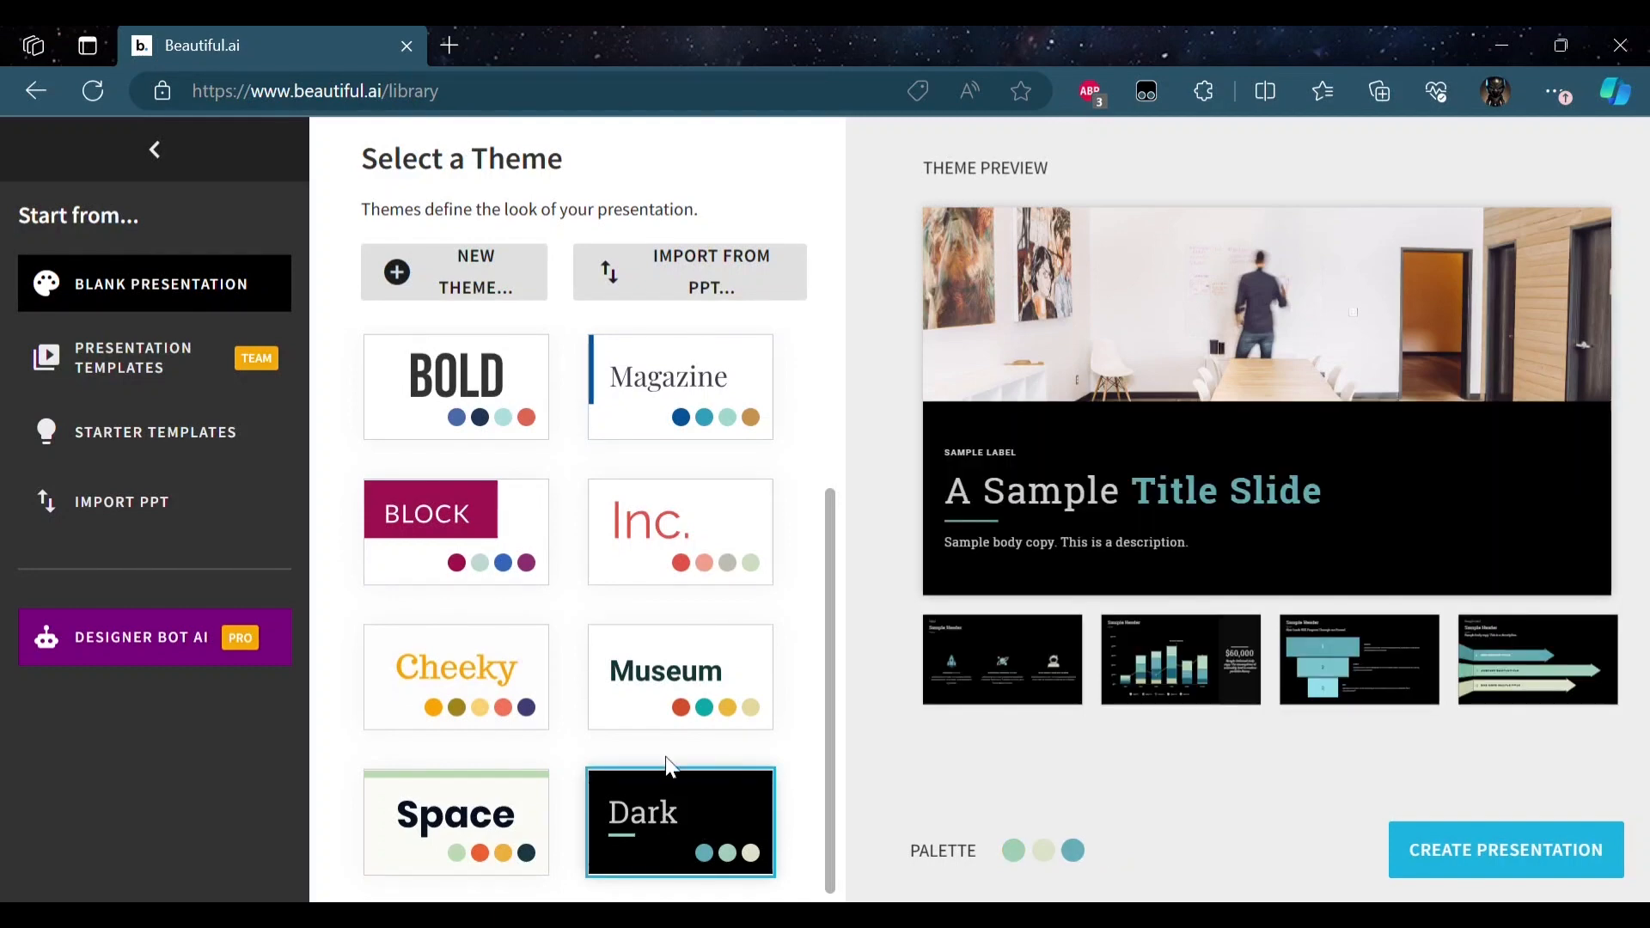
{"action": "mouse_move", "coordinate": [221, 283]}
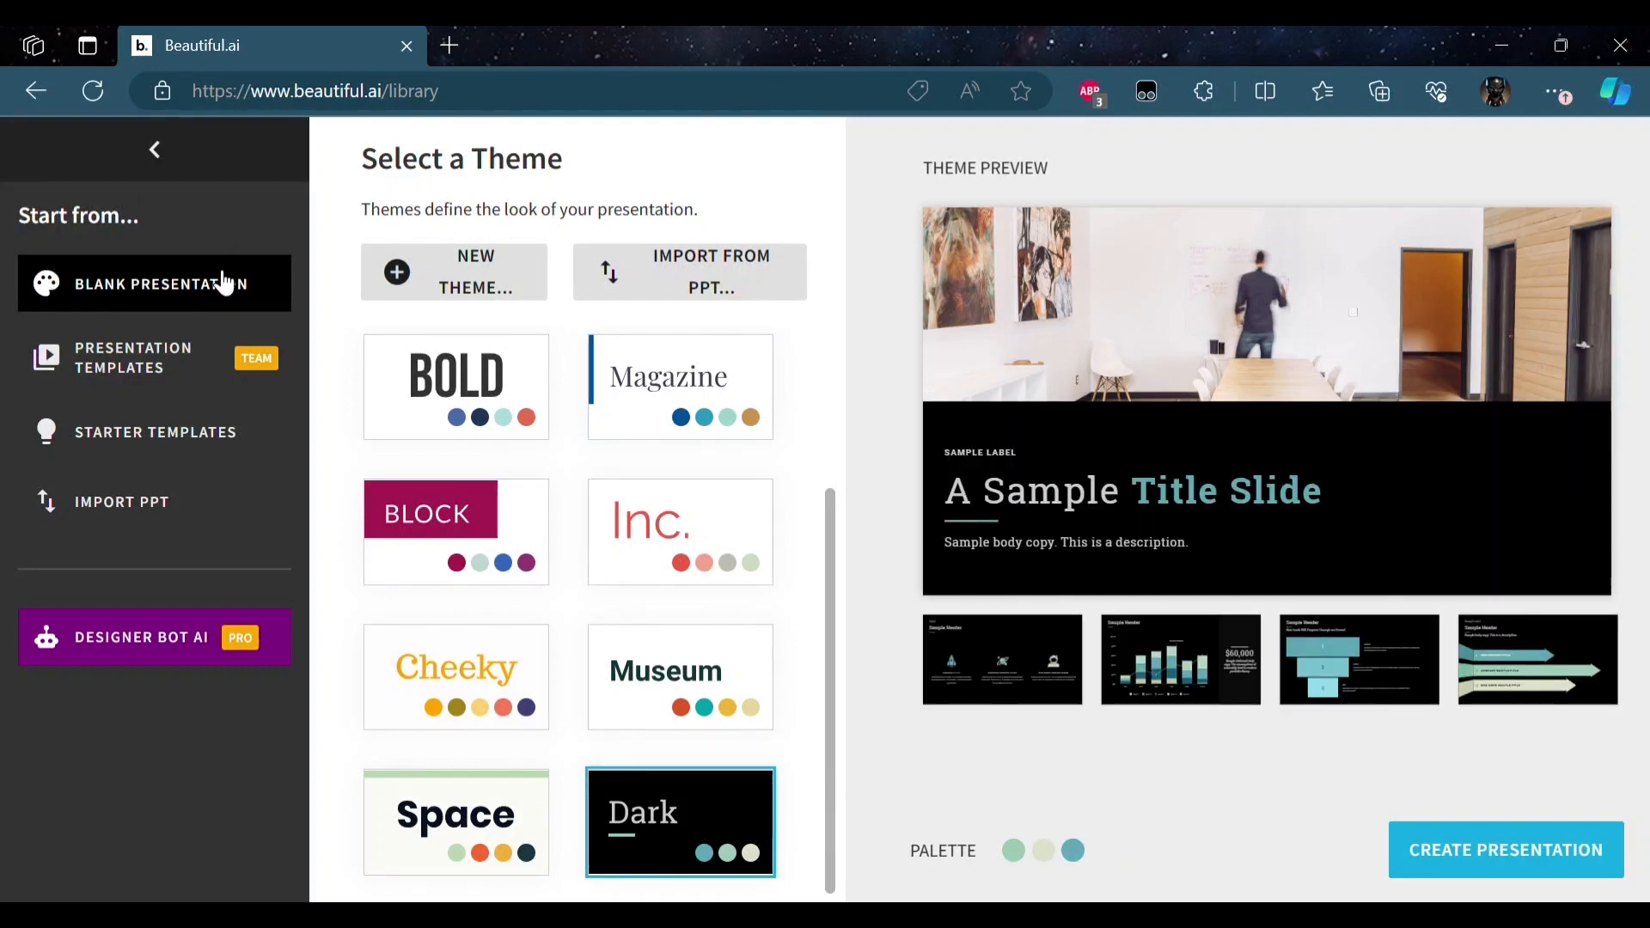
{"action": "mouse_move", "coordinate": [156, 432]}
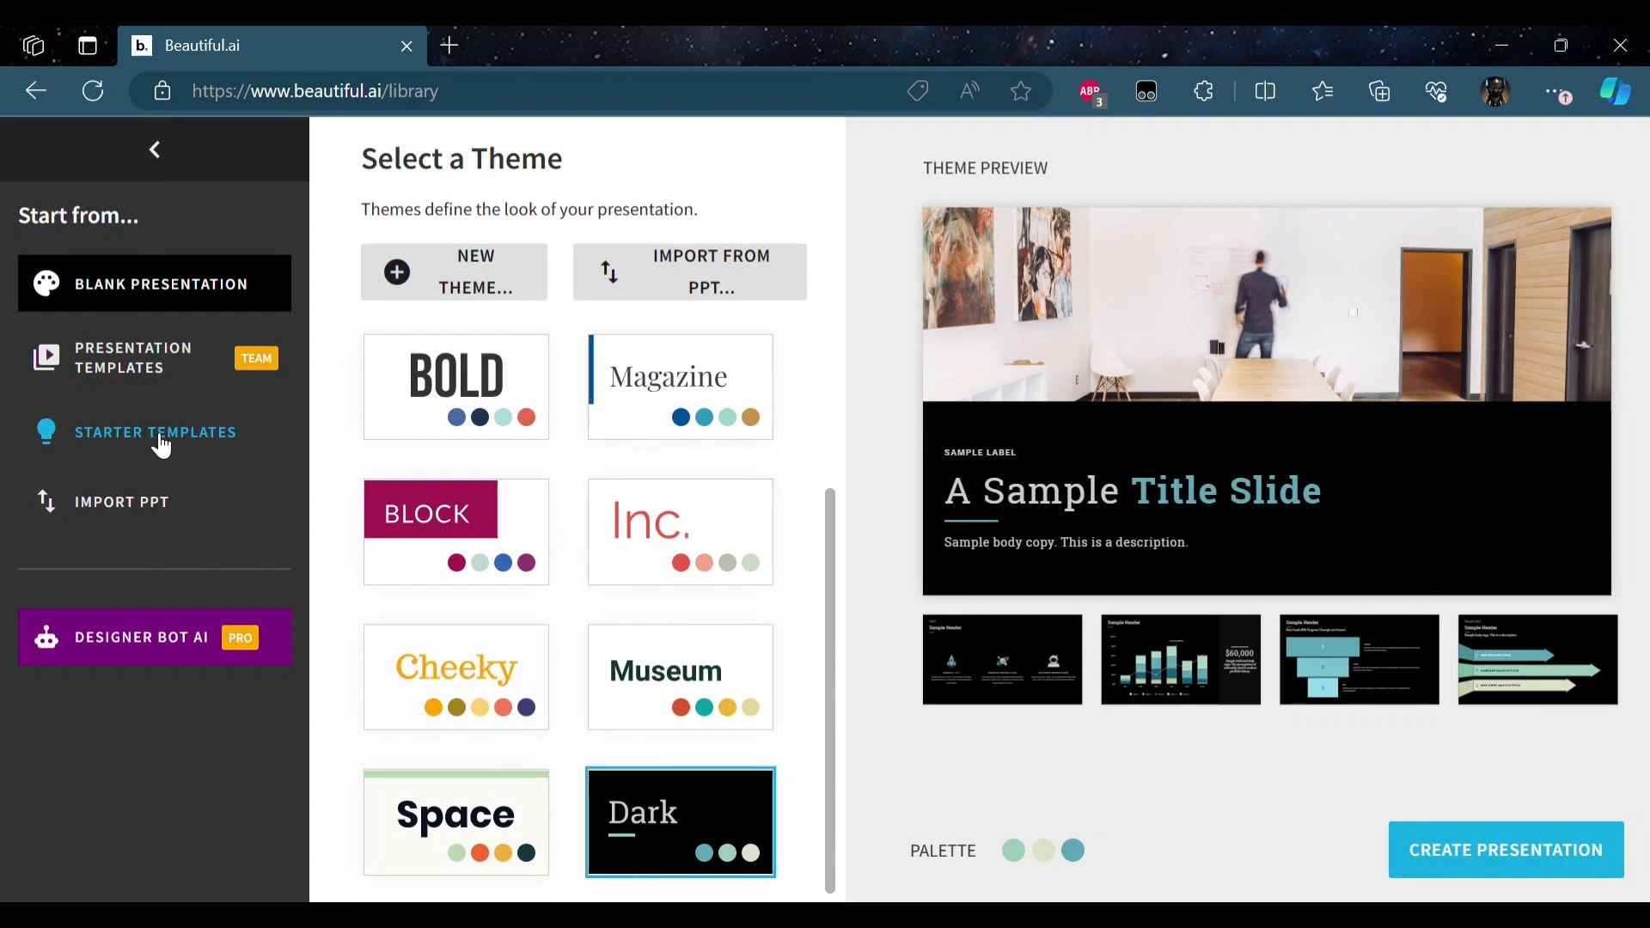
{"action": "mouse_move", "coordinate": [208, 451]}
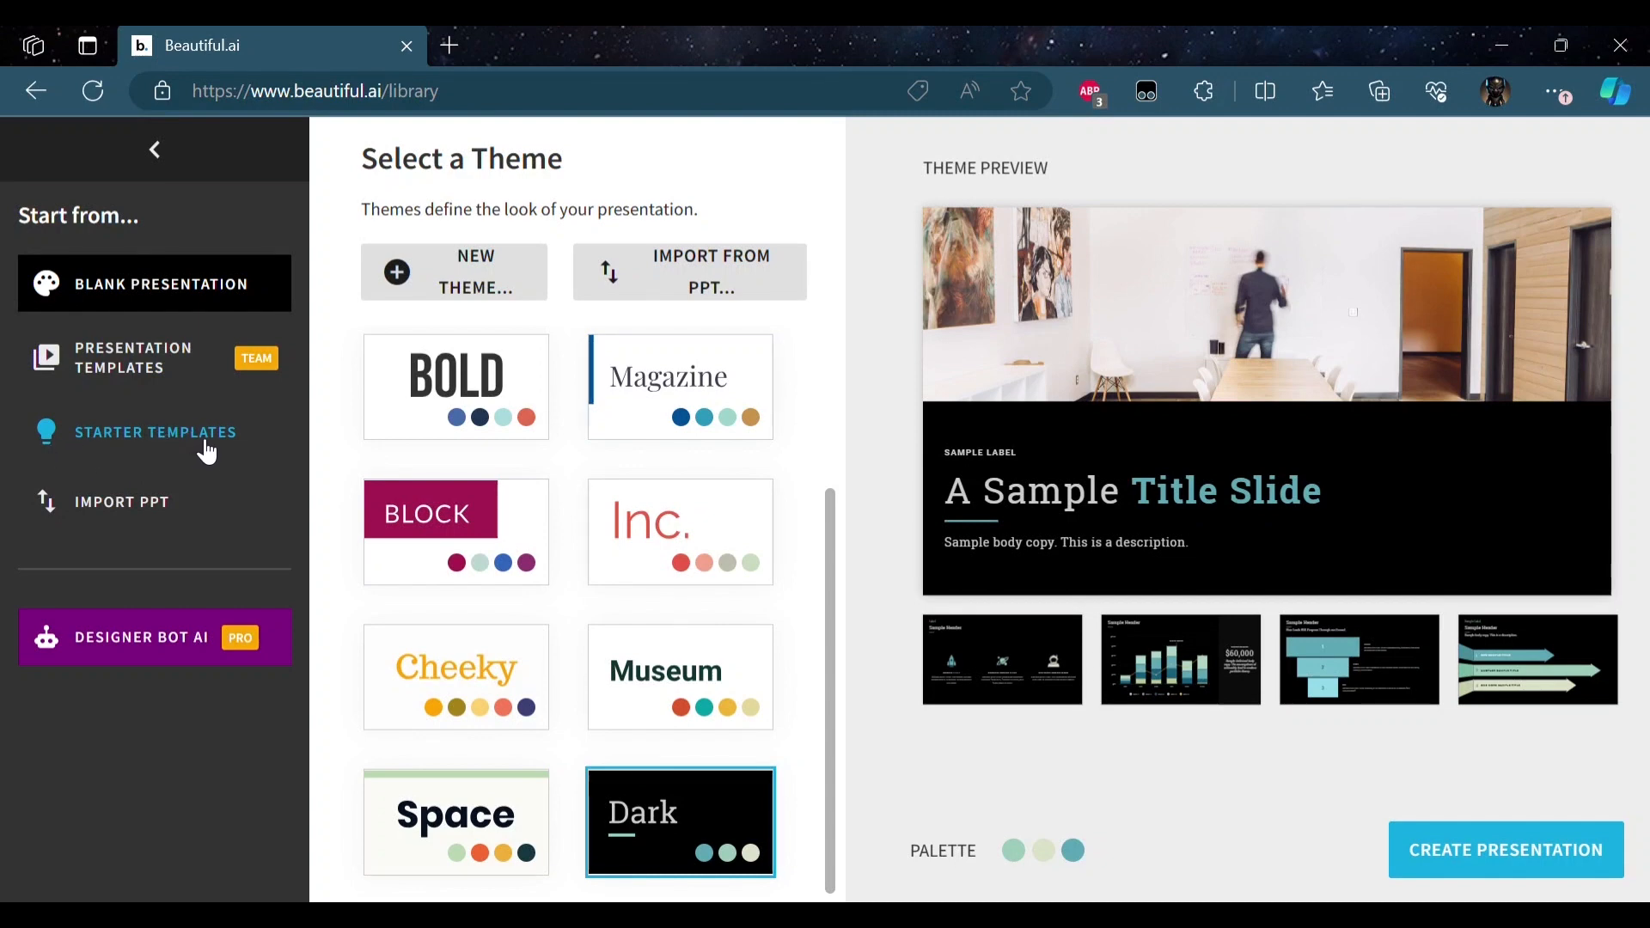
{"action": "mouse_move", "coordinate": [52, 479]}
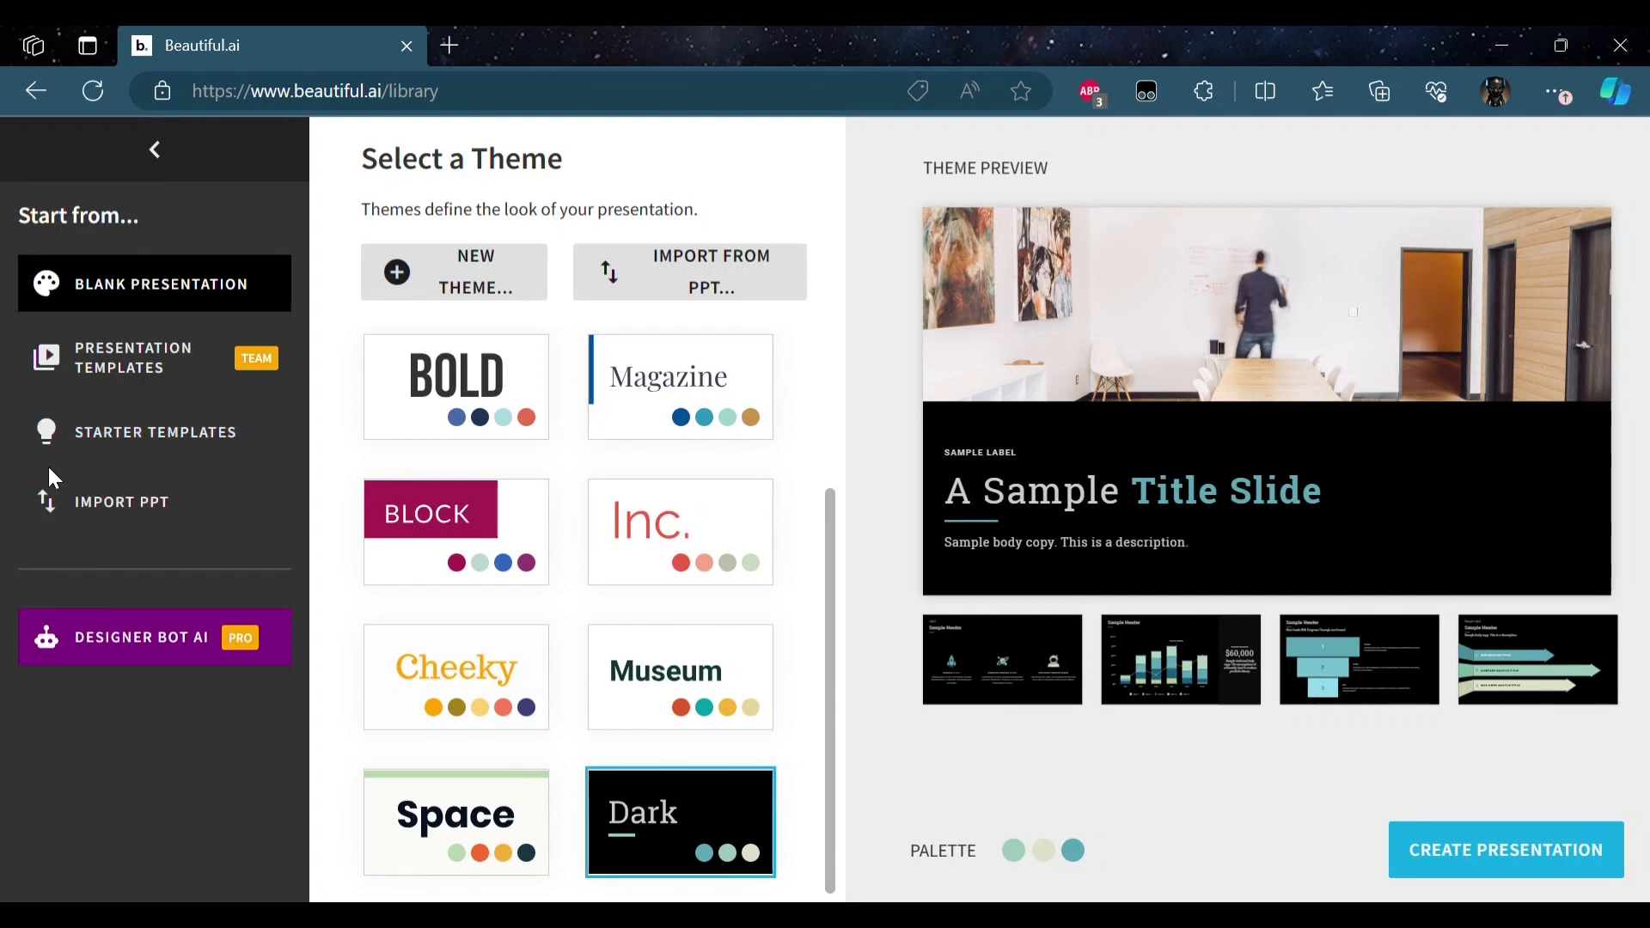
{"action": "mouse_move", "coordinate": [120, 502]}
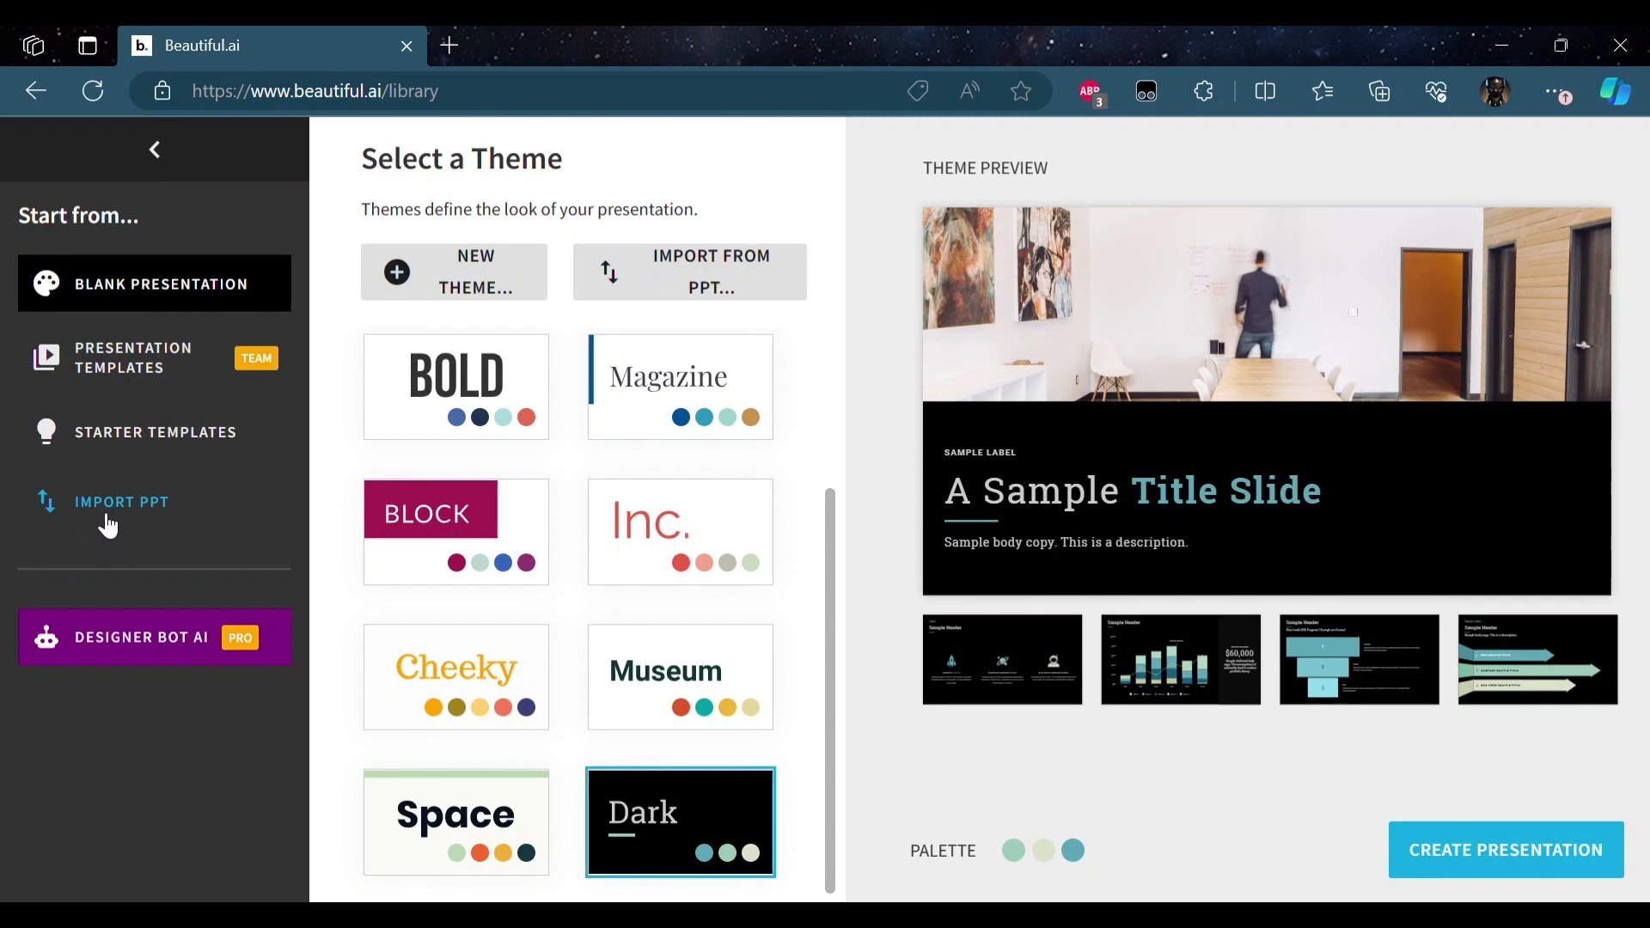
{"action": "mouse_move", "coordinate": [181, 474]}
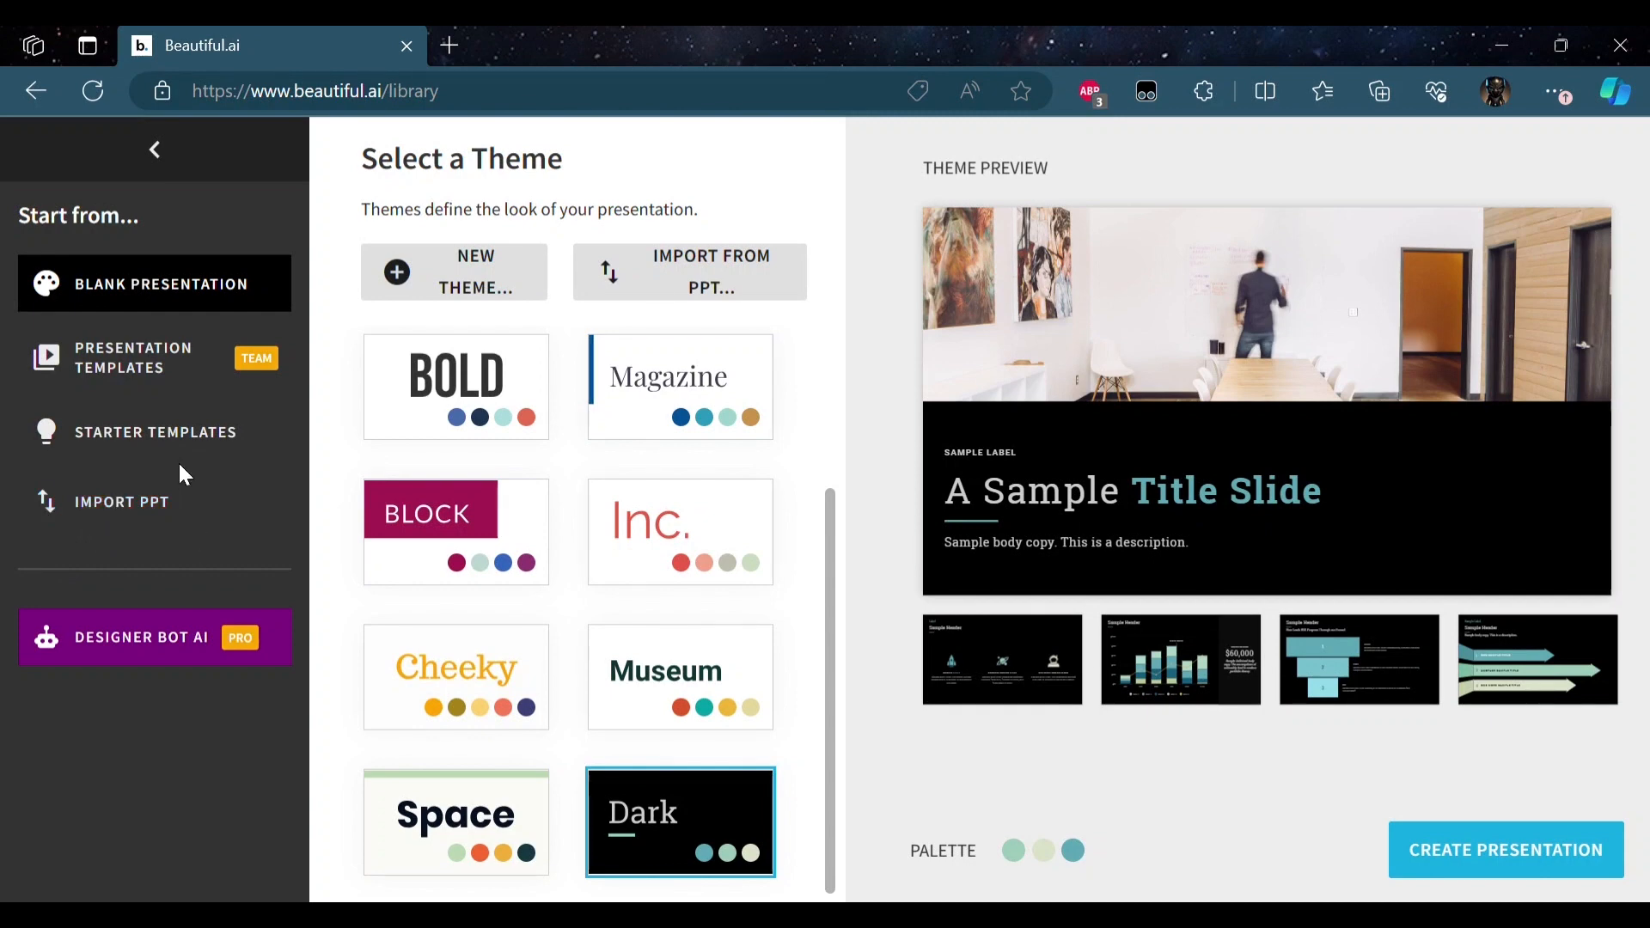
- Browse Starter Templates down through All Templates to the Pitch Deck Makeovers collection
{"action": "left_click", "coordinate": [156, 431]}
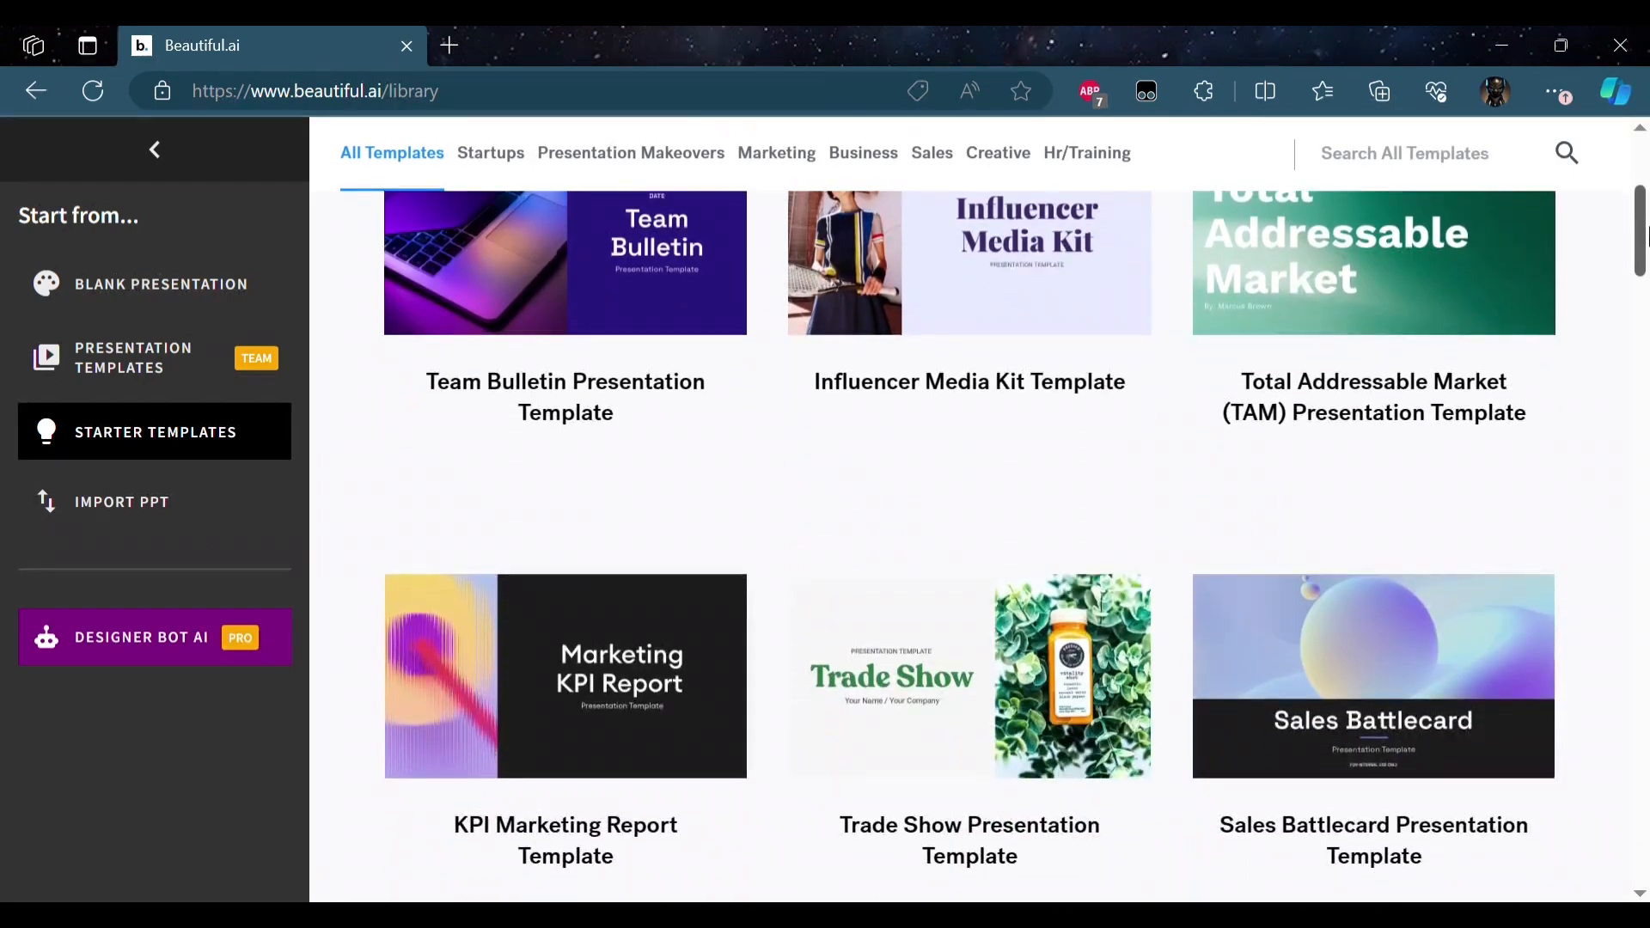
{"action": "scroll", "scroll_direction": "up", "scroll_amount": 3}
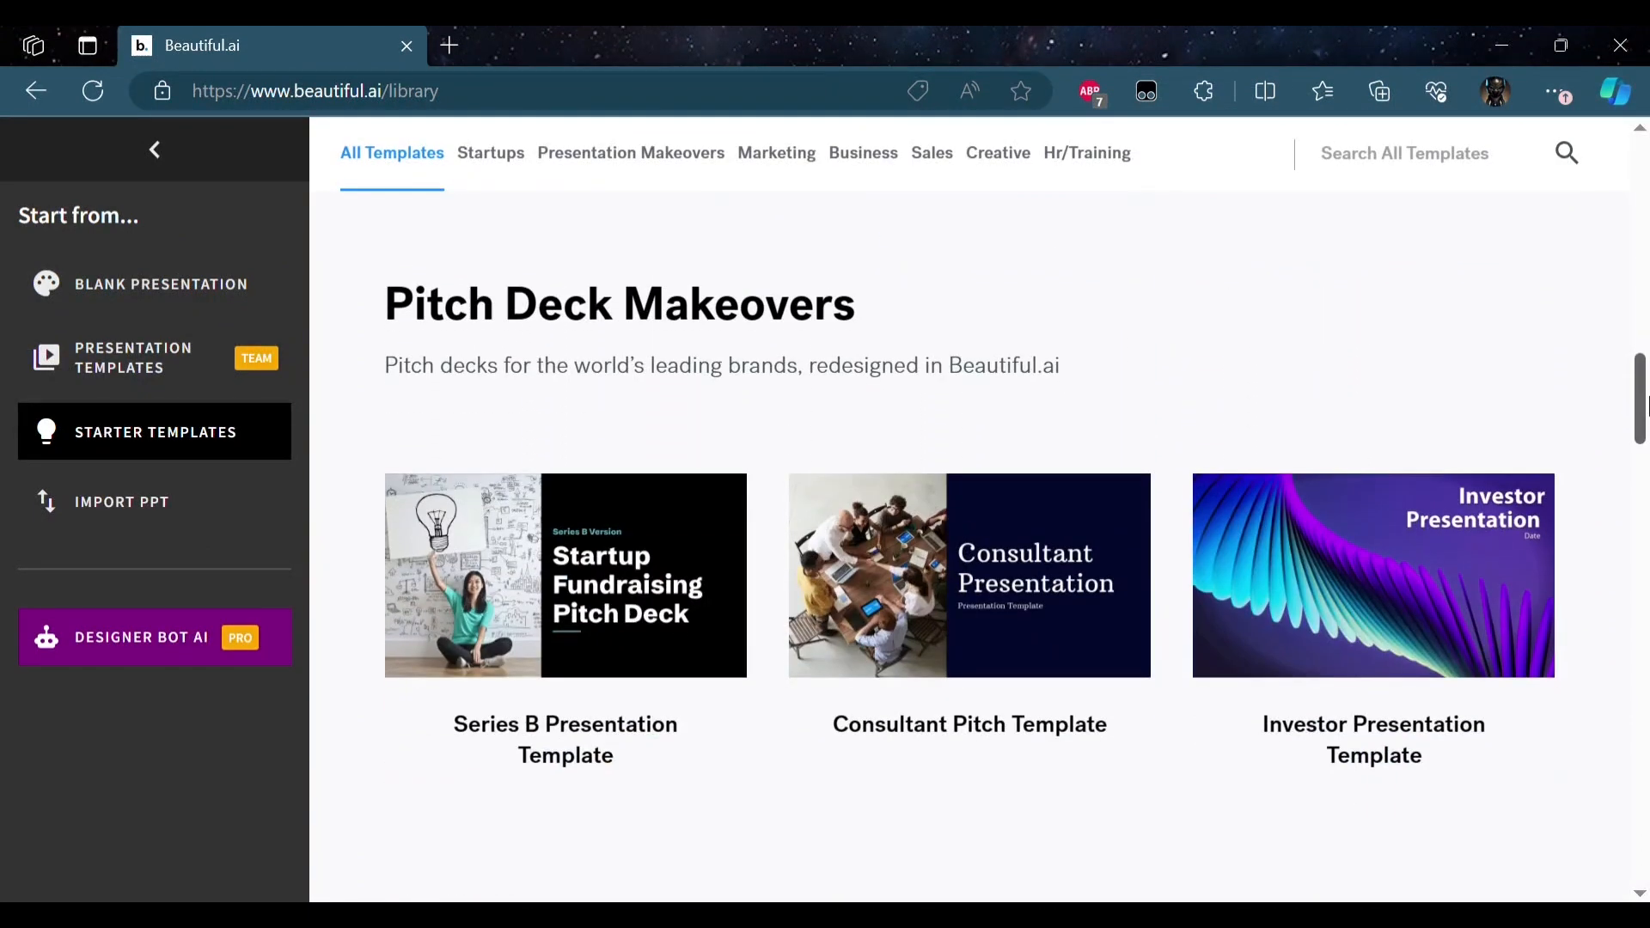
{"action": "scroll", "scroll_direction": "down", "scroll_amount": 3}
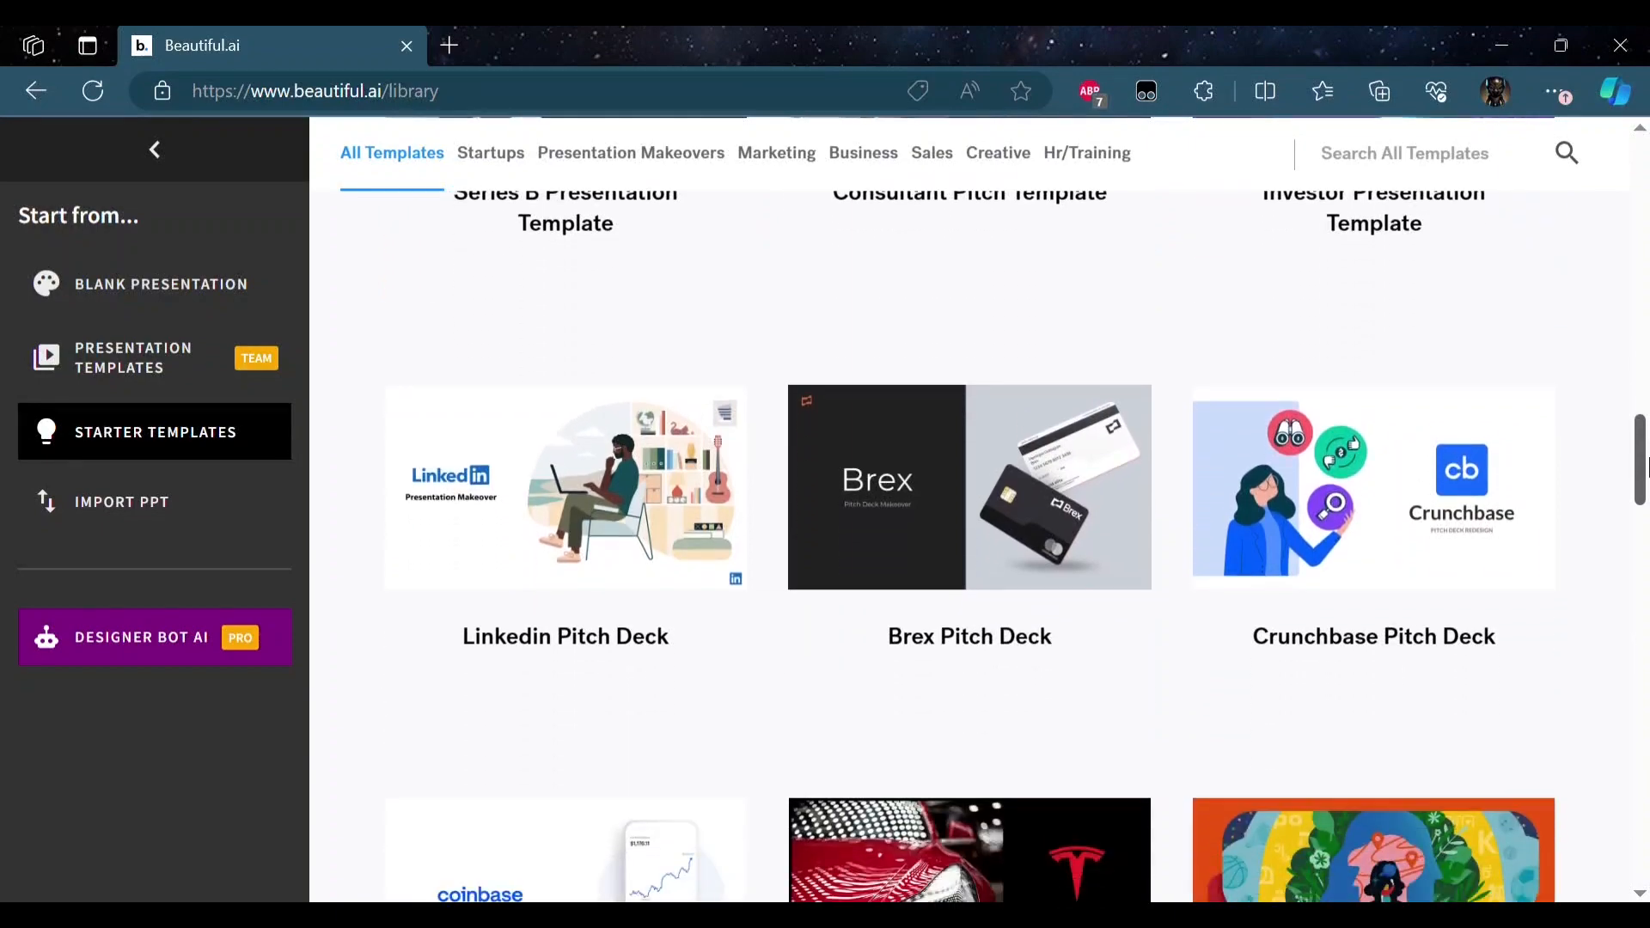
{"action": "scroll", "scroll_direction": "down", "scroll_amount": 3}
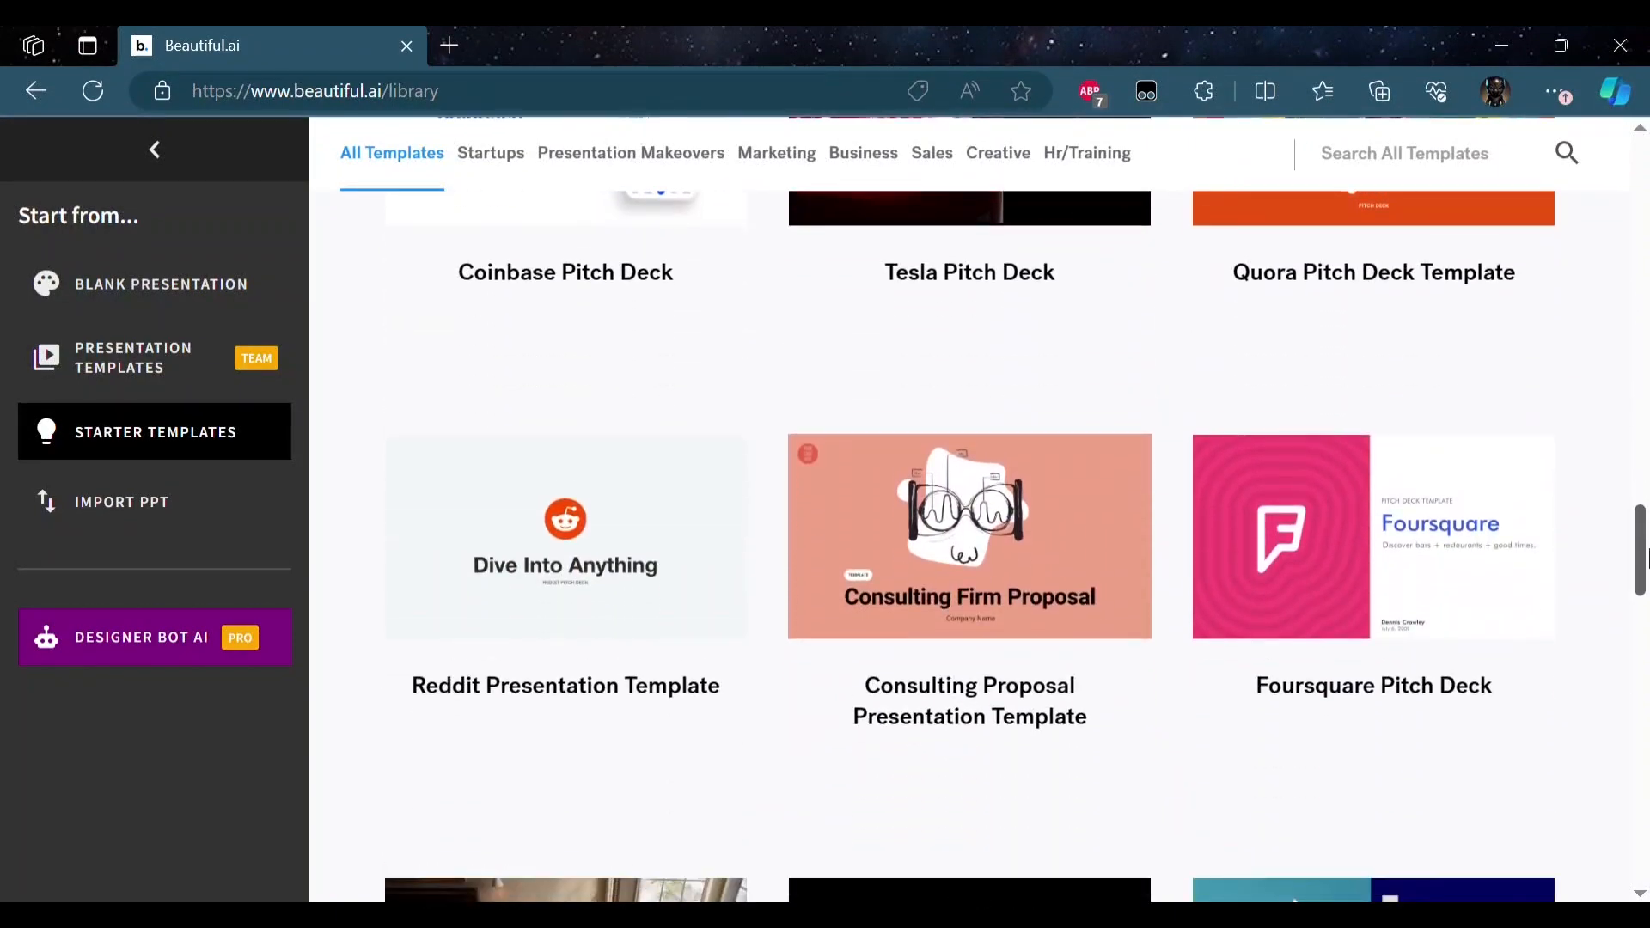
{"action": "scroll", "scroll_direction": "down", "scroll_amount": 3}
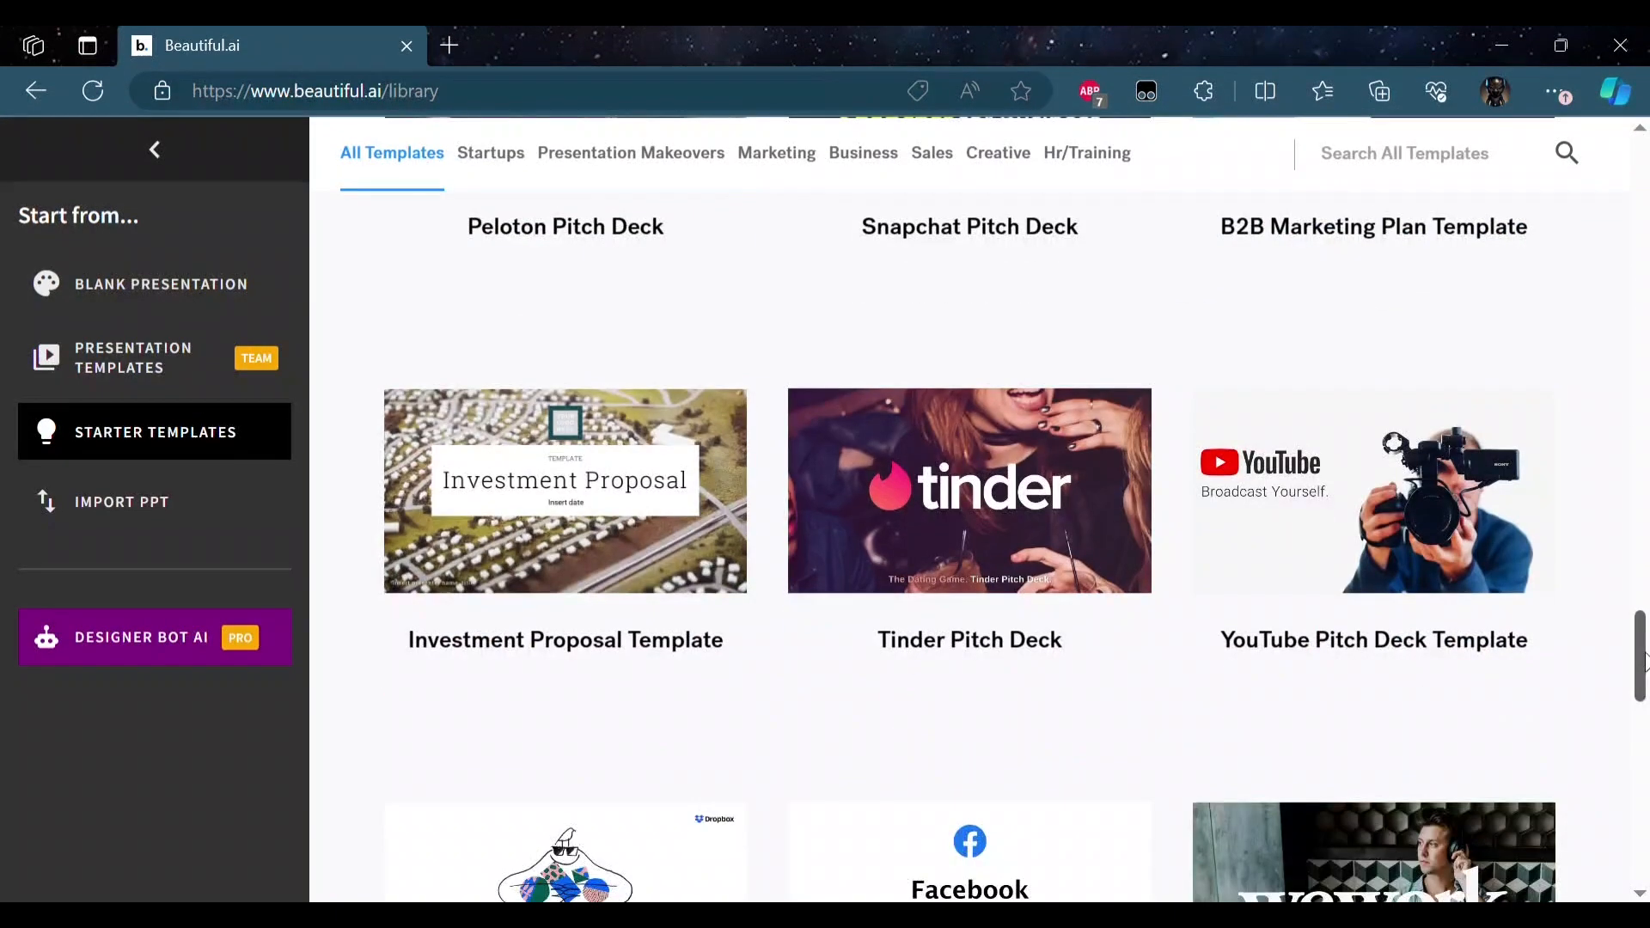
{"action": "scroll", "scroll_direction": "down", "scroll_amount": 3}
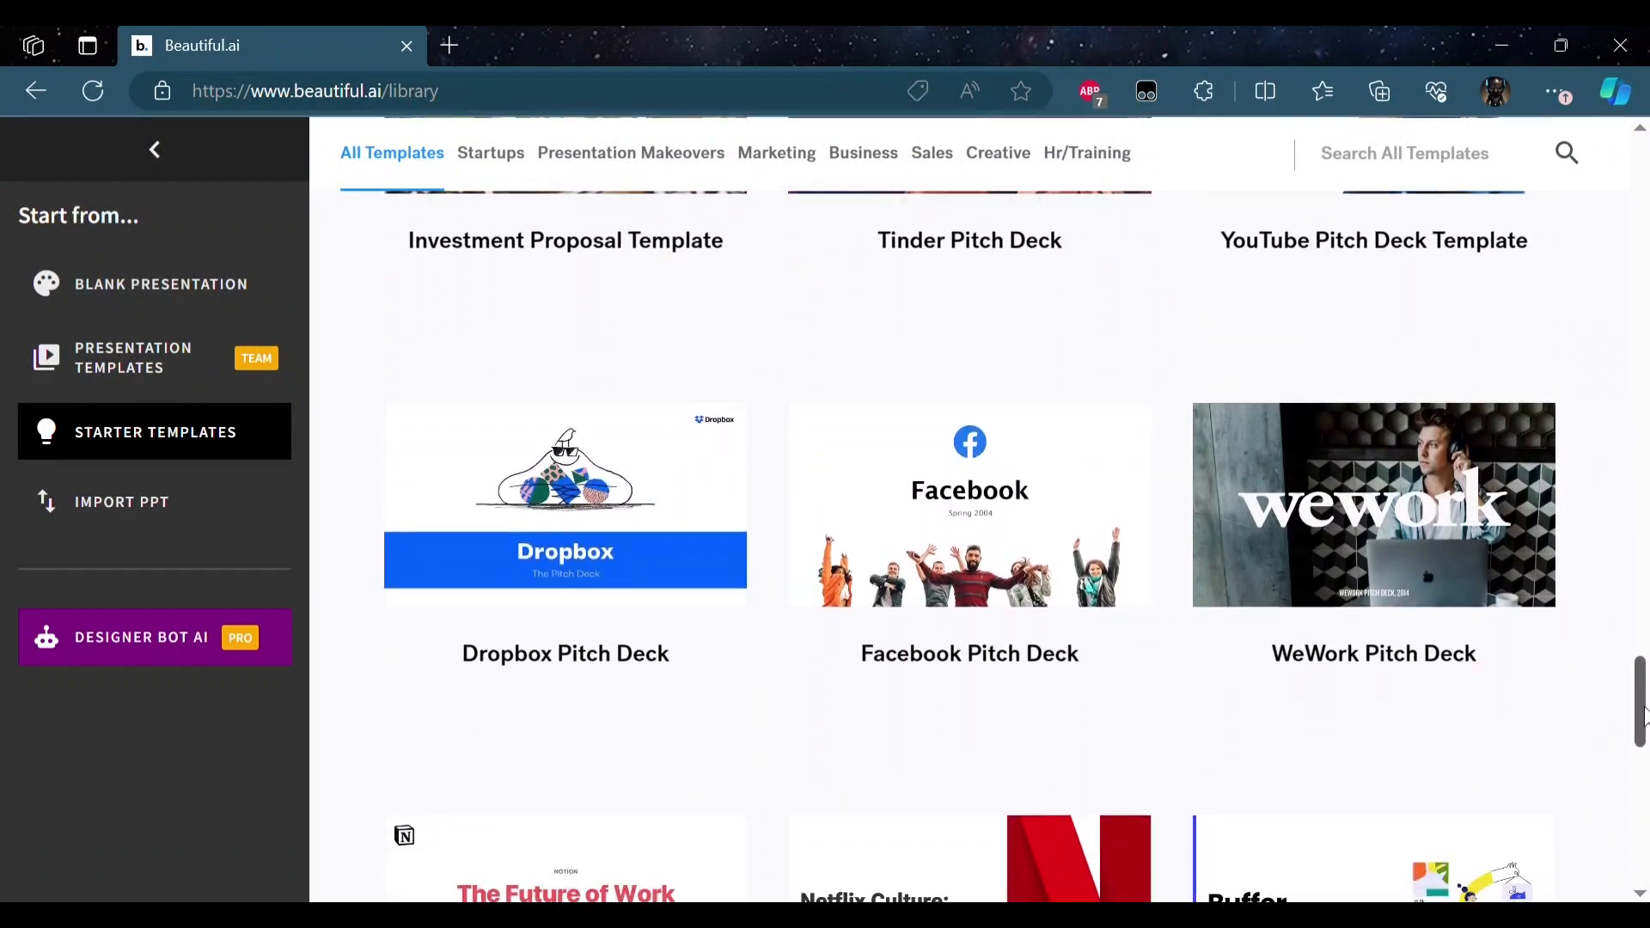
{"action": "scroll", "scroll_direction": "up", "scroll_amount": 3}
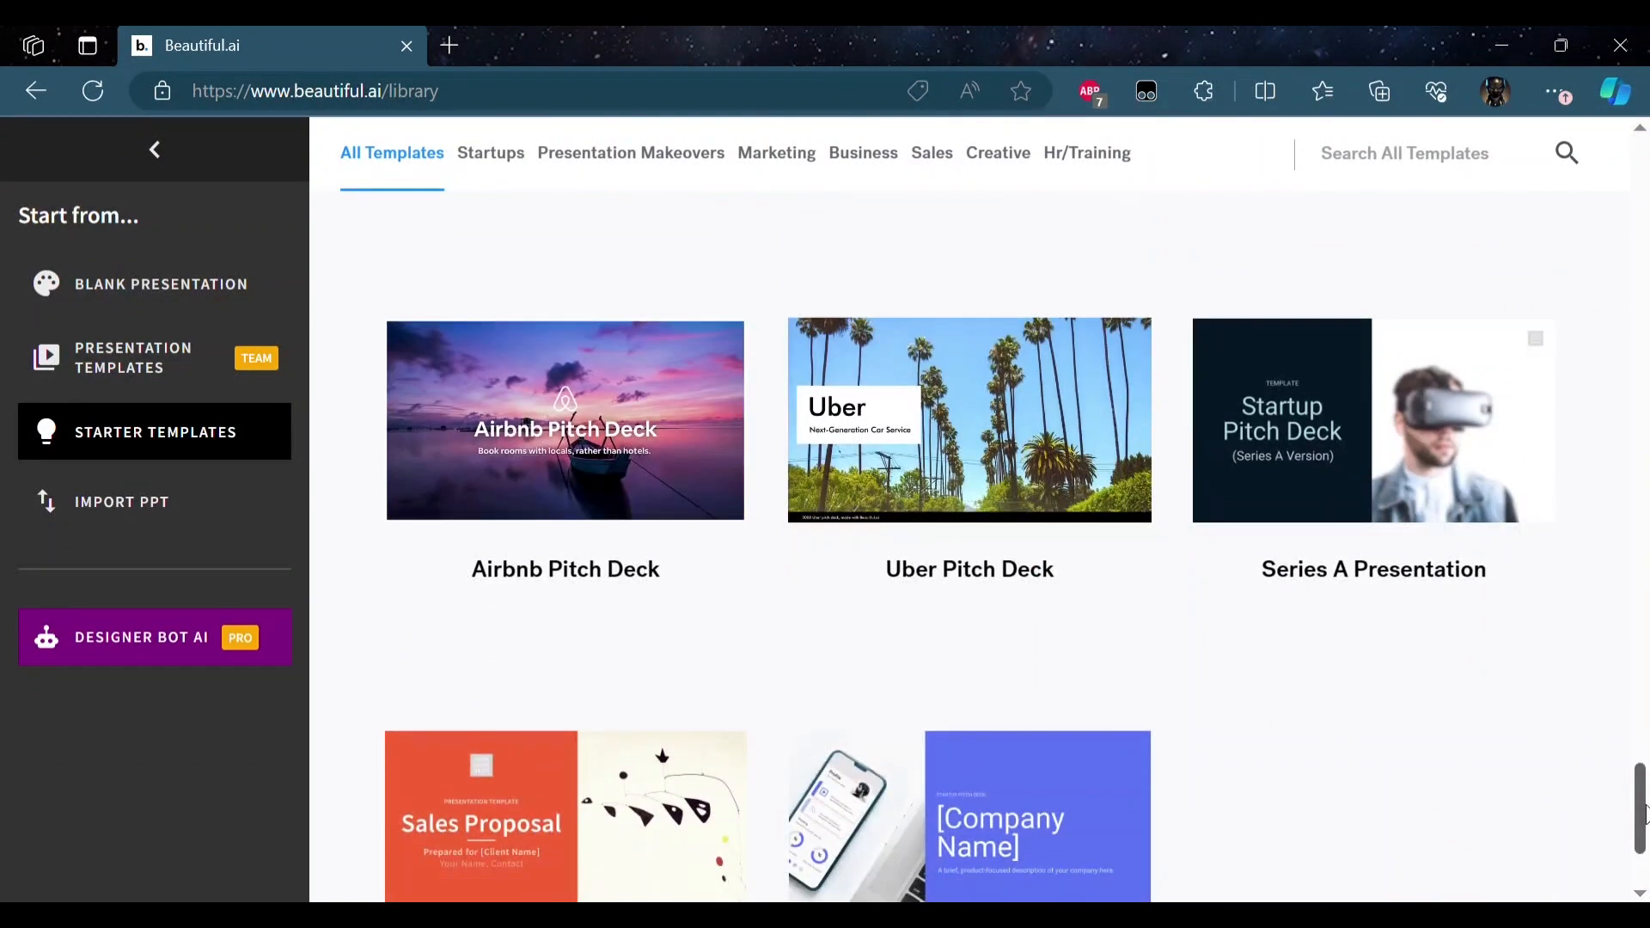
{"action": "scroll", "scroll_direction": "down", "scroll_amount": 3}
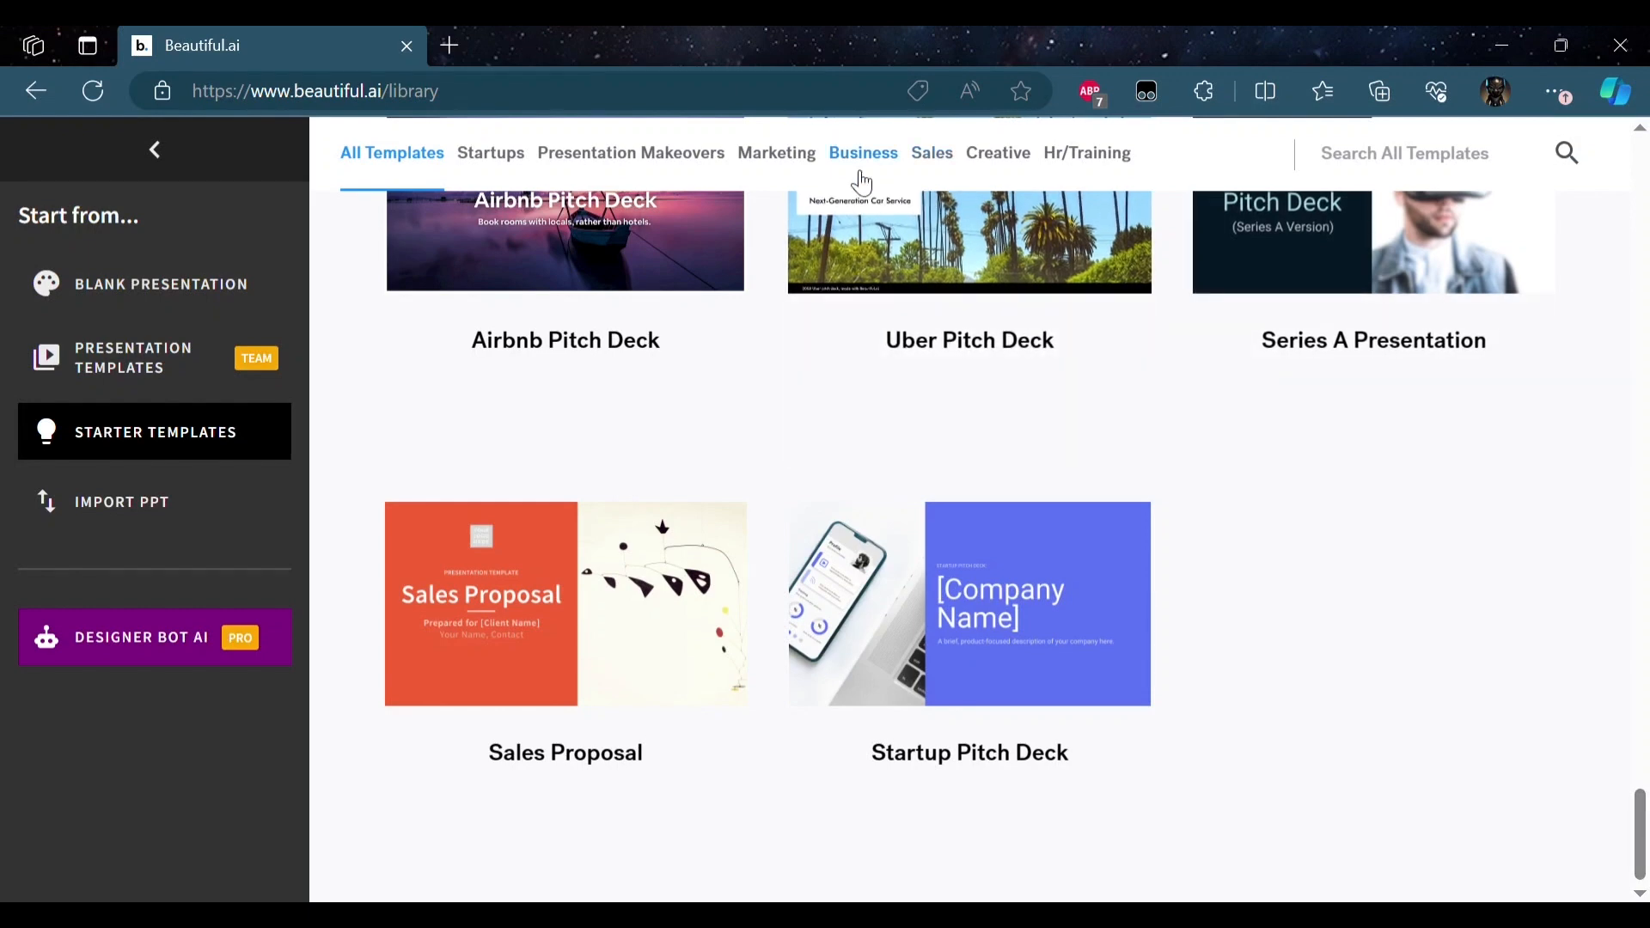
- Filter to Business templates and scroll to the Real Estate Presentation Template
{"action": "left_click", "coordinate": [863, 152]}
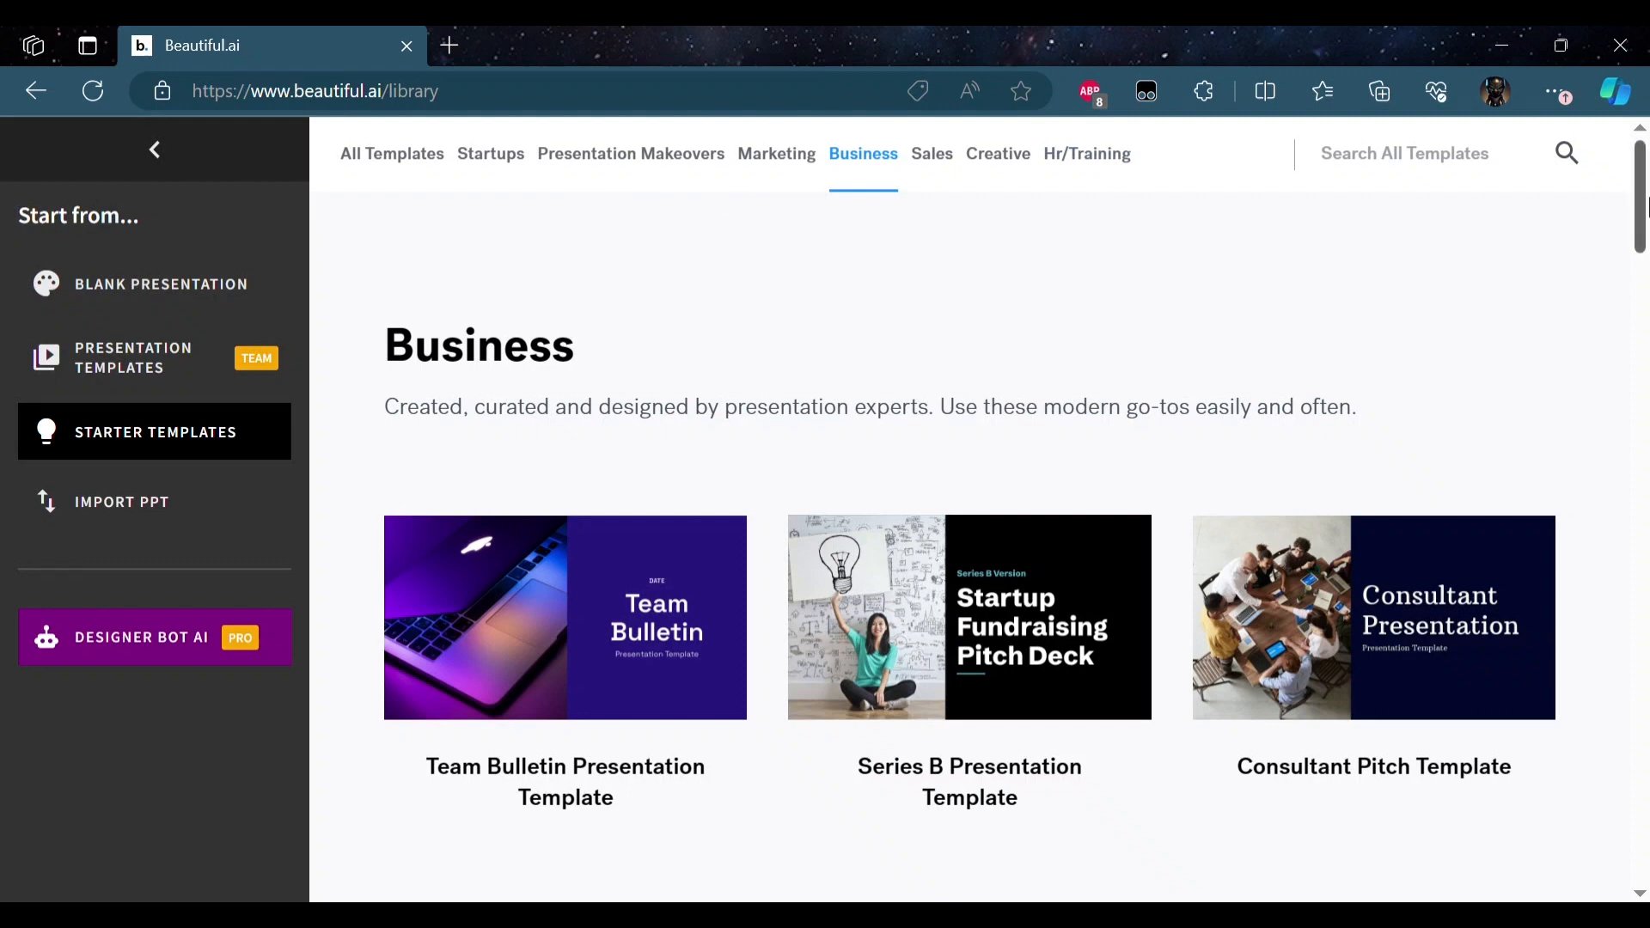
{"action": "scroll", "scroll_direction": "down", "scroll_amount": 3}
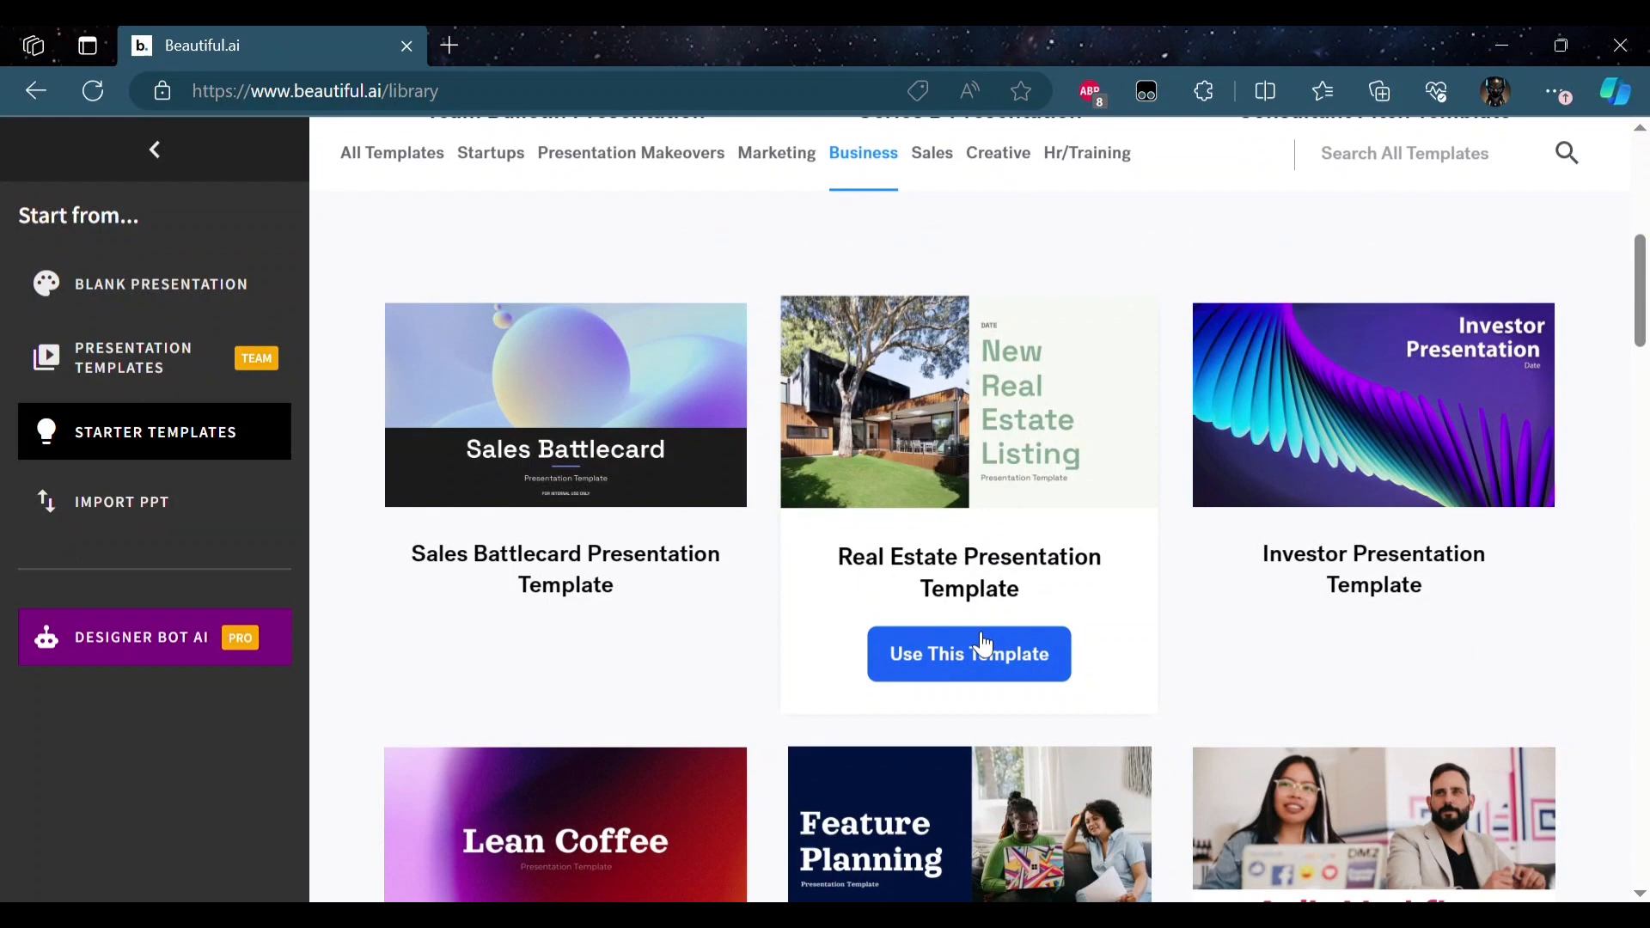
- Start a deck from the Real Estate template and show its 12 slides as a grid
{"action": "left_click", "coordinate": [968, 653]}
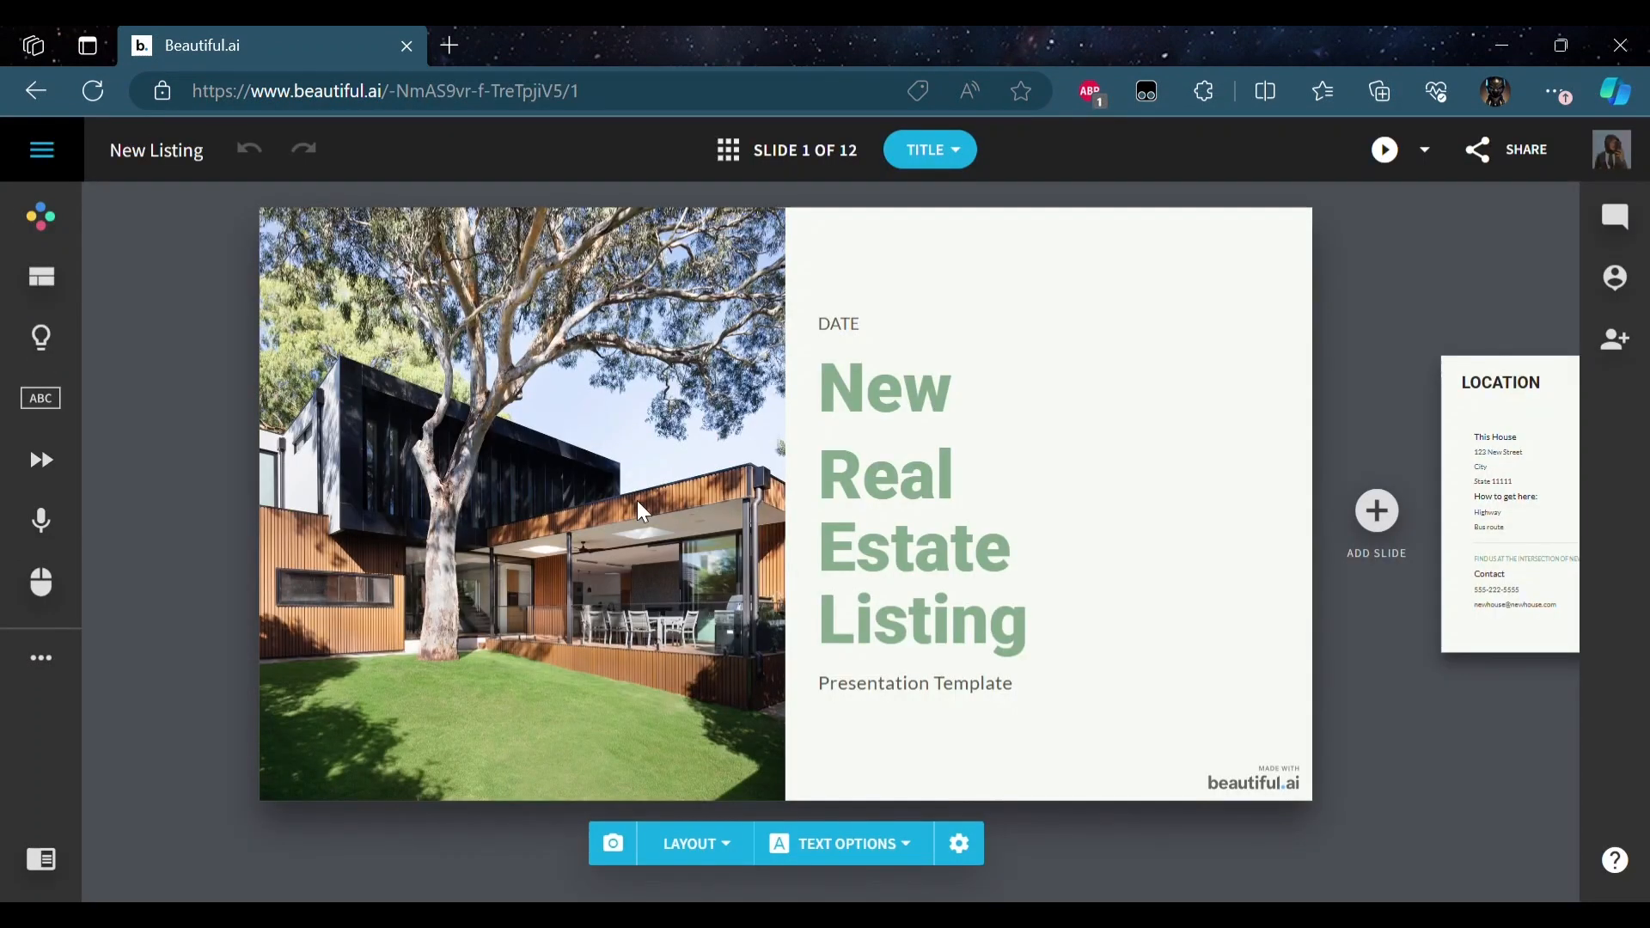
{"action": "mouse_move", "coordinate": [959, 292]}
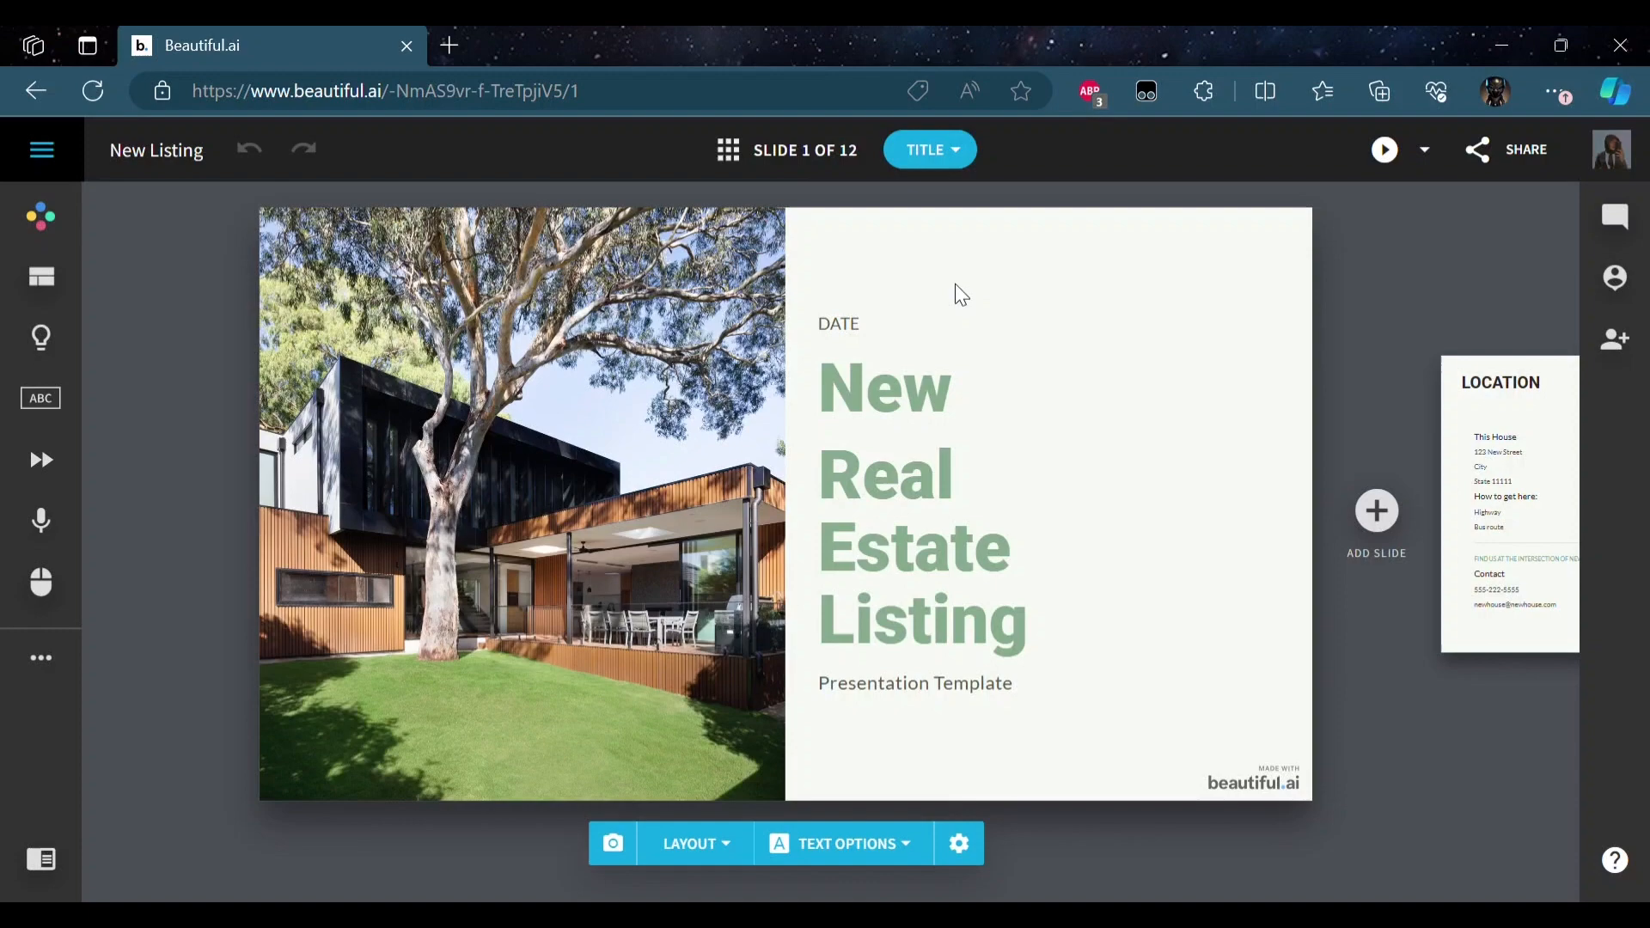
{"action": "left_click", "coordinate": [727, 149]}
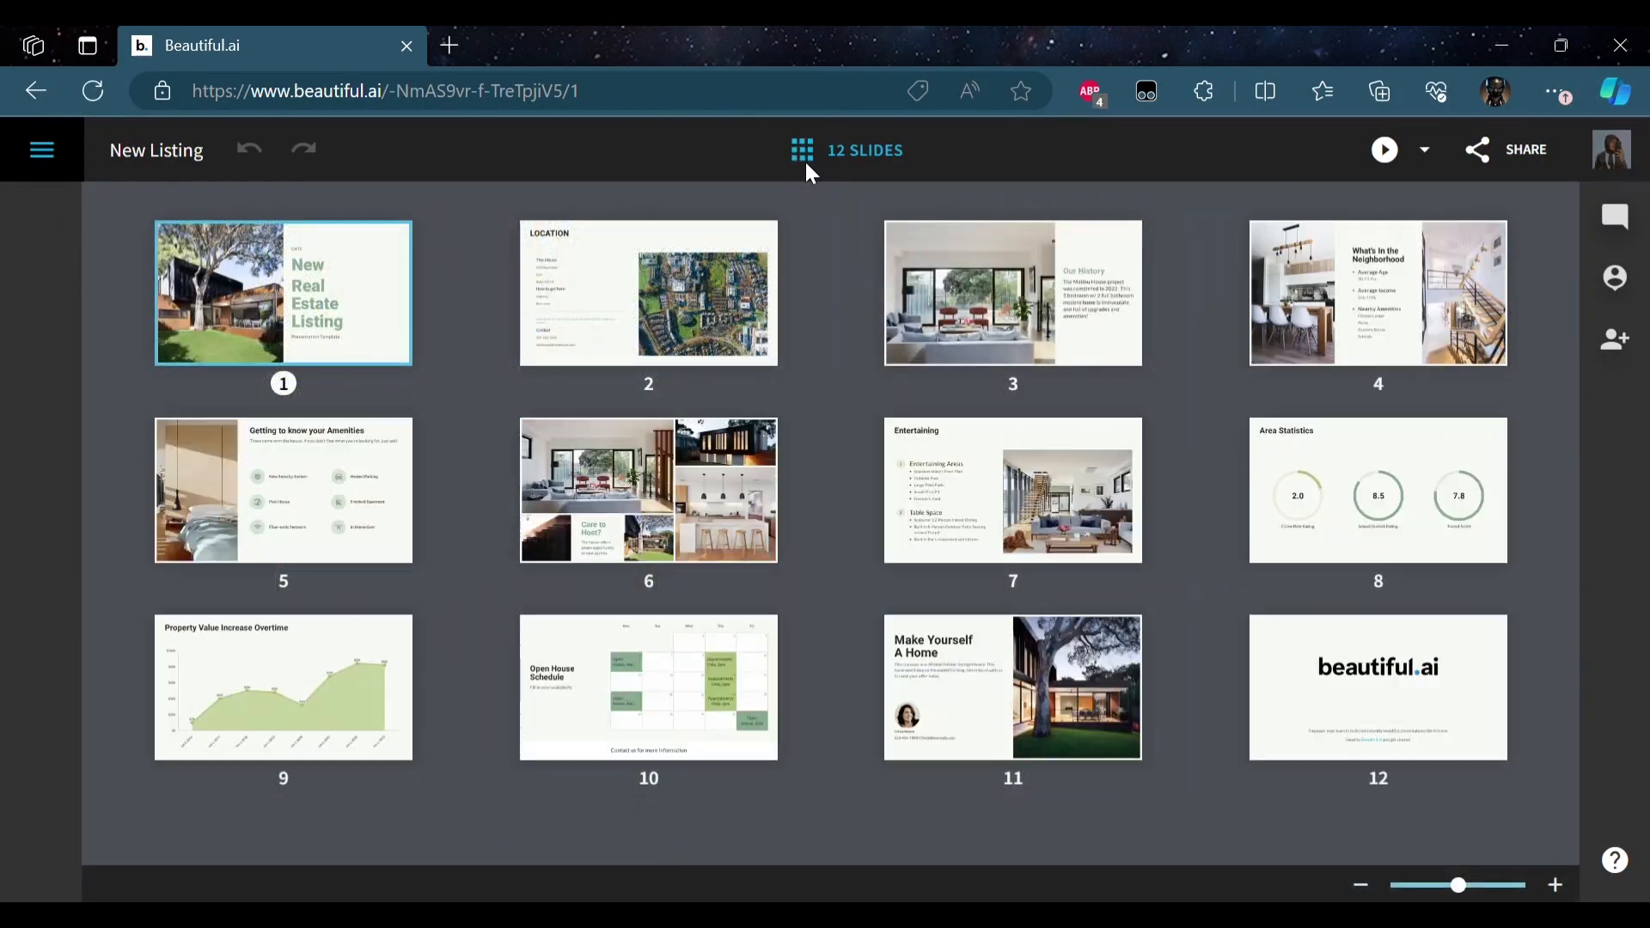
{"action": "mouse_move", "coordinate": [1040, 518]}
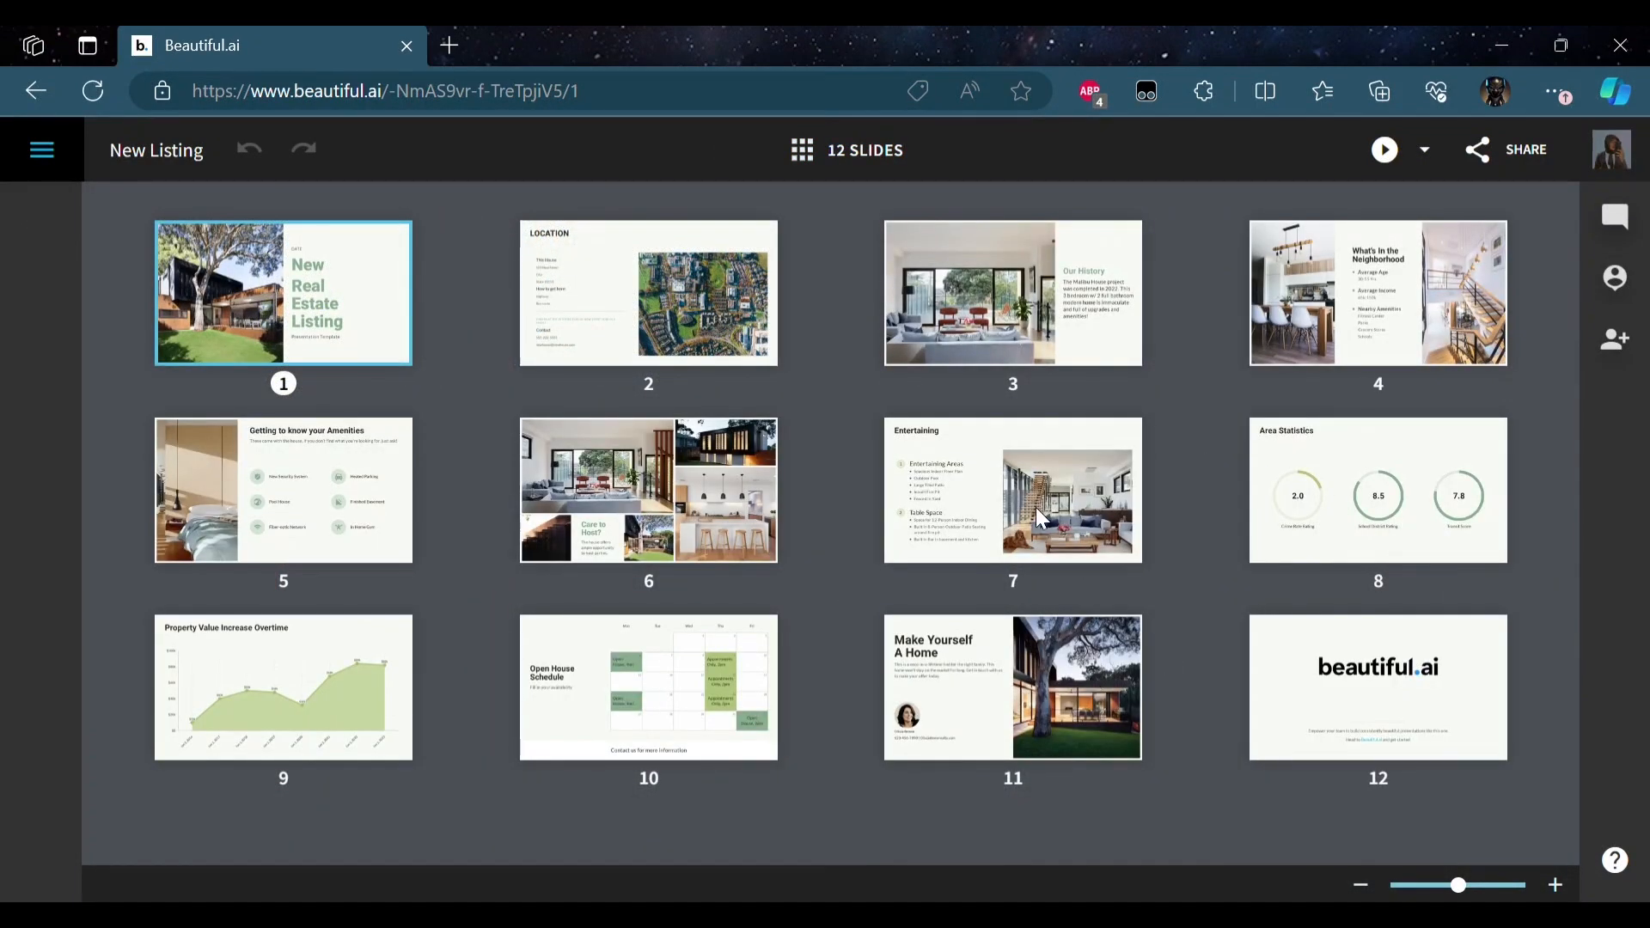
{"action": "mouse_move", "coordinate": [726, 311]}
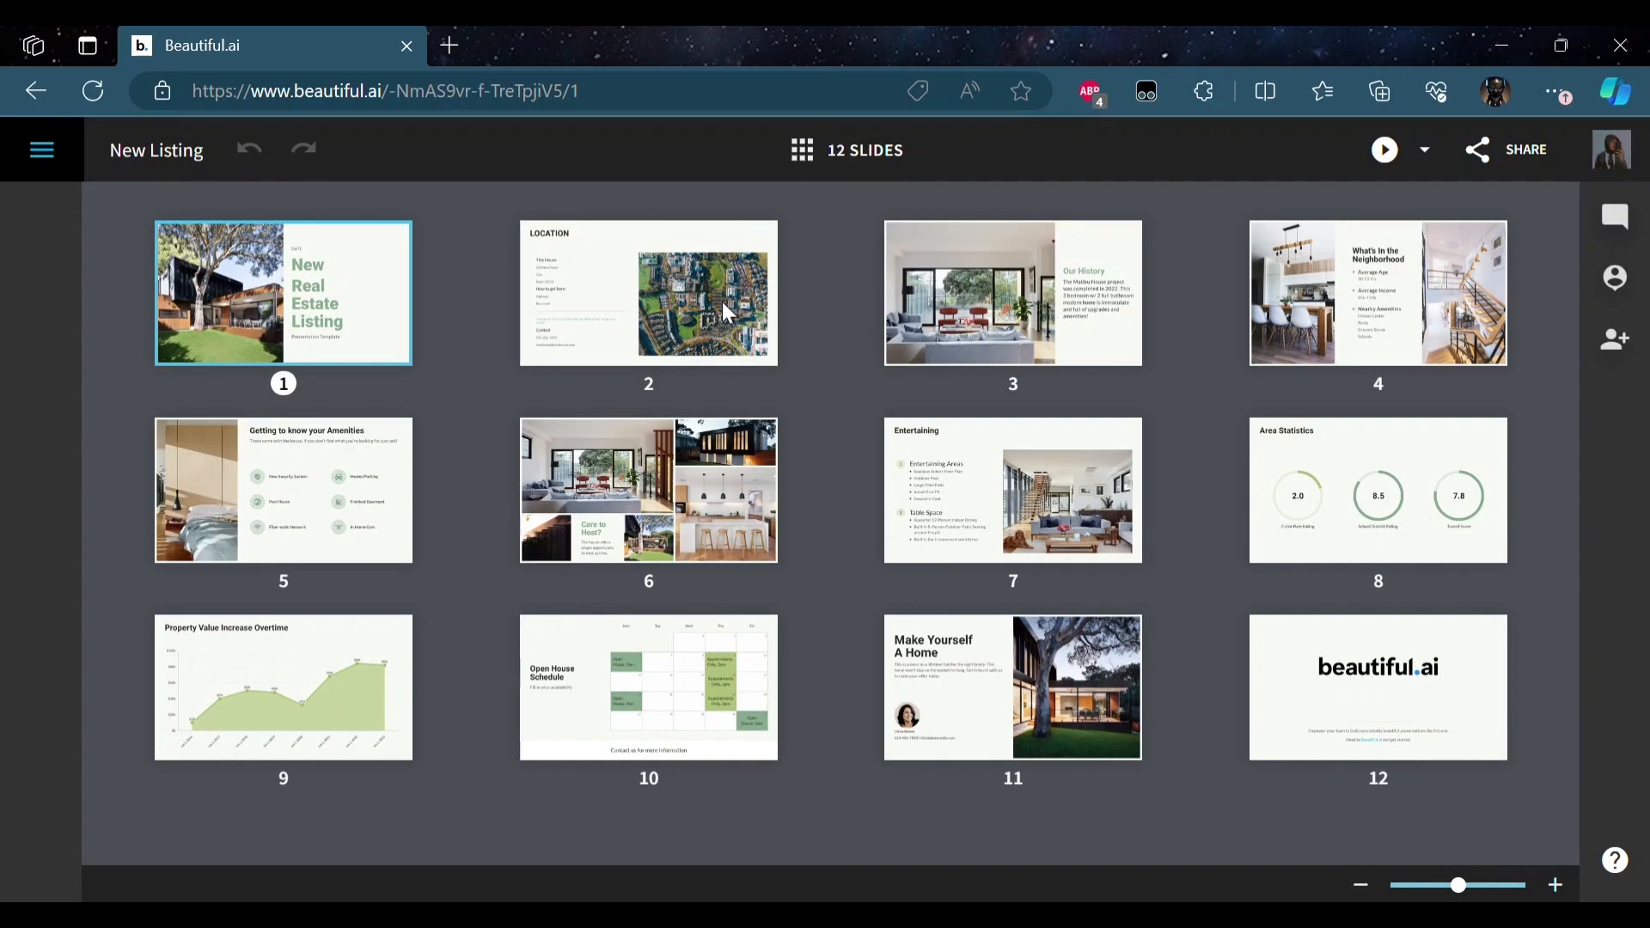
{"action": "mouse_move", "coordinate": [1274, 369]}
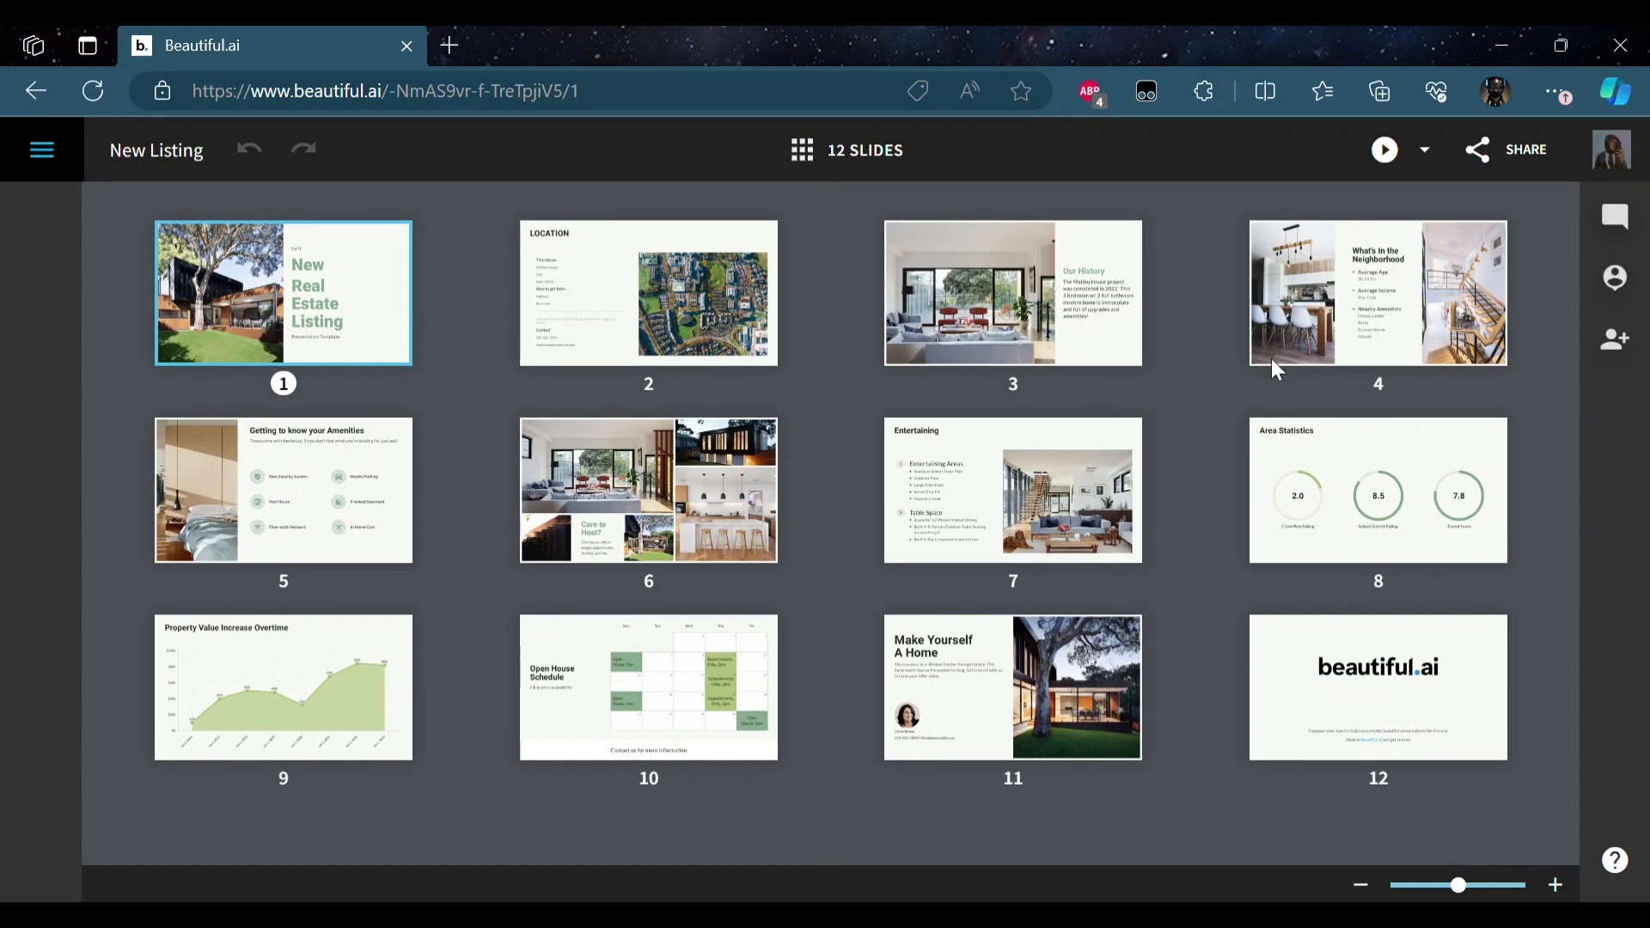
{"action": "mouse_move", "coordinate": [1211, 586]}
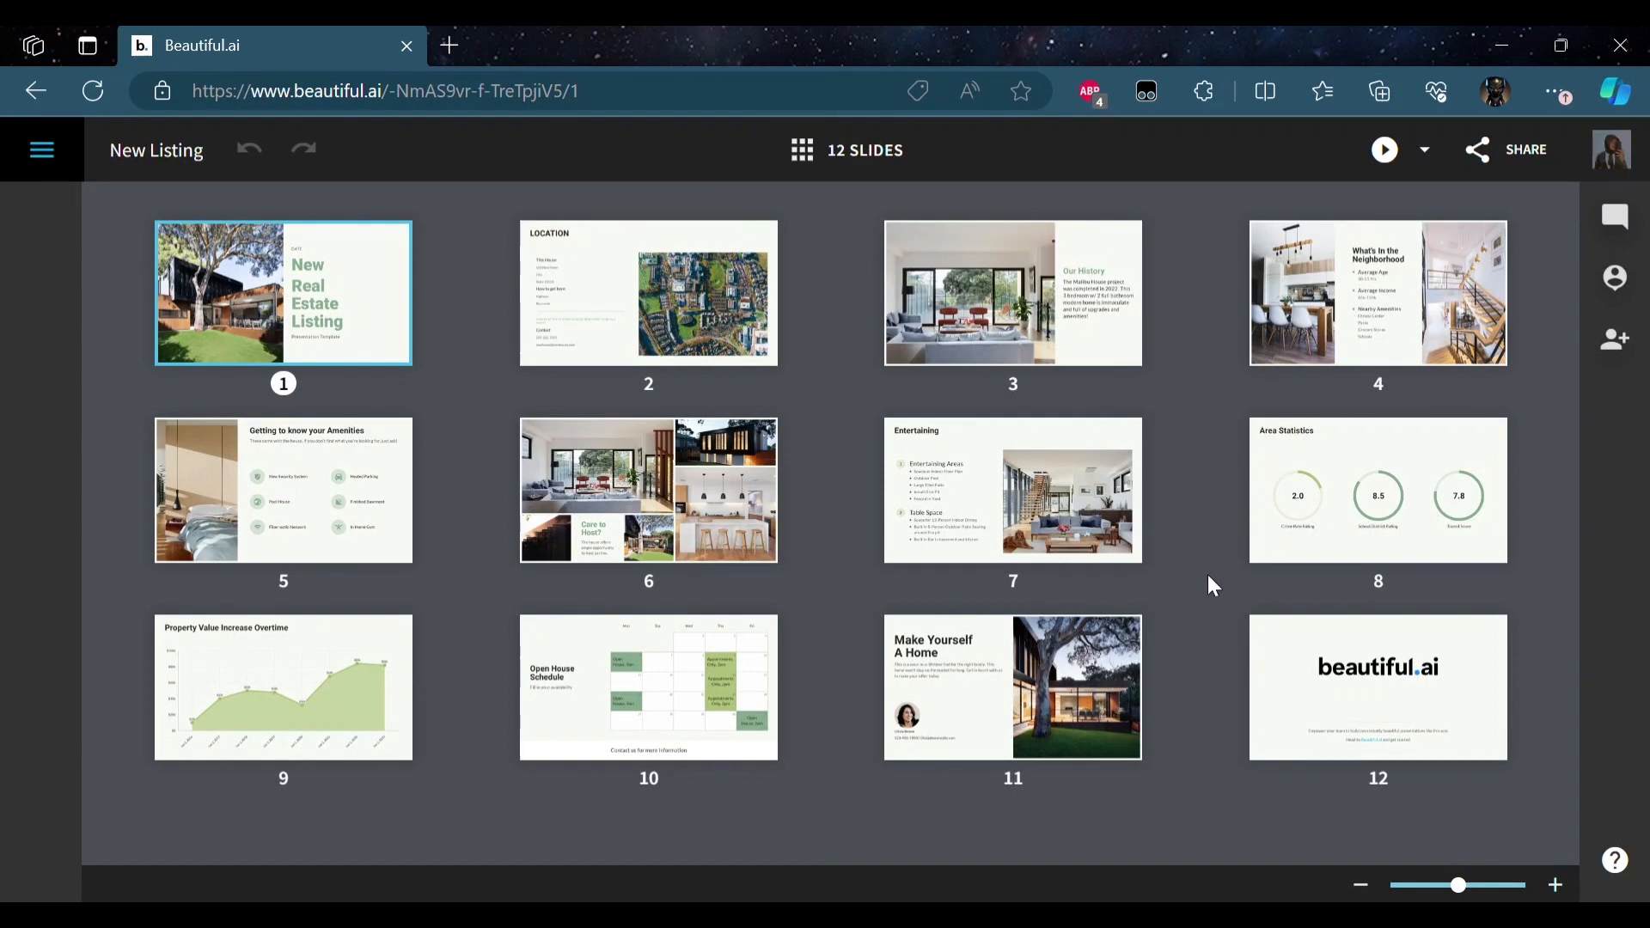
{"action": "mouse_move", "coordinate": [650, 599]}
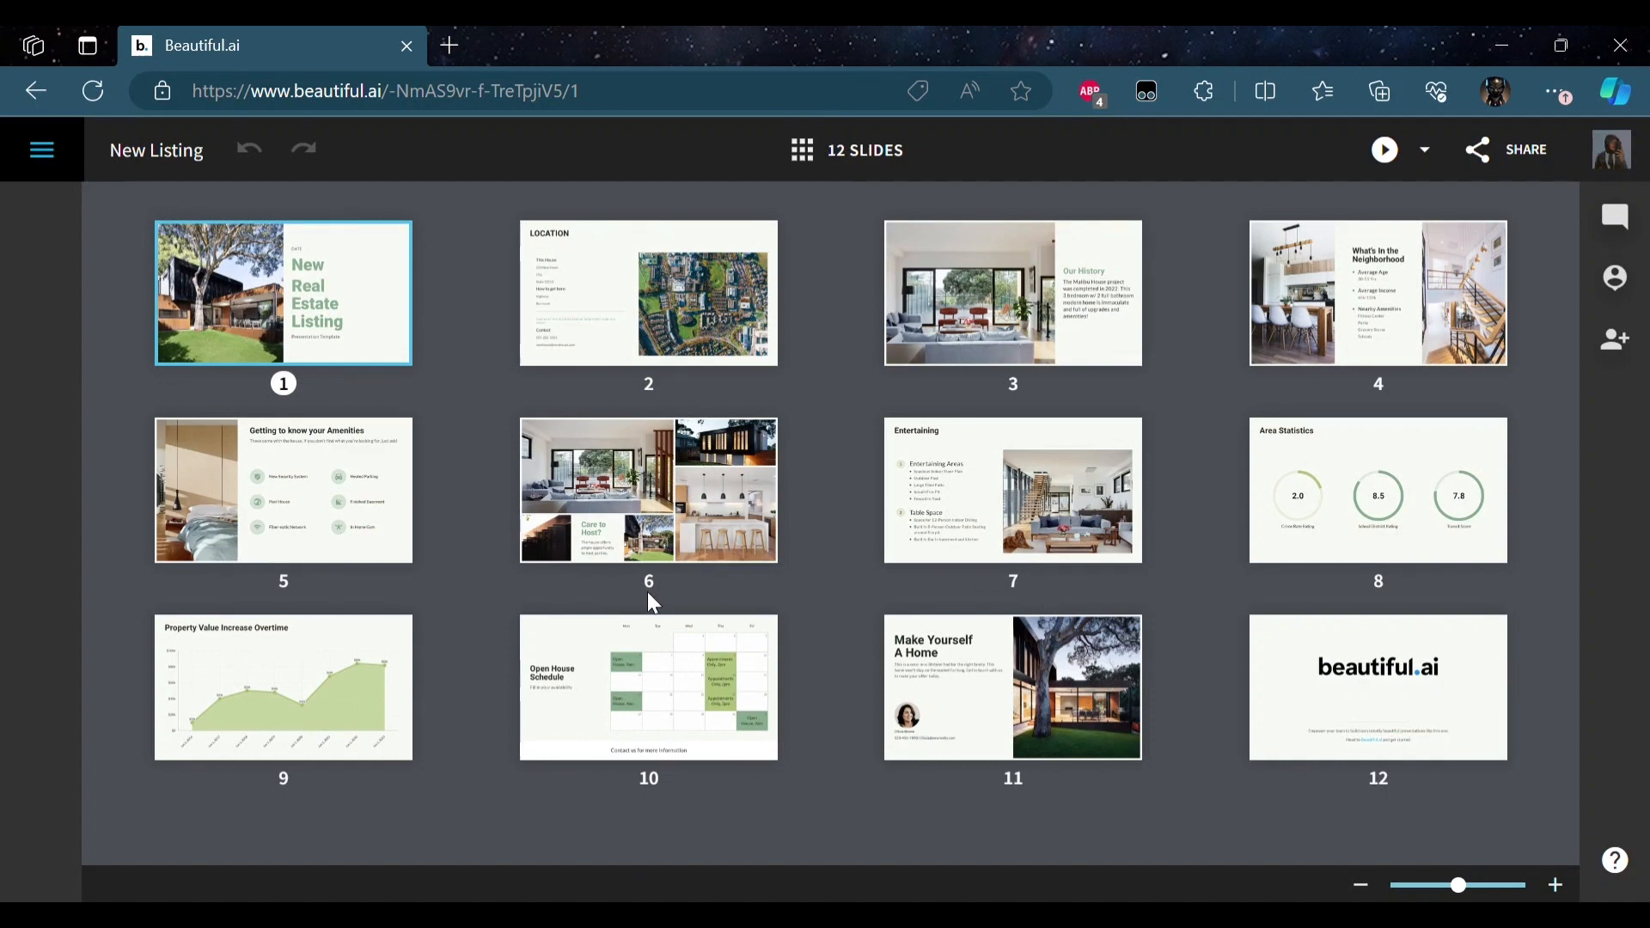
{"action": "mouse_move", "coordinate": [674, 568]}
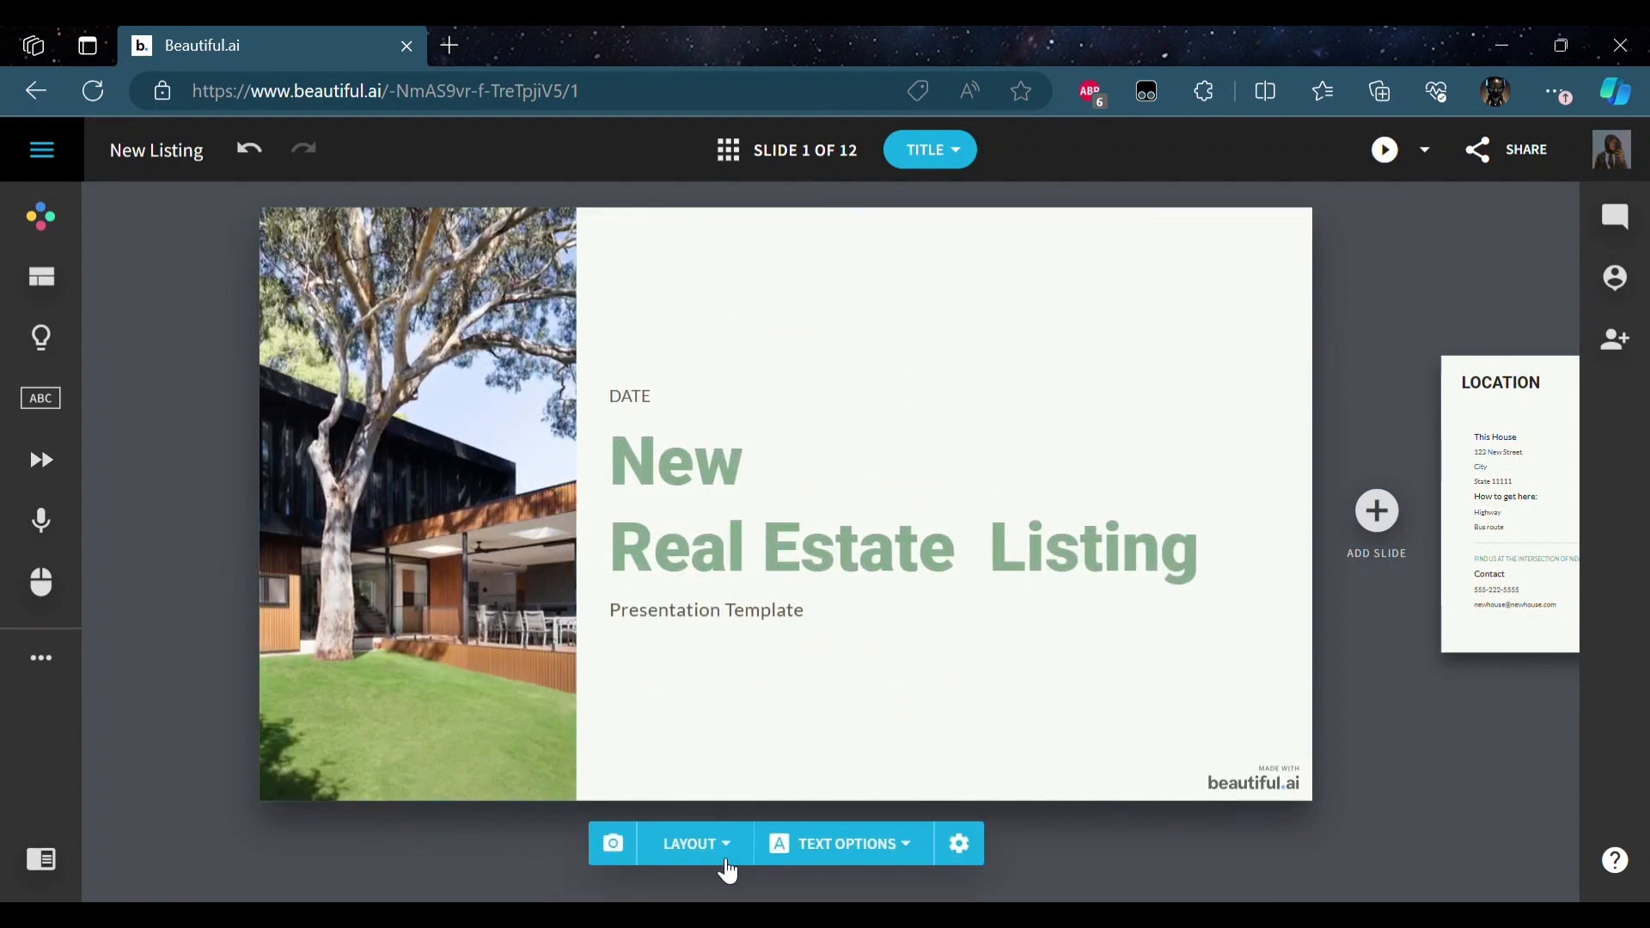
- Try Bottom and Left layouts on slide 1, then keep Top with the photo above the title
{"action": "left_click", "coordinate": [690, 843]}
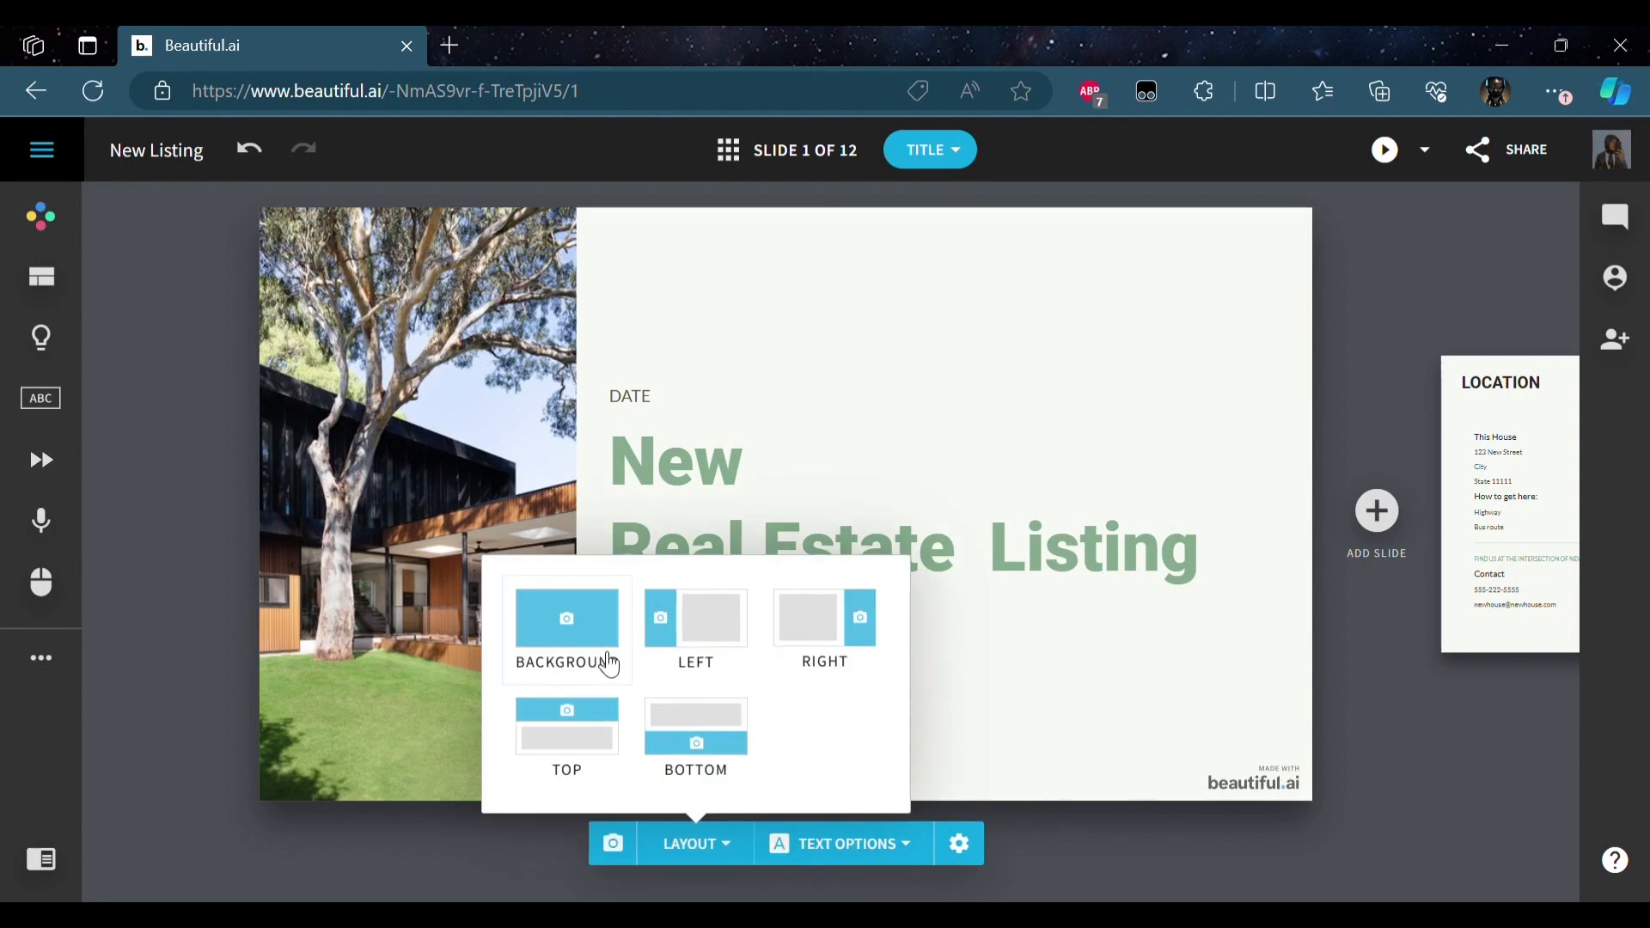
{"action": "mouse_move", "coordinate": [411, 463]}
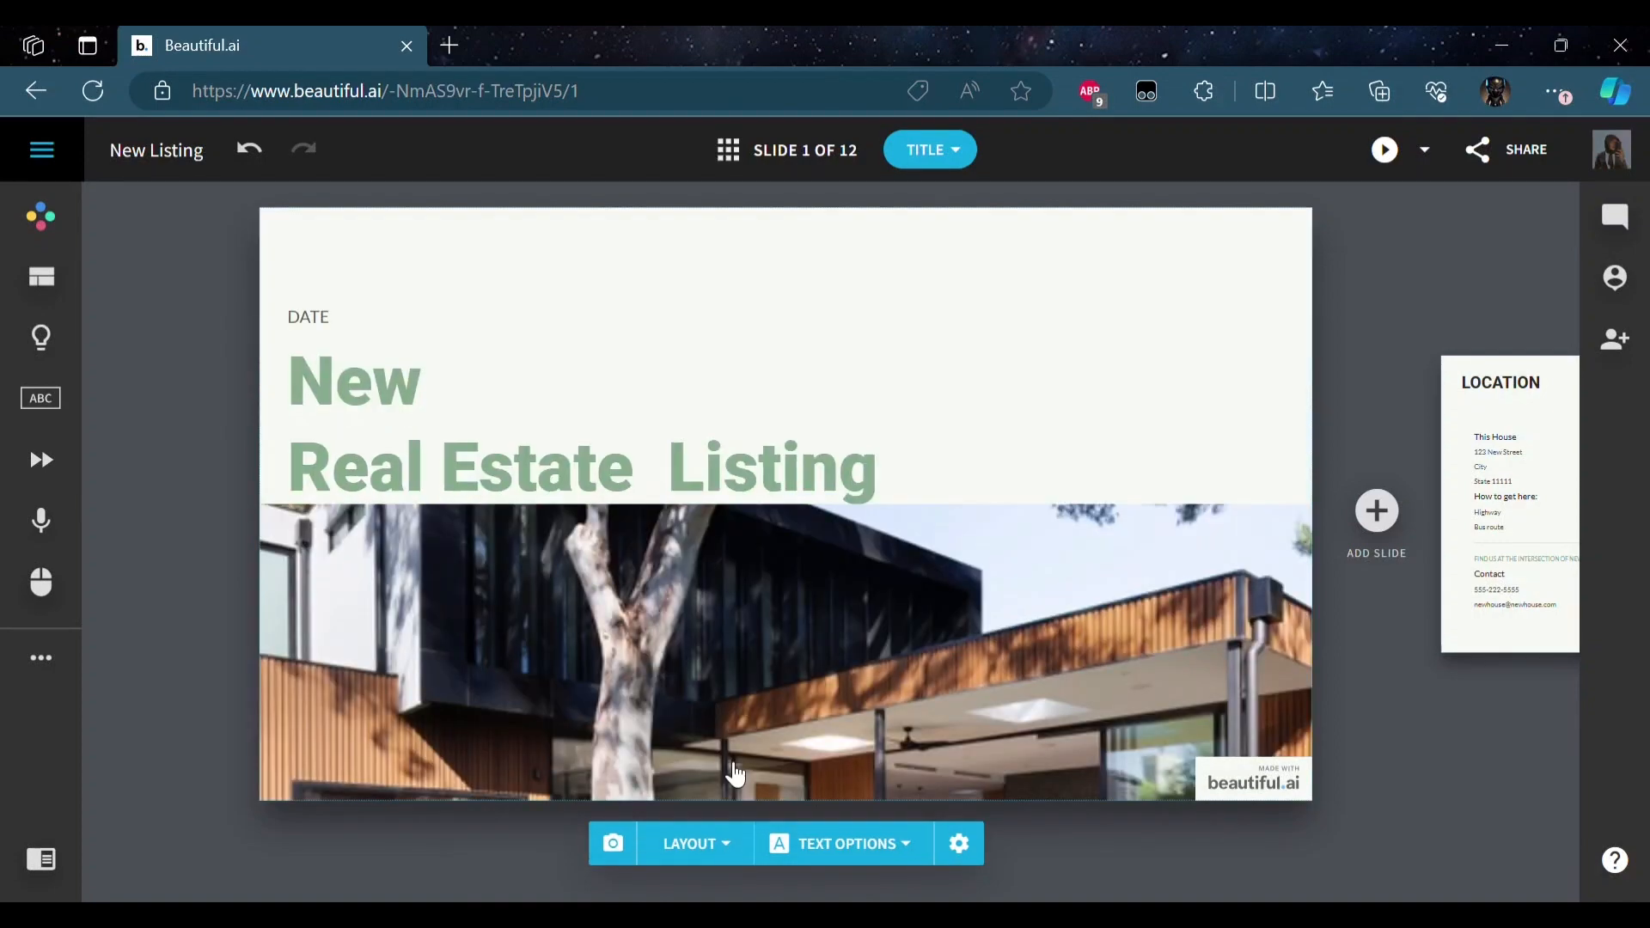
{"action": "left_click", "coordinate": [688, 843]}
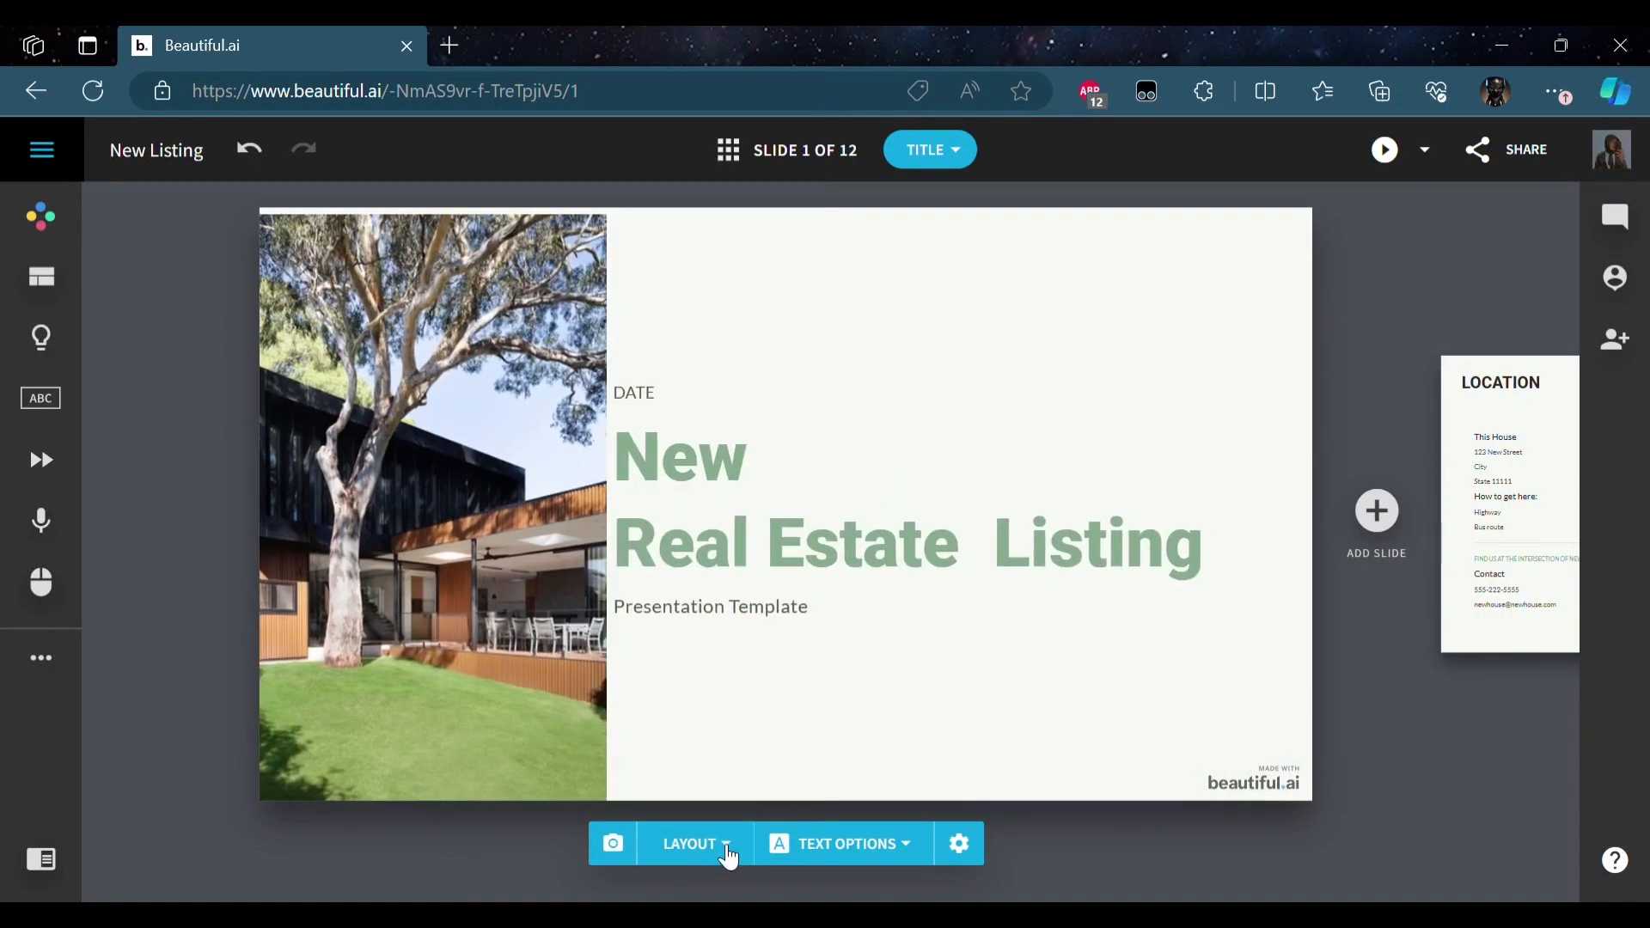
{"action": "left_click", "coordinate": [689, 843]}
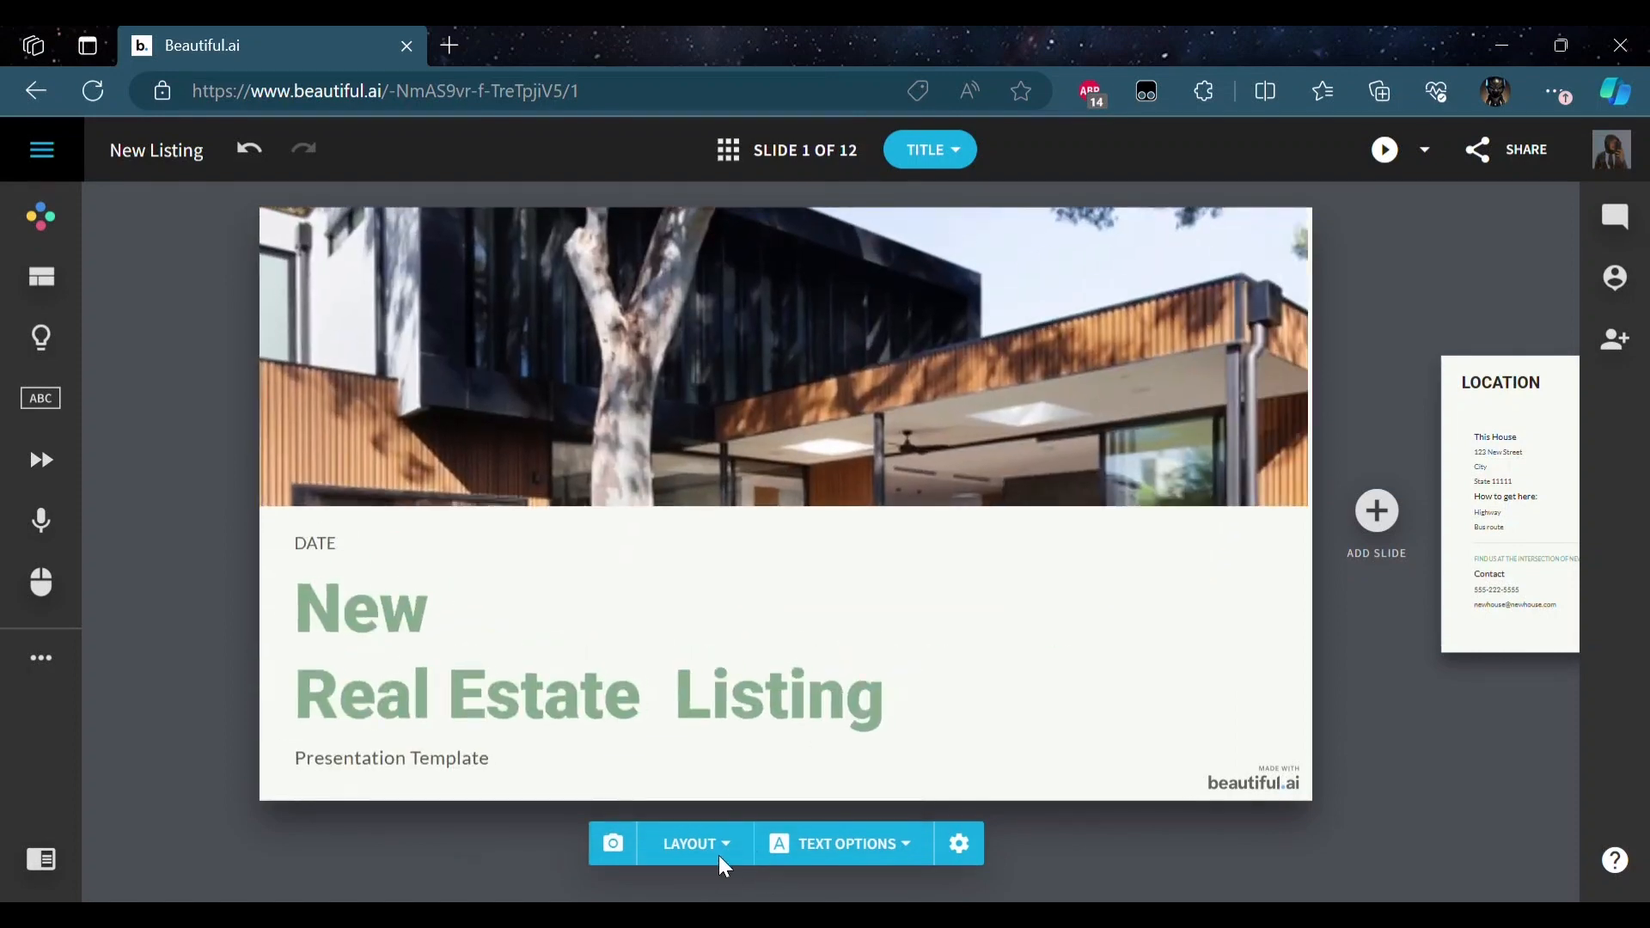
{"action": "left_click", "coordinate": [689, 843]}
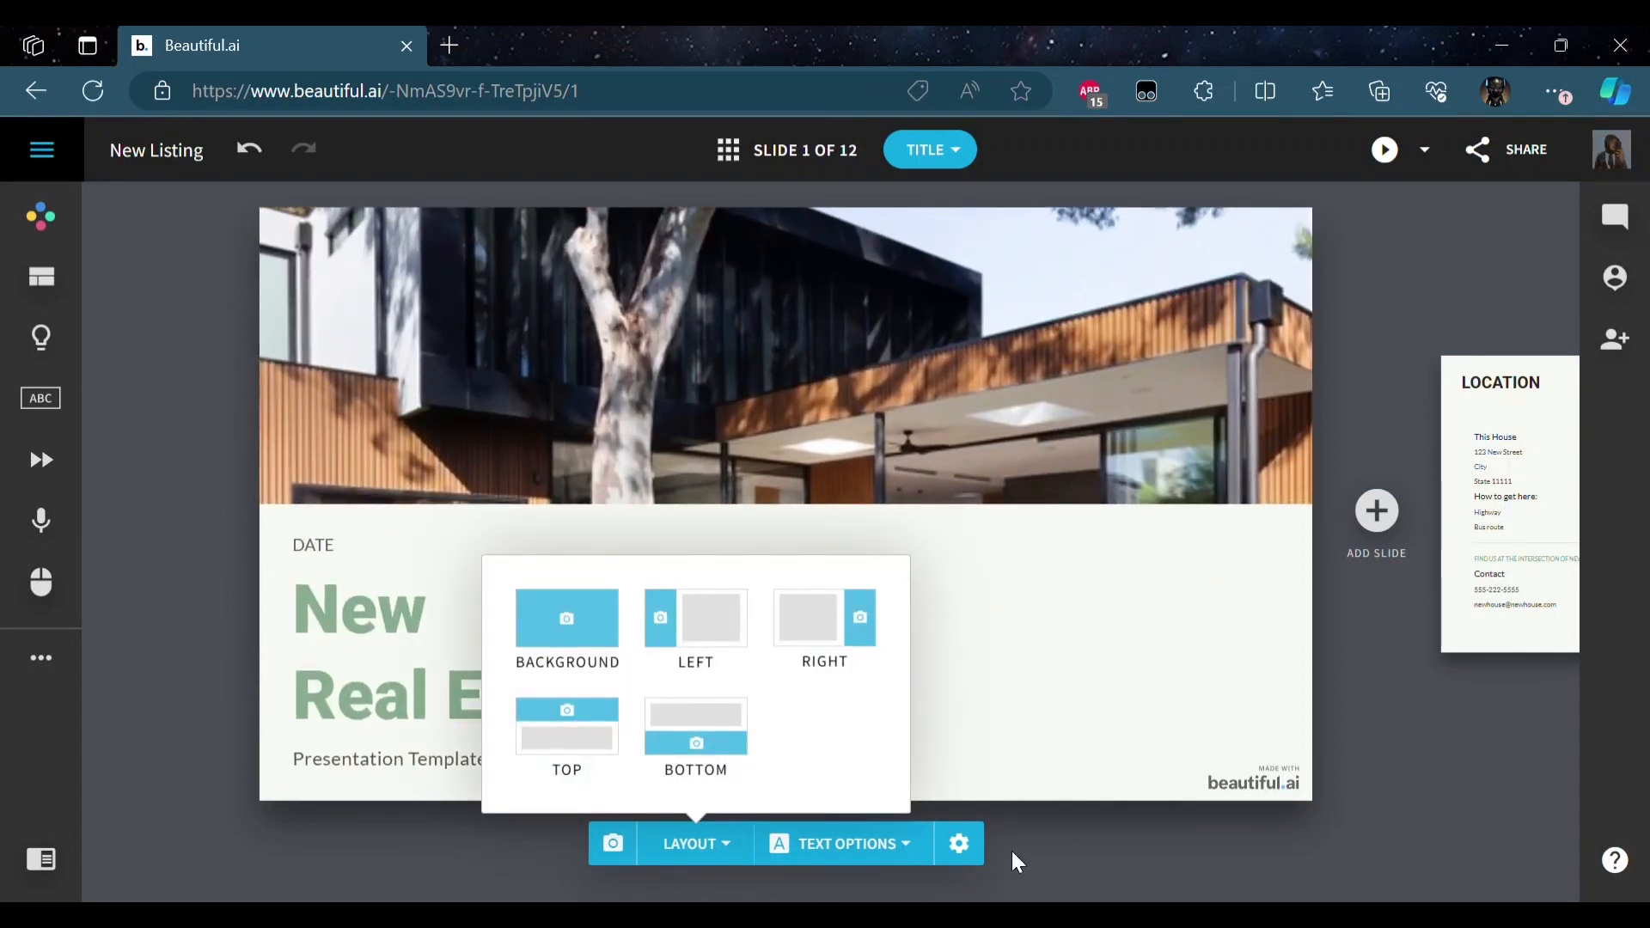
{"action": "left_click", "coordinate": [845, 843]}
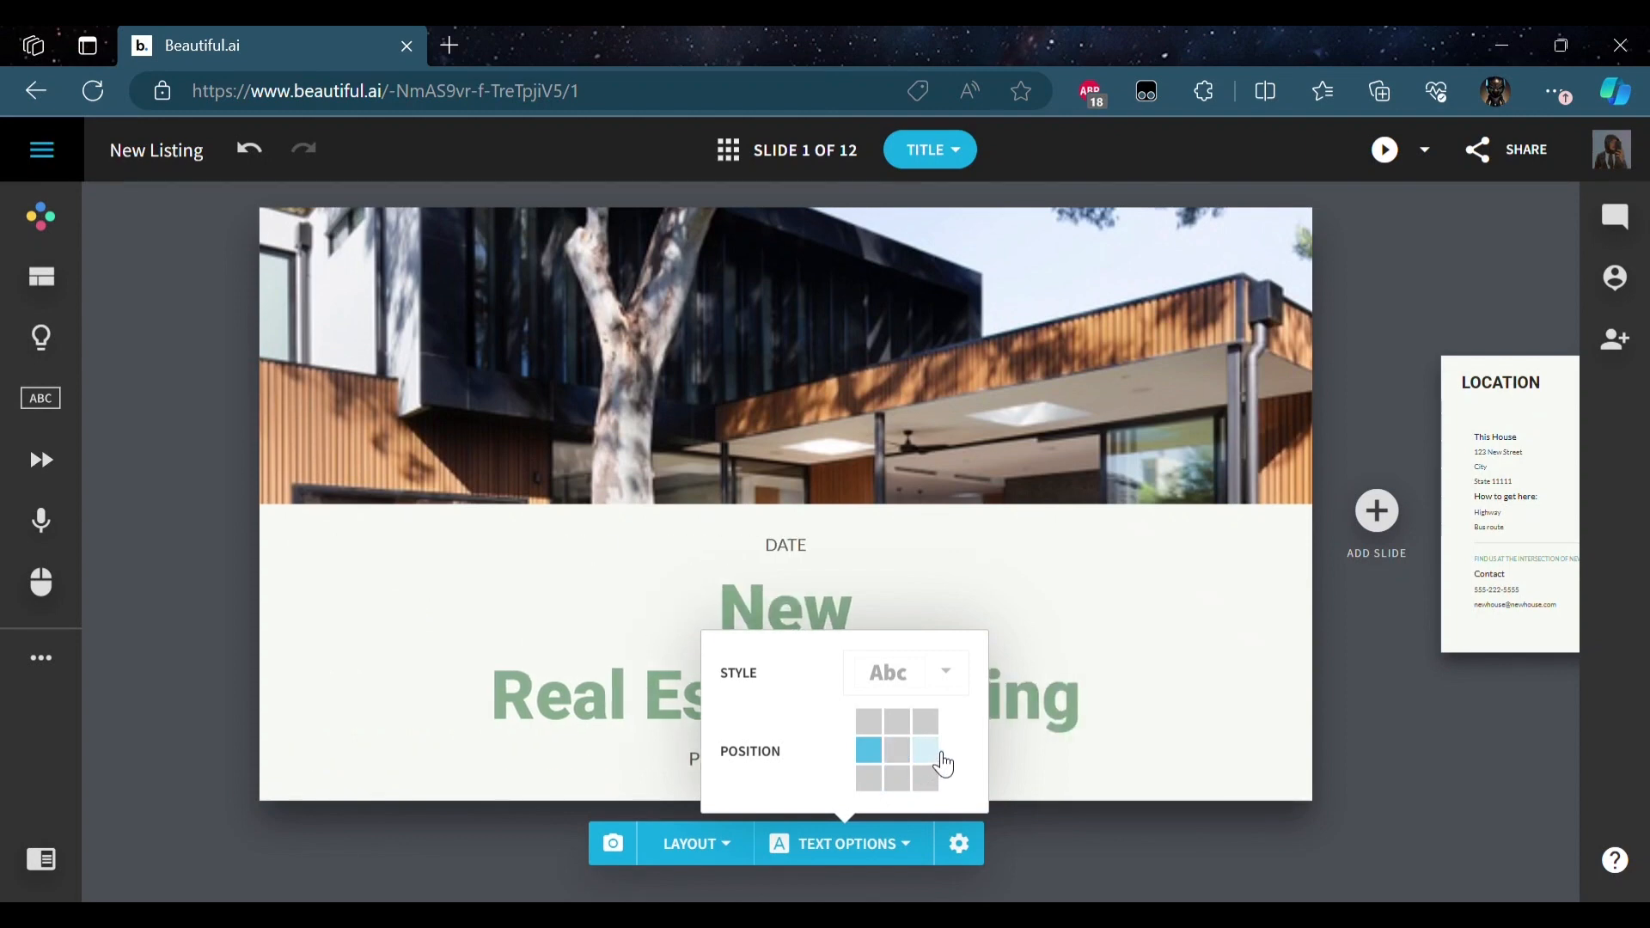
- Try right-aligning the title text, then set it back to centred beneath the photo
{"action": "left_click", "coordinate": [923, 723]}
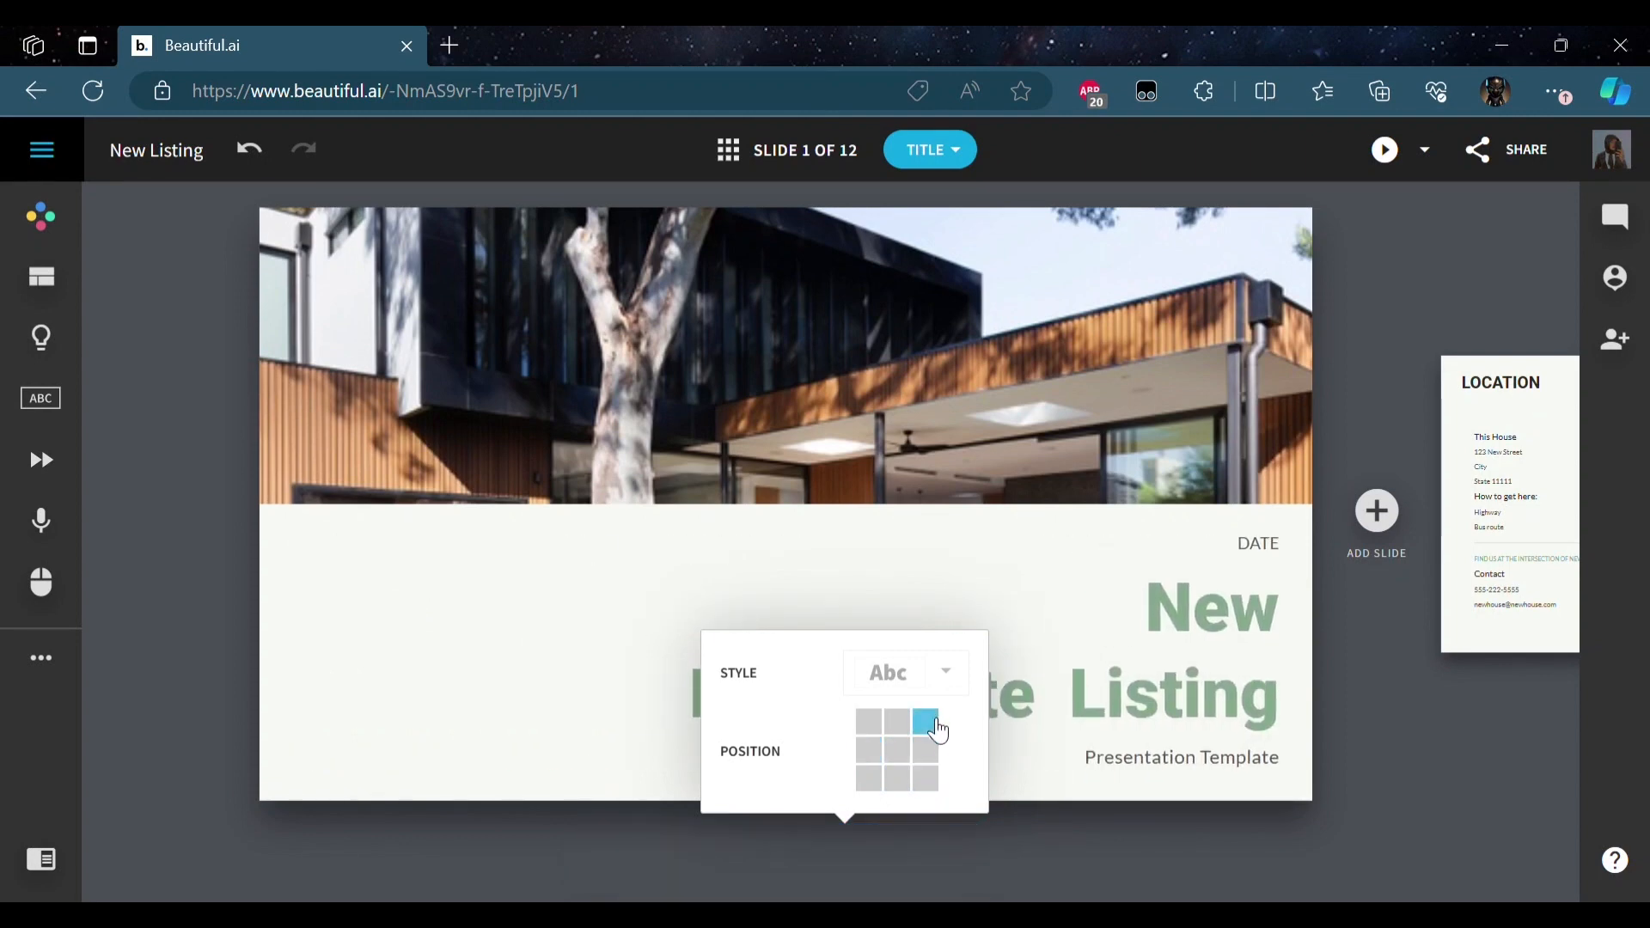
{"action": "left_click", "coordinate": [895, 721]}
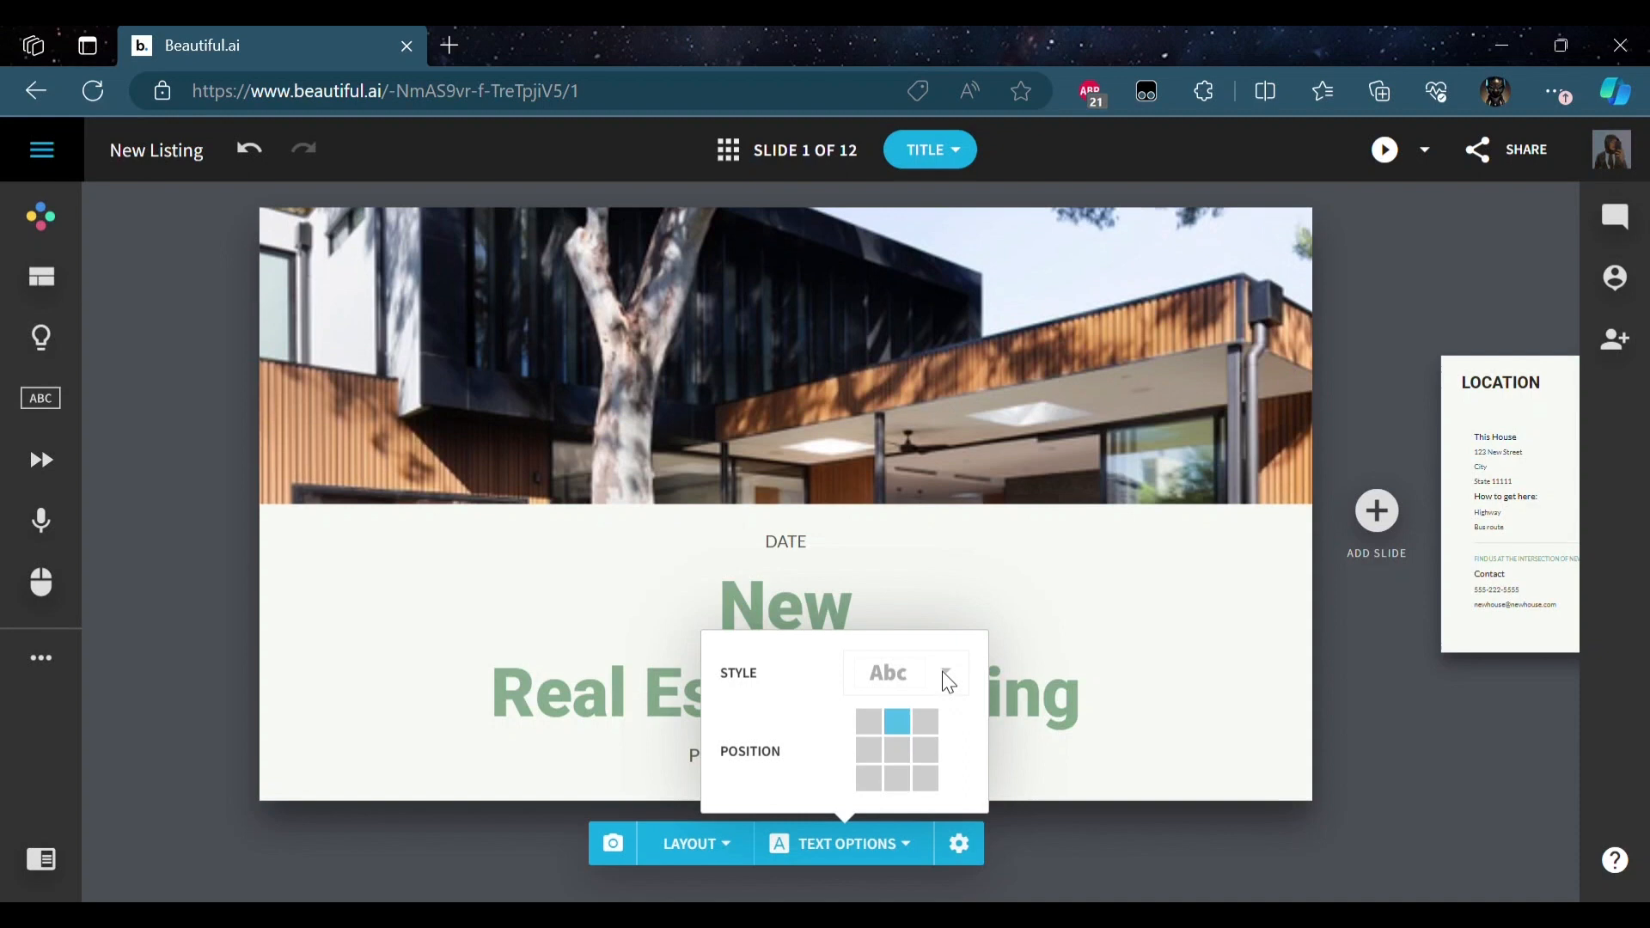
{"action": "mouse_move", "coordinate": [929, 682]}
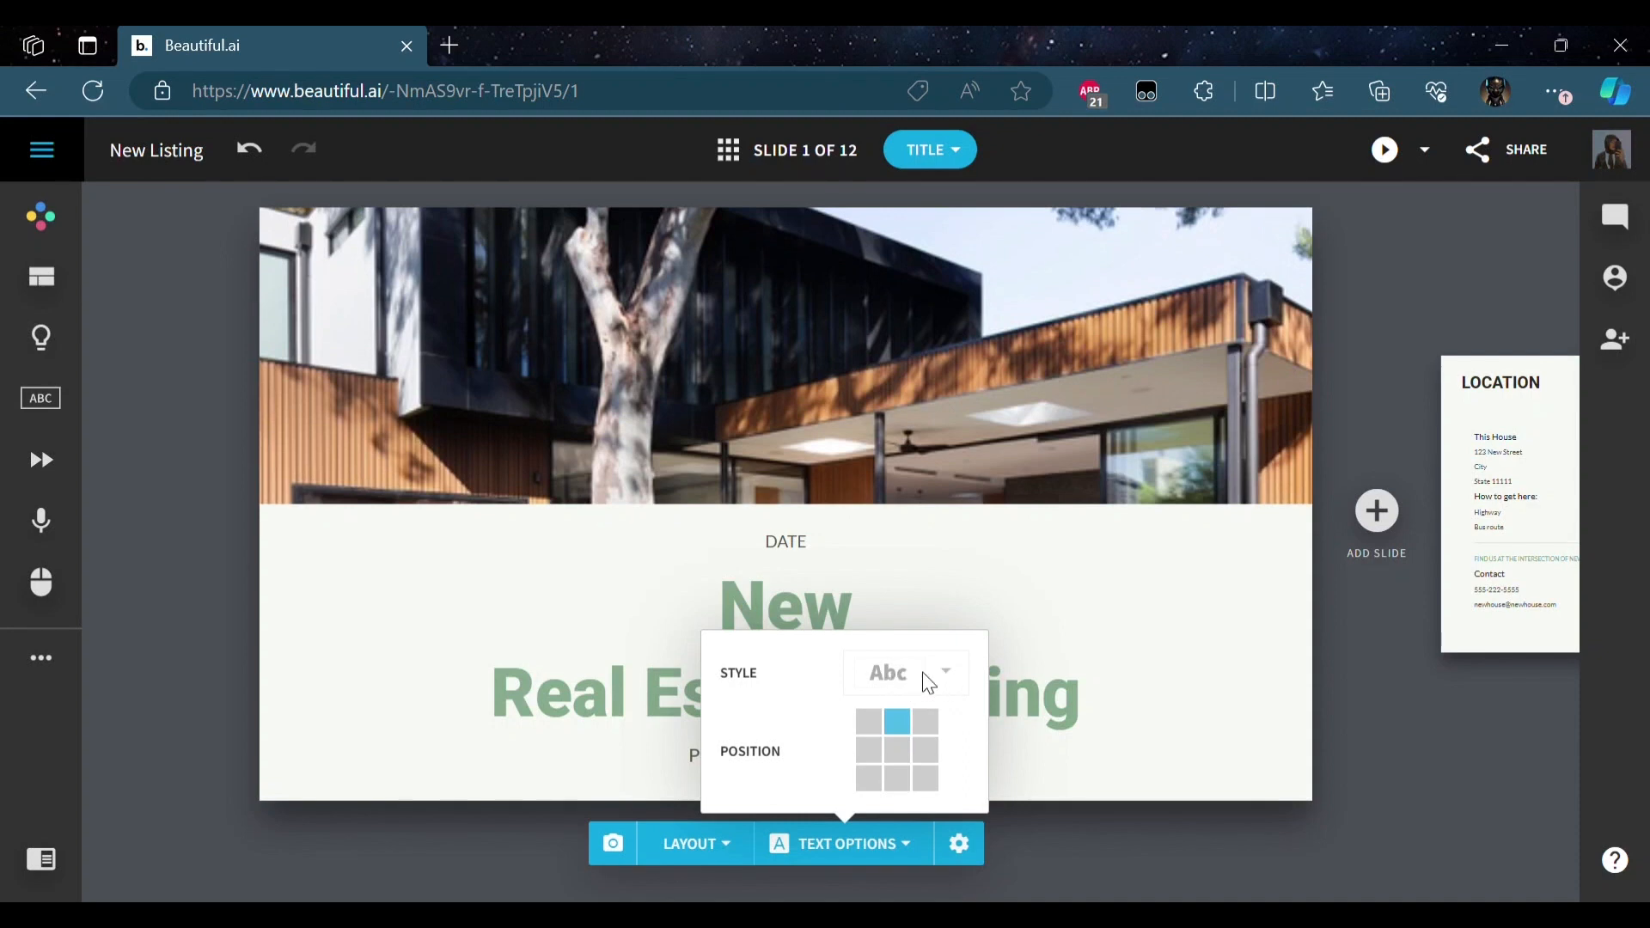
{"action": "mouse_move", "coordinate": [924, 895]}
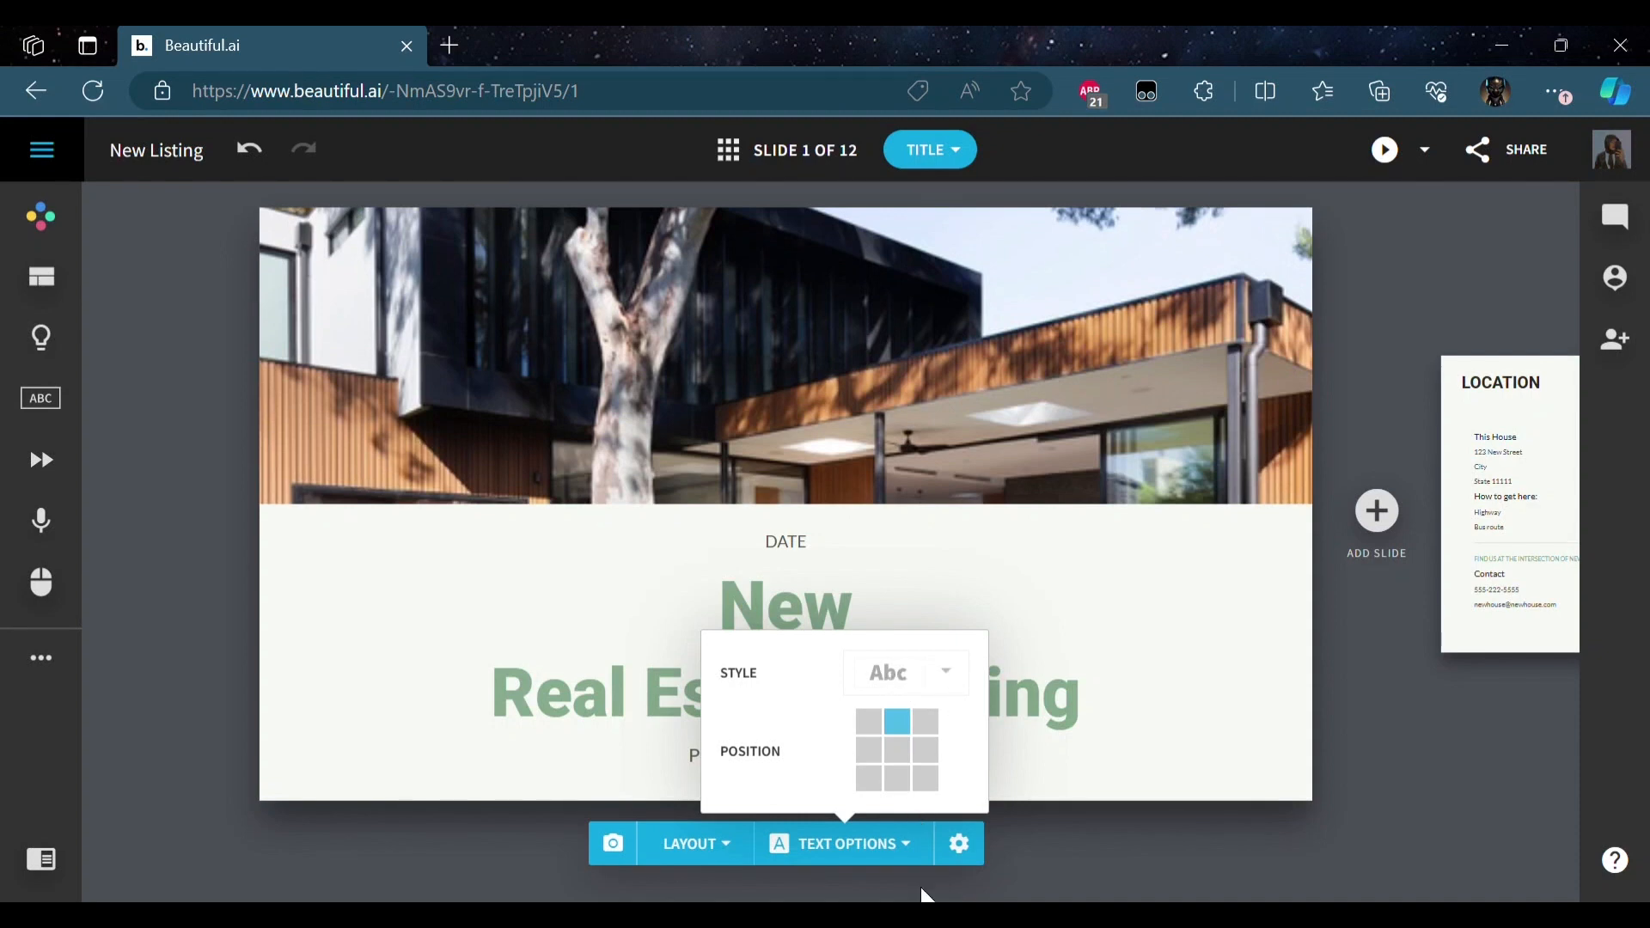
- Turn Show Image off in the title slide's settings to remove the house photo
{"action": "left_click", "coordinate": [956, 843]}
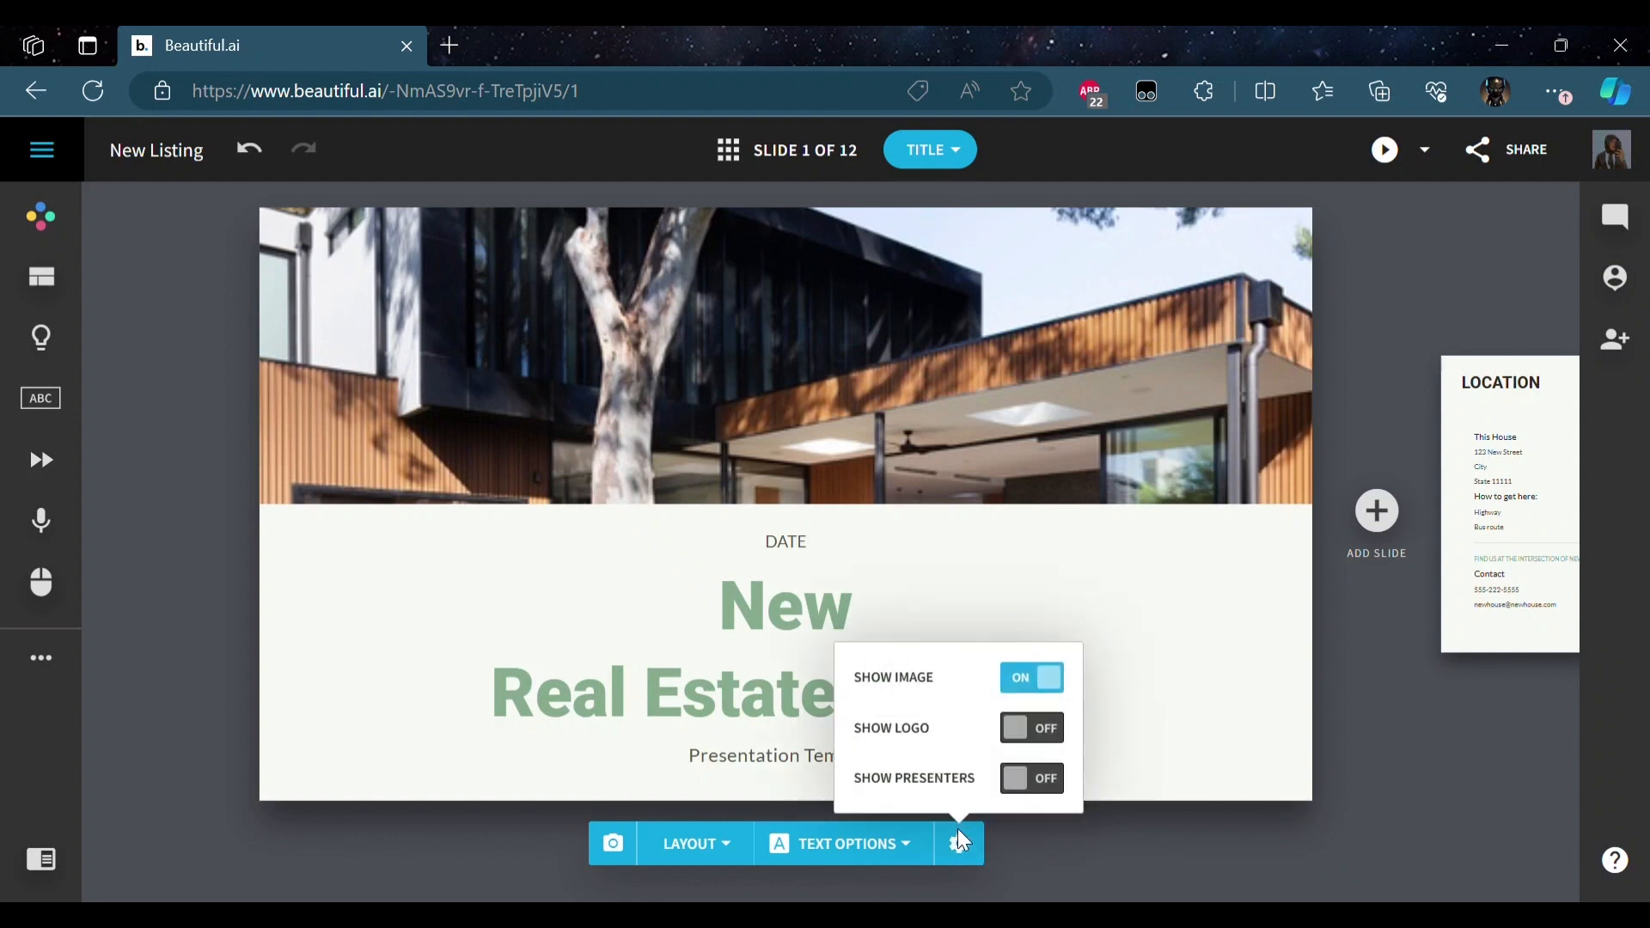
{"action": "left_click", "coordinate": [1031, 676]}
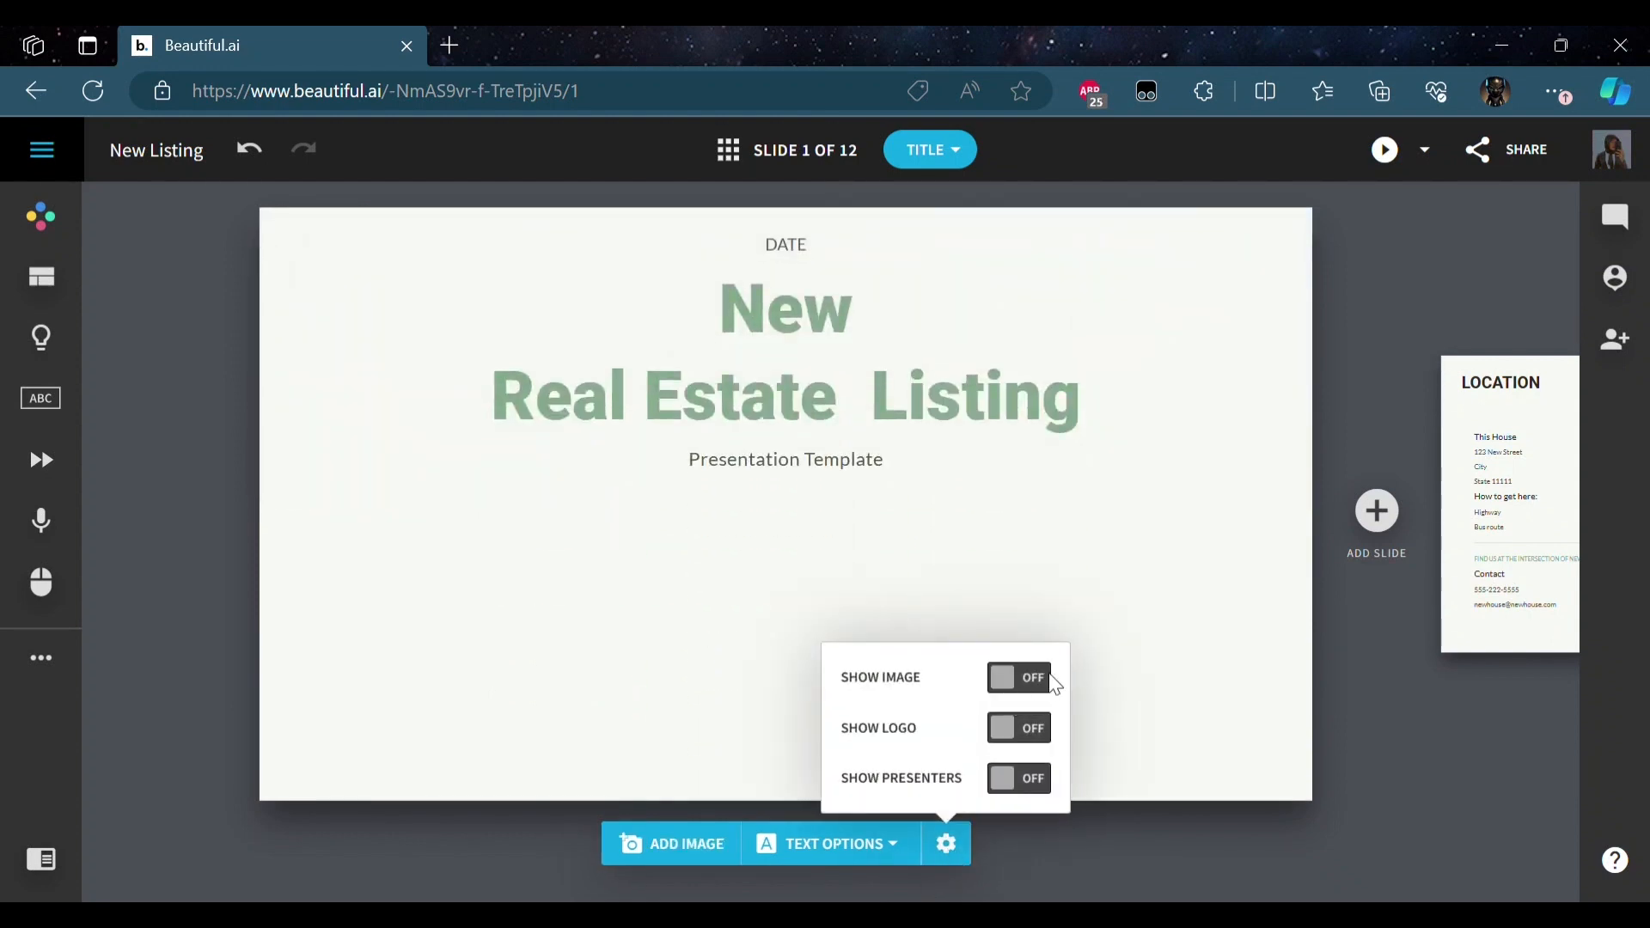
{"action": "left_click", "coordinate": [685, 843]}
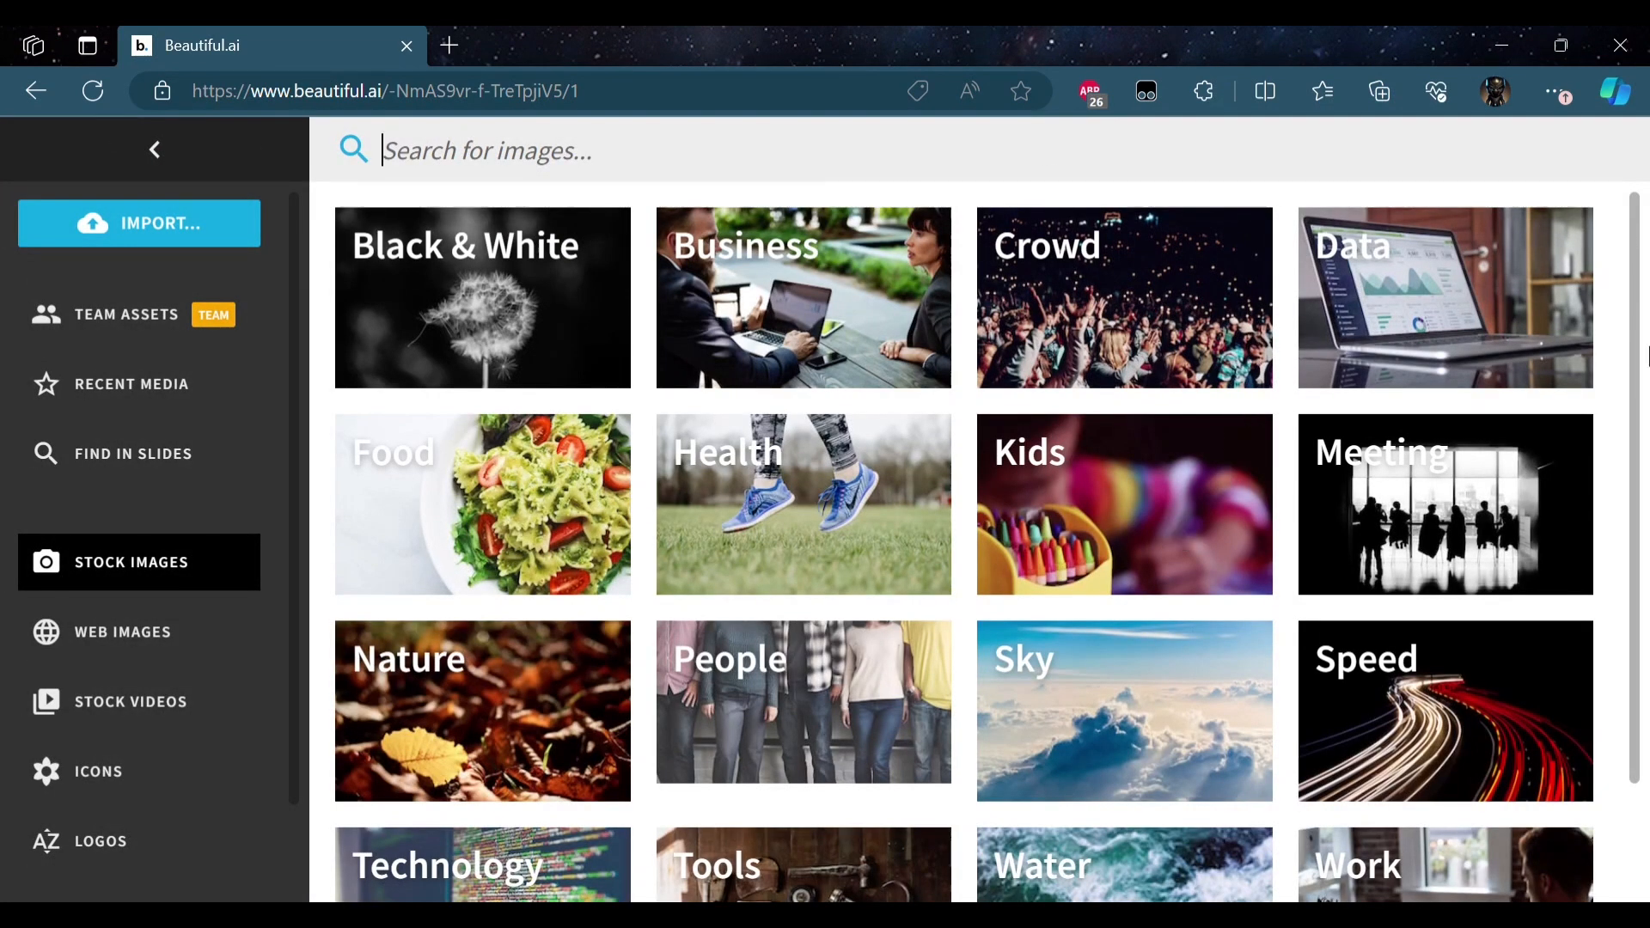
- Search stock images for 'business' and place the sunlit office desk and chair photo
{"action": "scroll", "scroll_direction": "down", "scroll_amount": 3}
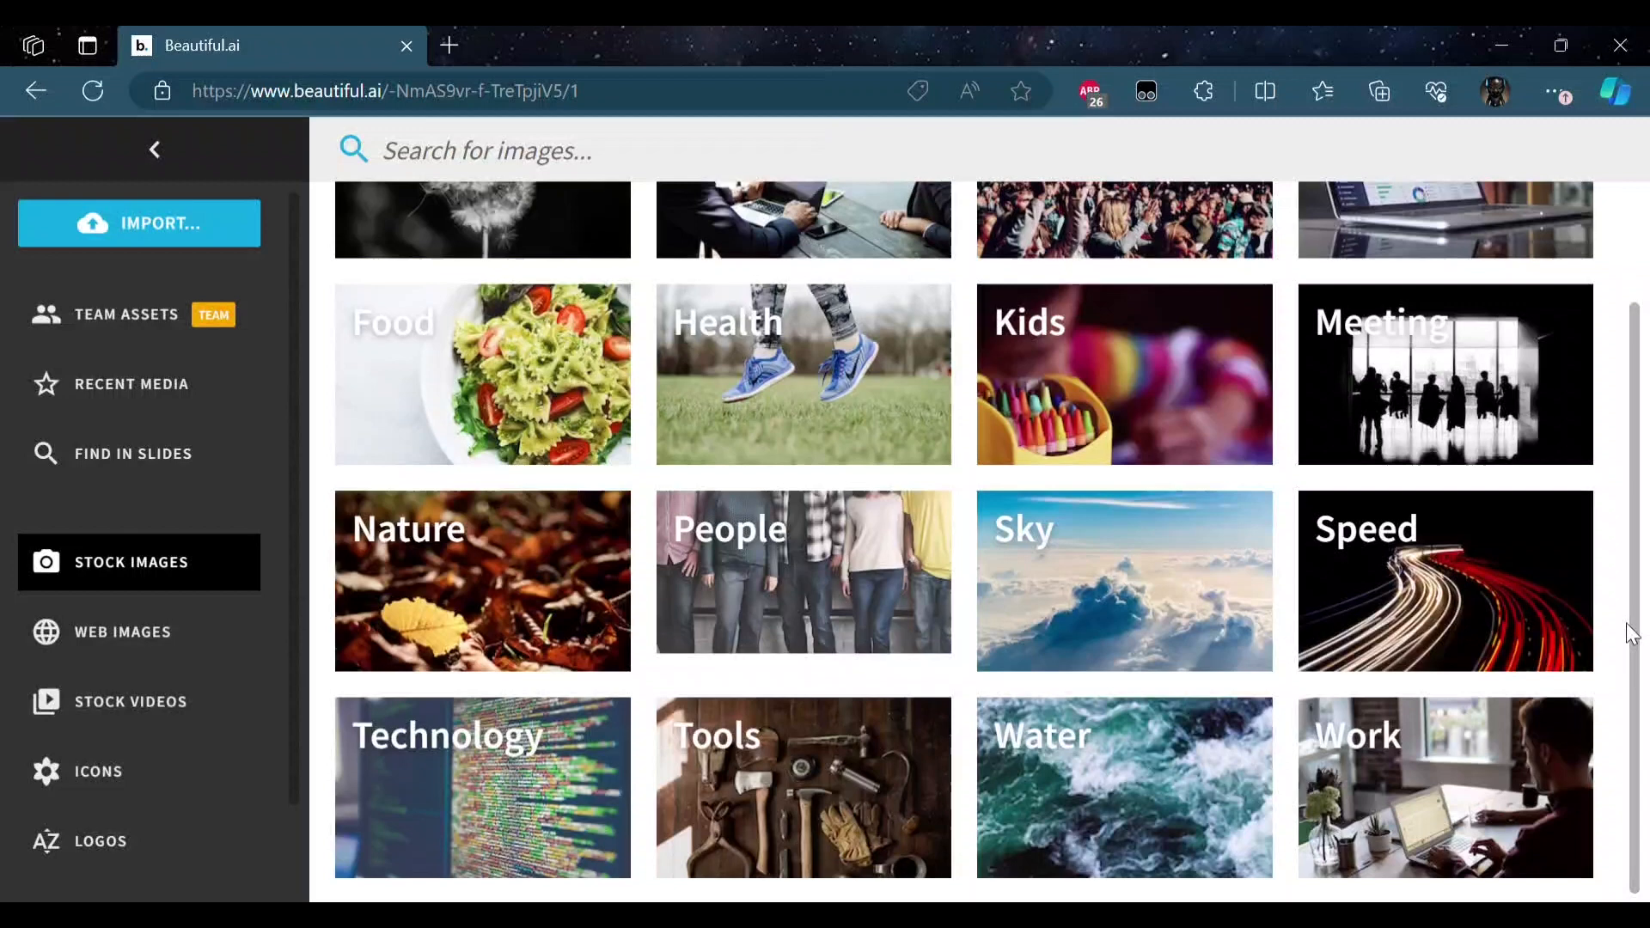
{"action": "scroll", "scroll_direction": "up", "scroll_amount": 3}
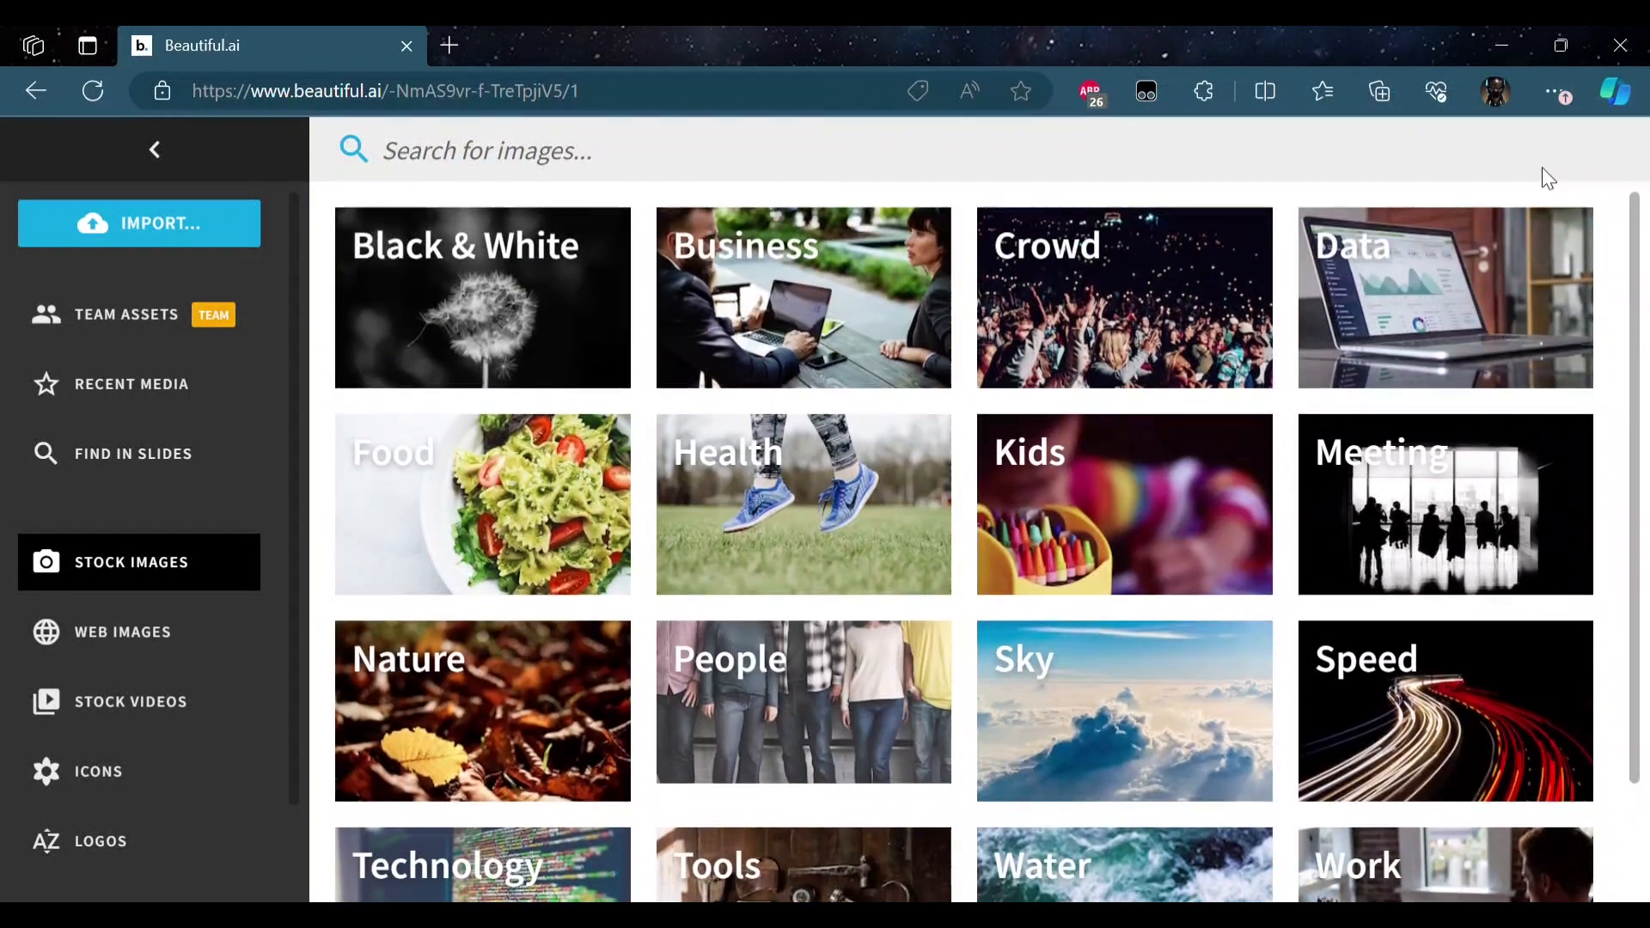
{"action": "left_click", "coordinate": [802, 298]}
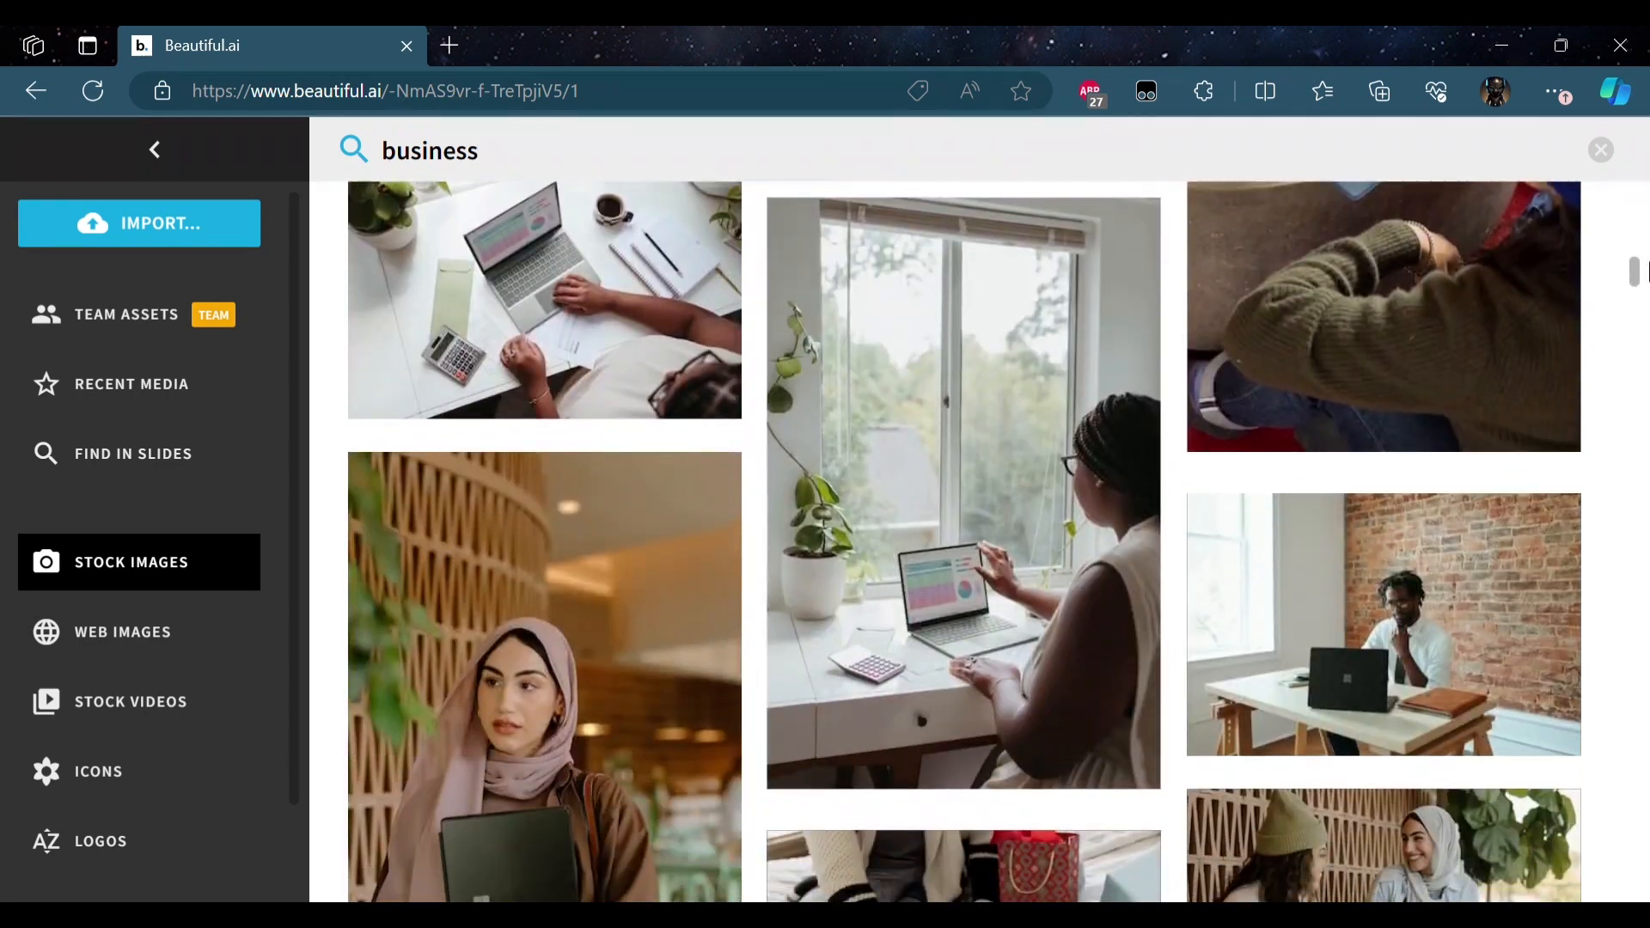
{"action": "scroll", "scroll_direction": "down", "scroll_amount": 3}
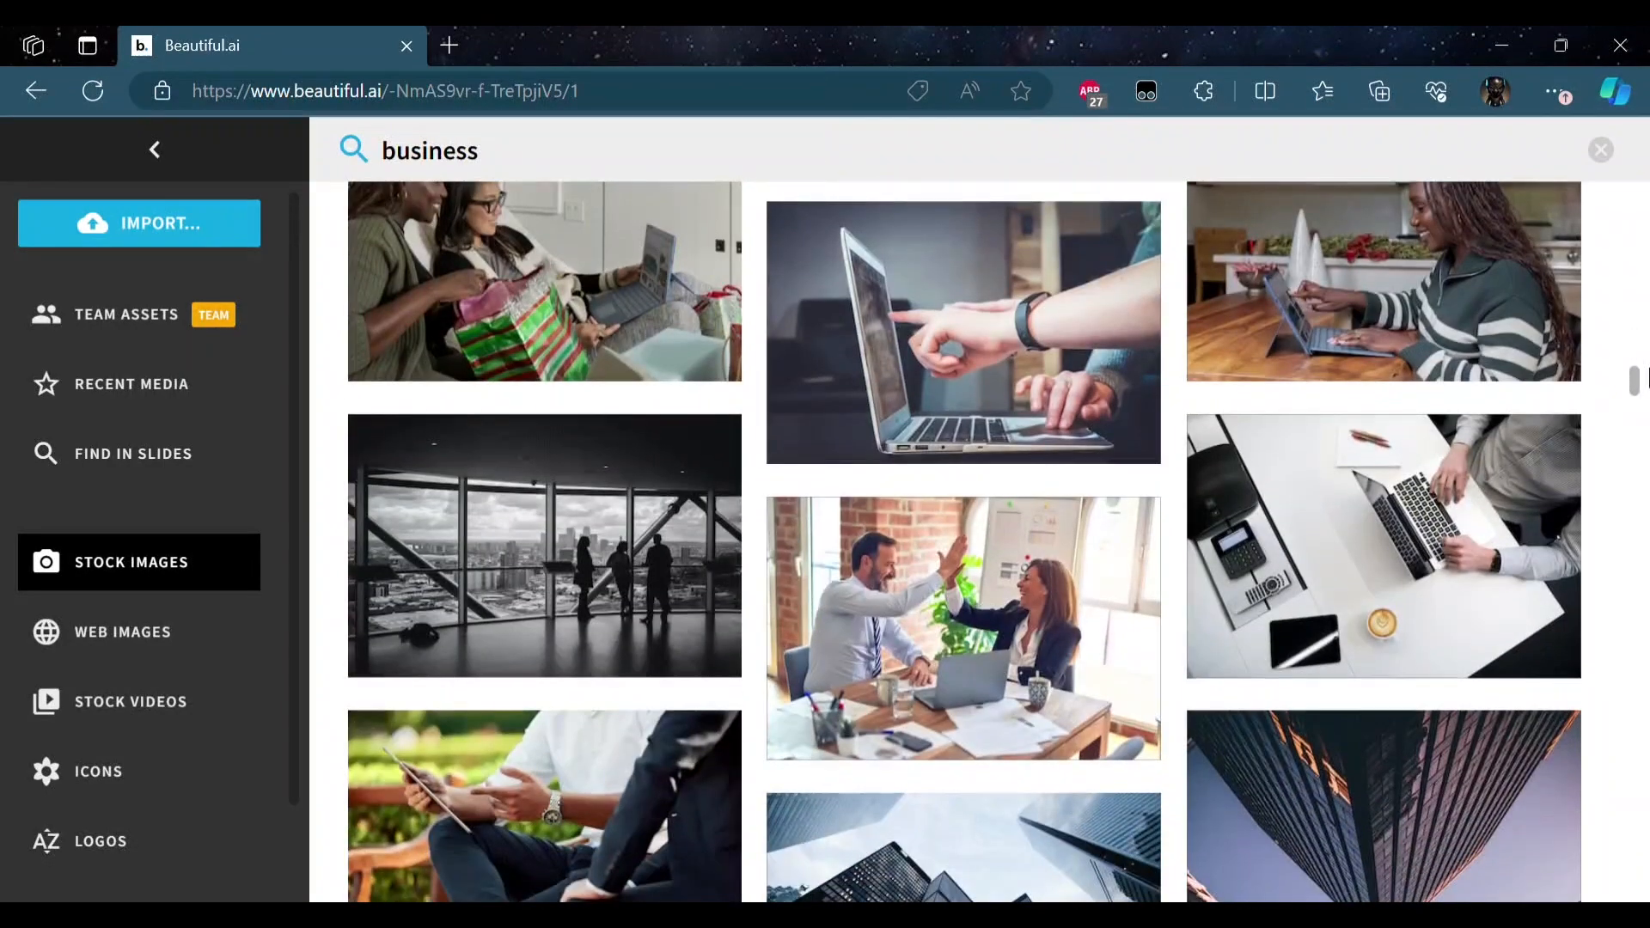
{"action": "scroll", "scroll_direction": "down", "scroll_amount": 3}
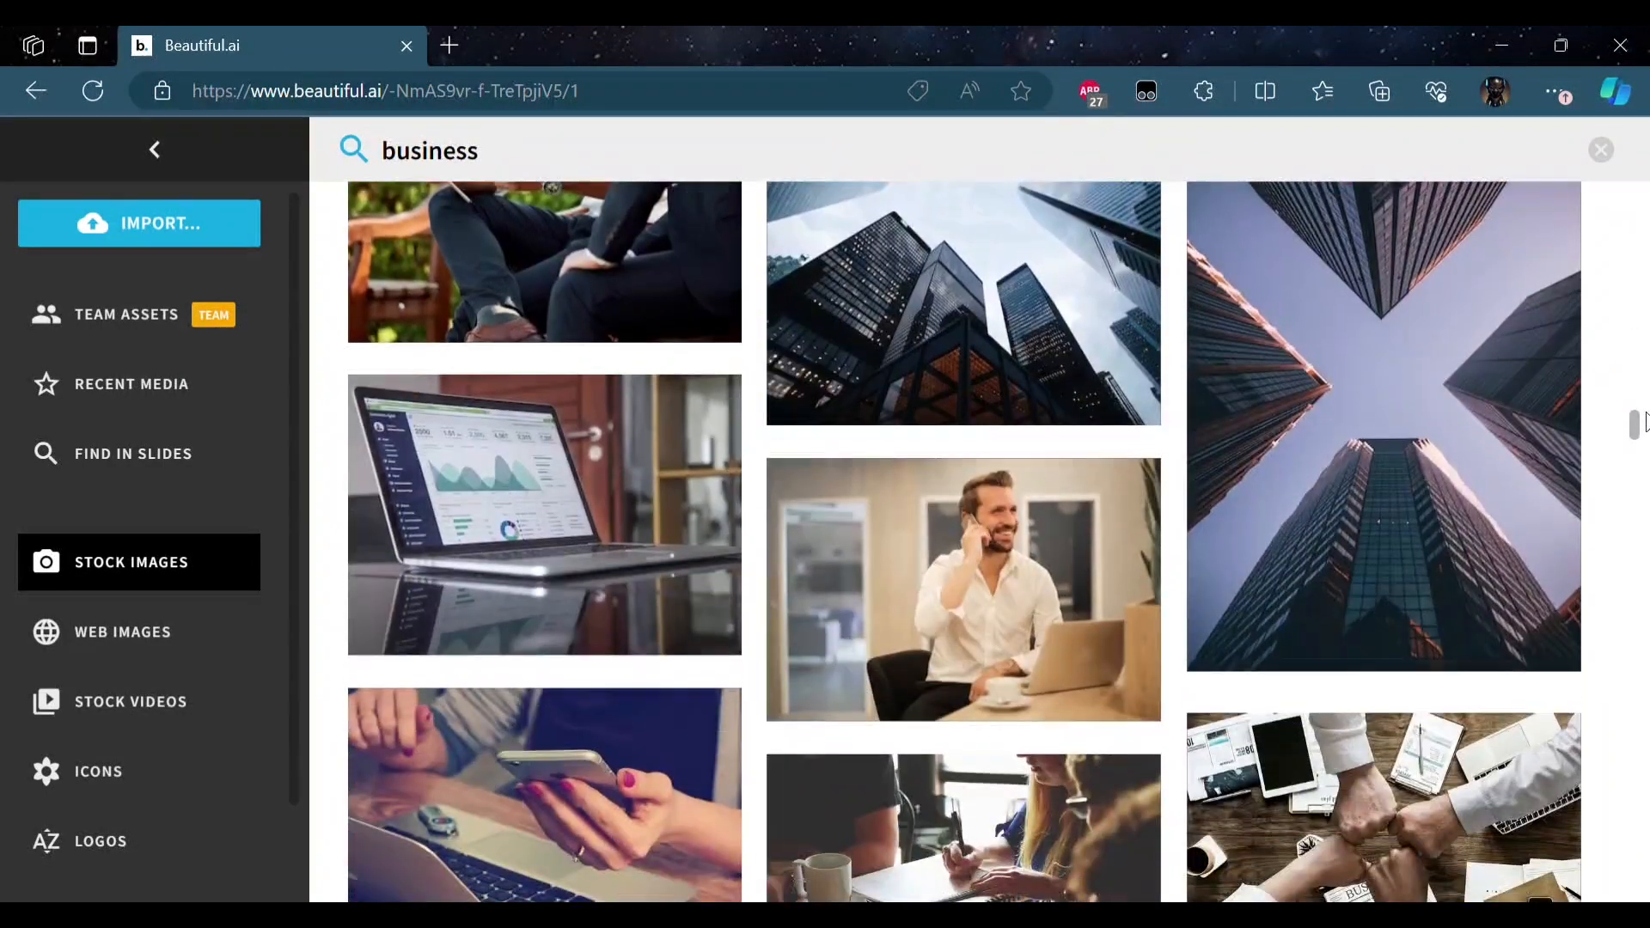
{"action": "scroll", "scroll_direction": "down", "scroll_amount": 3}
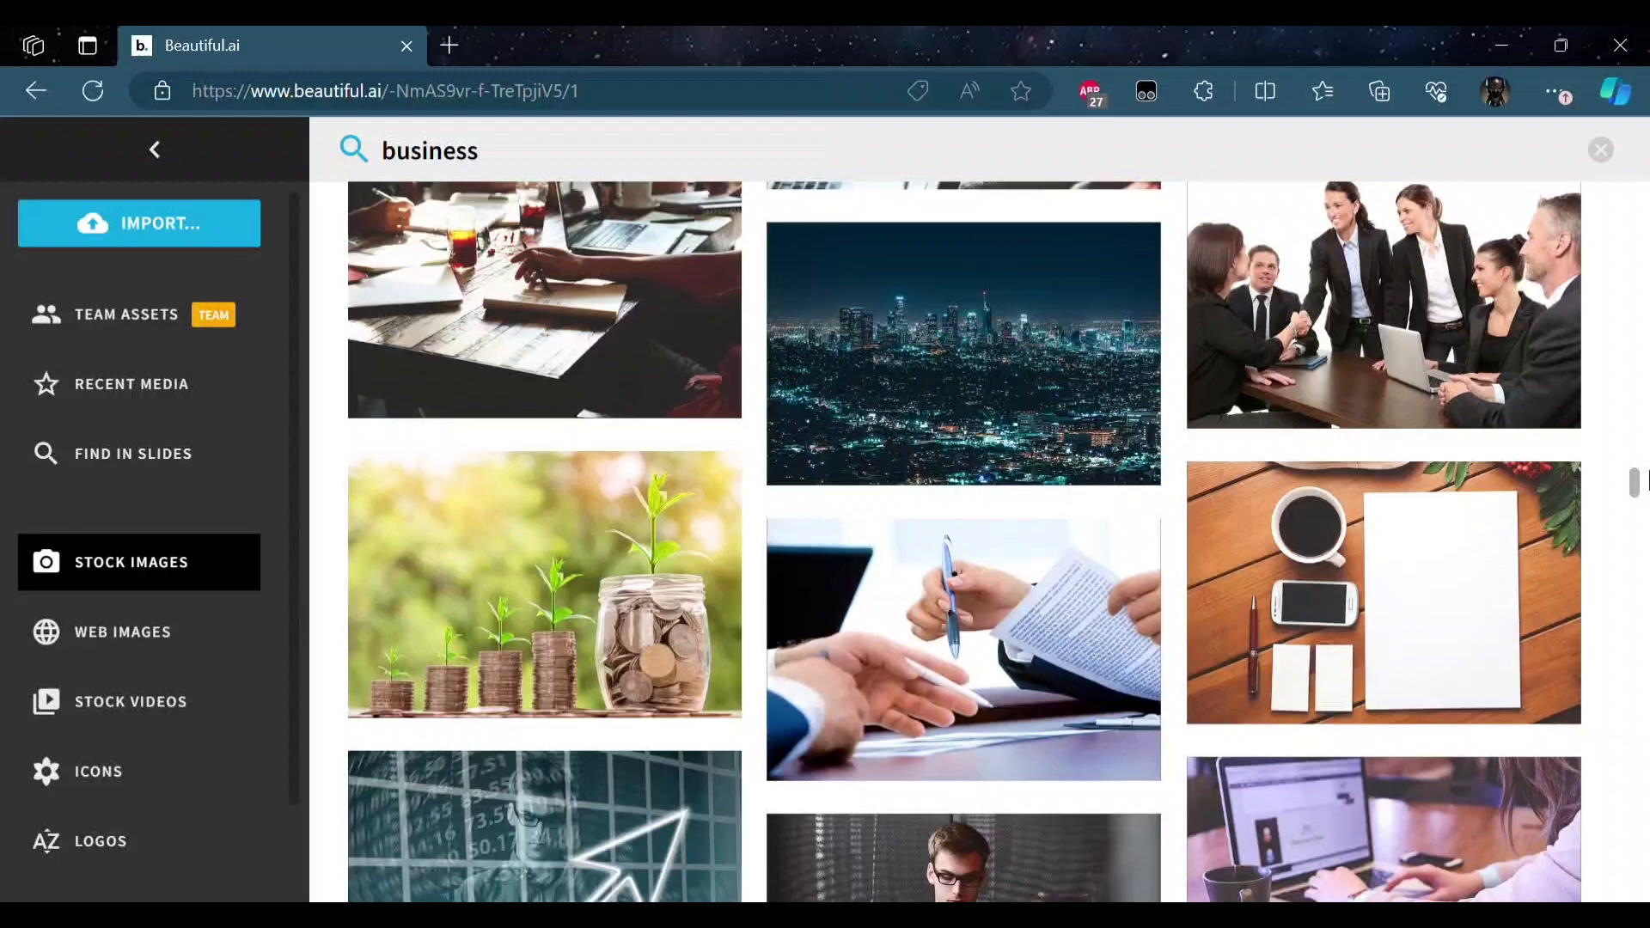
{"action": "scroll", "scroll_direction": "down", "scroll_amount": 3}
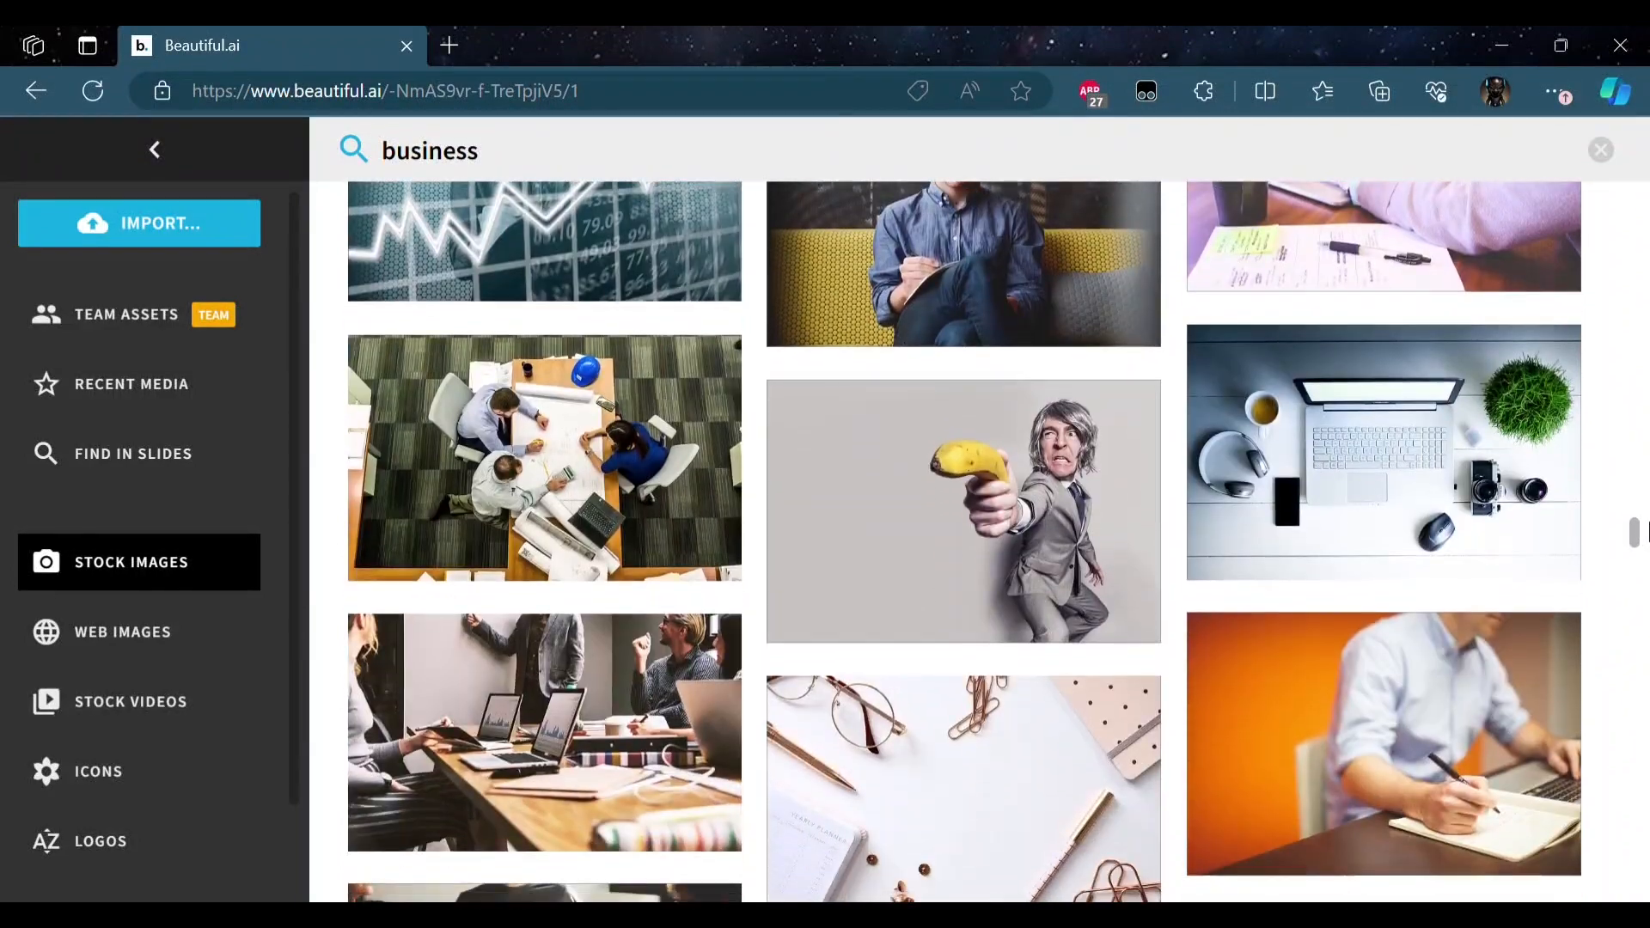
{"action": "scroll", "scroll_direction": "down", "scroll_amount": 3}
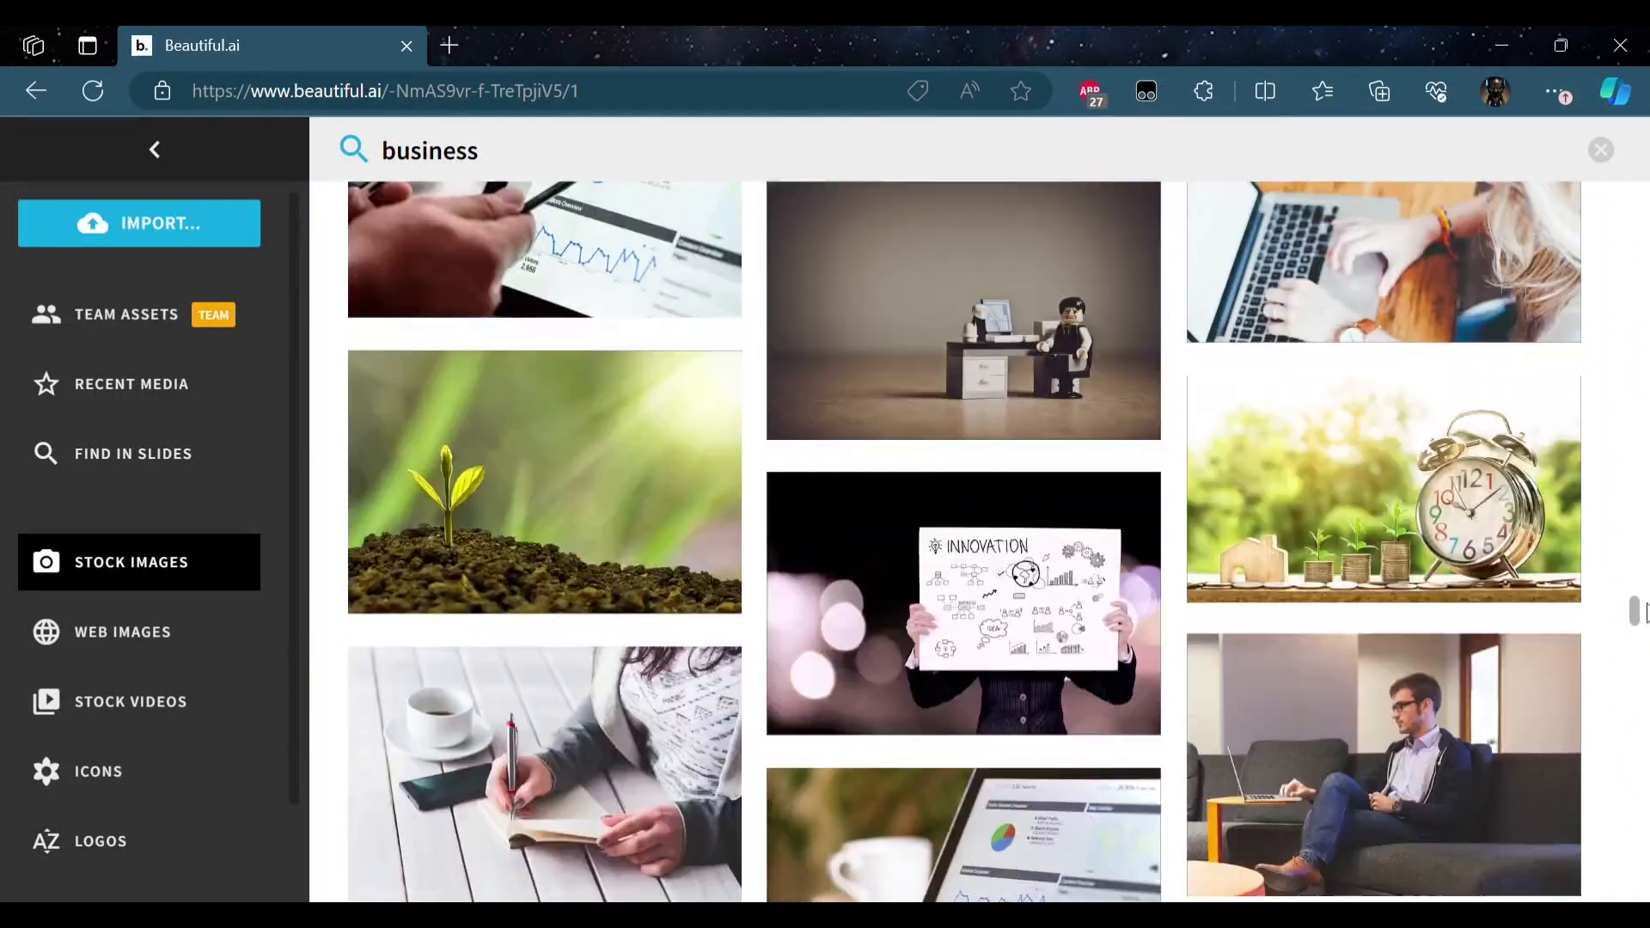
{"action": "scroll", "scroll_direction": "down", "scroll_amount": 3}
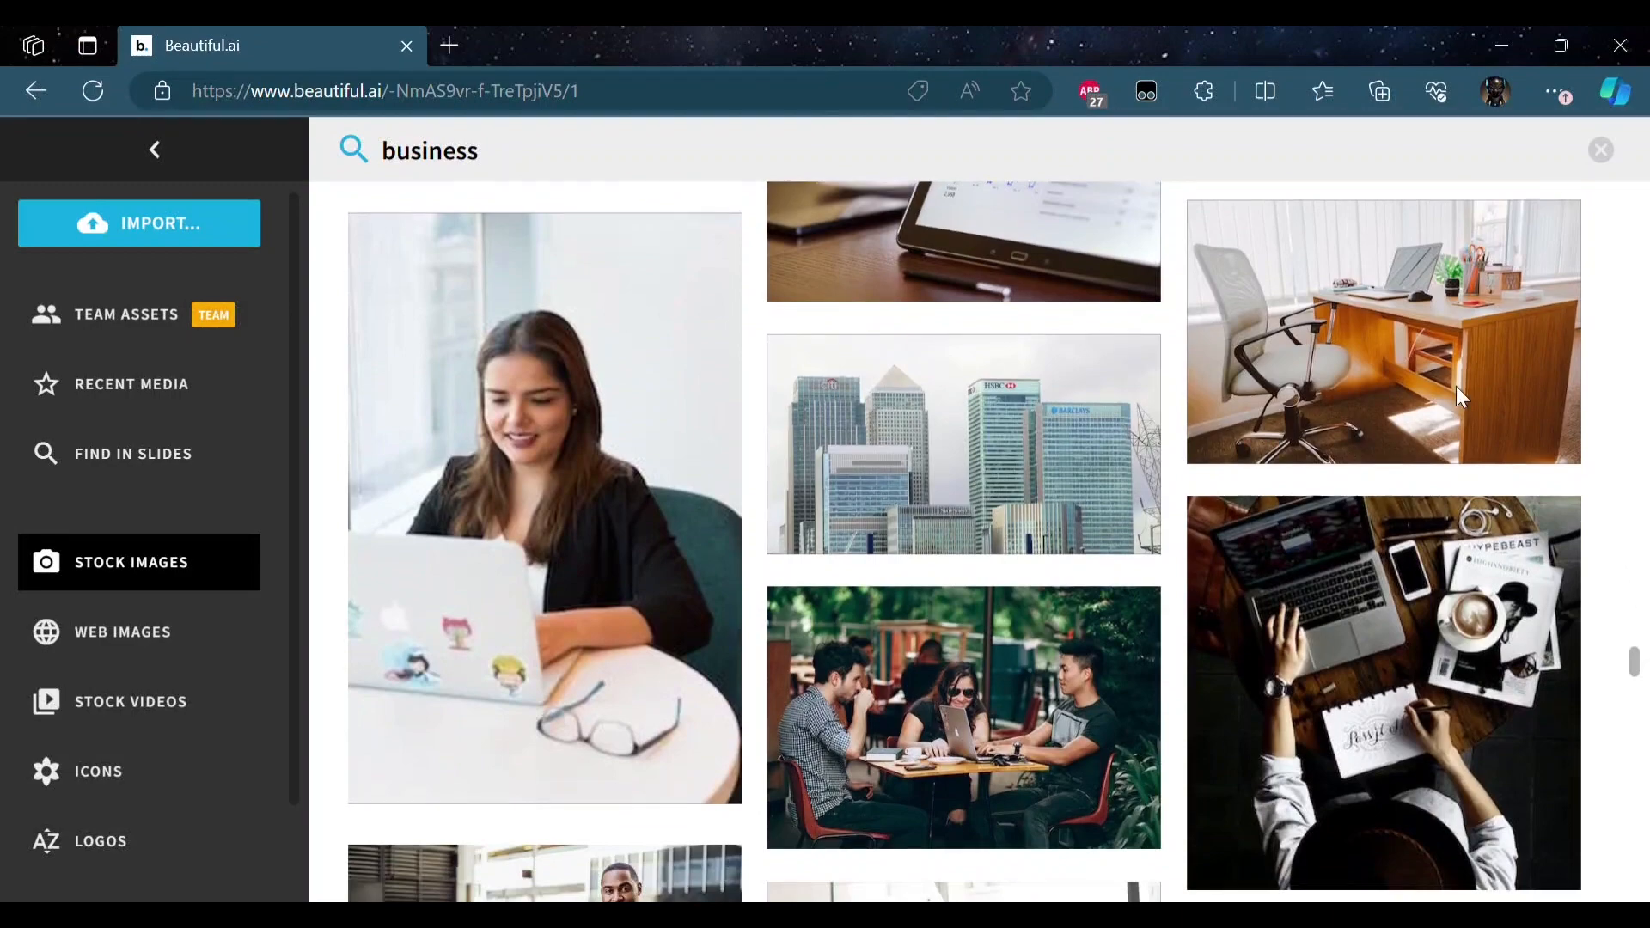
{"action": "left_click", "coordinate": [1599, 150]}
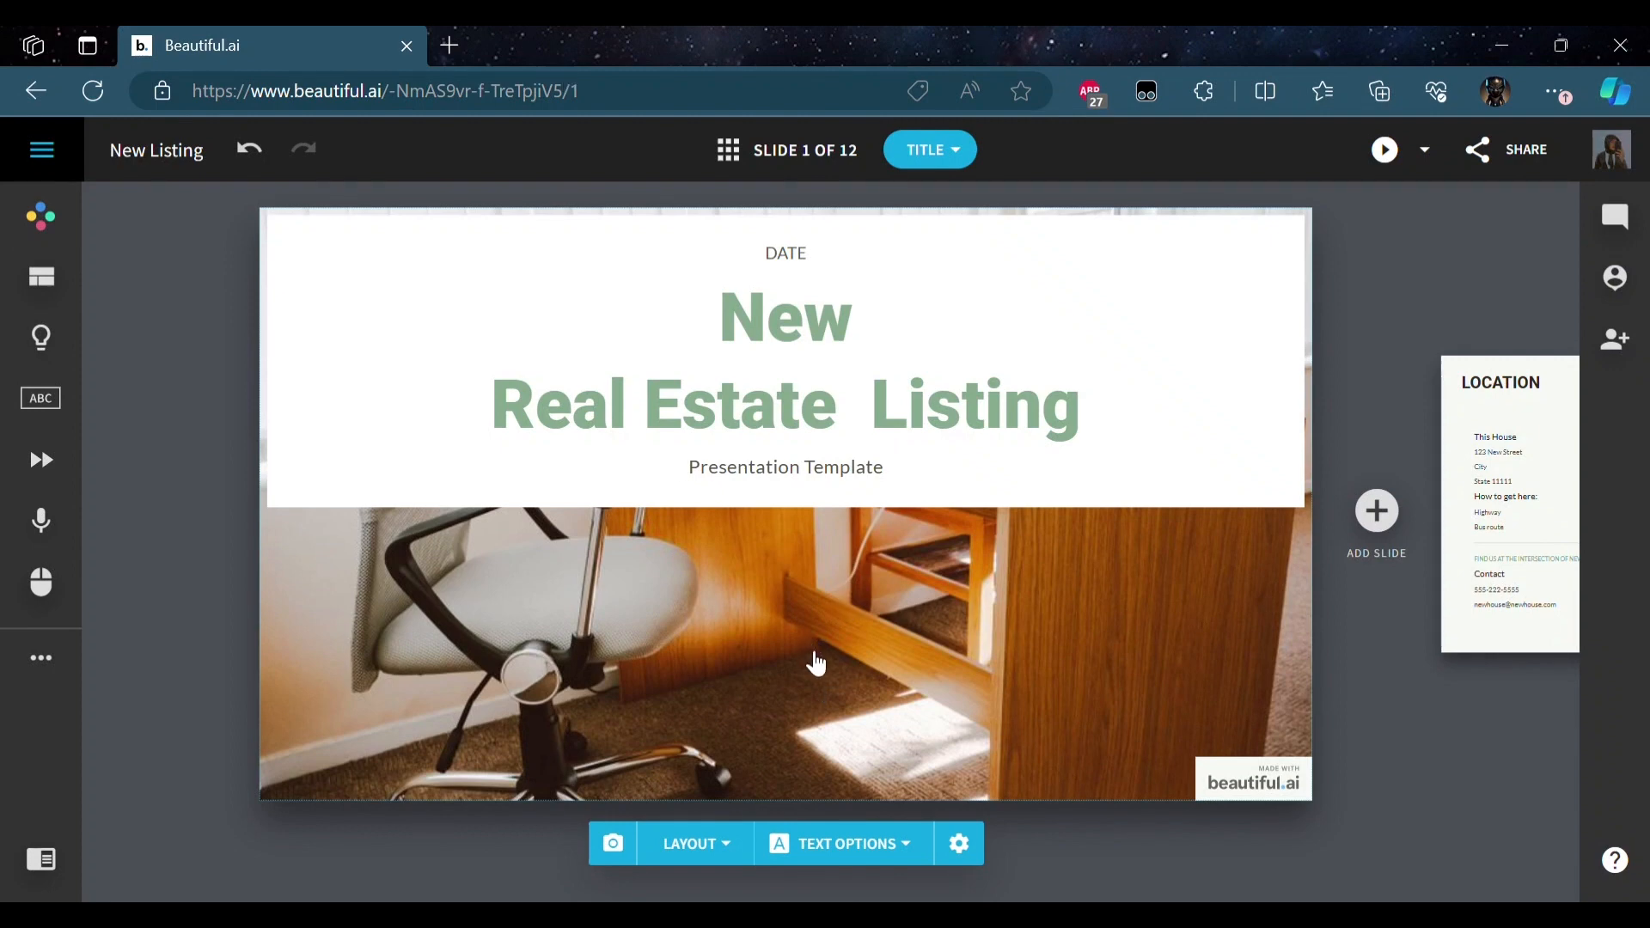
{"action": "mouse_move", "coordinate": [830, 760]}
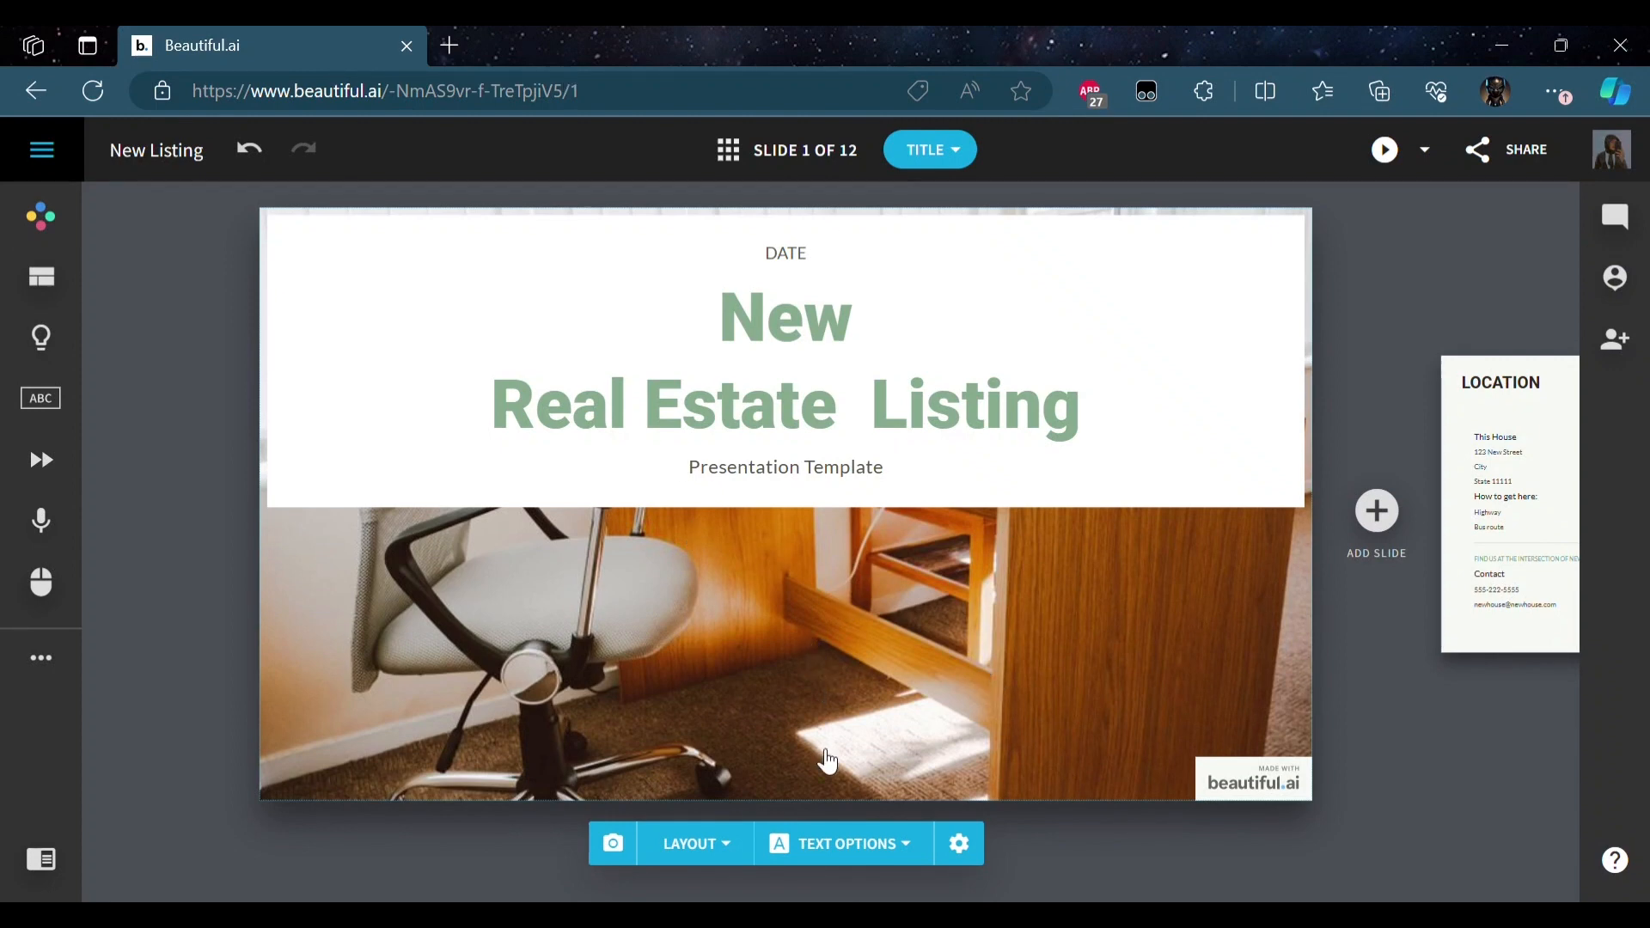
- Turn Show Logo on in the title slide's settings to open the Logos panel
{"action": "left_click", "coordinate": [959, 843]}
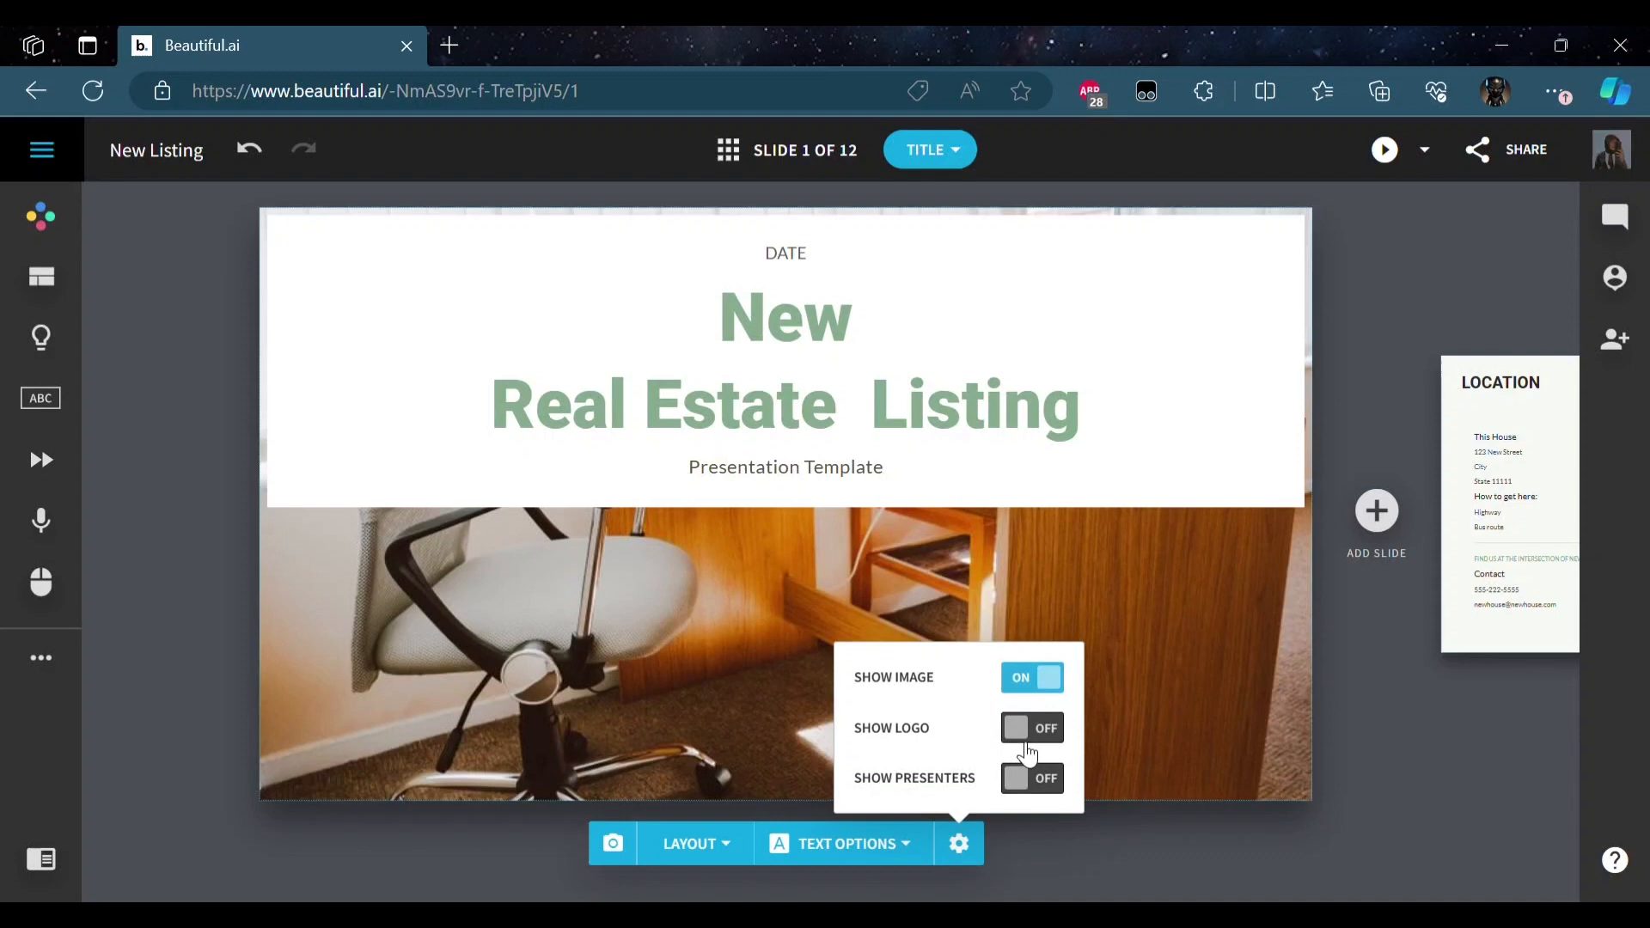
{"action": "left_click", "coordinate": [1031, 727]}
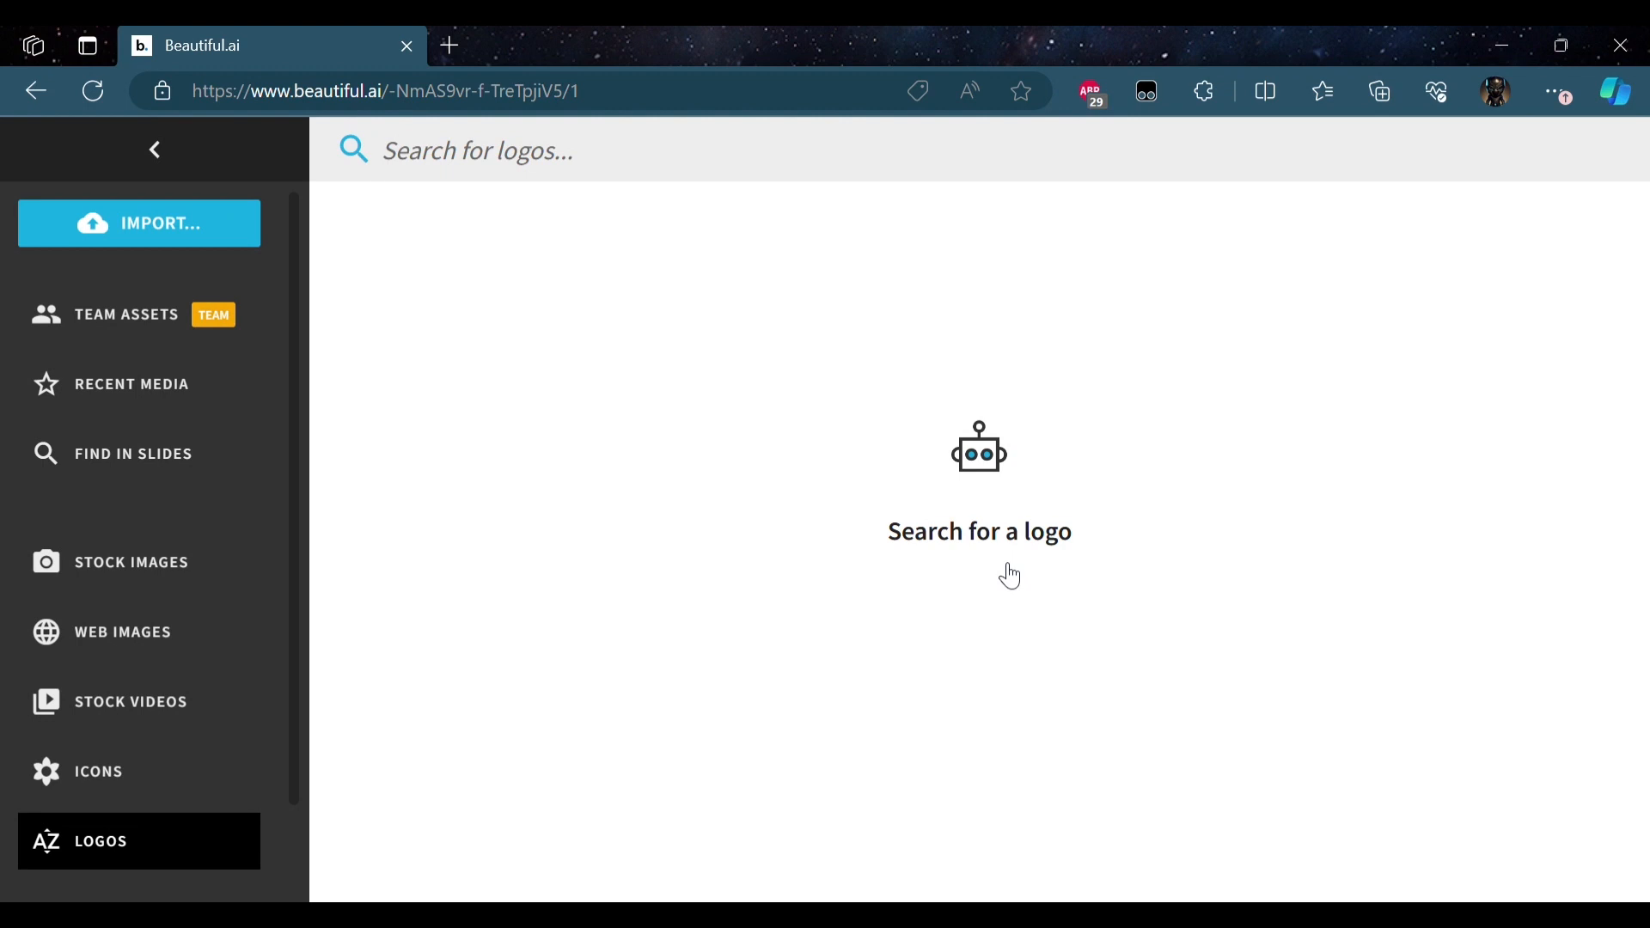
{"action": "mouse_move", "coordinate": [989, 417]}
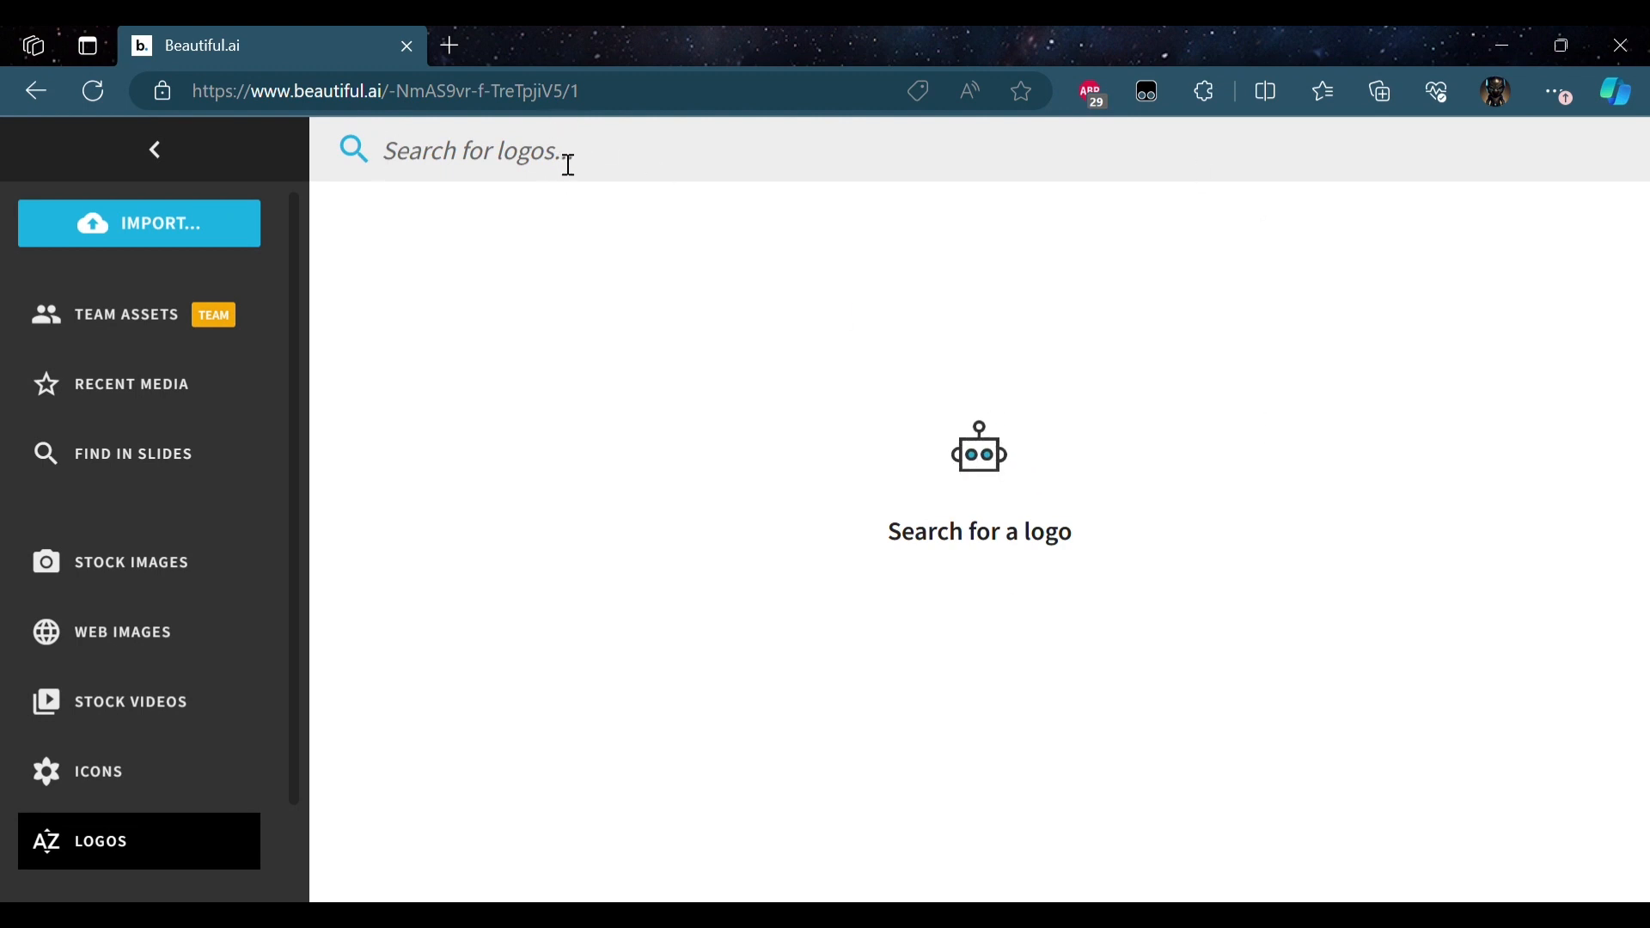
- Search logos for 'apple', pick an Apple logo result, and return to the slide editor
{"action": "type", "text": "apple"}
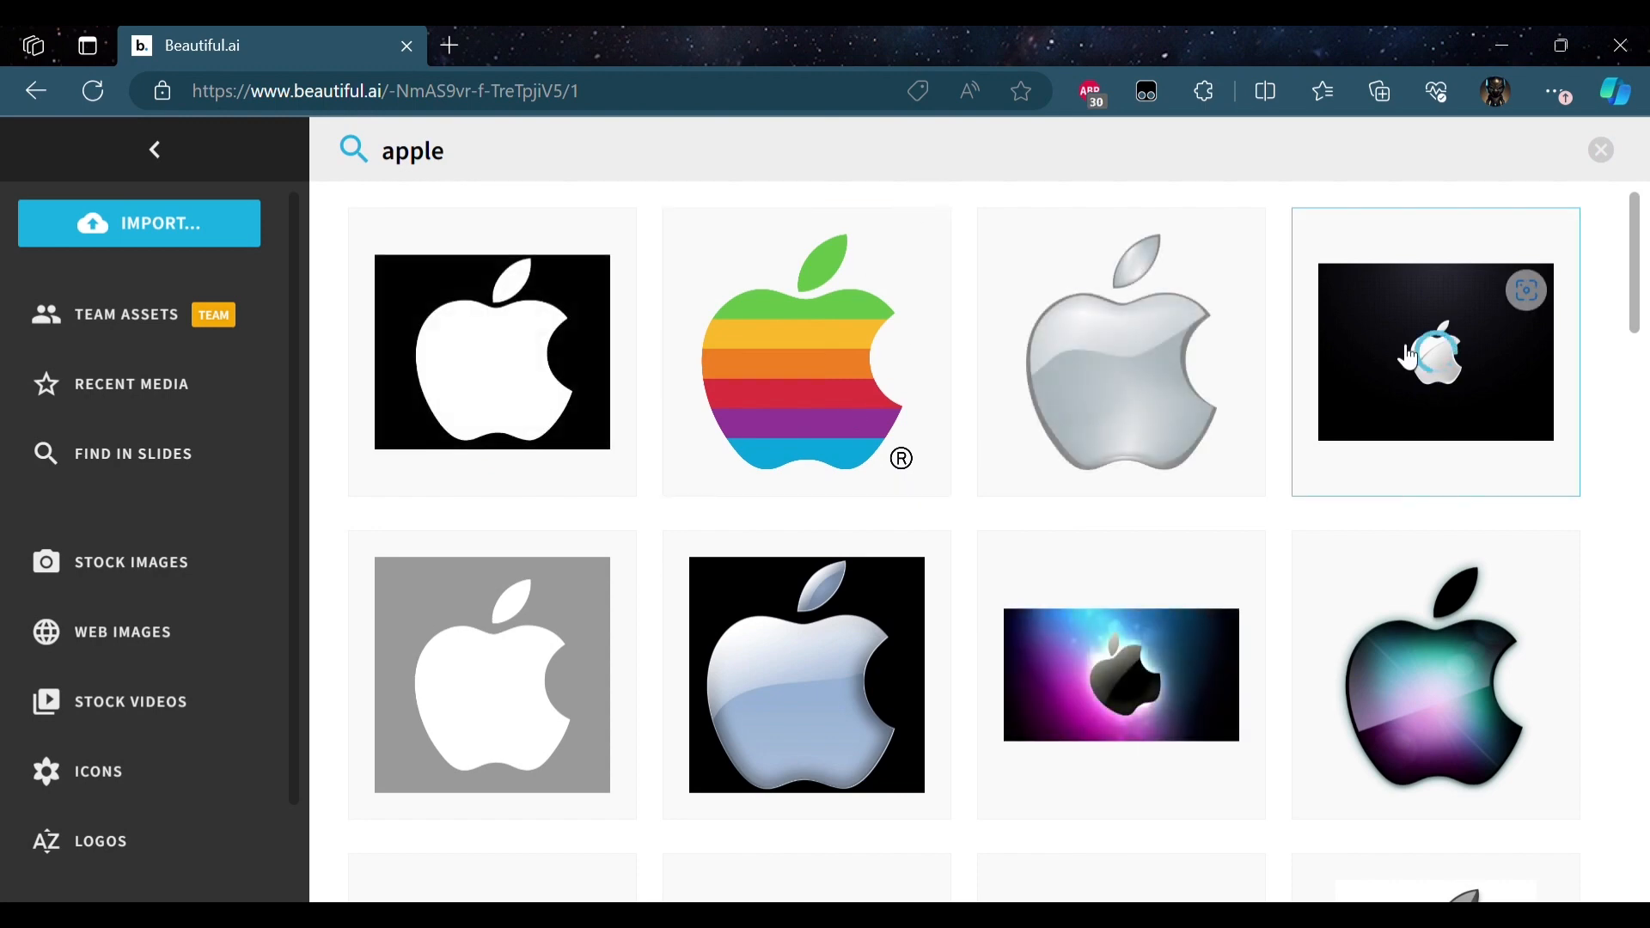
{"action": "left_click", "coordinate": [1598, 149]}
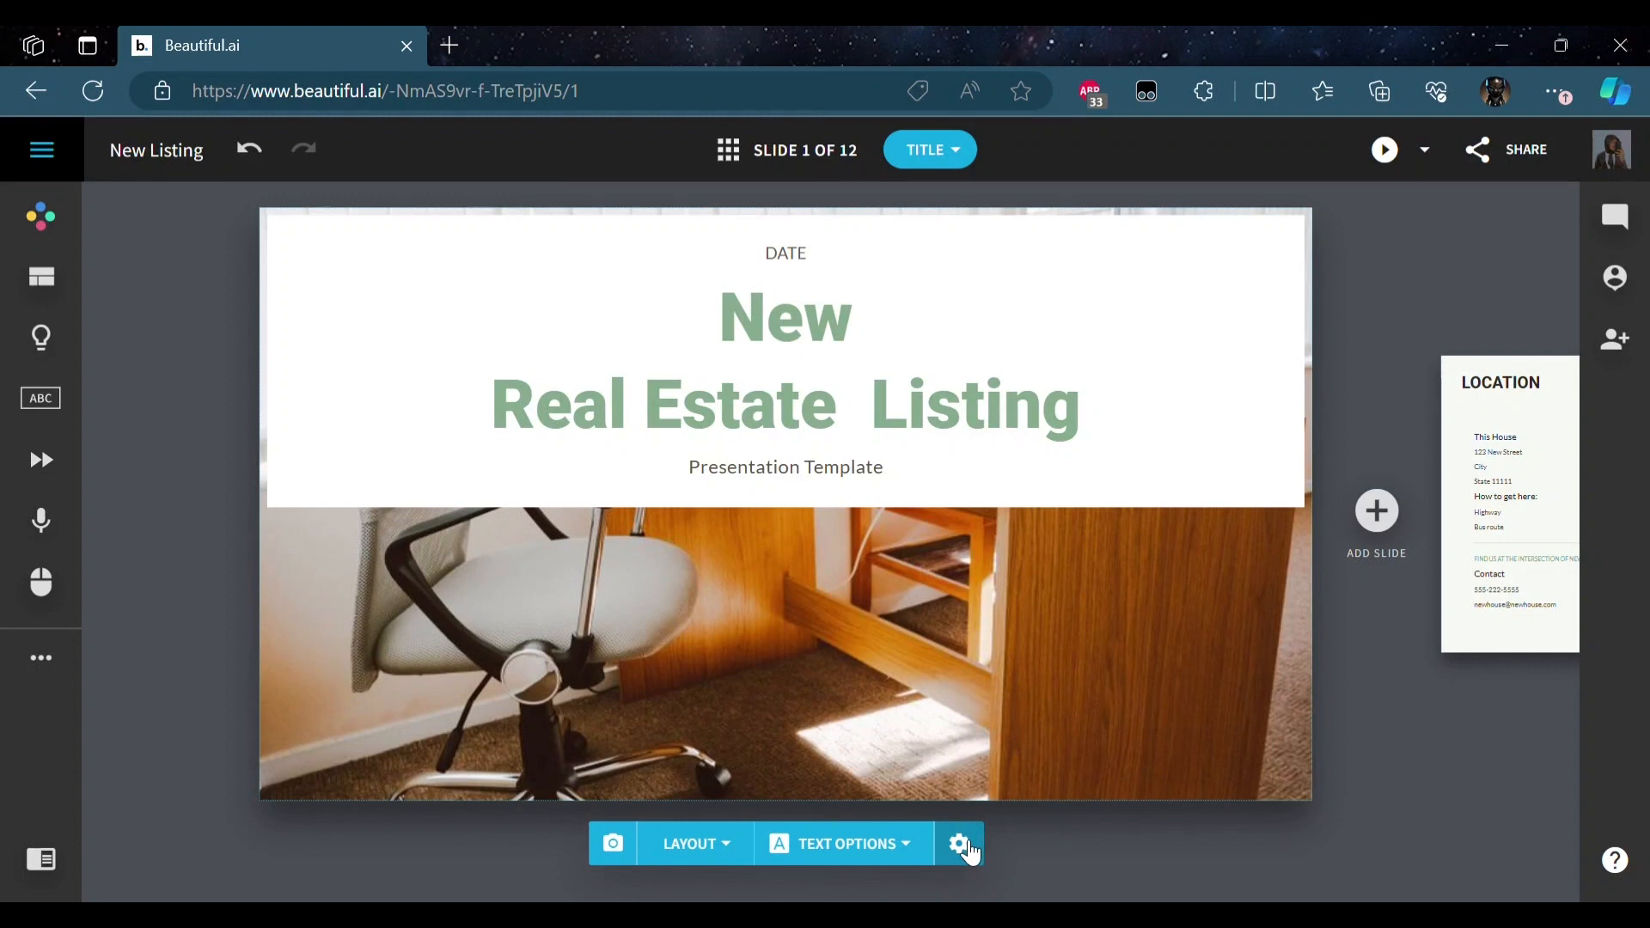
{"action": "left_click", "coordinate": [957, 843]}
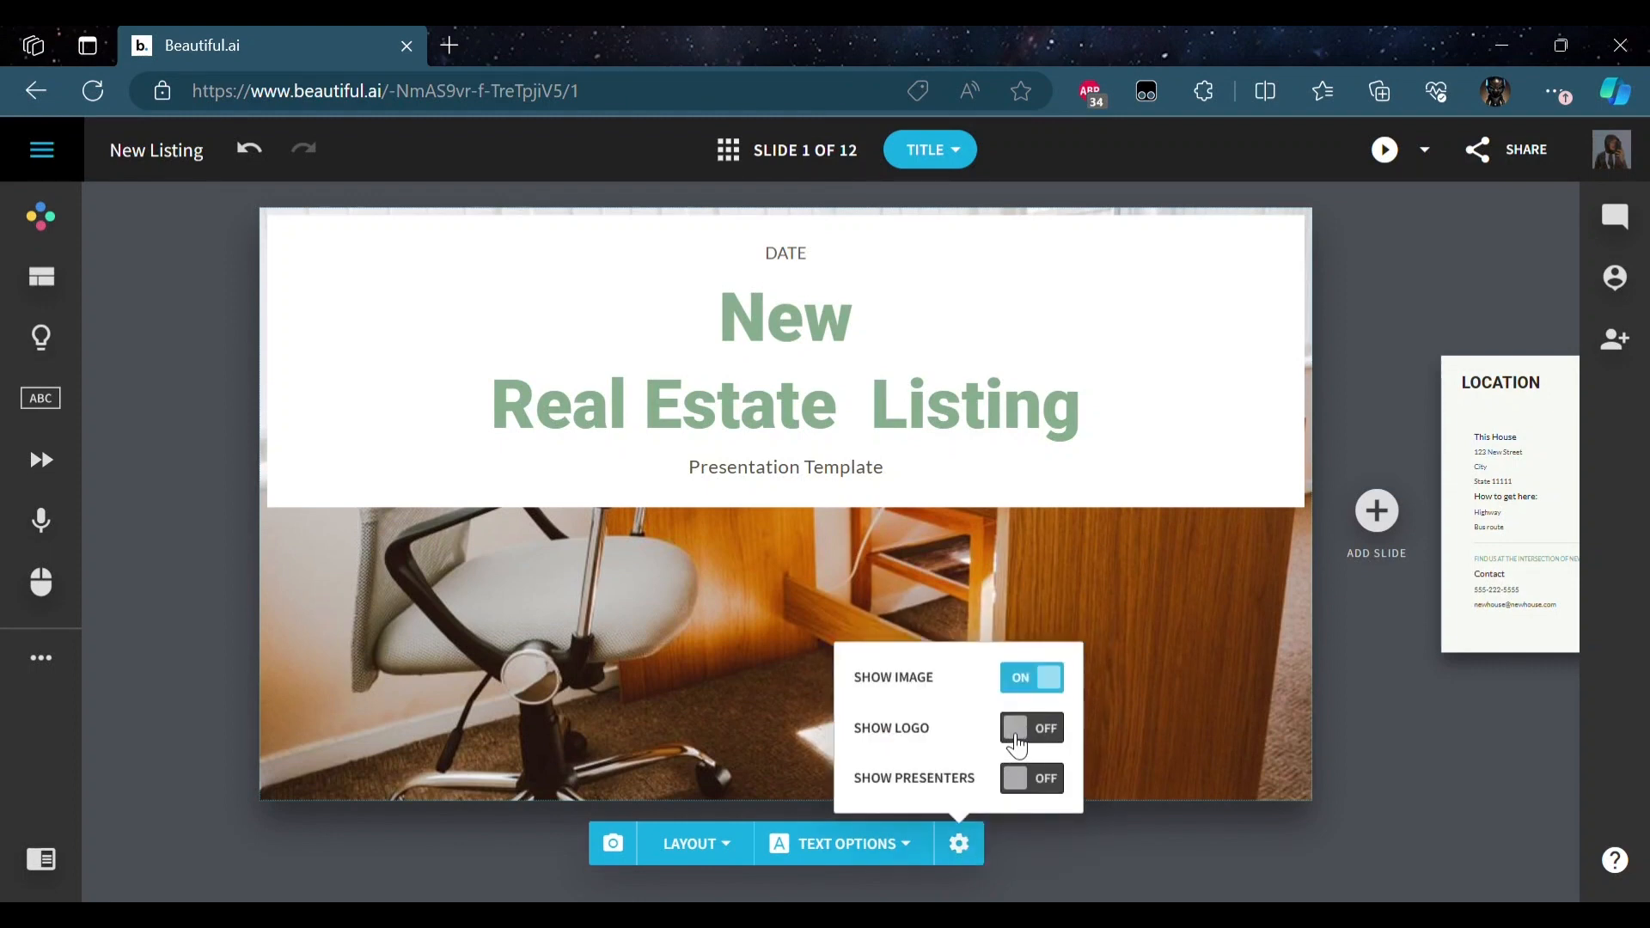
{"action": "mouse_move", "coordinate": [399, 365]}
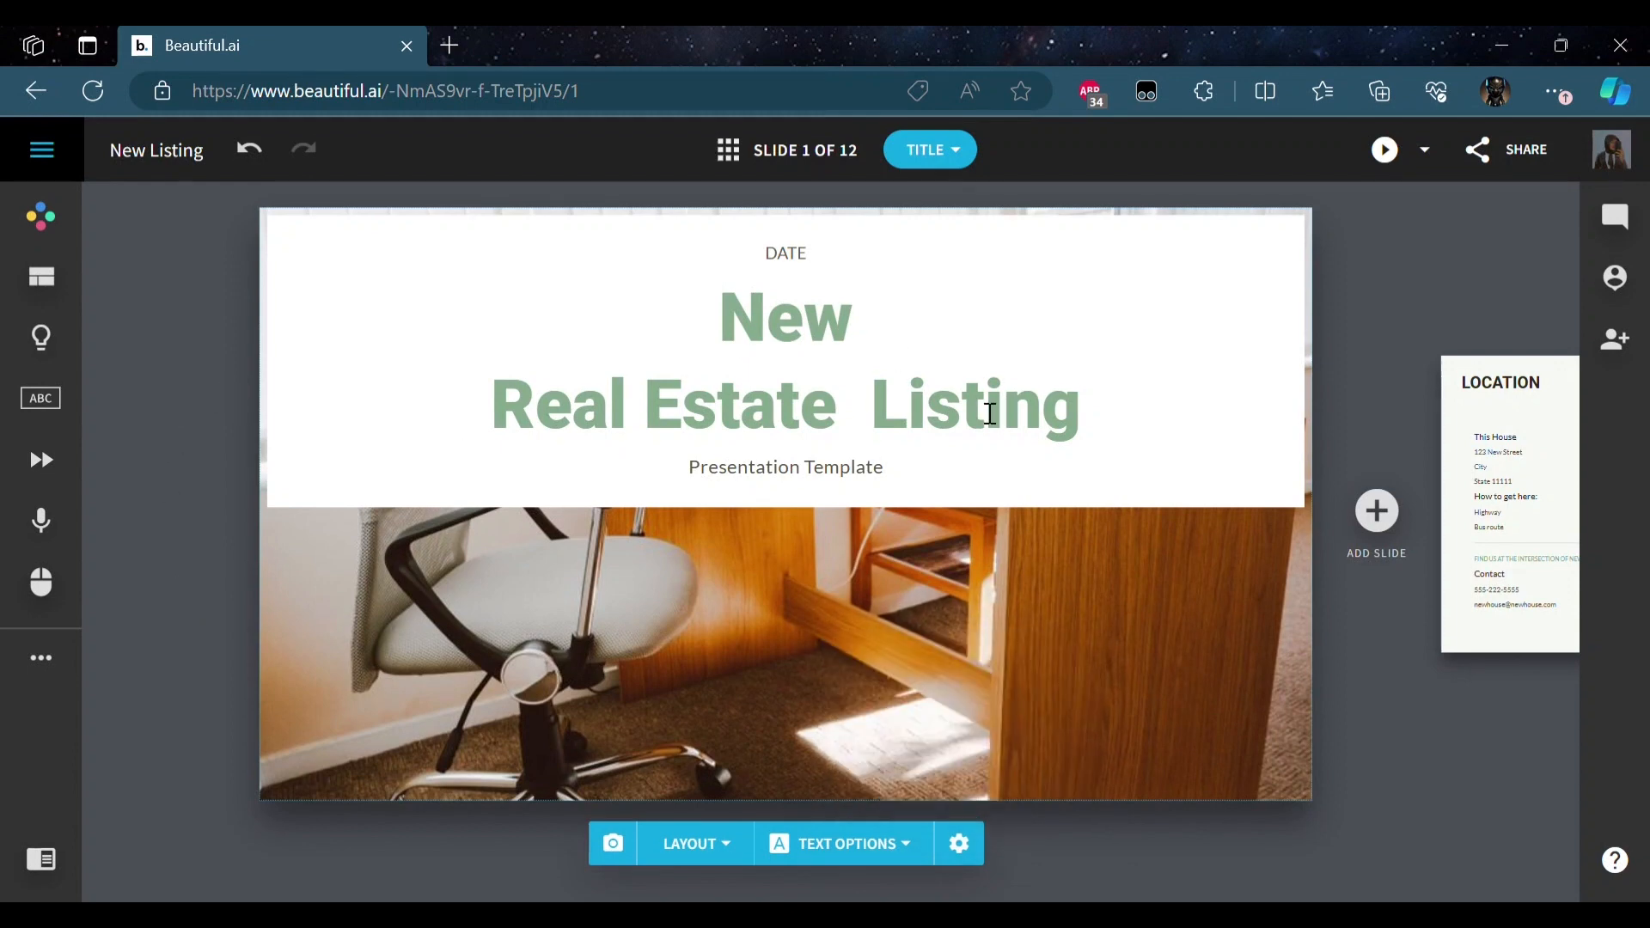
{"action": "left_click", "coordinate": [41, 216]}
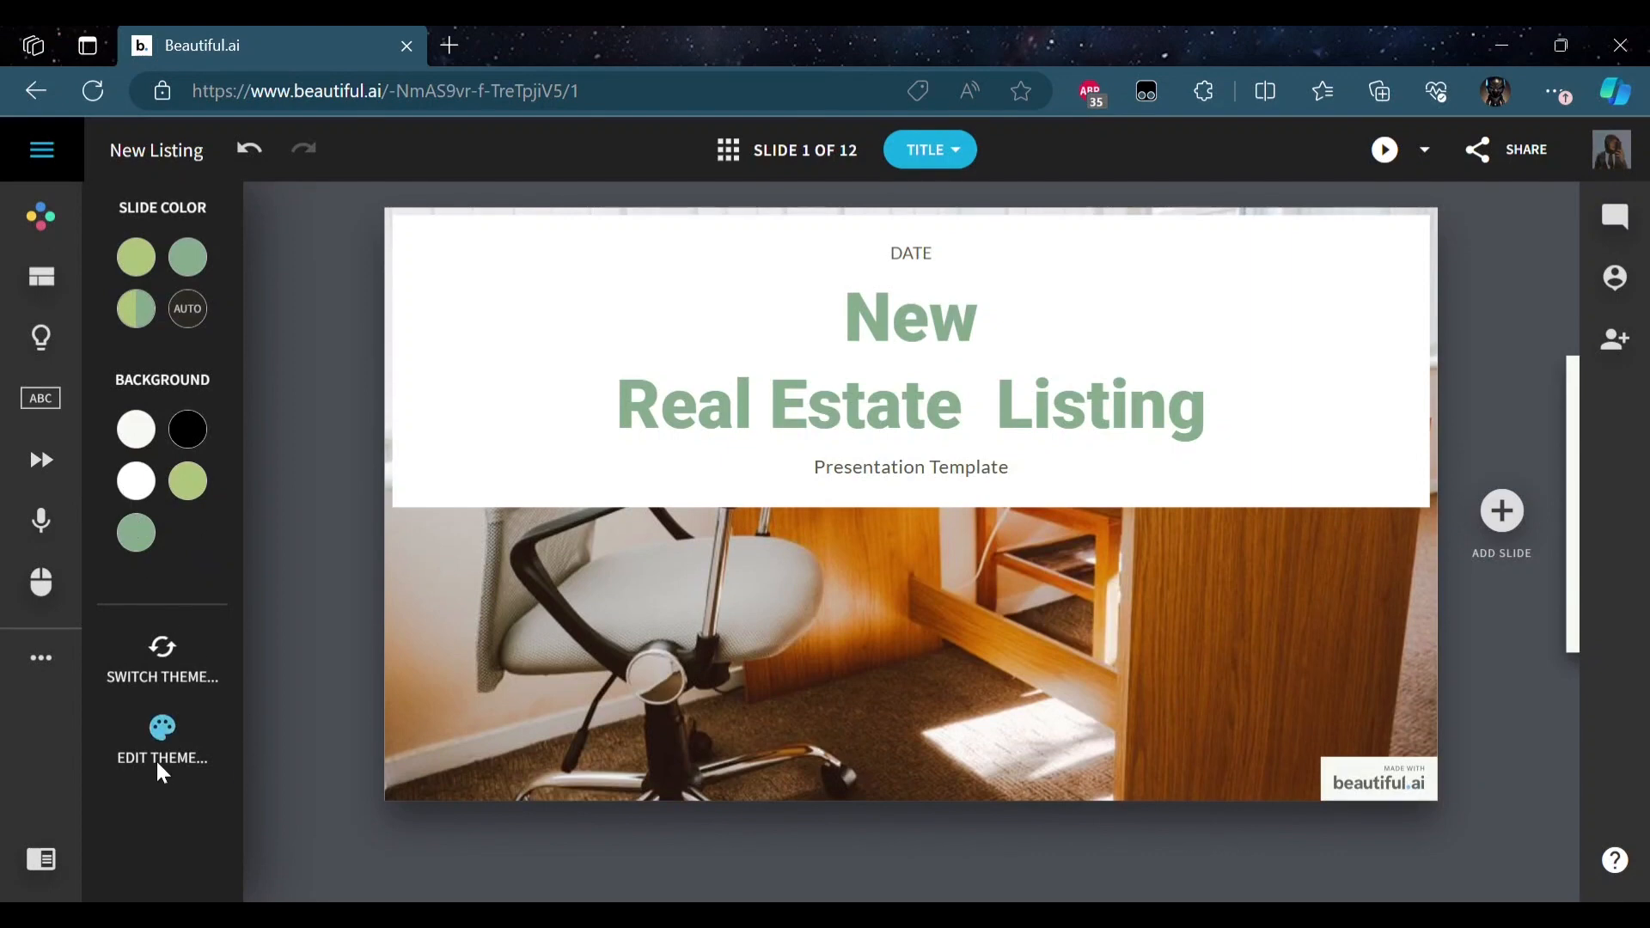
{"action": "mouse_move", "coordinate": [175, 674]}
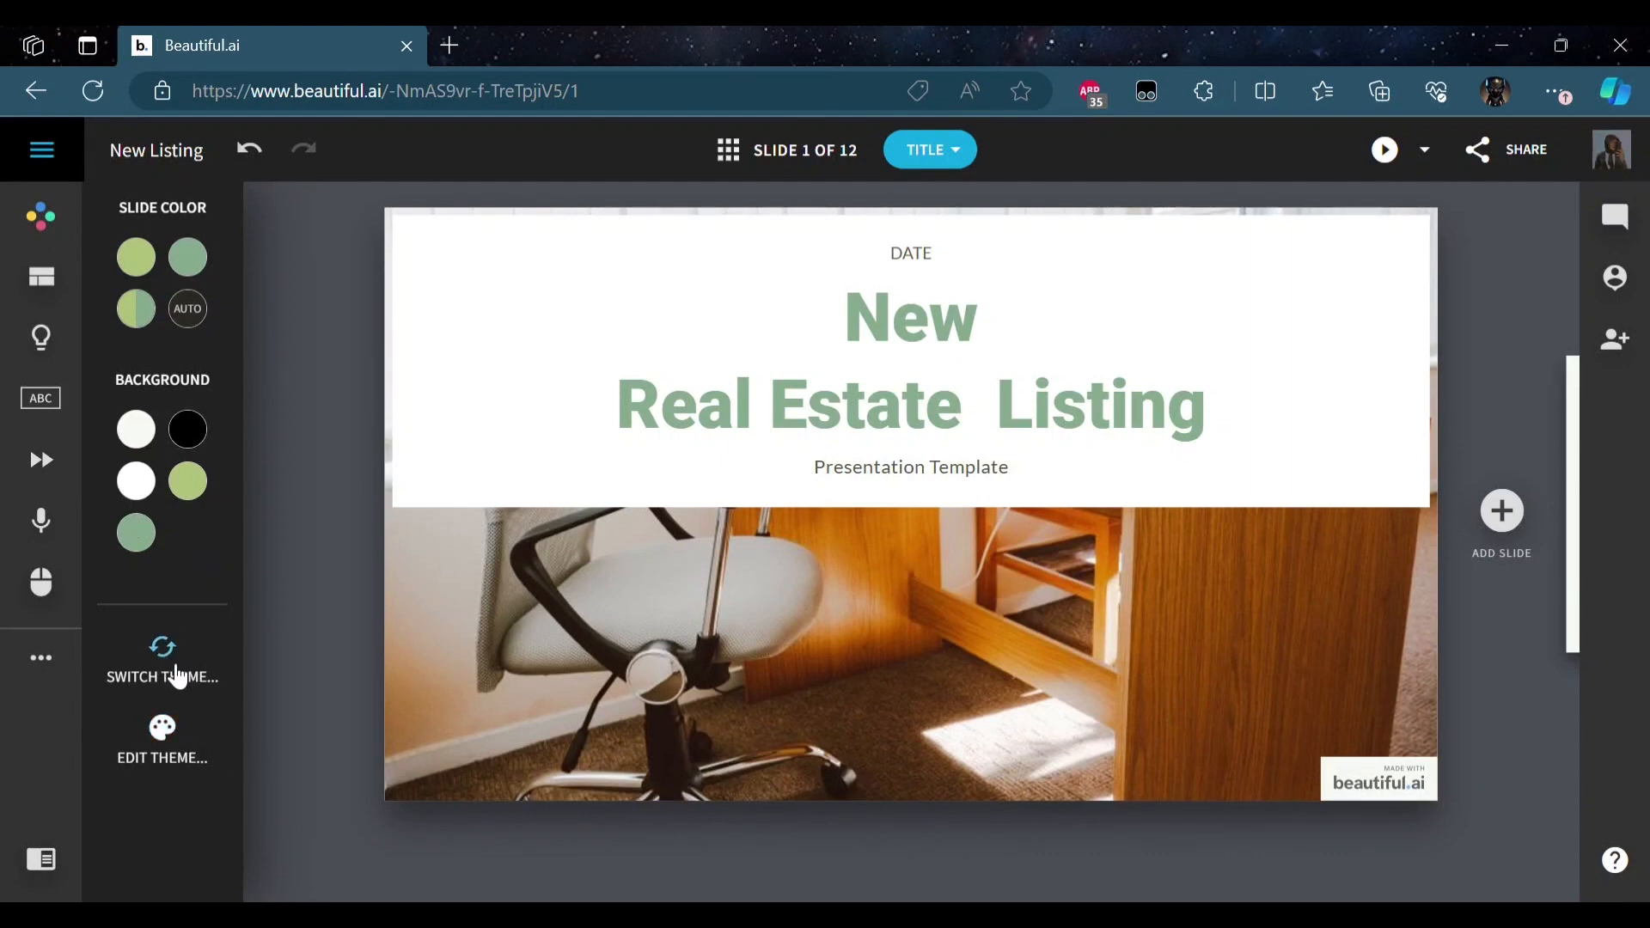
- Pick the Block theme from the built-in theme gallery and apply it to the deck
{"action": "left_click", "coordinate": [163, 658]}
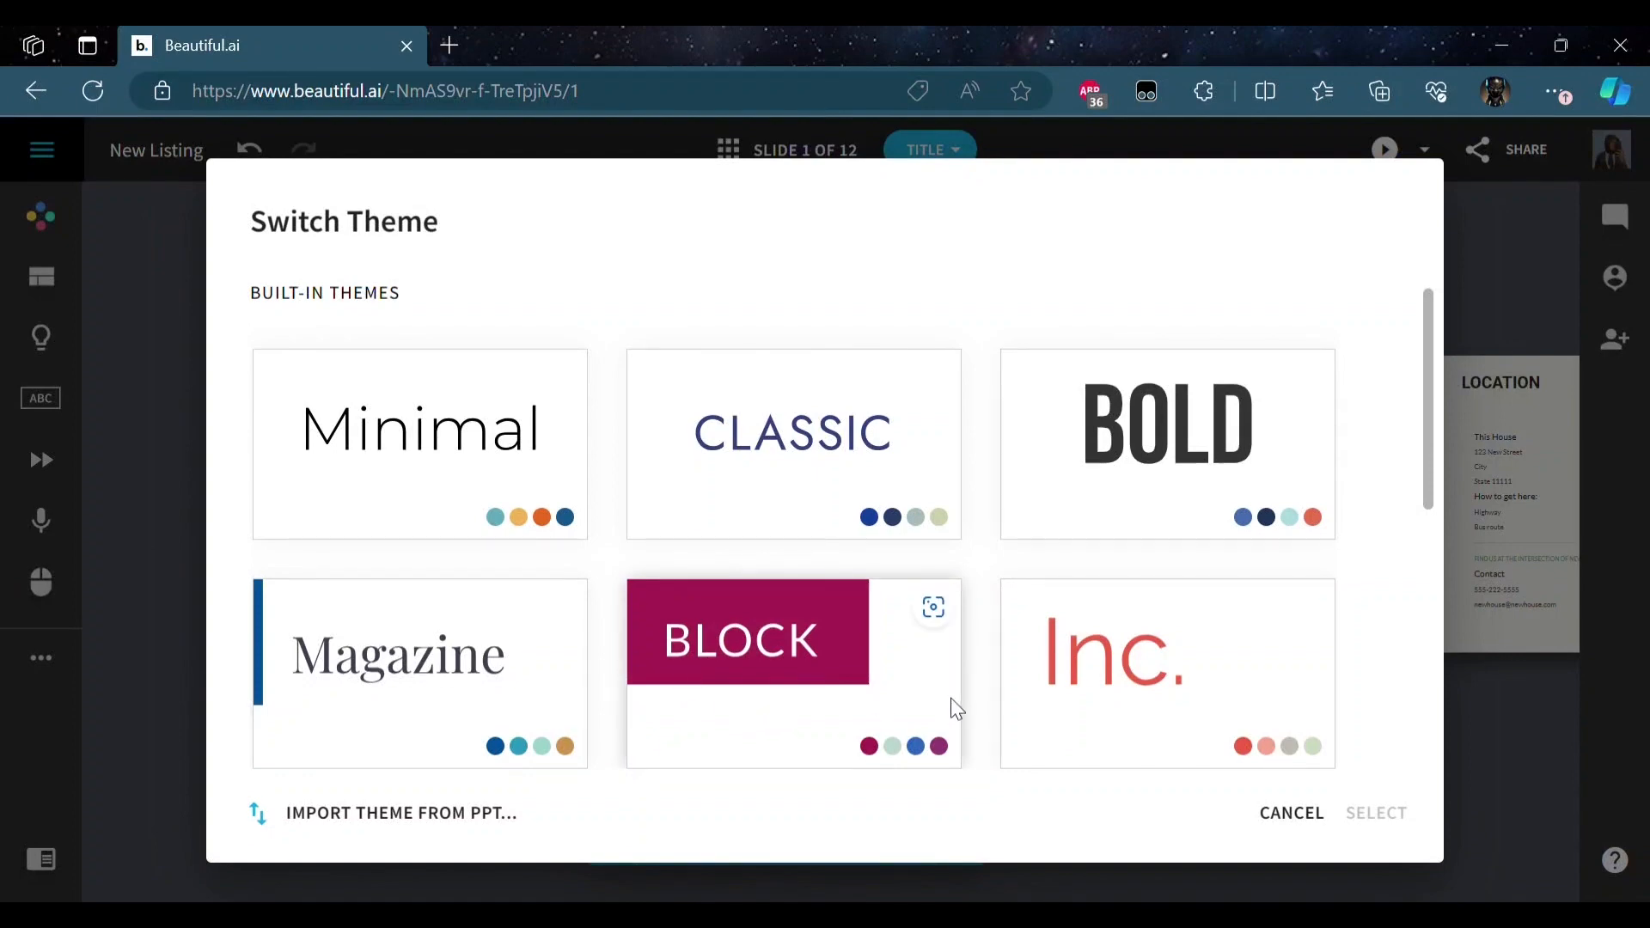
{"action": "left_click", "coordinate": [791, 672]}
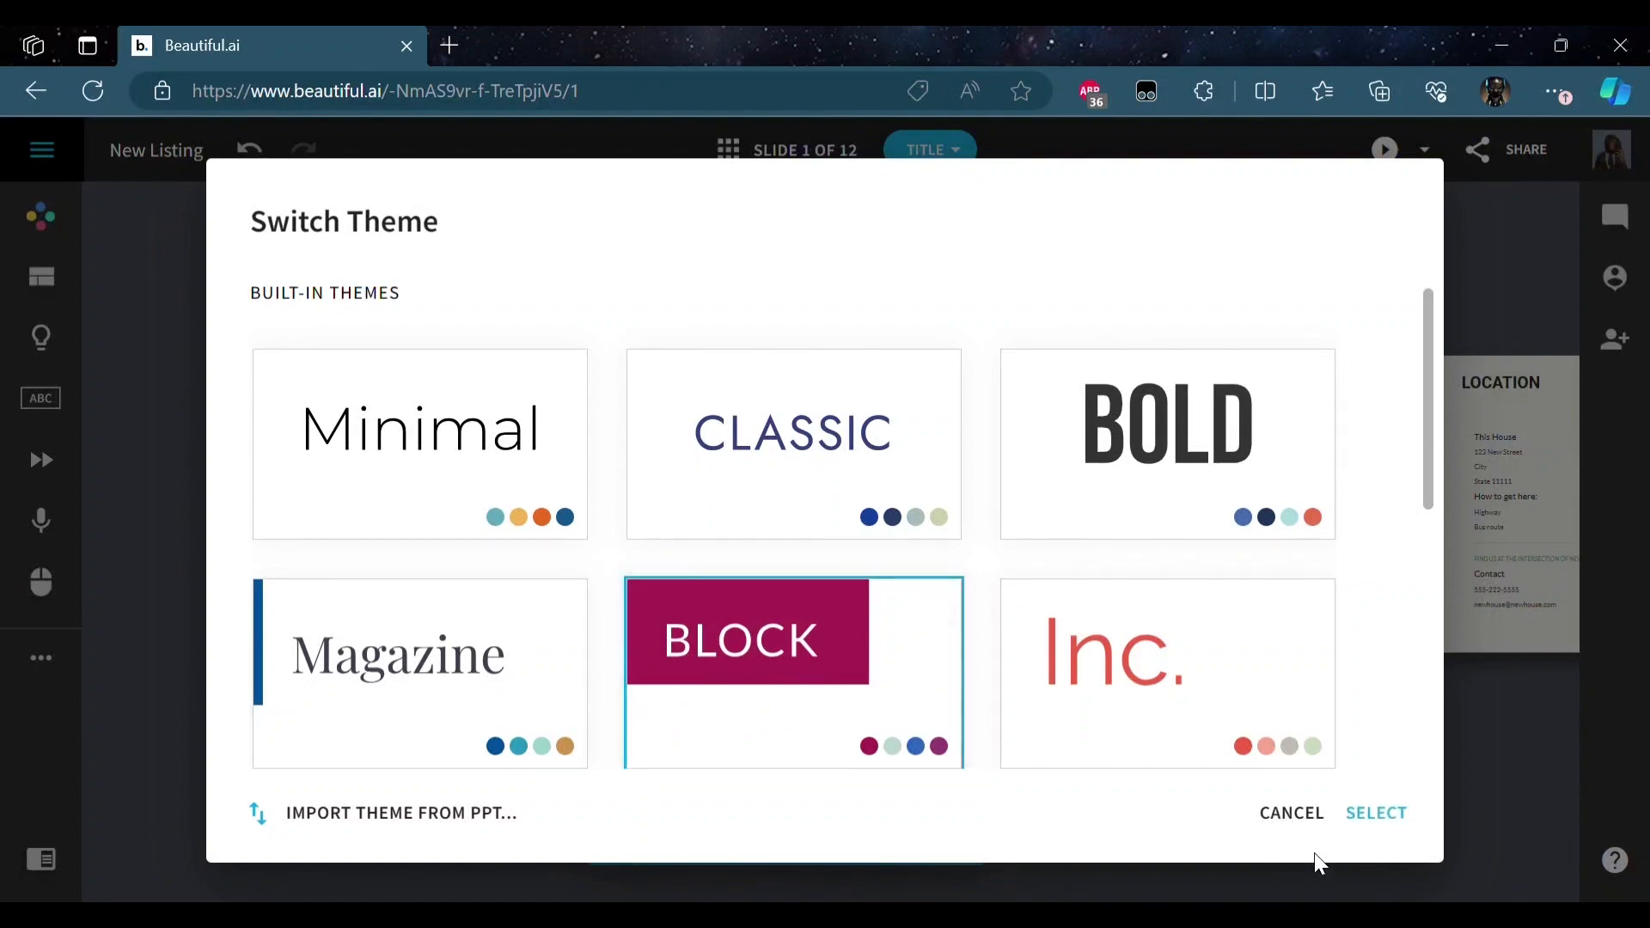
{"action": "left_click", "coordinate": [1375, 812]}
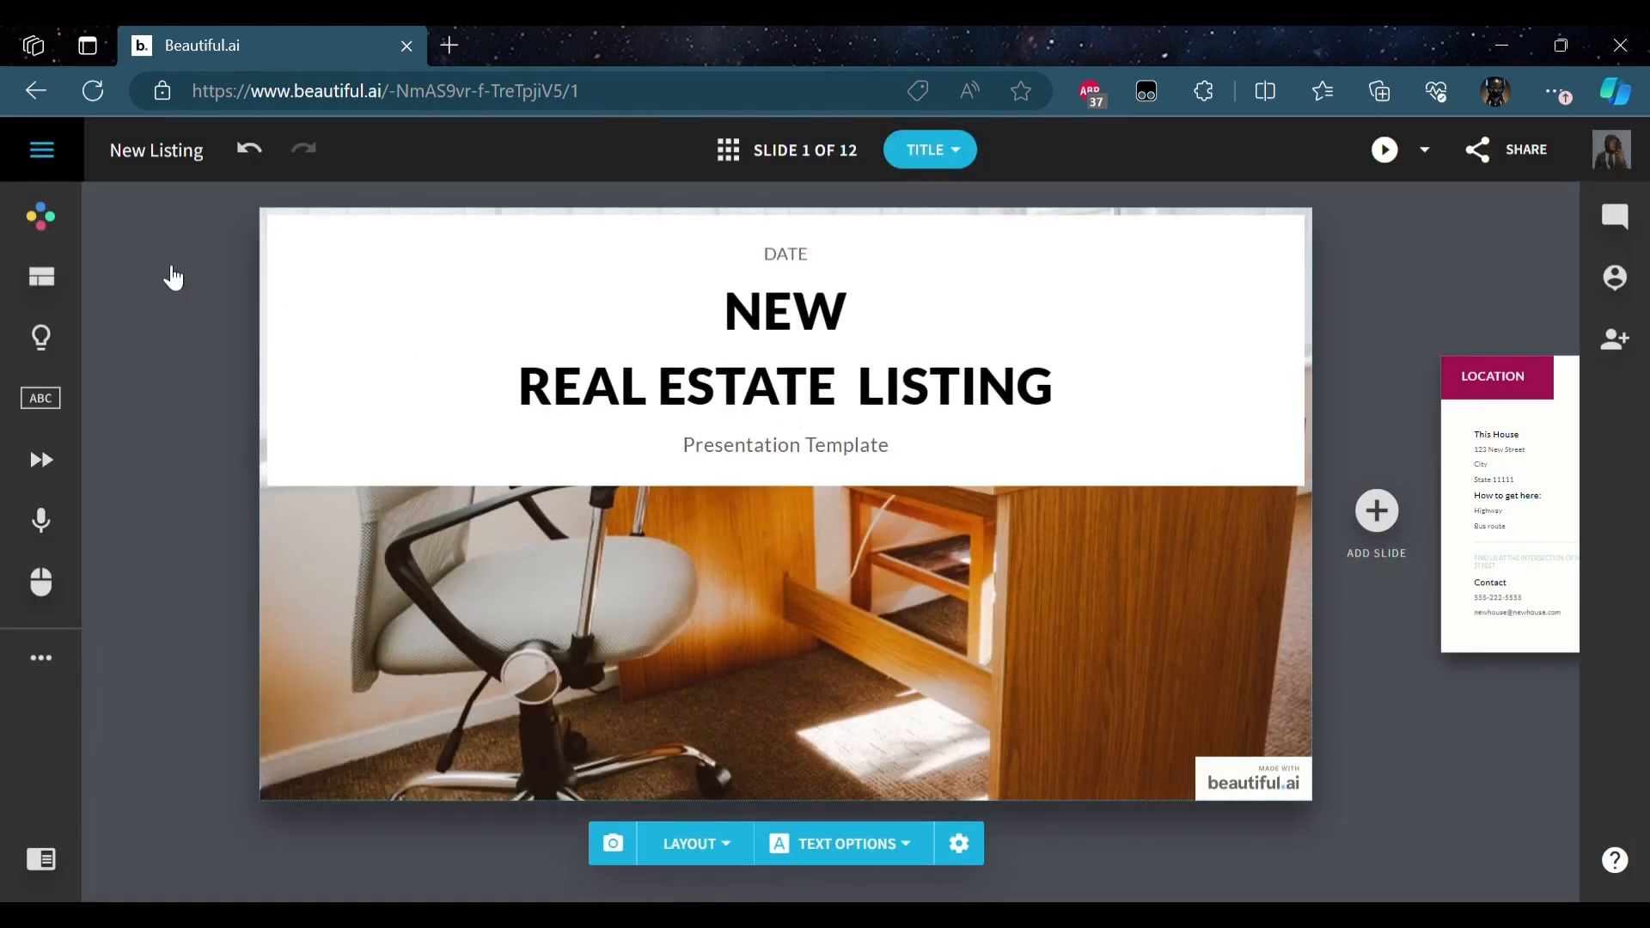
{"action": "left_click", "coordinate": [41, 217]}
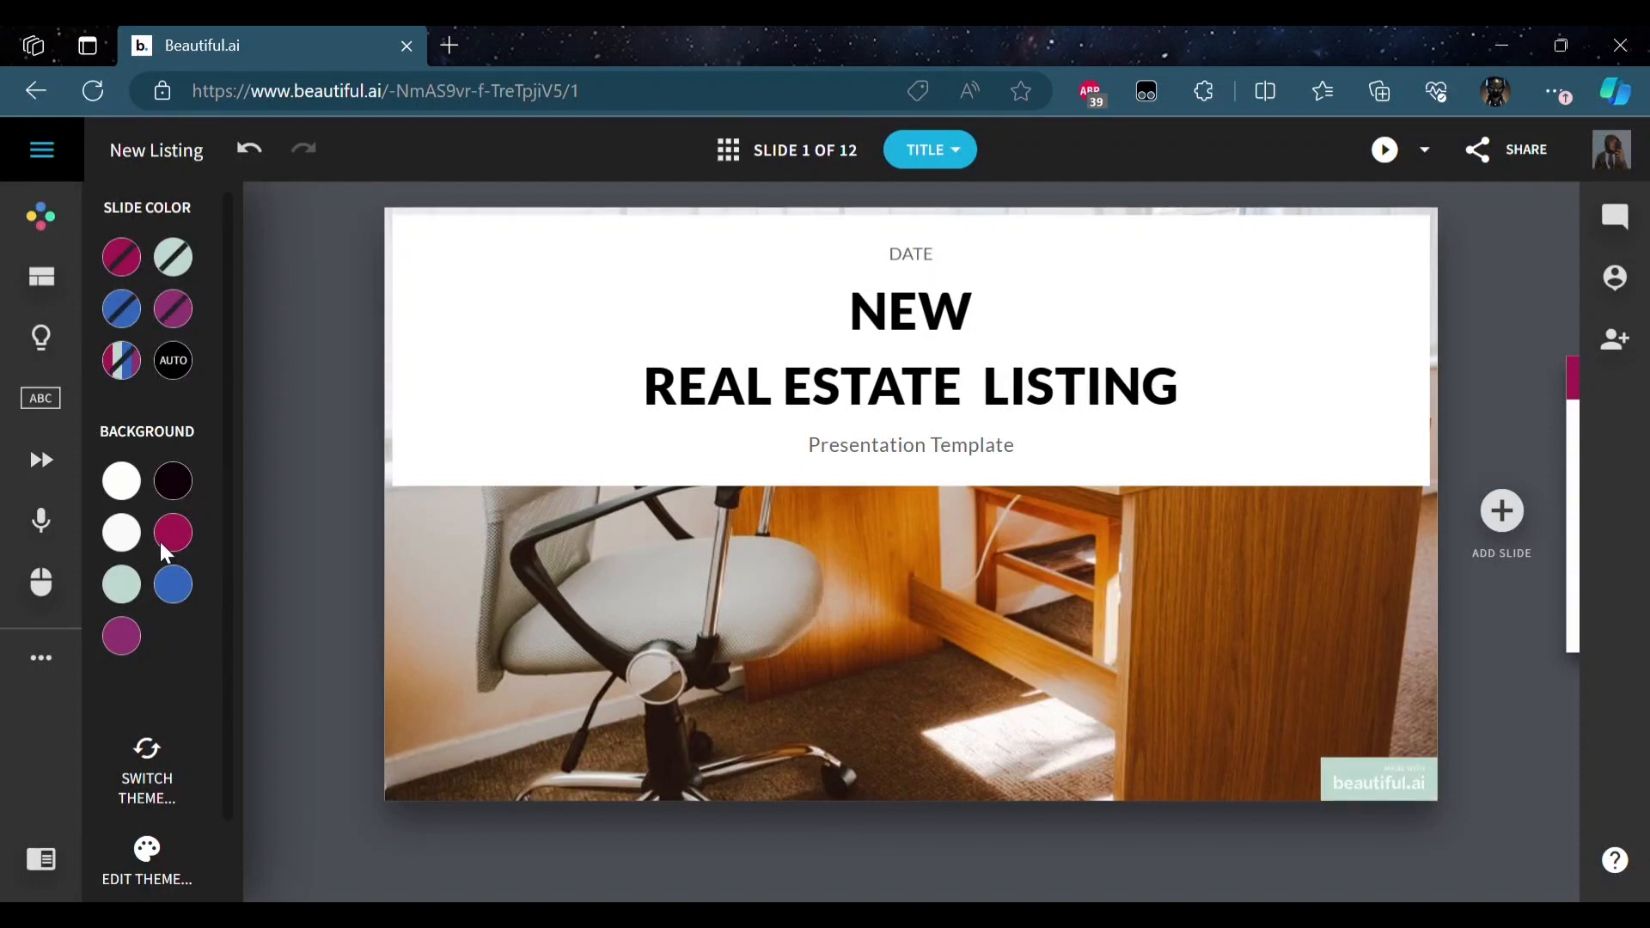
{"action": "mouse_move", "coordinate": [259, 472]}
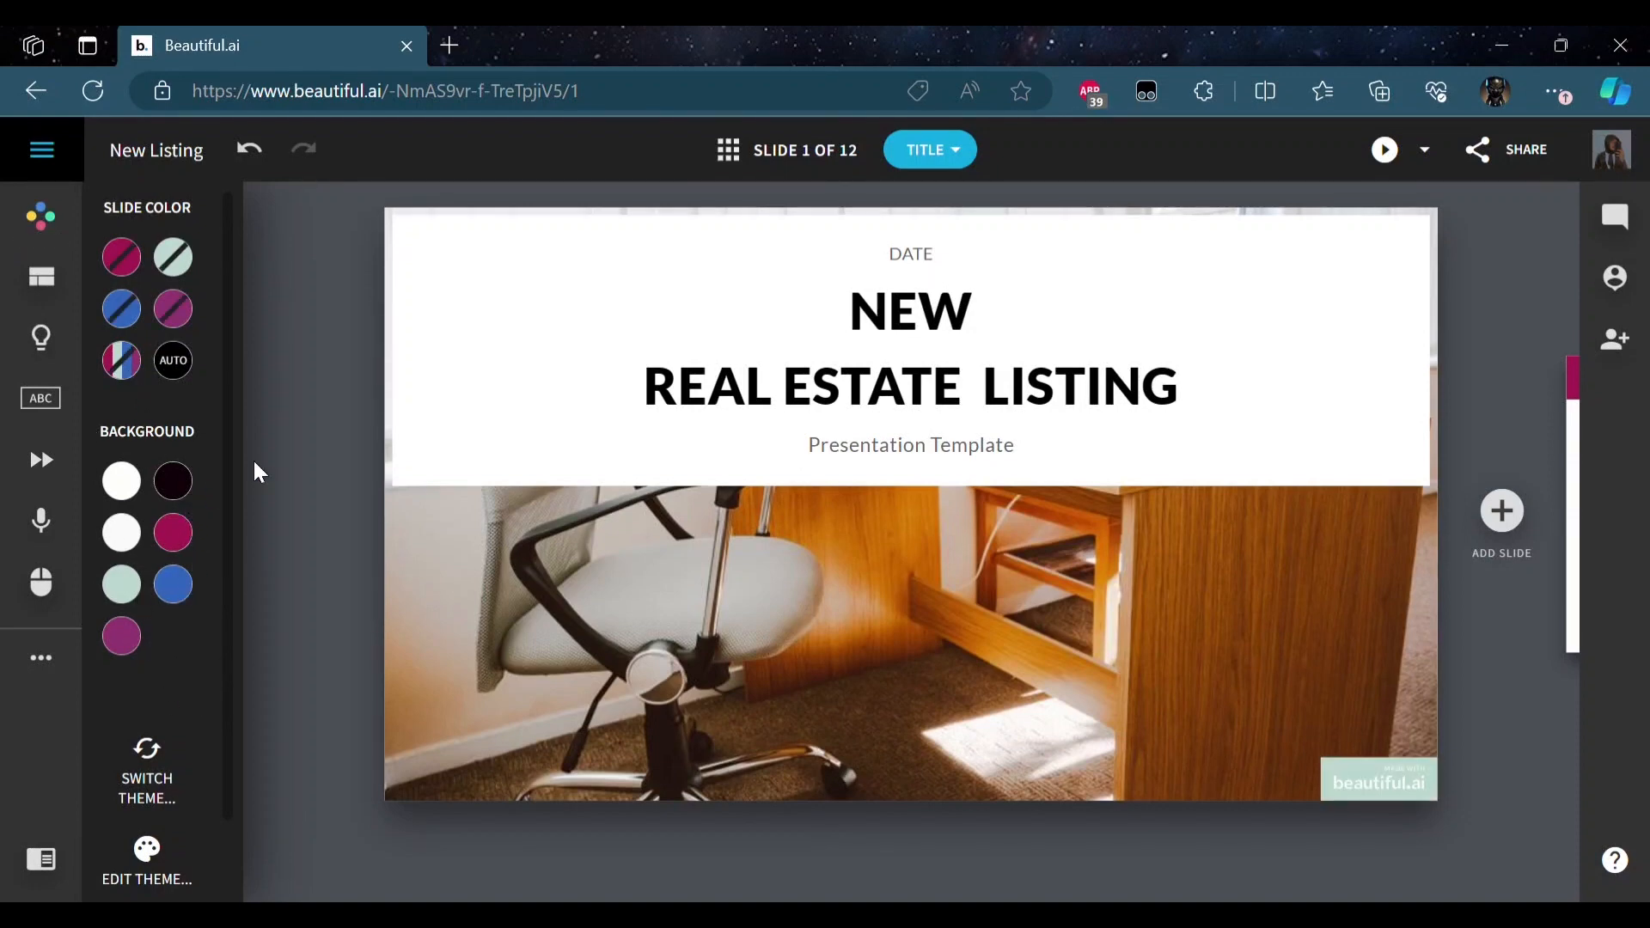
{"action": "mouse_move", "coordinate": [1111, 444]}
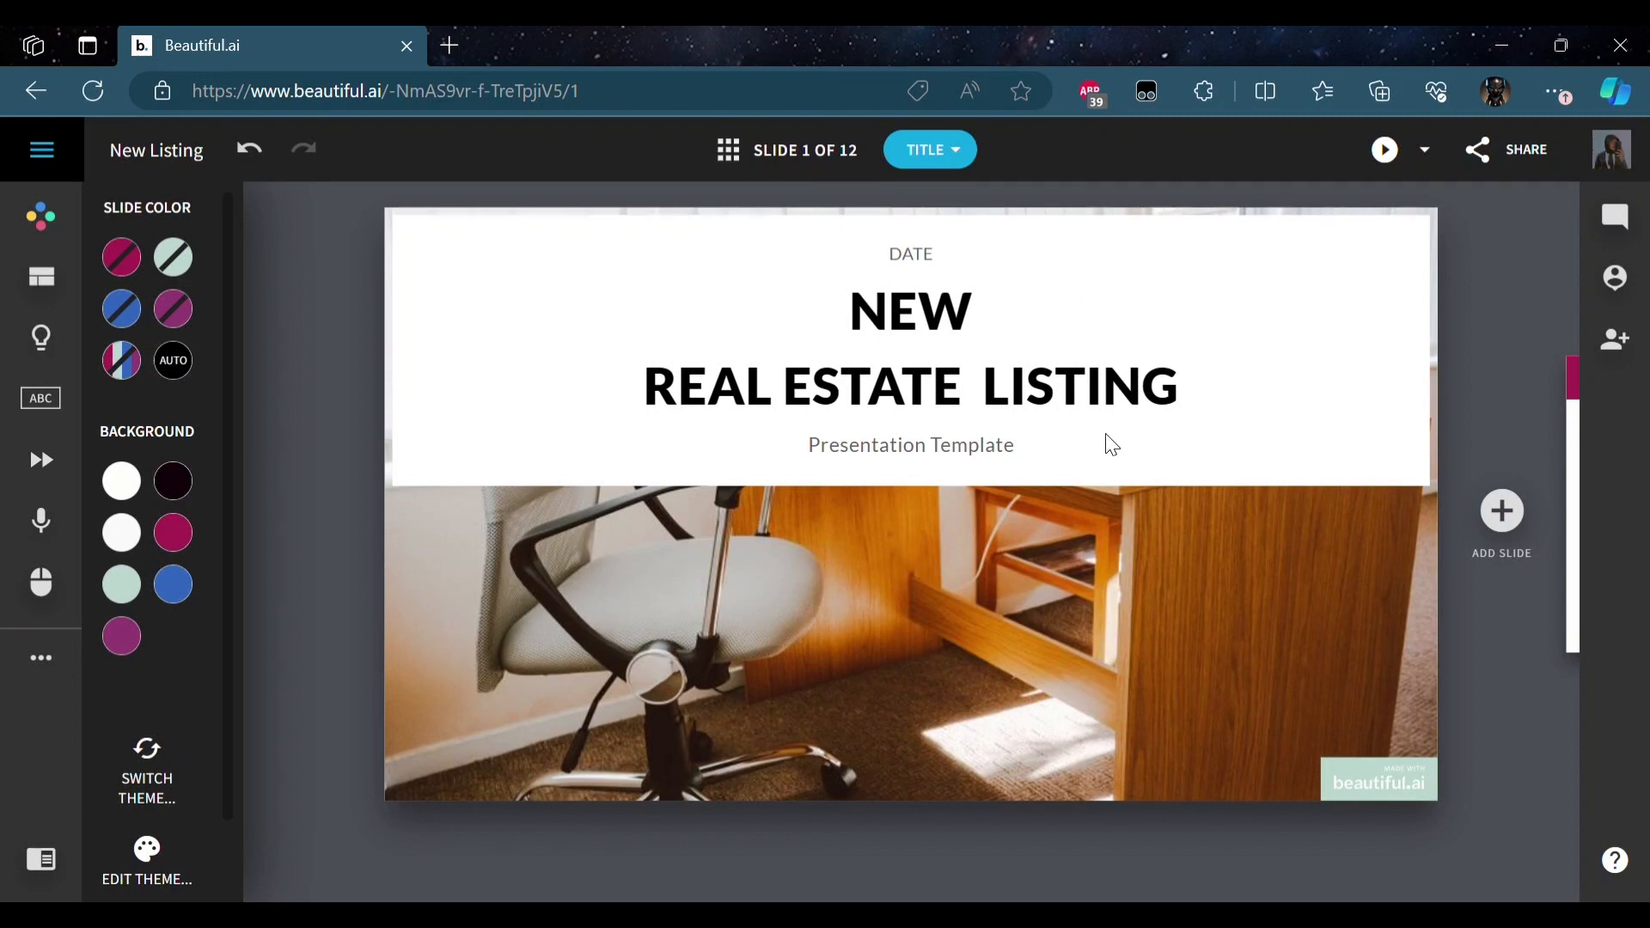
{"action": "mouse_move", "coordinate": [309, 415]}
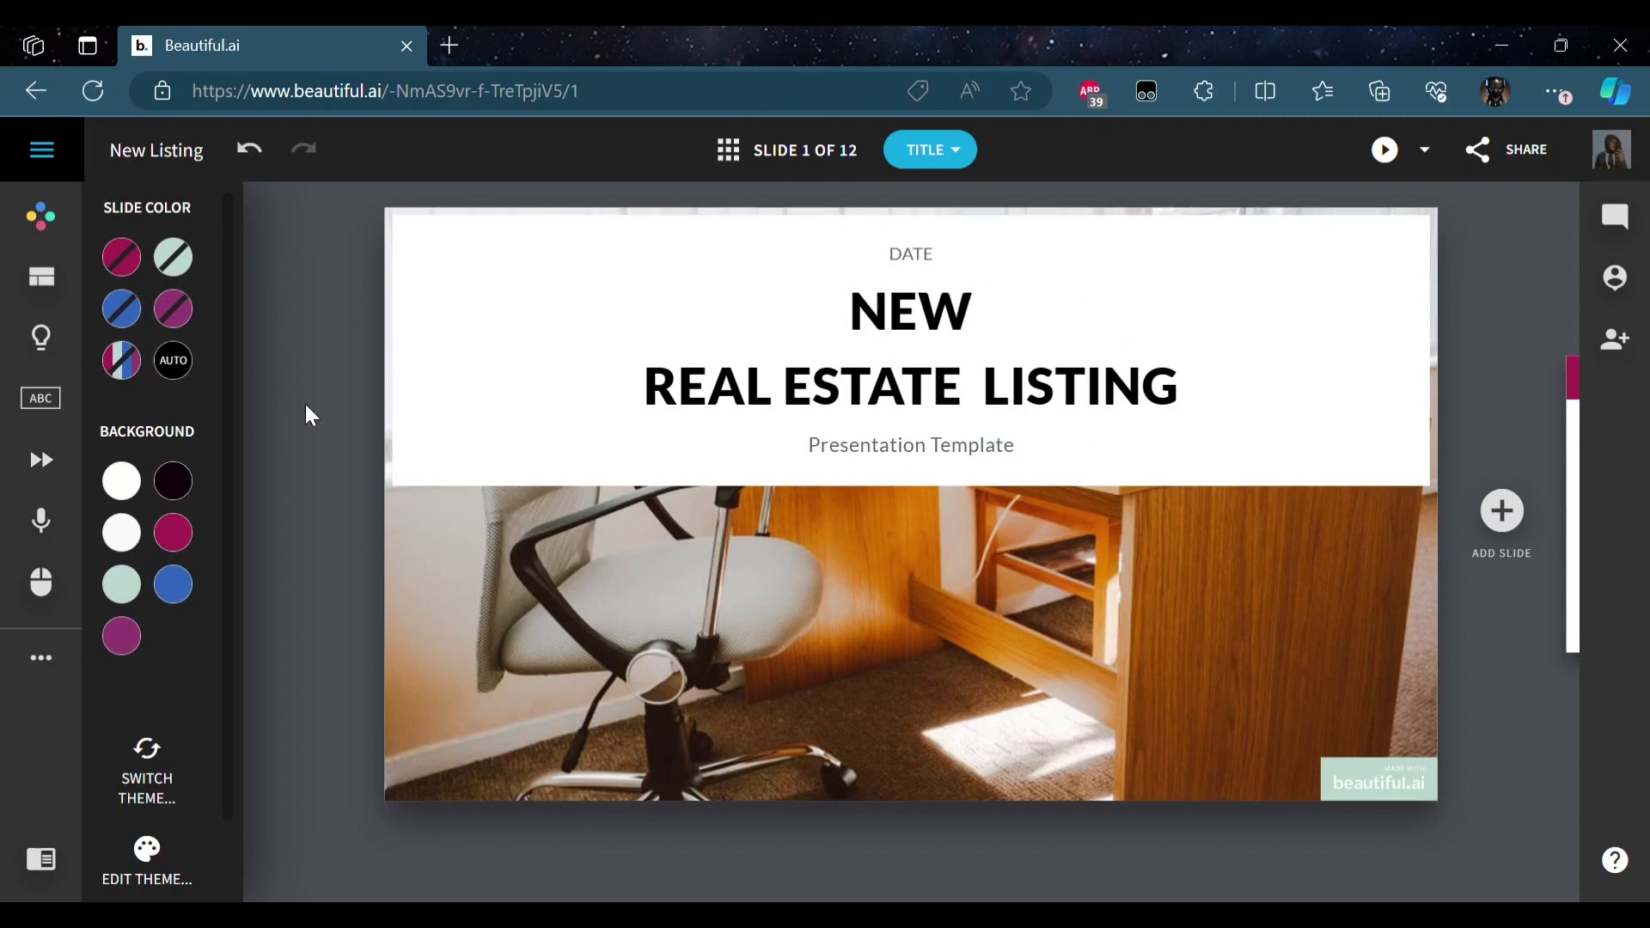
{"action": "mouse_move", "coordinate": [965, 469]}
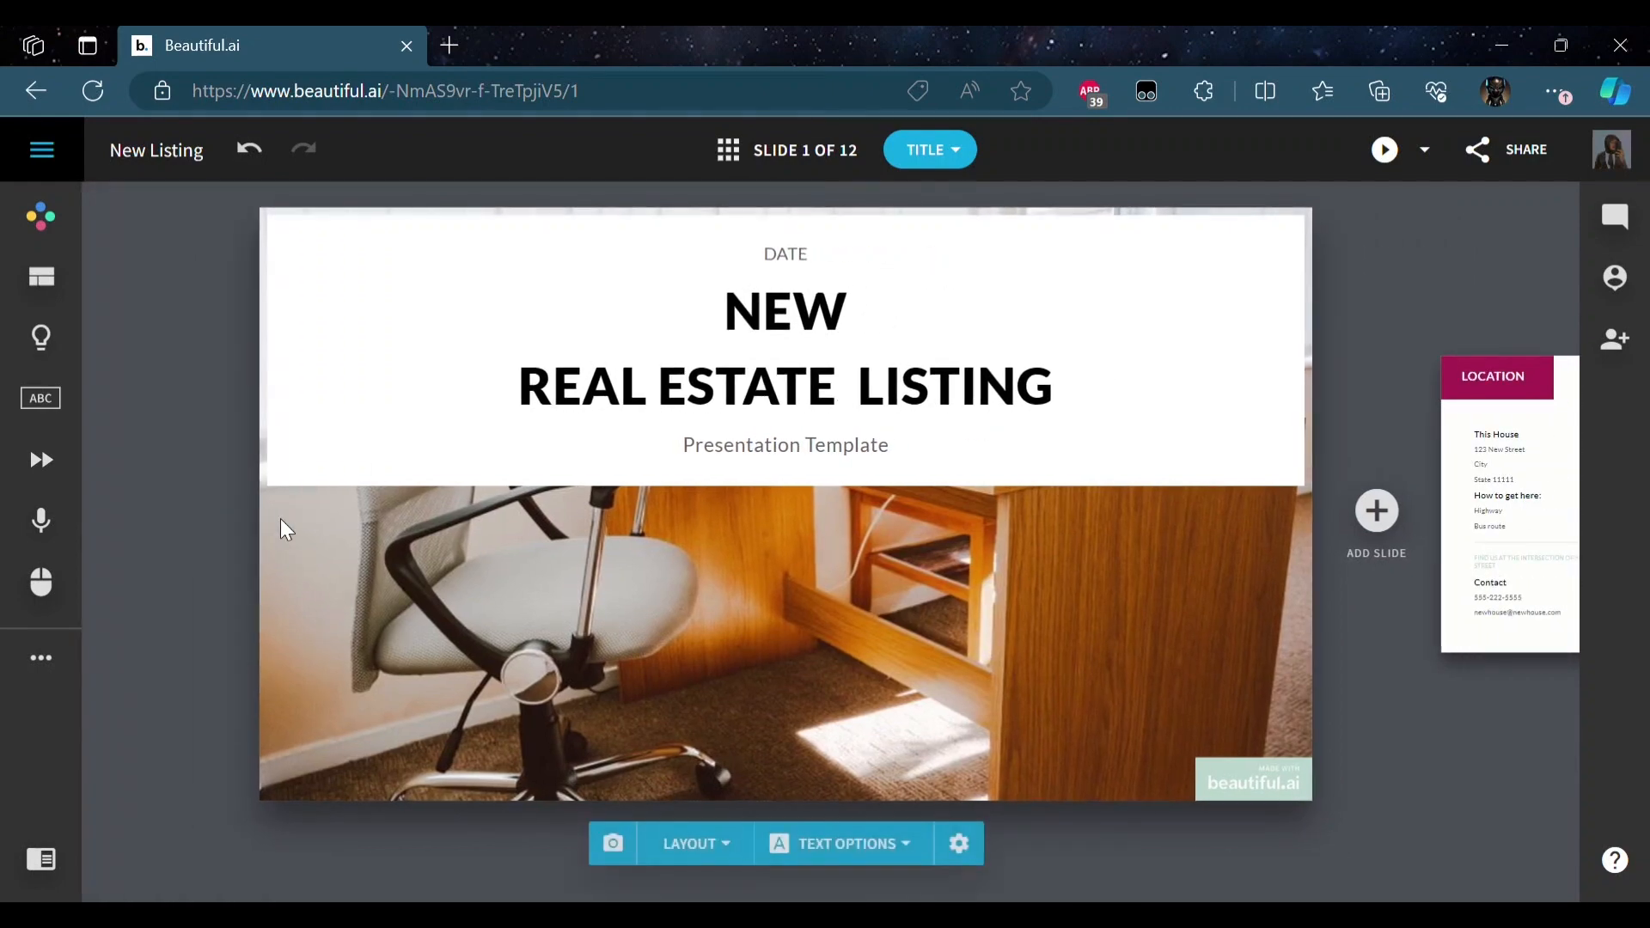
- On slide 2, try blue and black backgrounds, then settle on the purple swatch
{"action": "left_click", "coordinate": [1509, 502]}
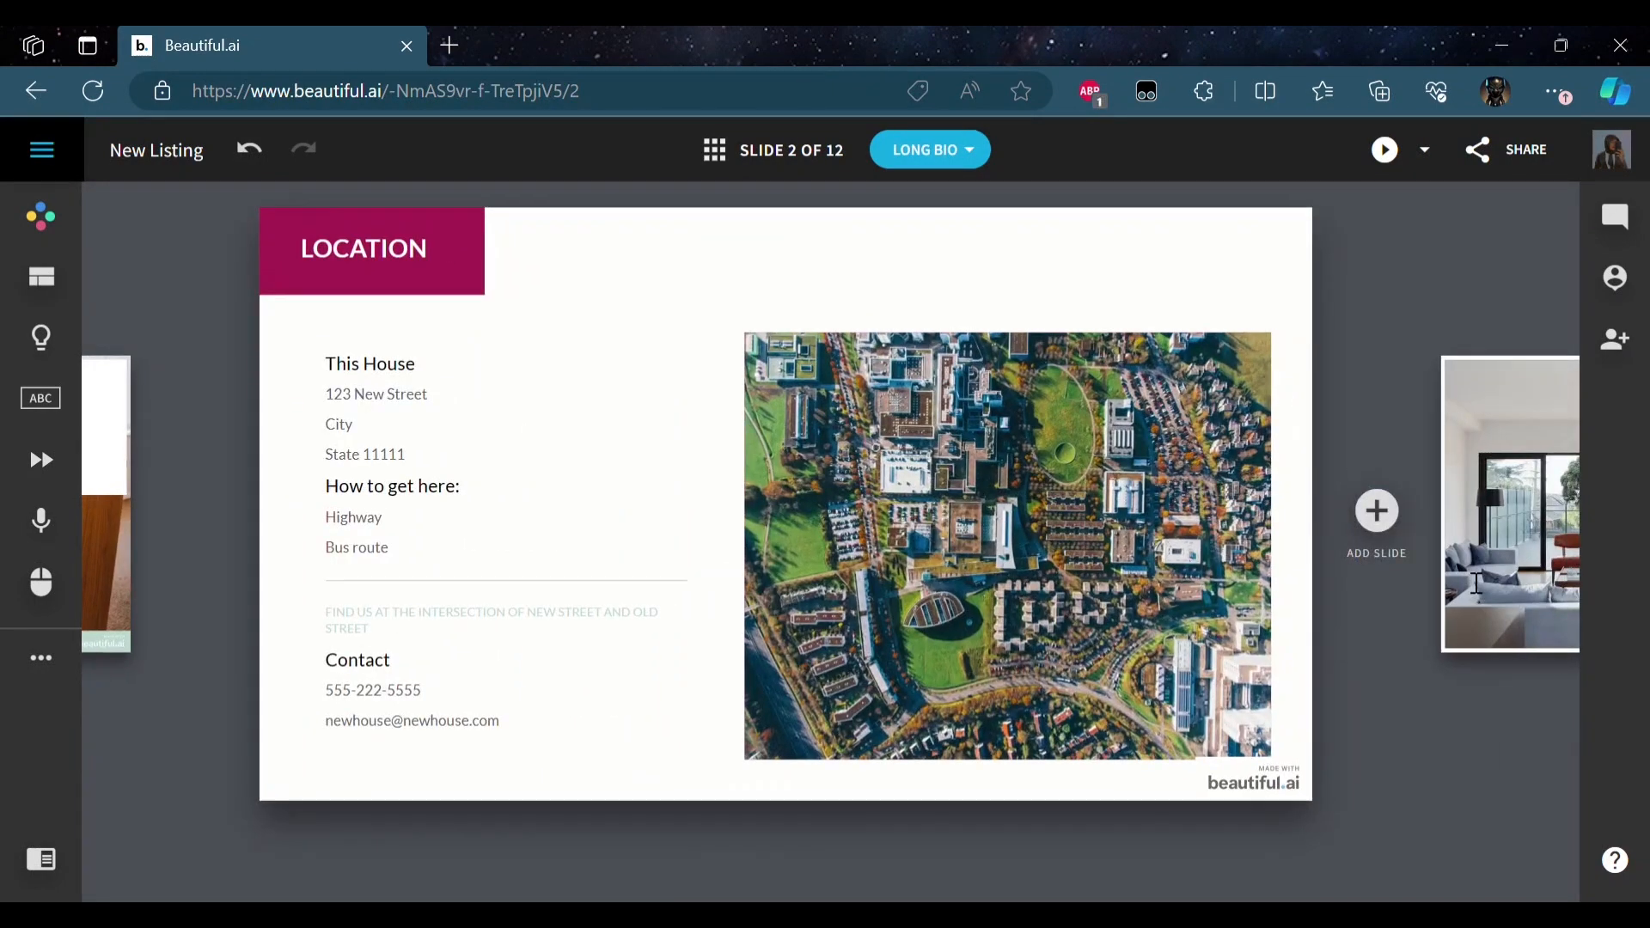
{"action": "left_click", "coordinate": [41, 216]}
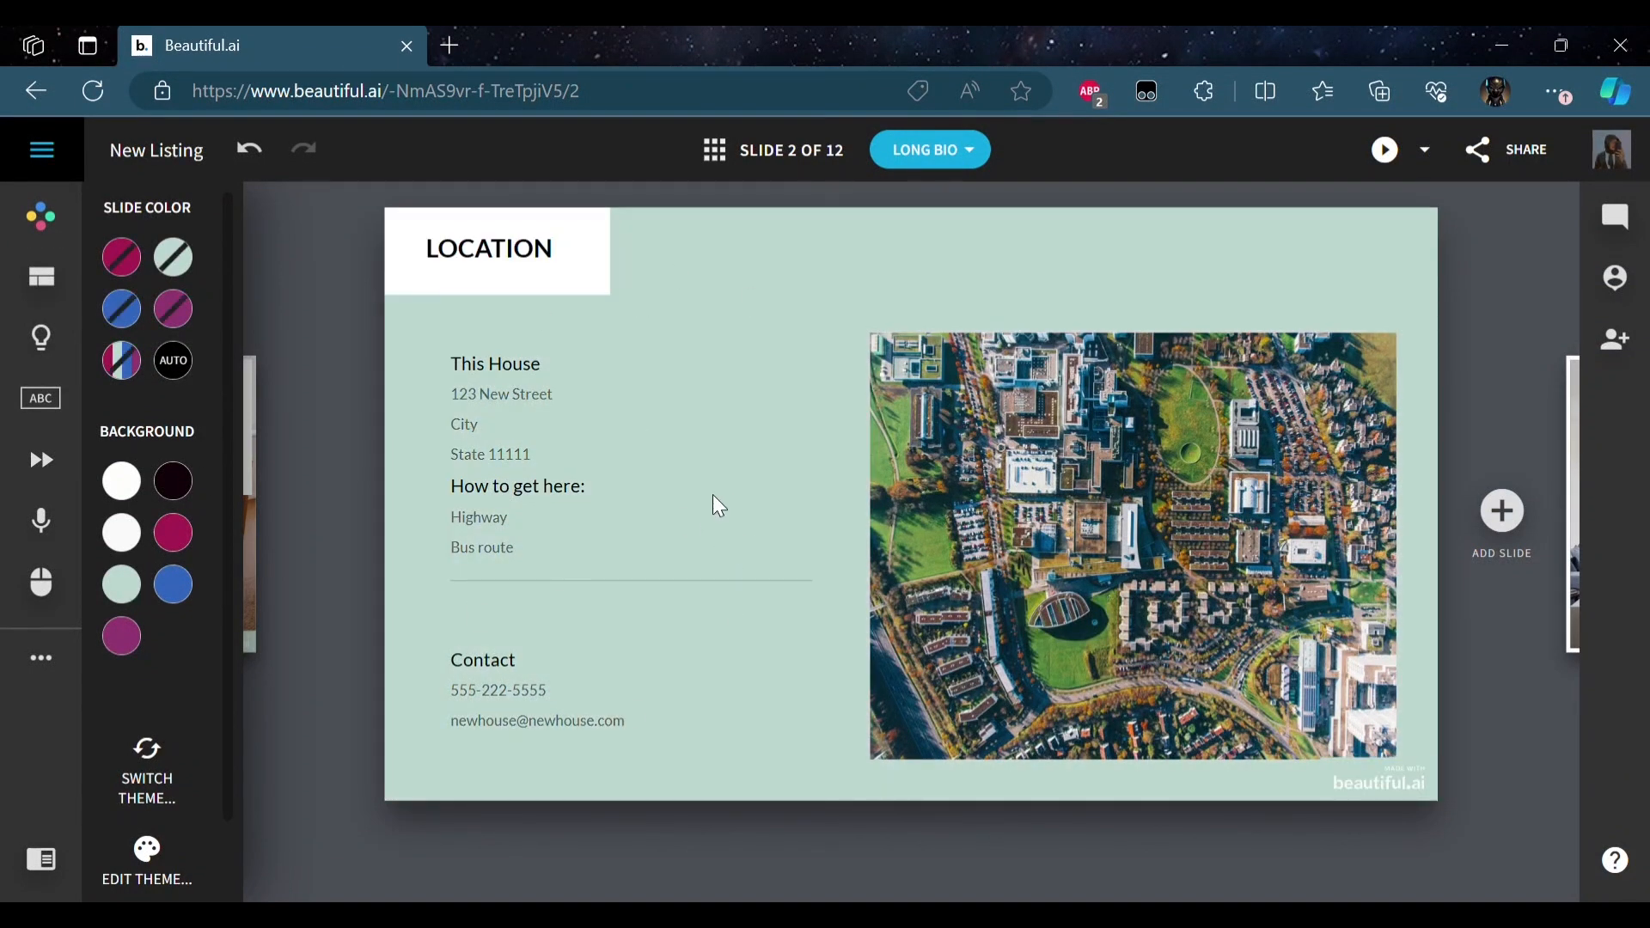
{"action": "left_click", "coordinate": [173, 584]}
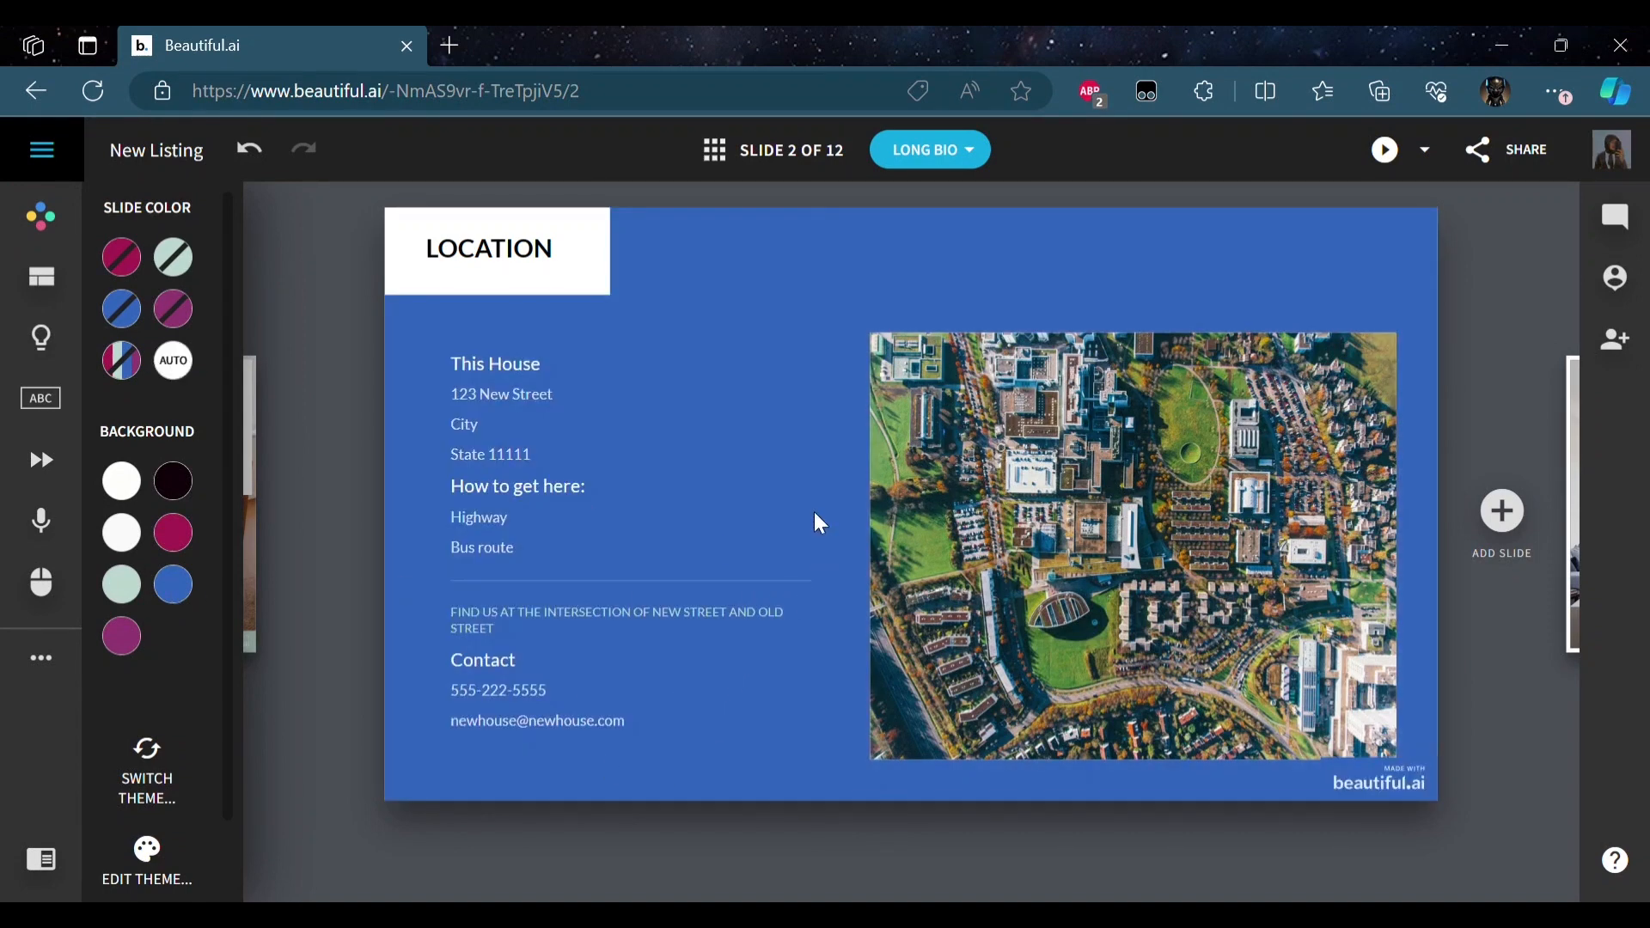
{"action": "mouse_move", "coordinate": [487, 778]}
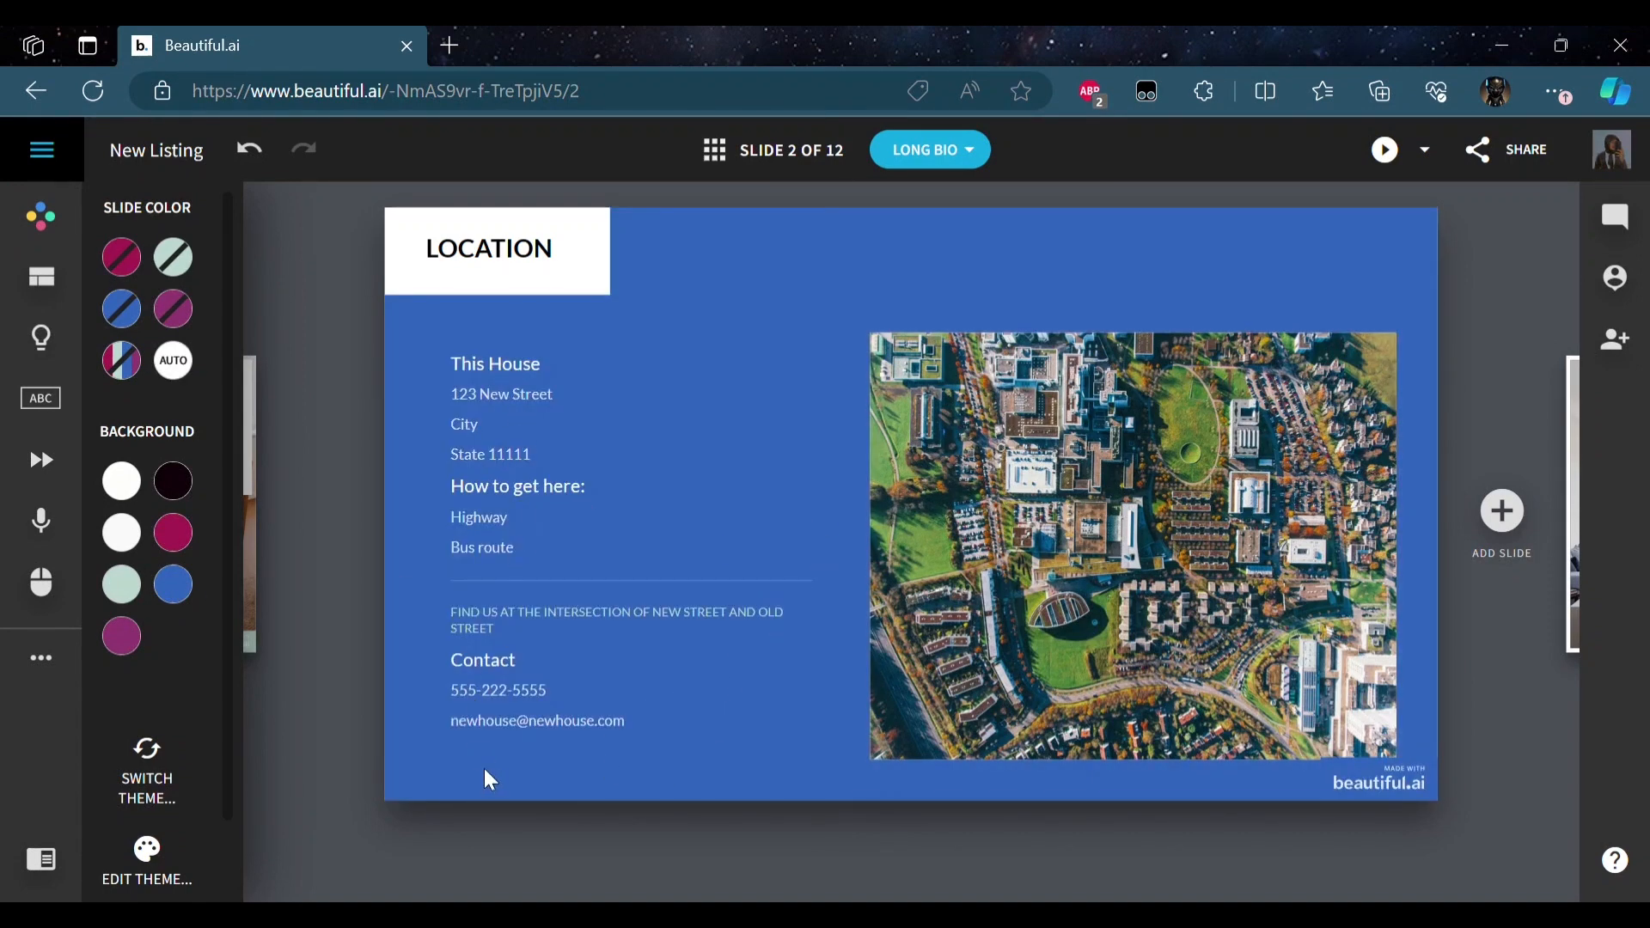
{"action": "left_click", "coordinate": [173, 482]}
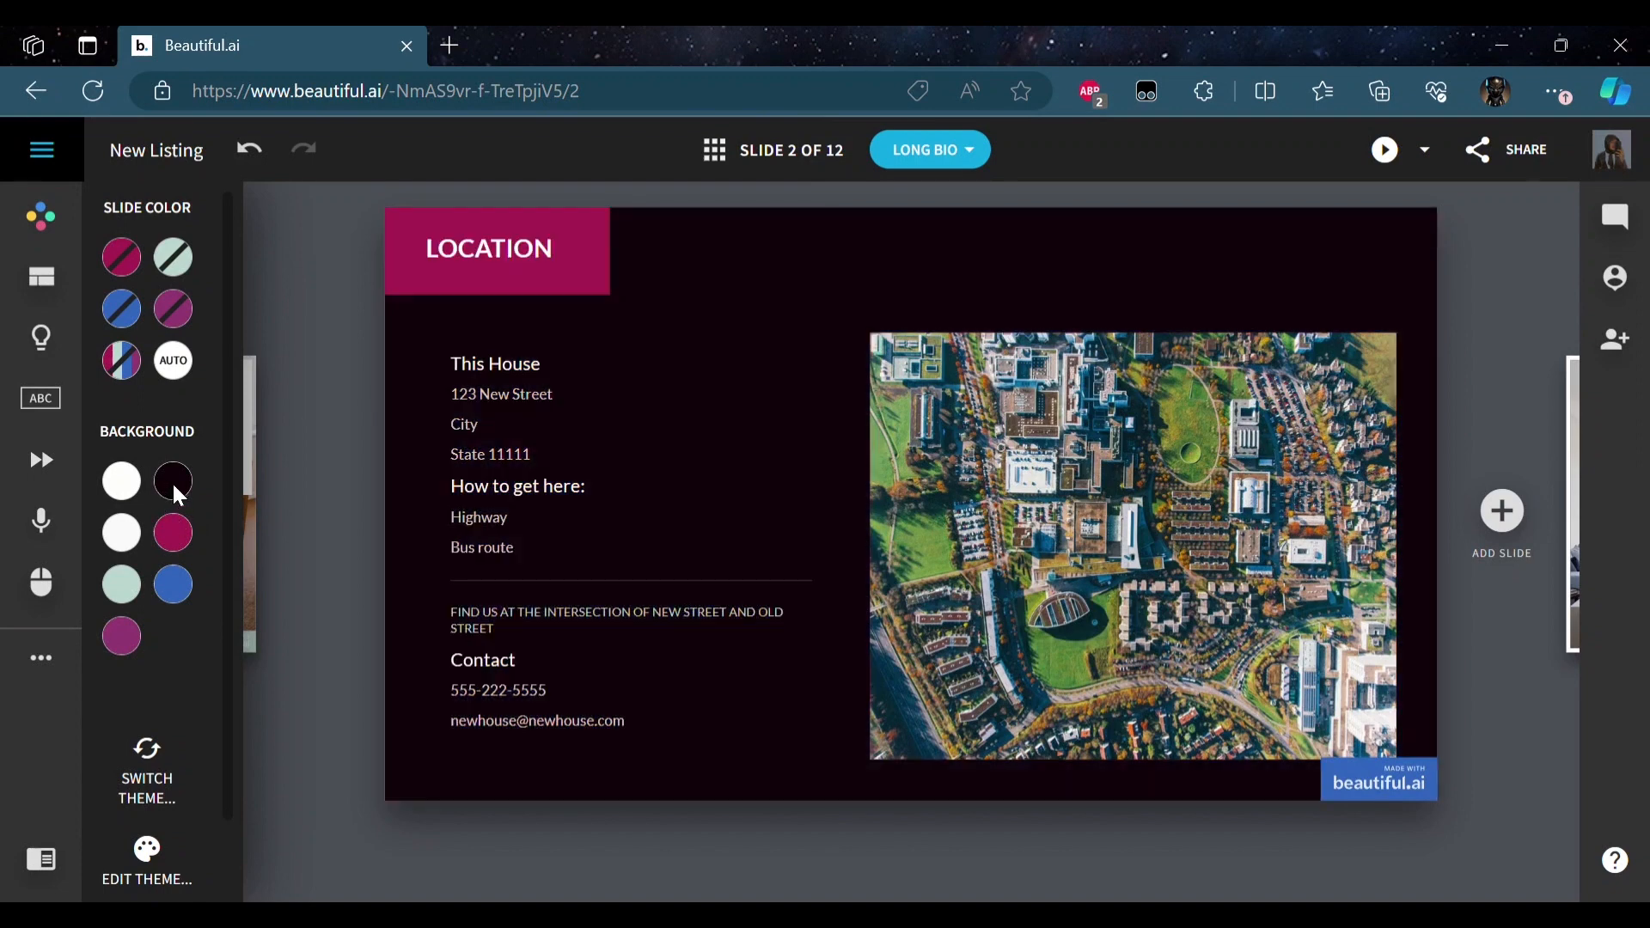
{"action": "left_click", "coordinate": [120, 636]}
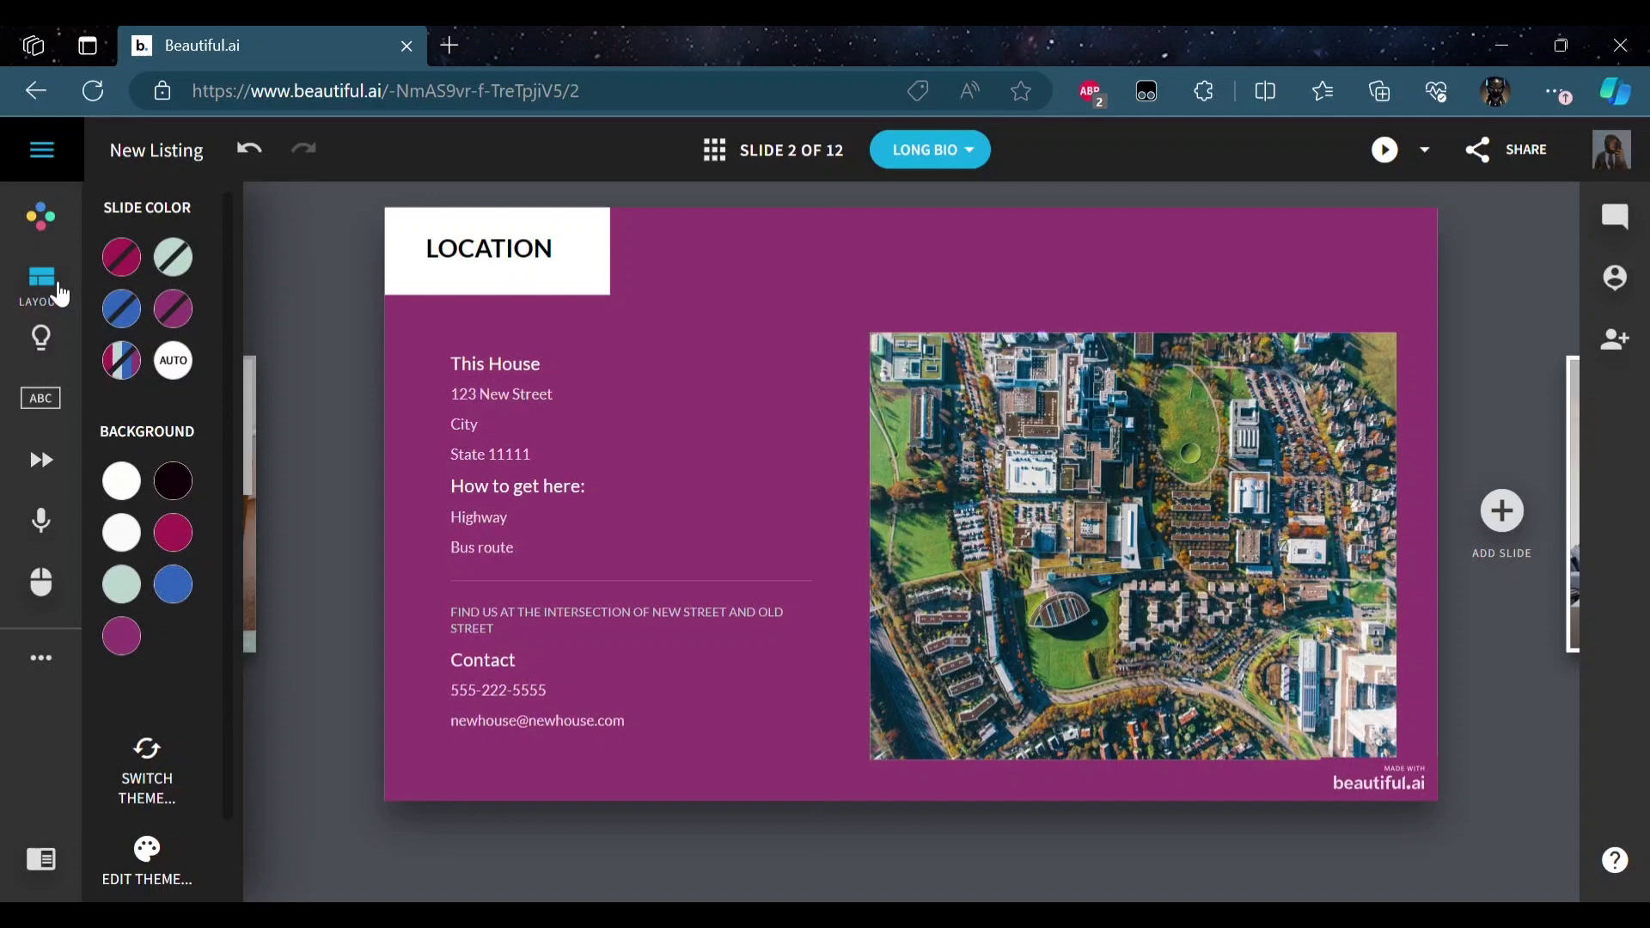
- Move the aerial photo into a side tray layout and add a footer to the Location slide
{"action": "left_click", "coordinate": [41, 282]}
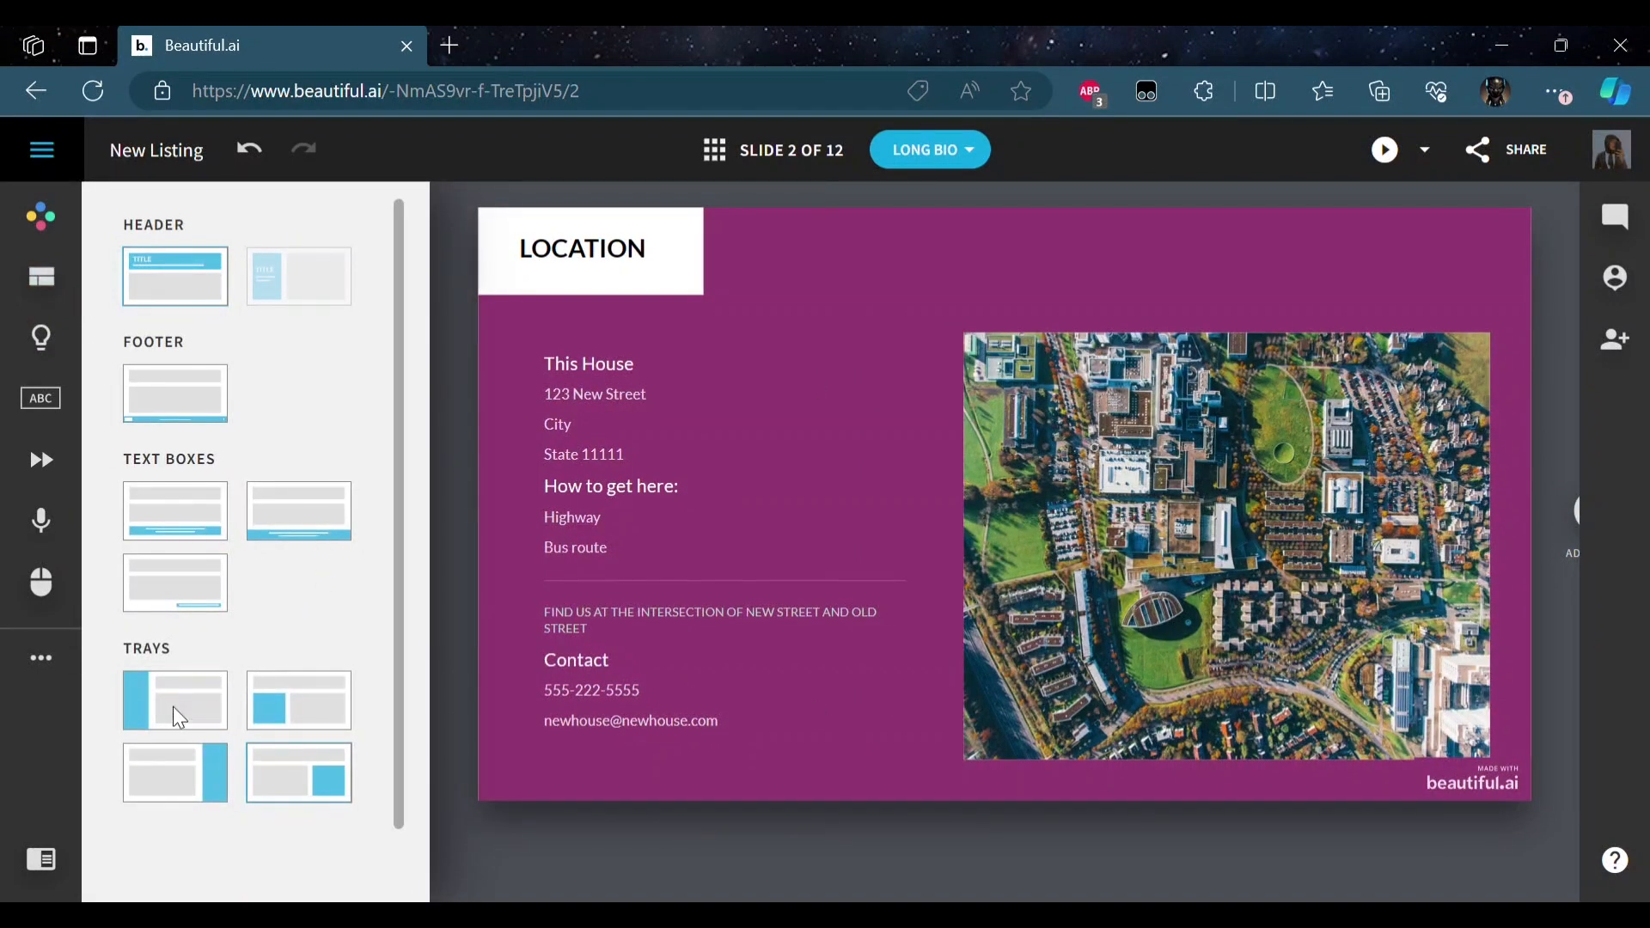
{"action": "left_click", "coordinate": [173, 699]}
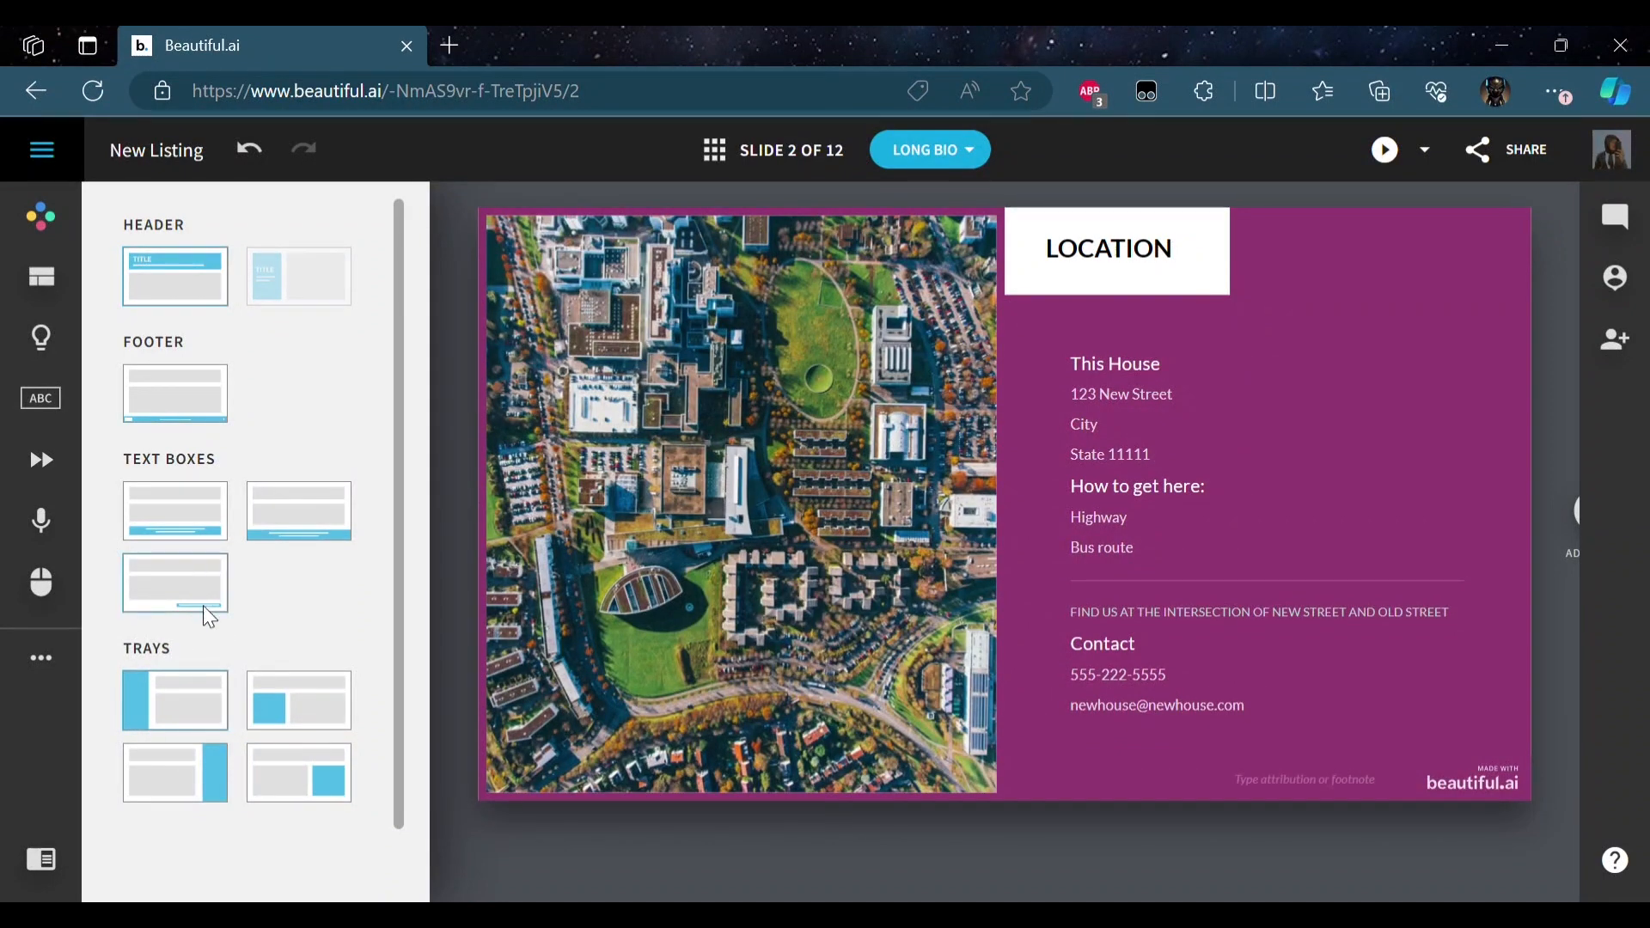
{"action": "mouse_move", "coordinate": [182, 515]}
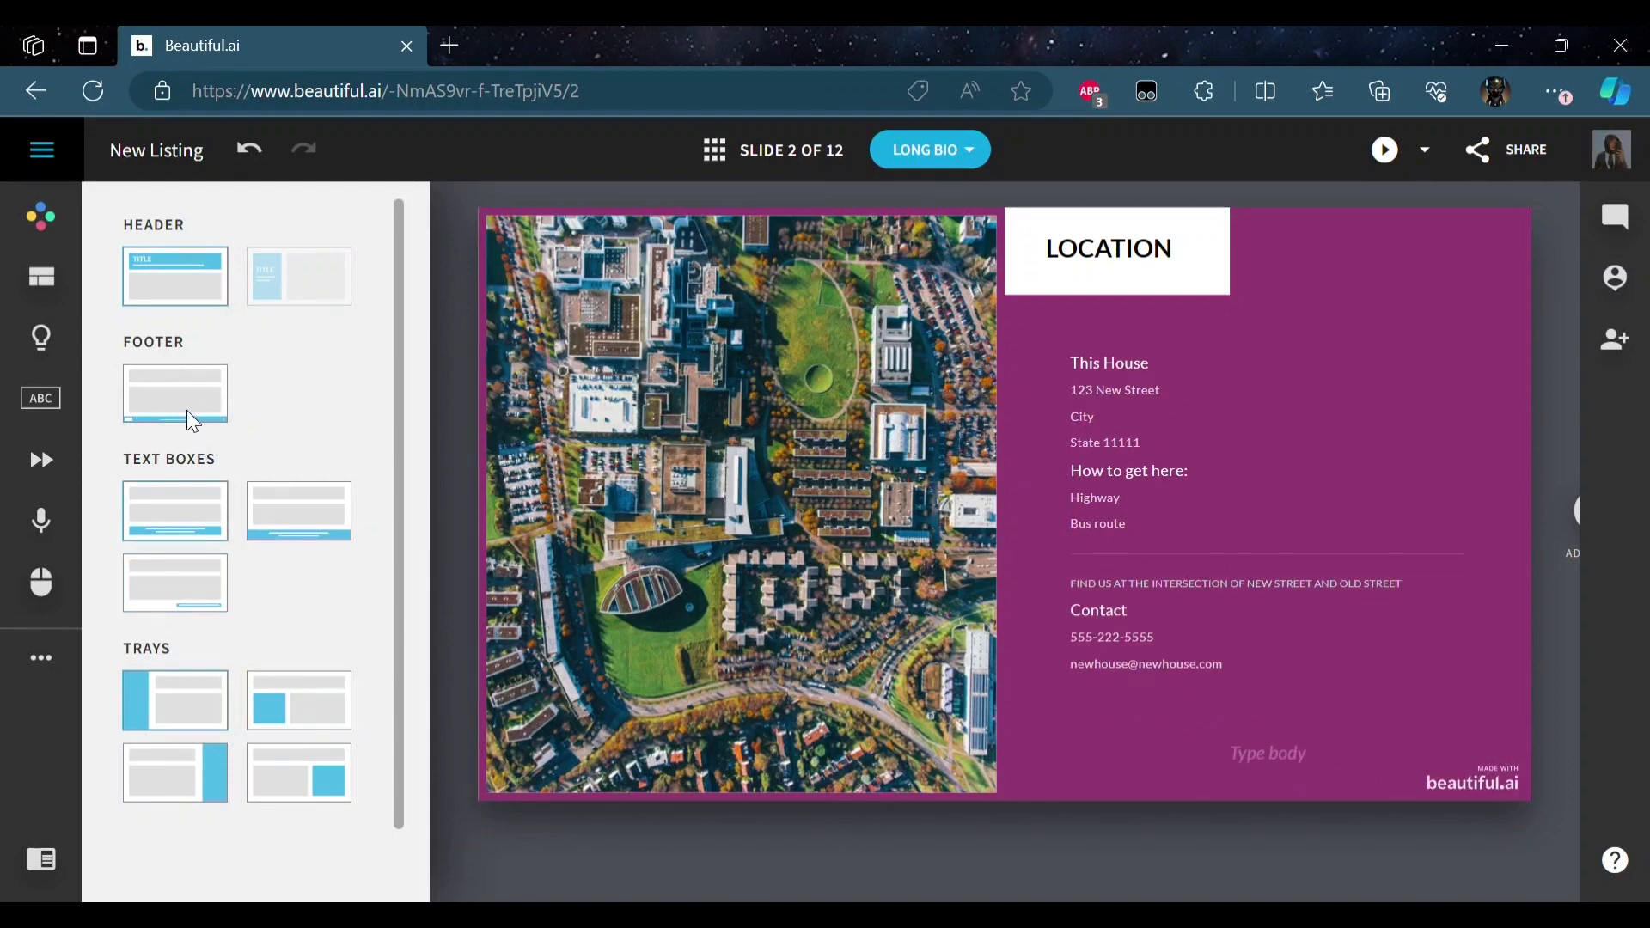
{"action": "left_click", "coordinate": [174, 393]}
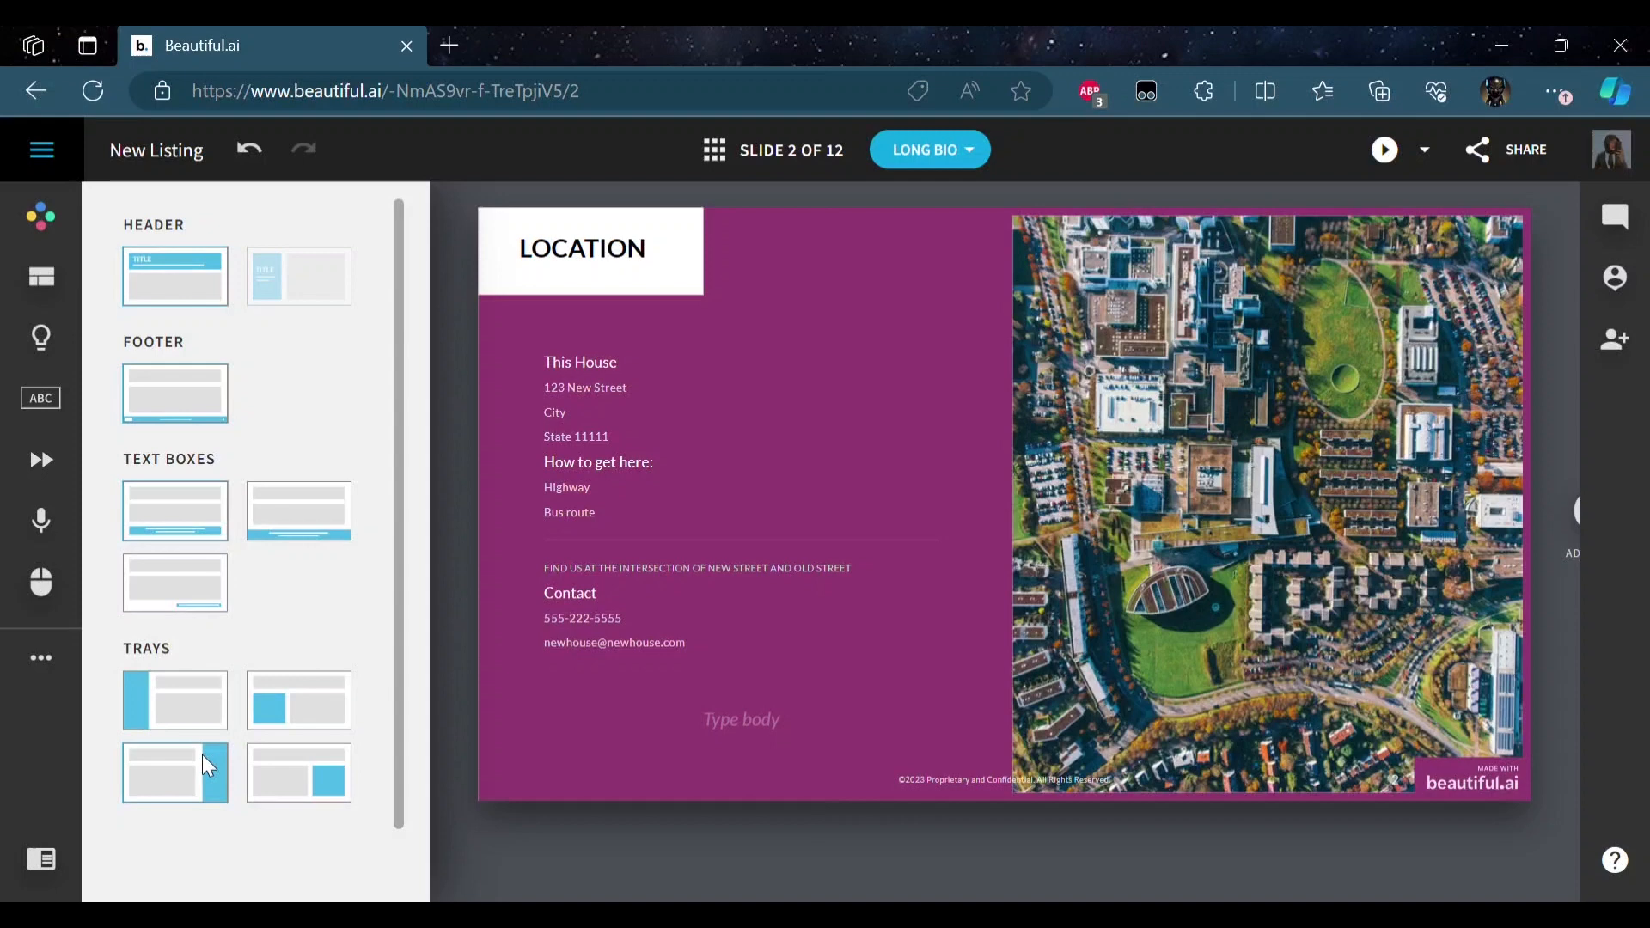
- Check the Variations panel for the Location slide's predefined layouts
{"action": "left_click", "coordinate": [42, 337]}
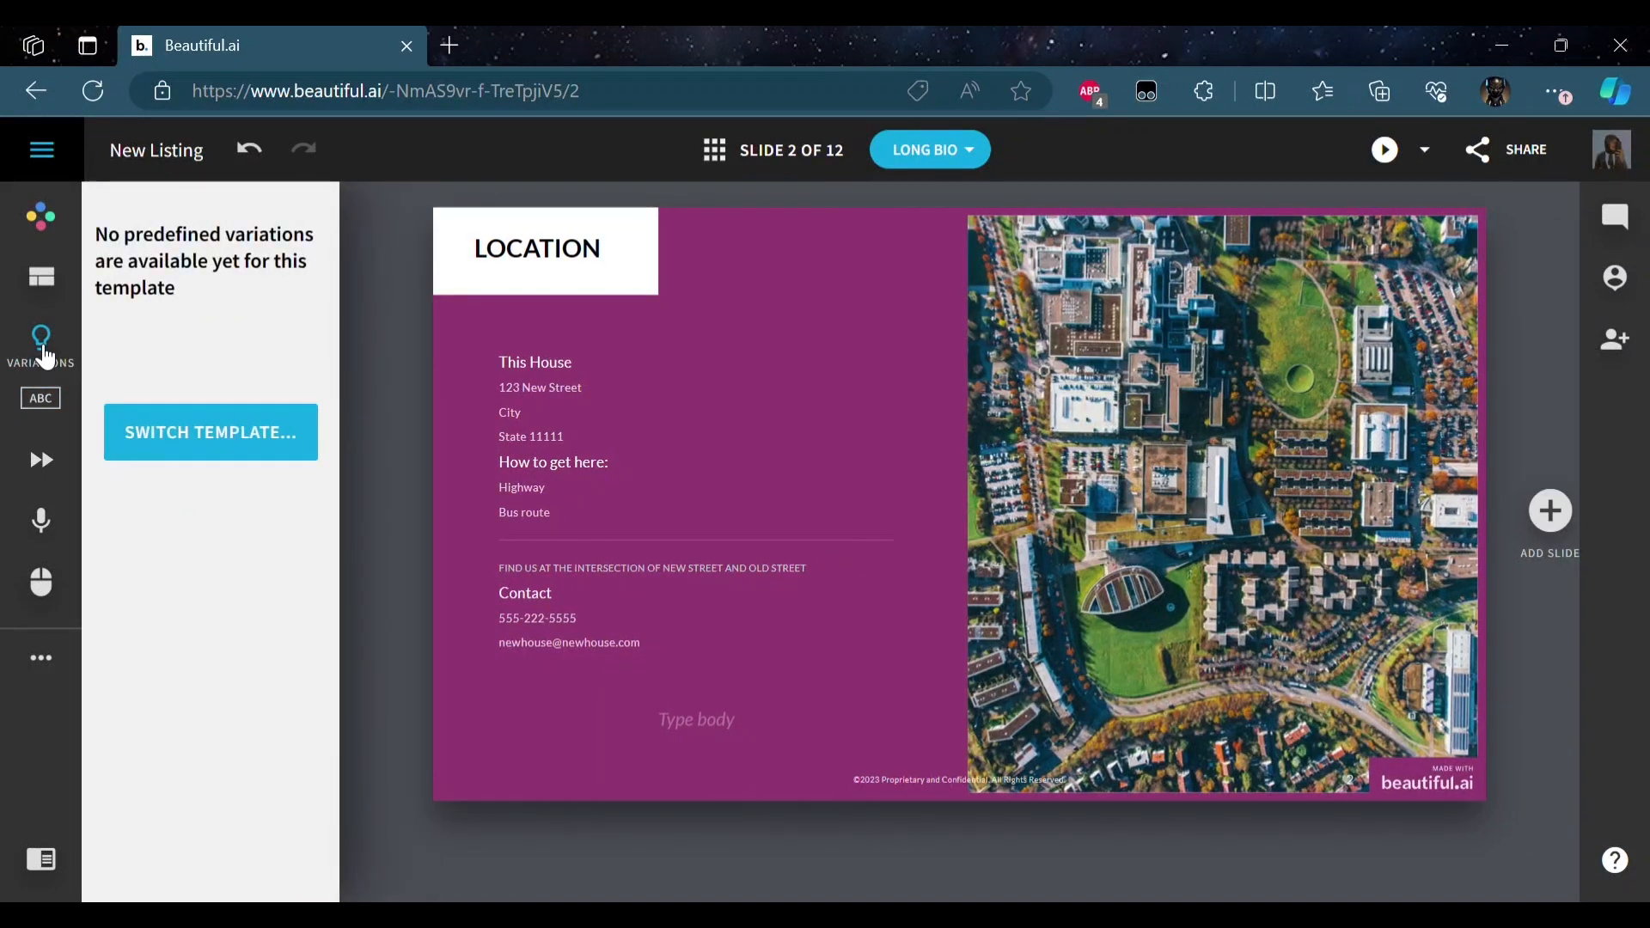
{"action": "mouse_move", "coordinate": [675, 460]}
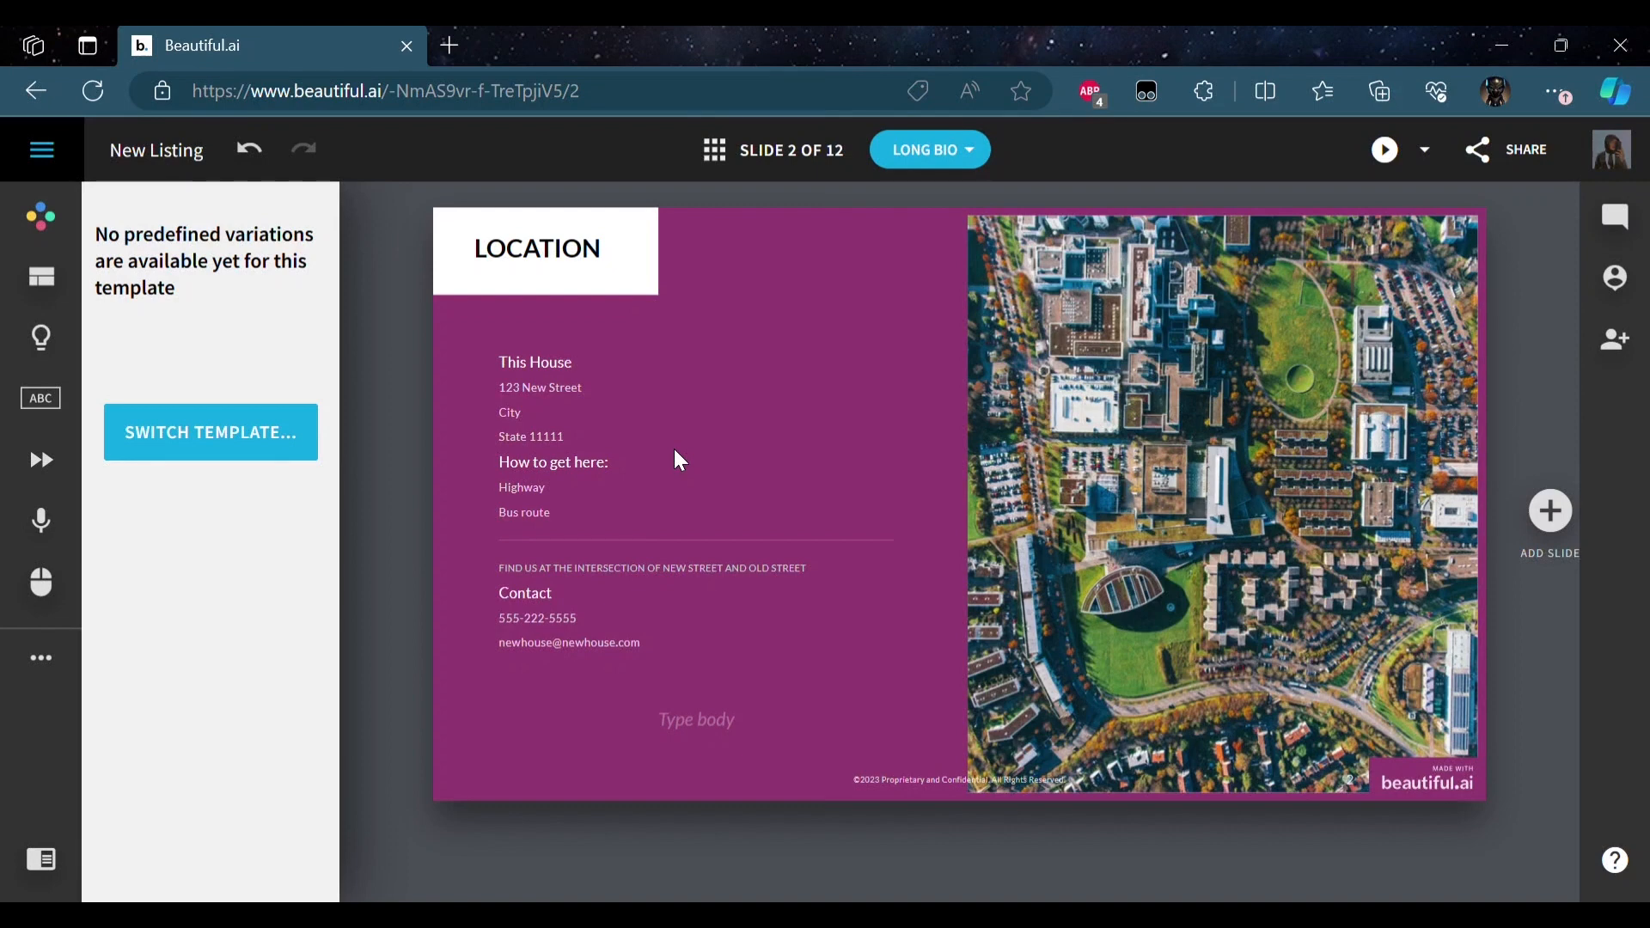
{"action": "mouse_move", "coordinate": [632, 556]}
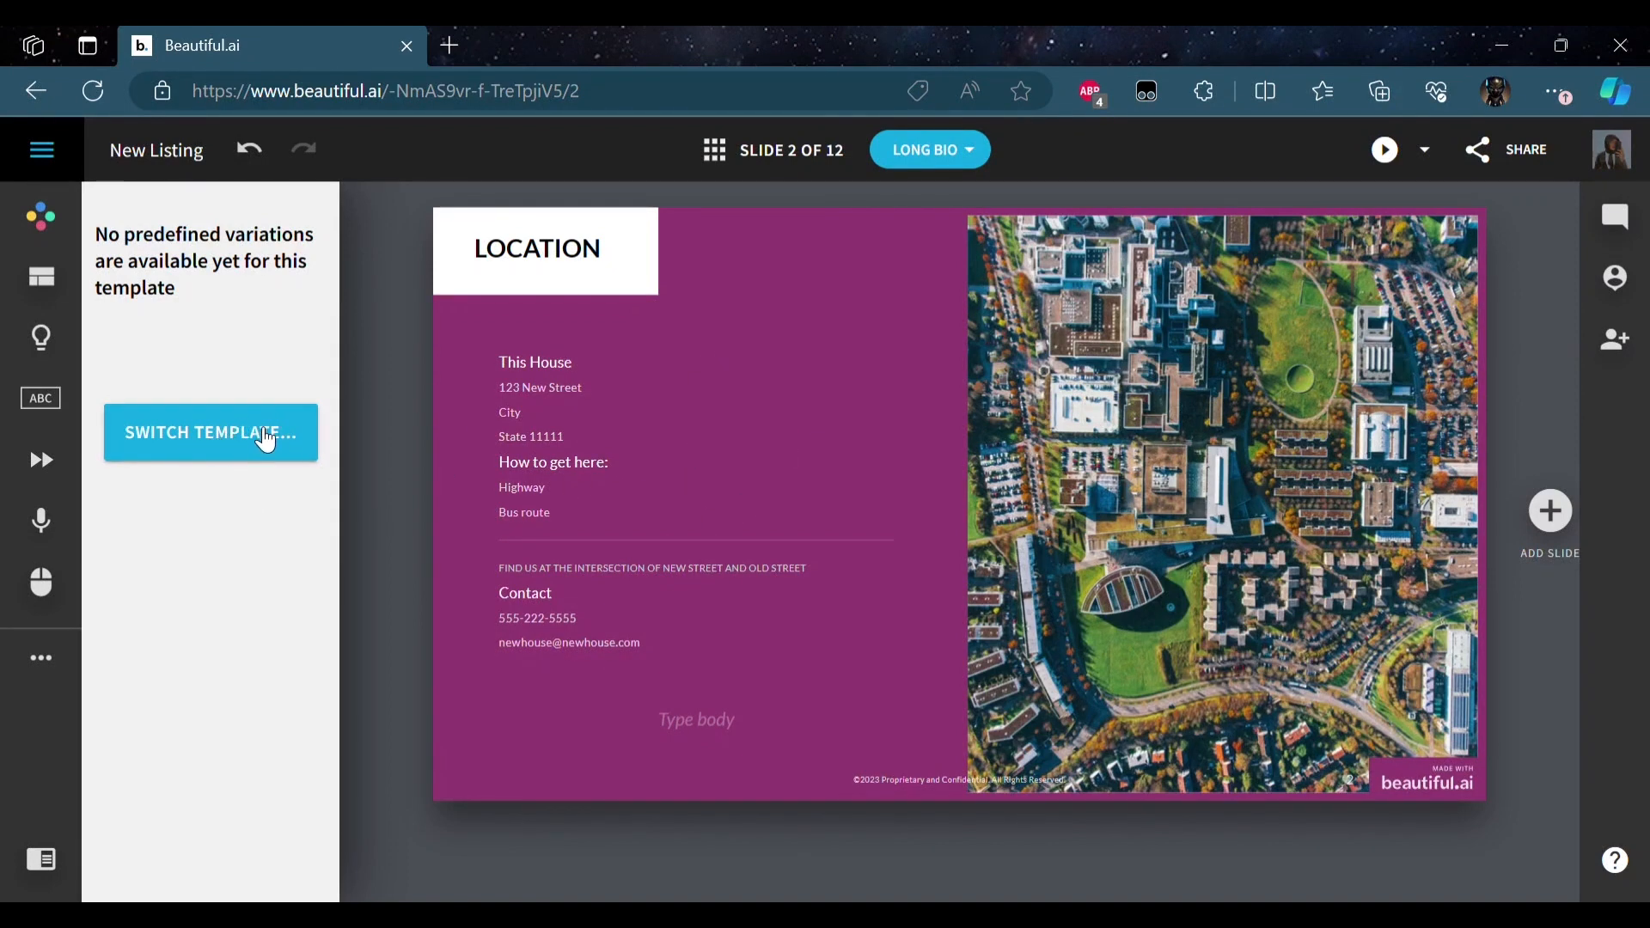
{"action": "mouse_move", "coordinate": [296, 445]}
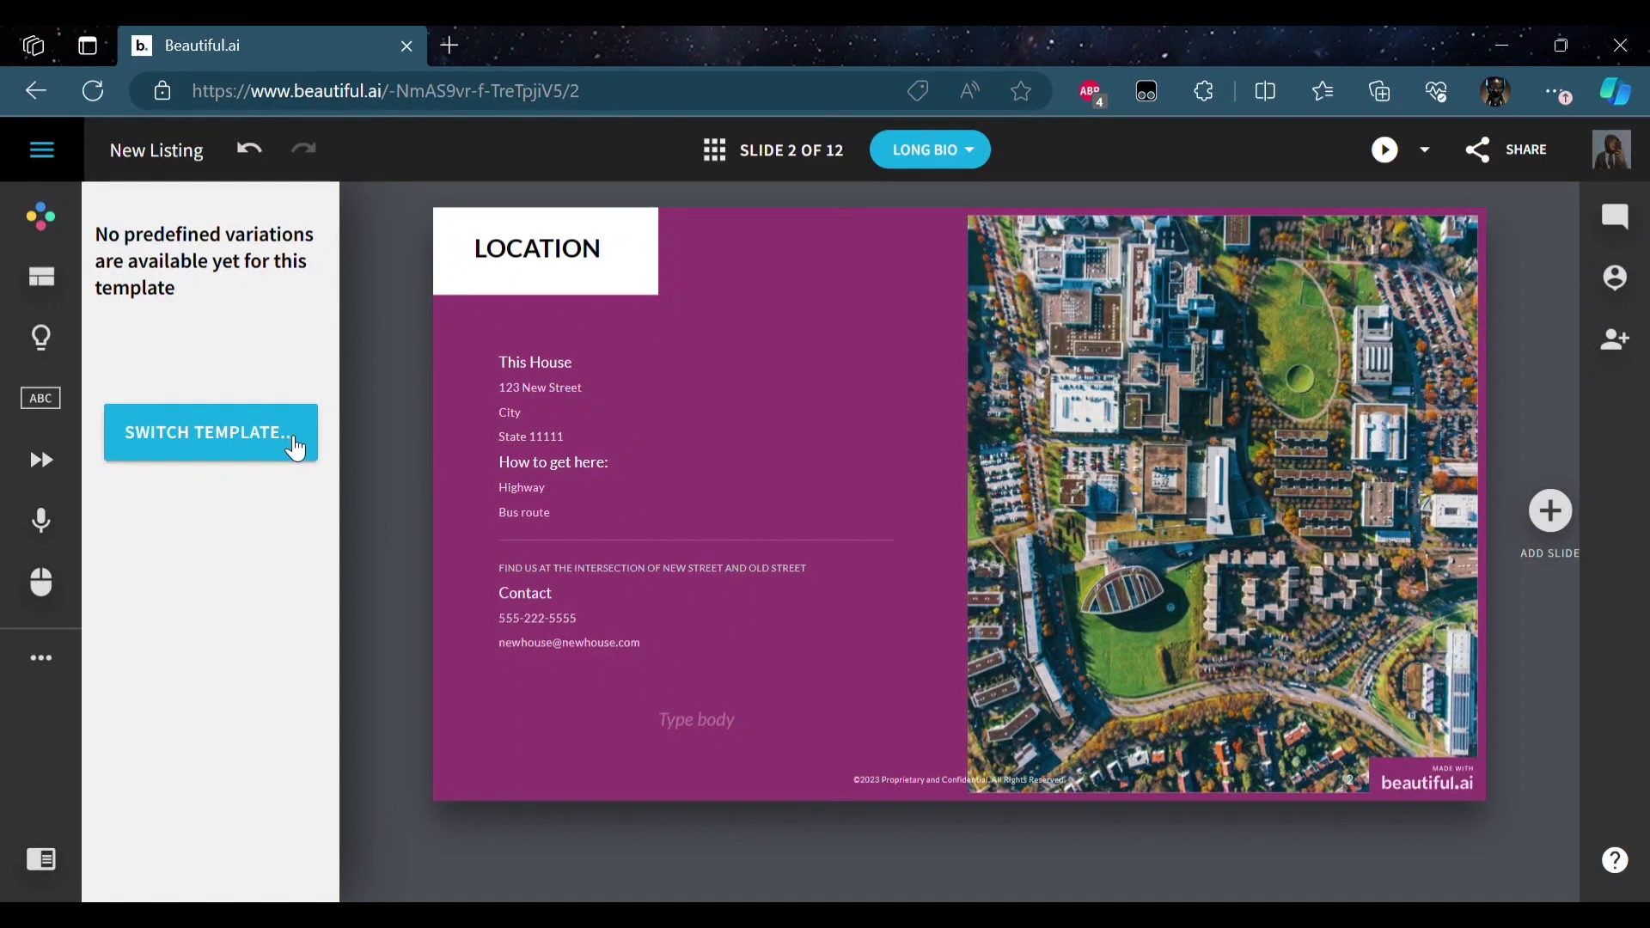
{"action": "mouse_move", "coordinate": [41, 398]}
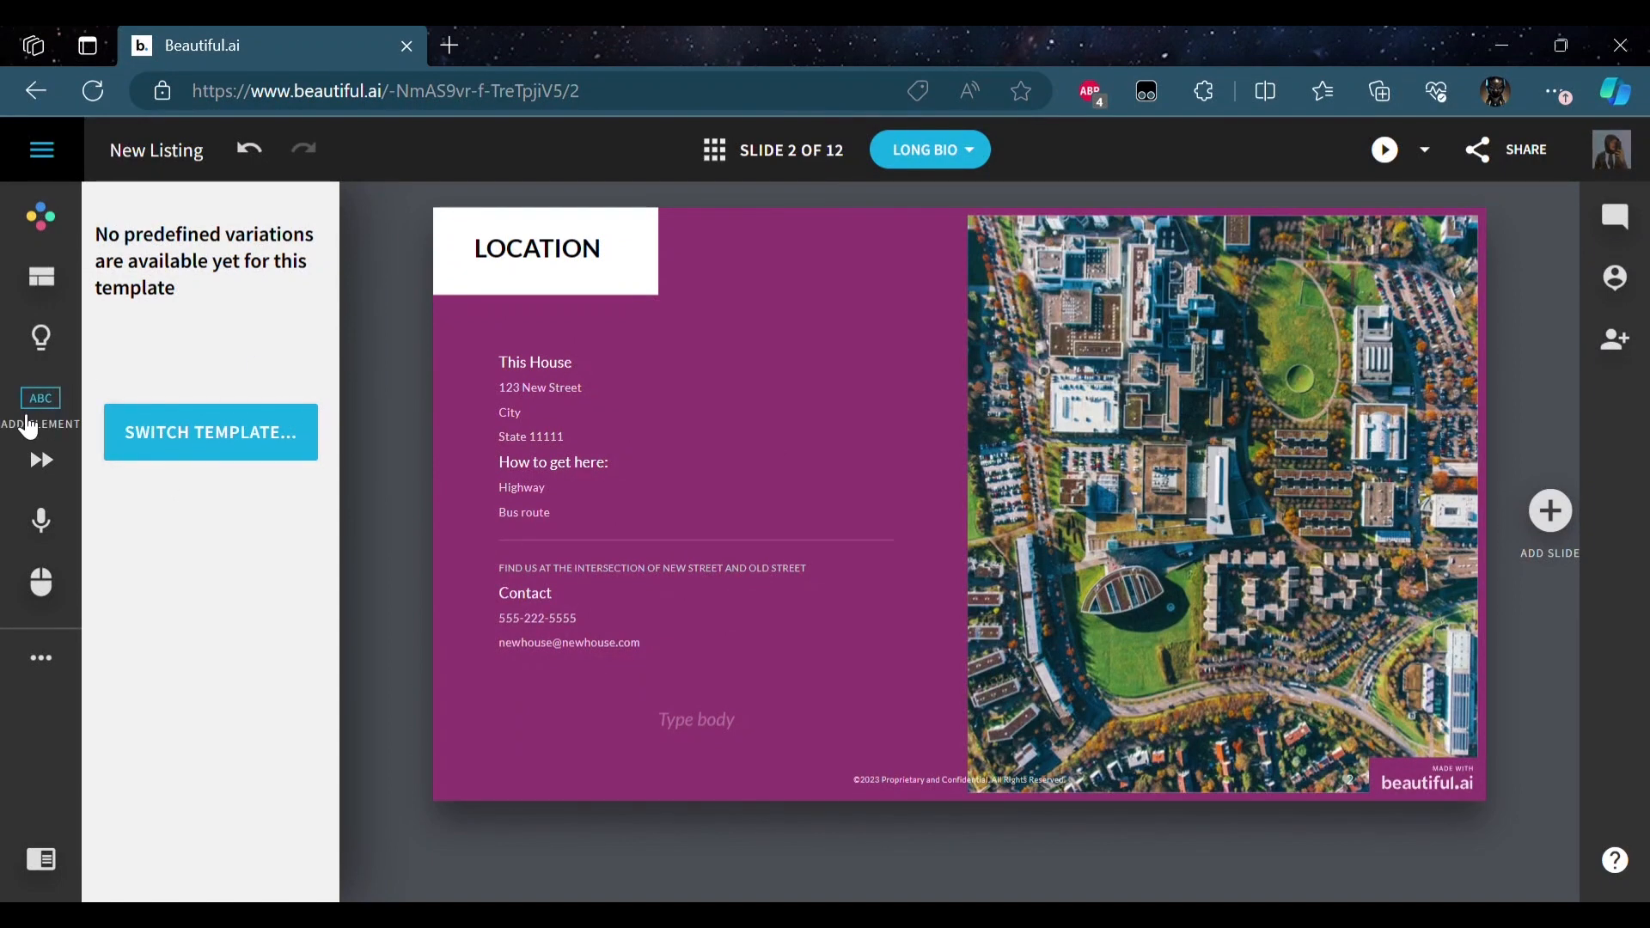
- Browse the Add Element list of text, shape and numbered elements for the Location slide
{"action": "left_click", "coordinate": [40, 398]}
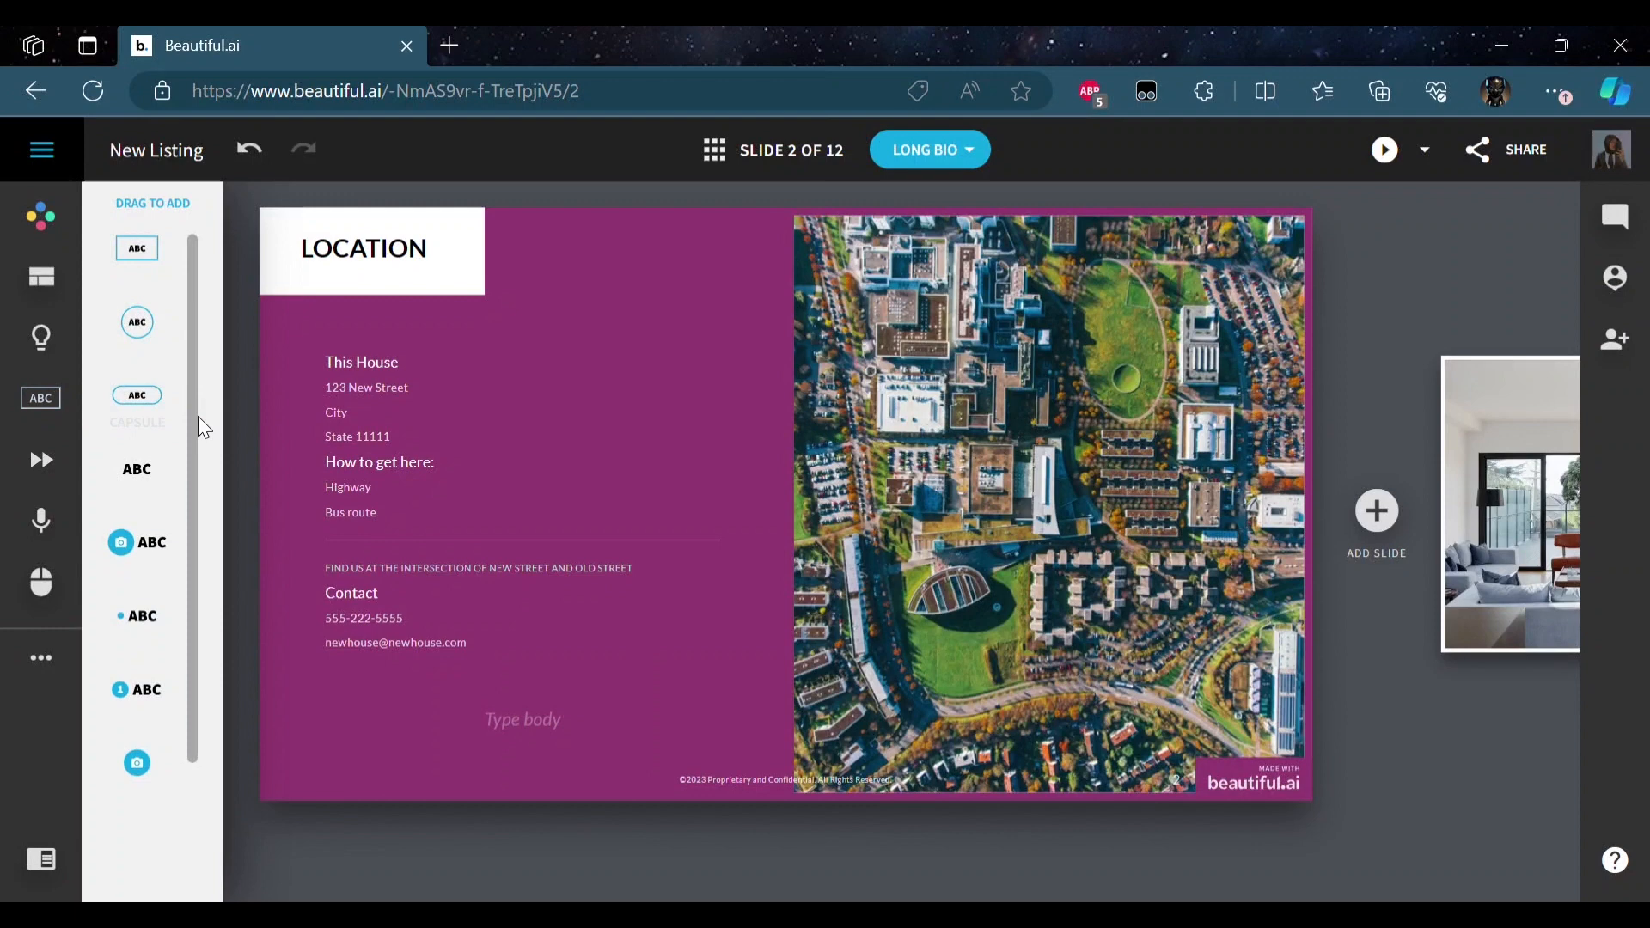
{"action": "scroll", "scroll_direction": "down", "scroll_amount": 3}
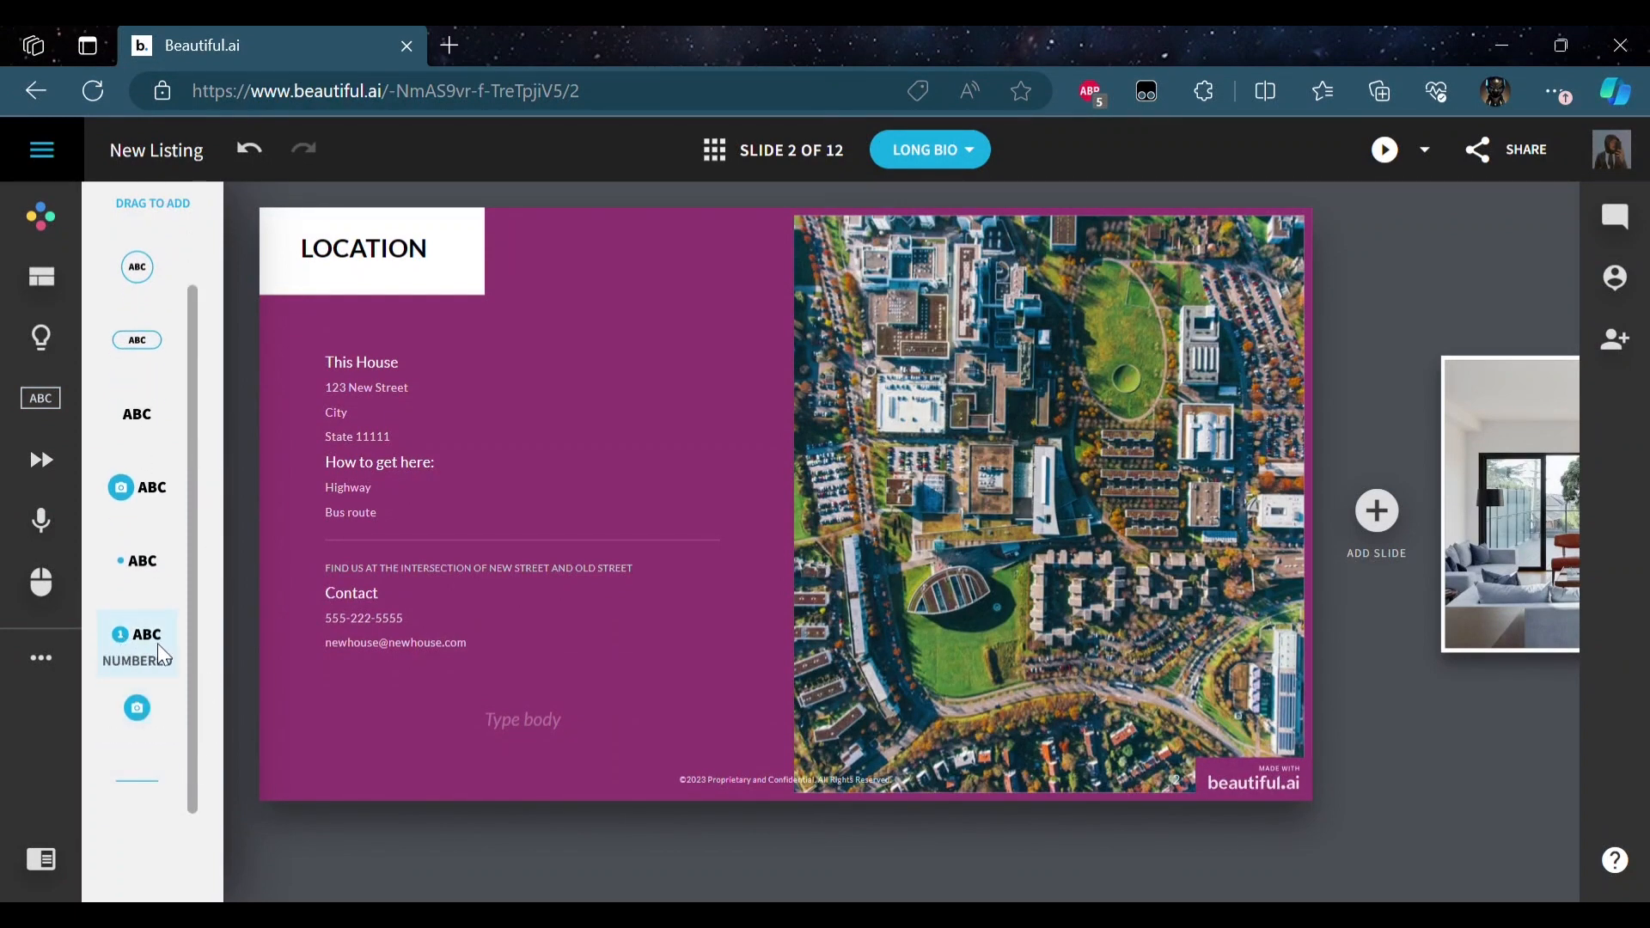
{"action": "scroll", "scroll_direction": "down", "scroll_amount": 3}
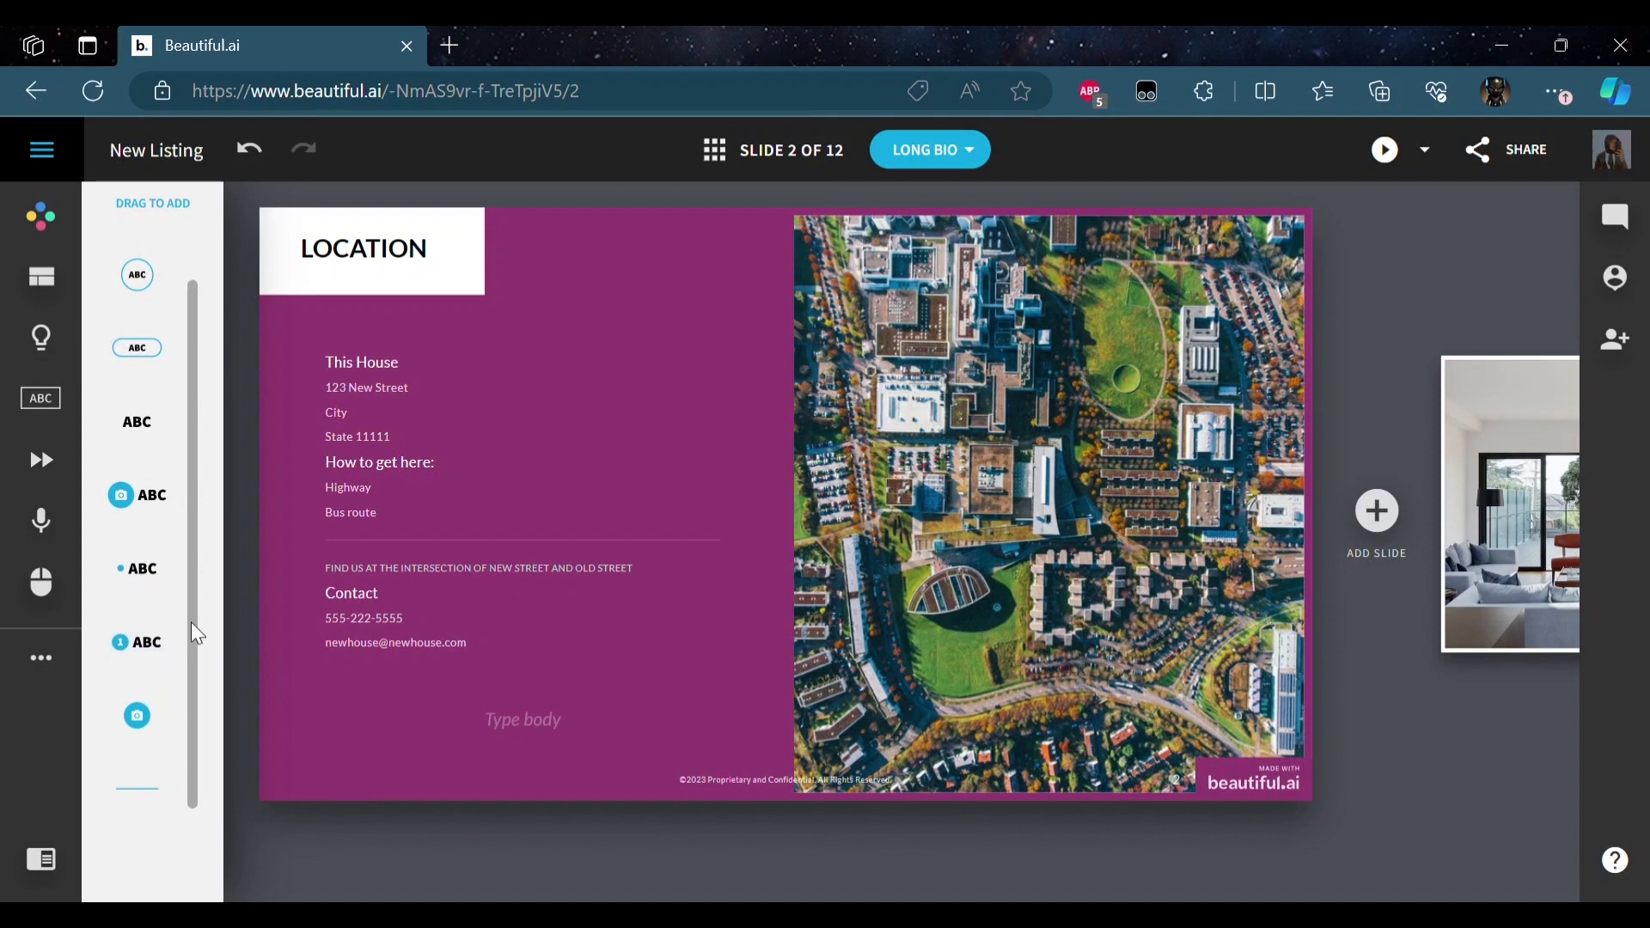
{"action": "scroll", "scroll_direction": "up", "scroll_amount": 3}
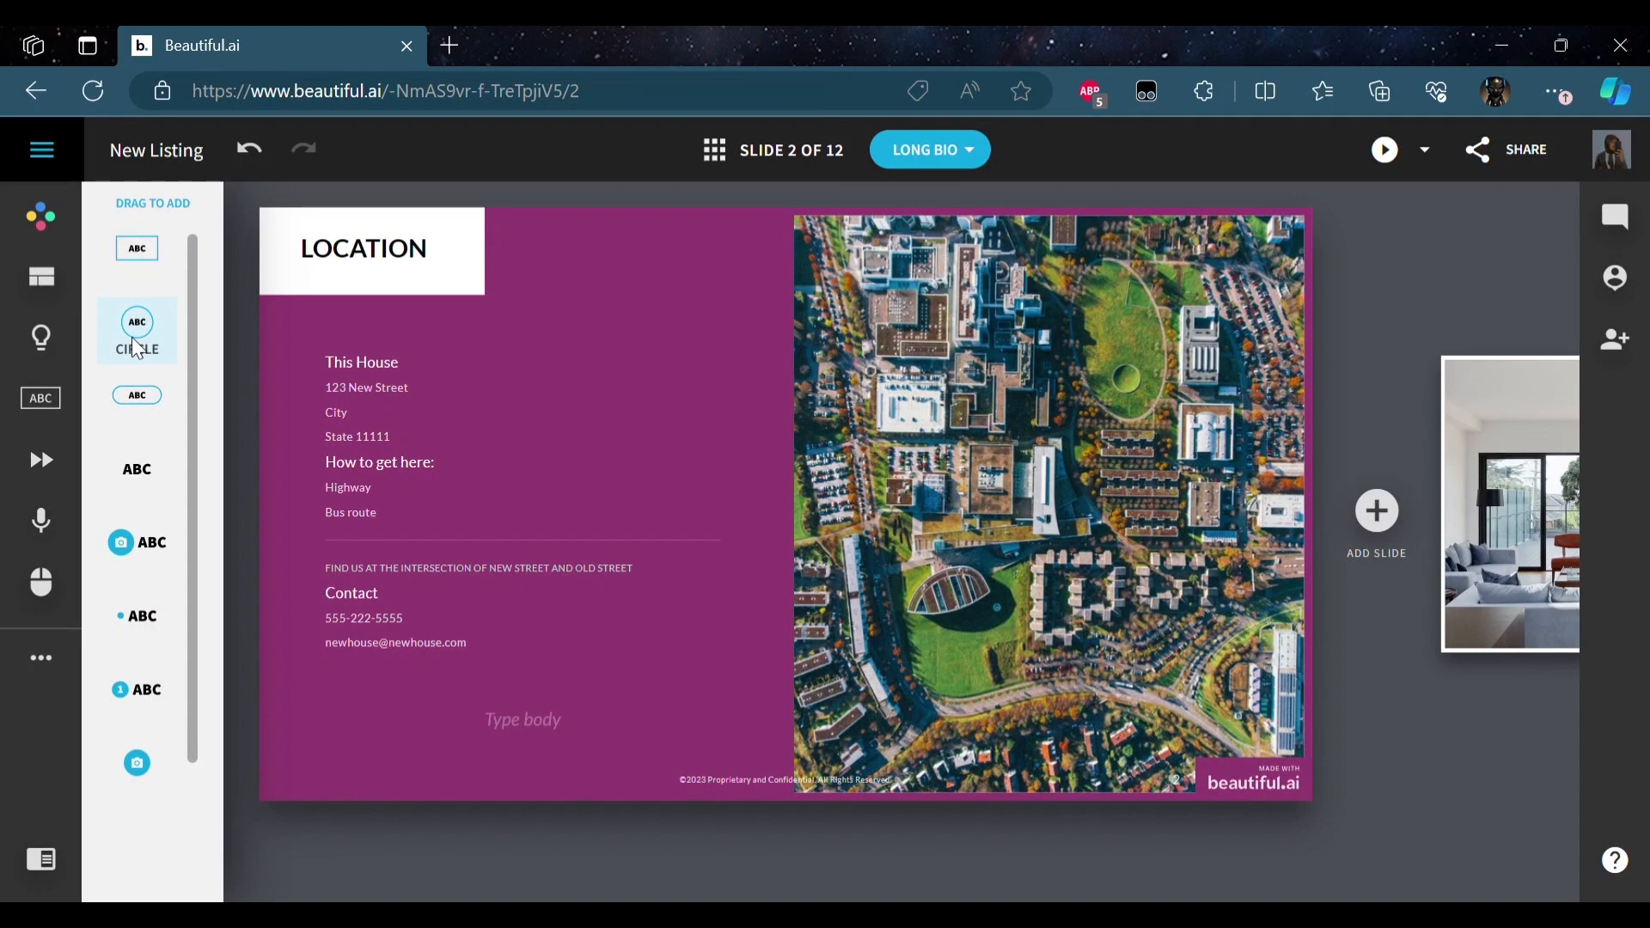
{"action": "mouse_move", "coordinate": [661, 357]}
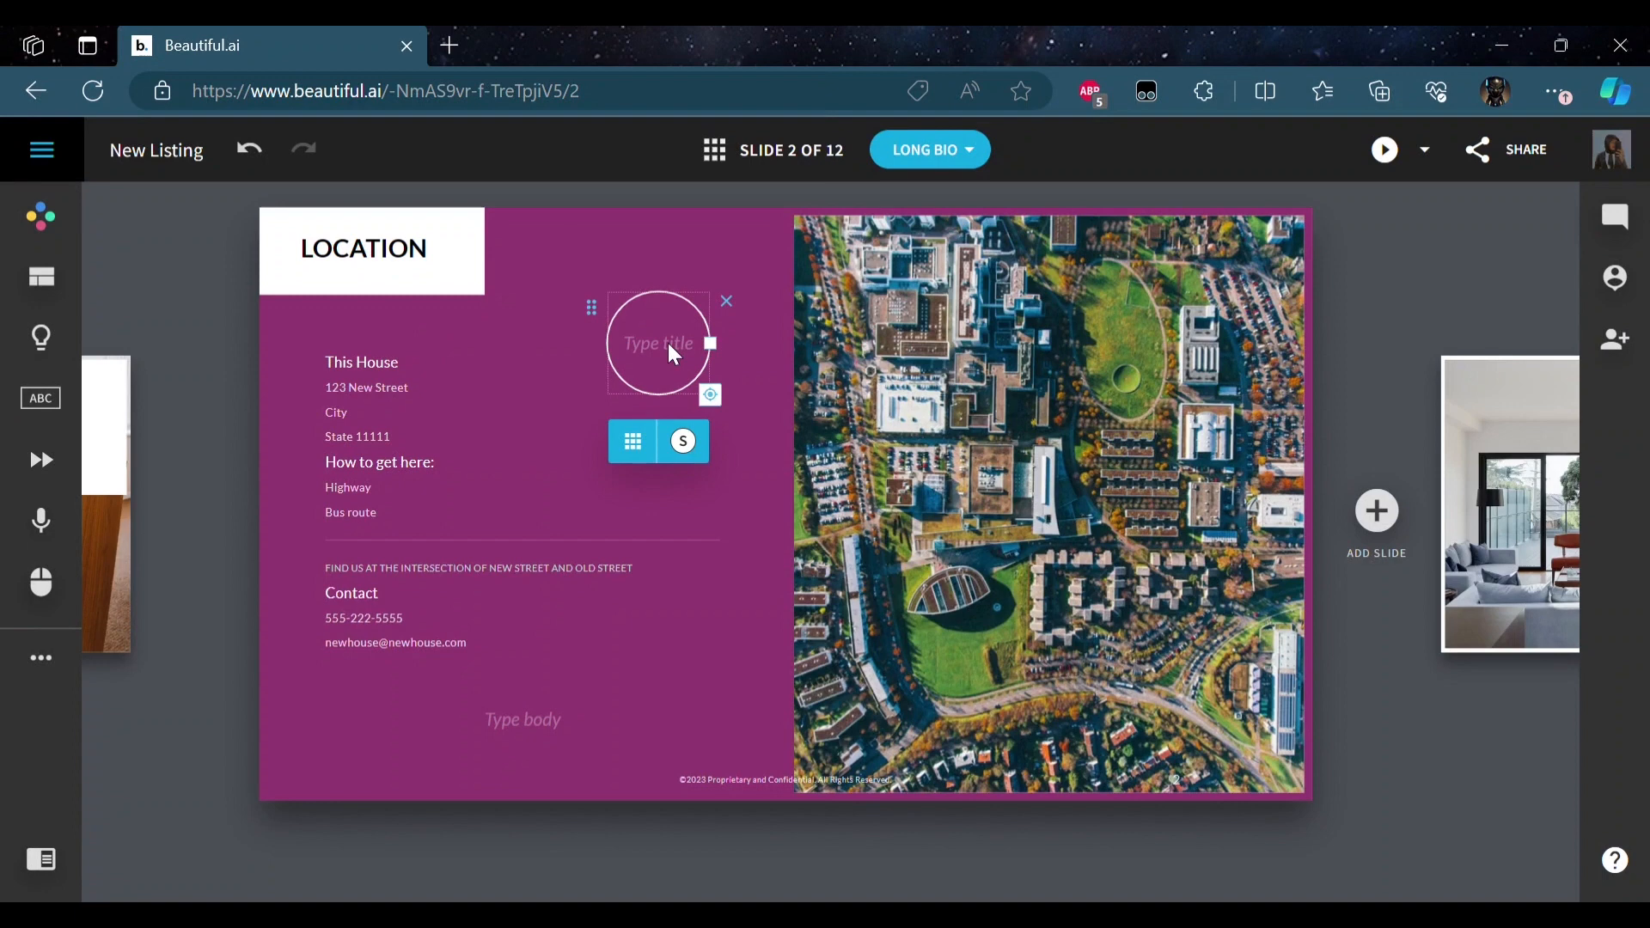
- Type 'hello' into the new circle label, then reposition and enlarge it
{"action": "type", "text": "he"}
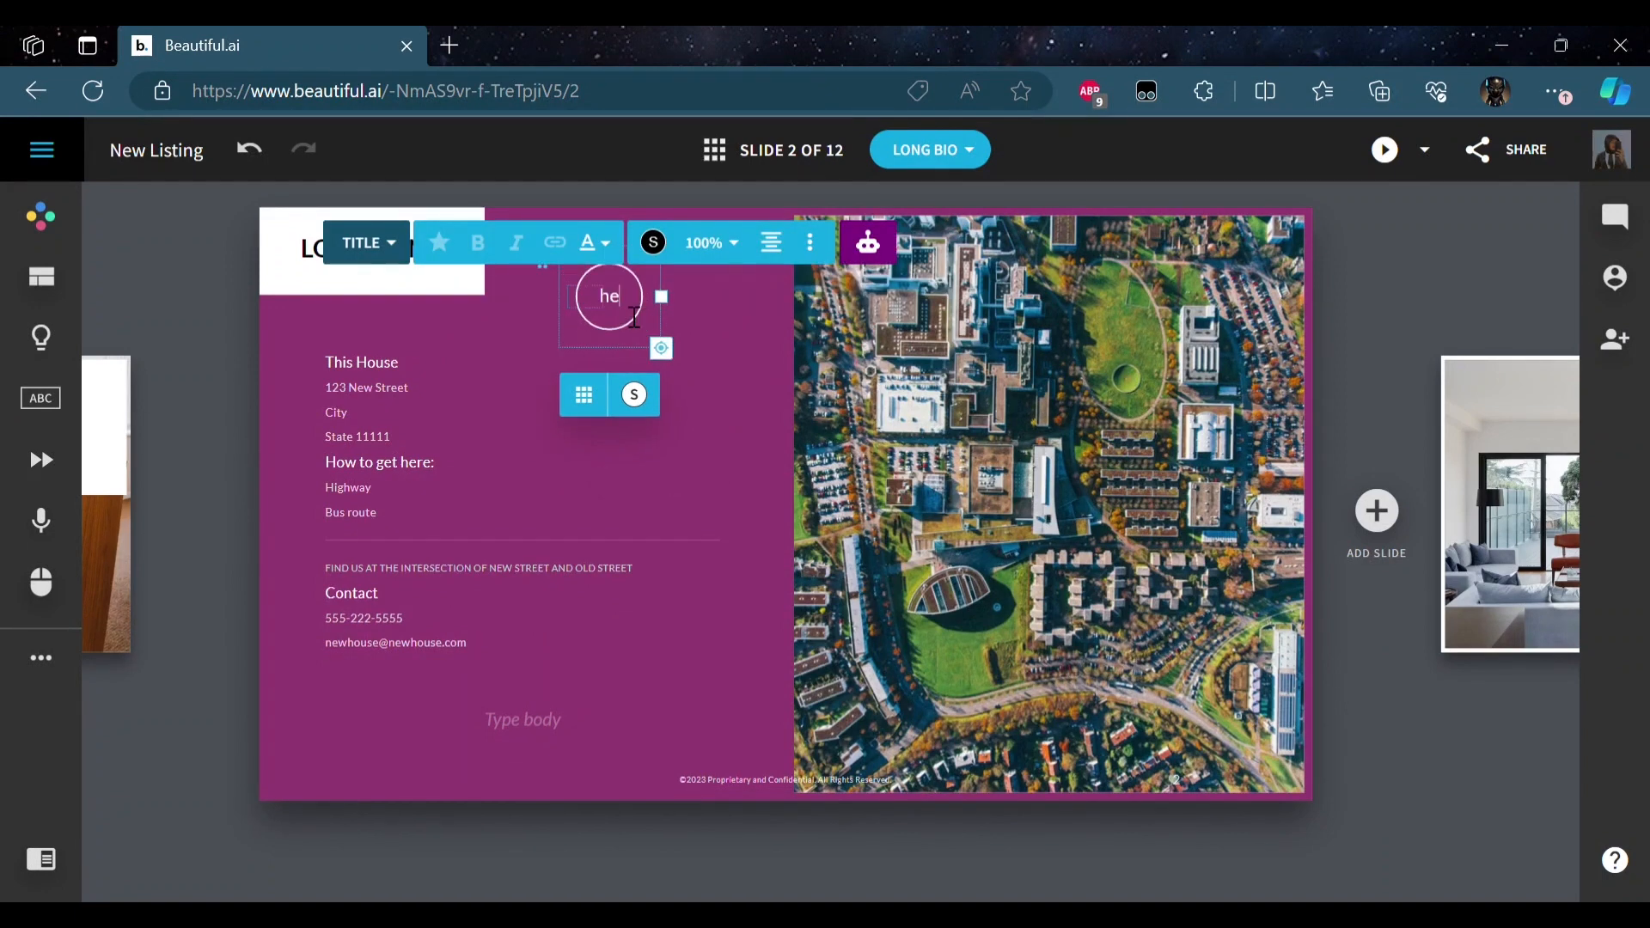
{"action": "left_click", "coordinate": [760, 367]}
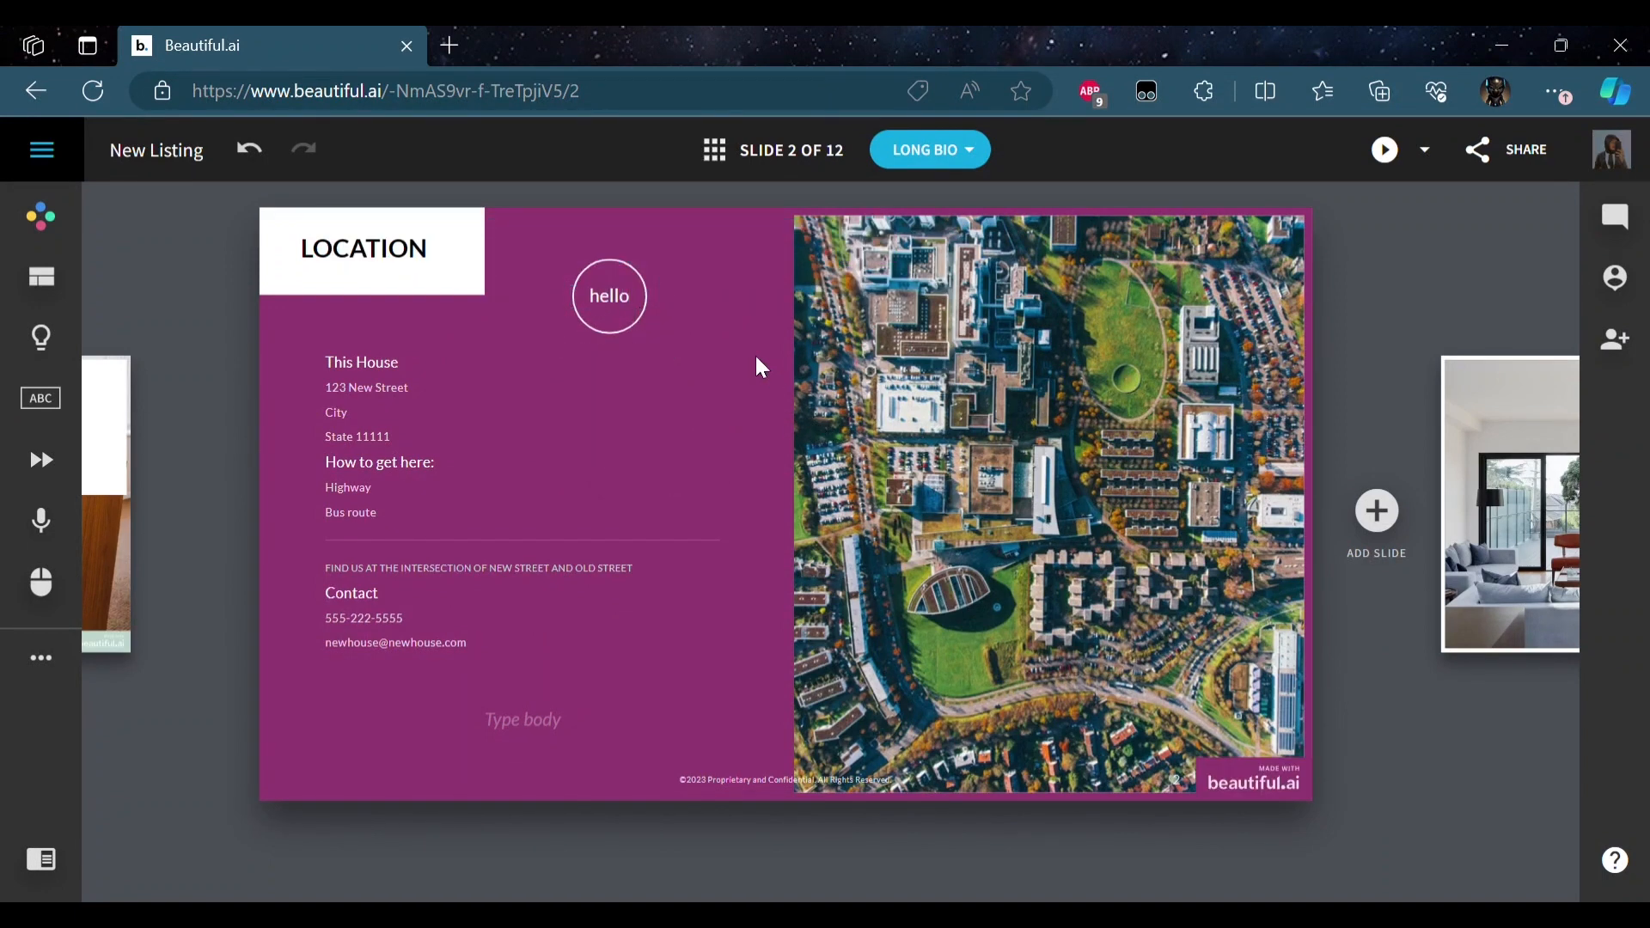
{"action": "left_click_drag", "start_coordinate": [608, 295], "coordinate": [390, 296]}
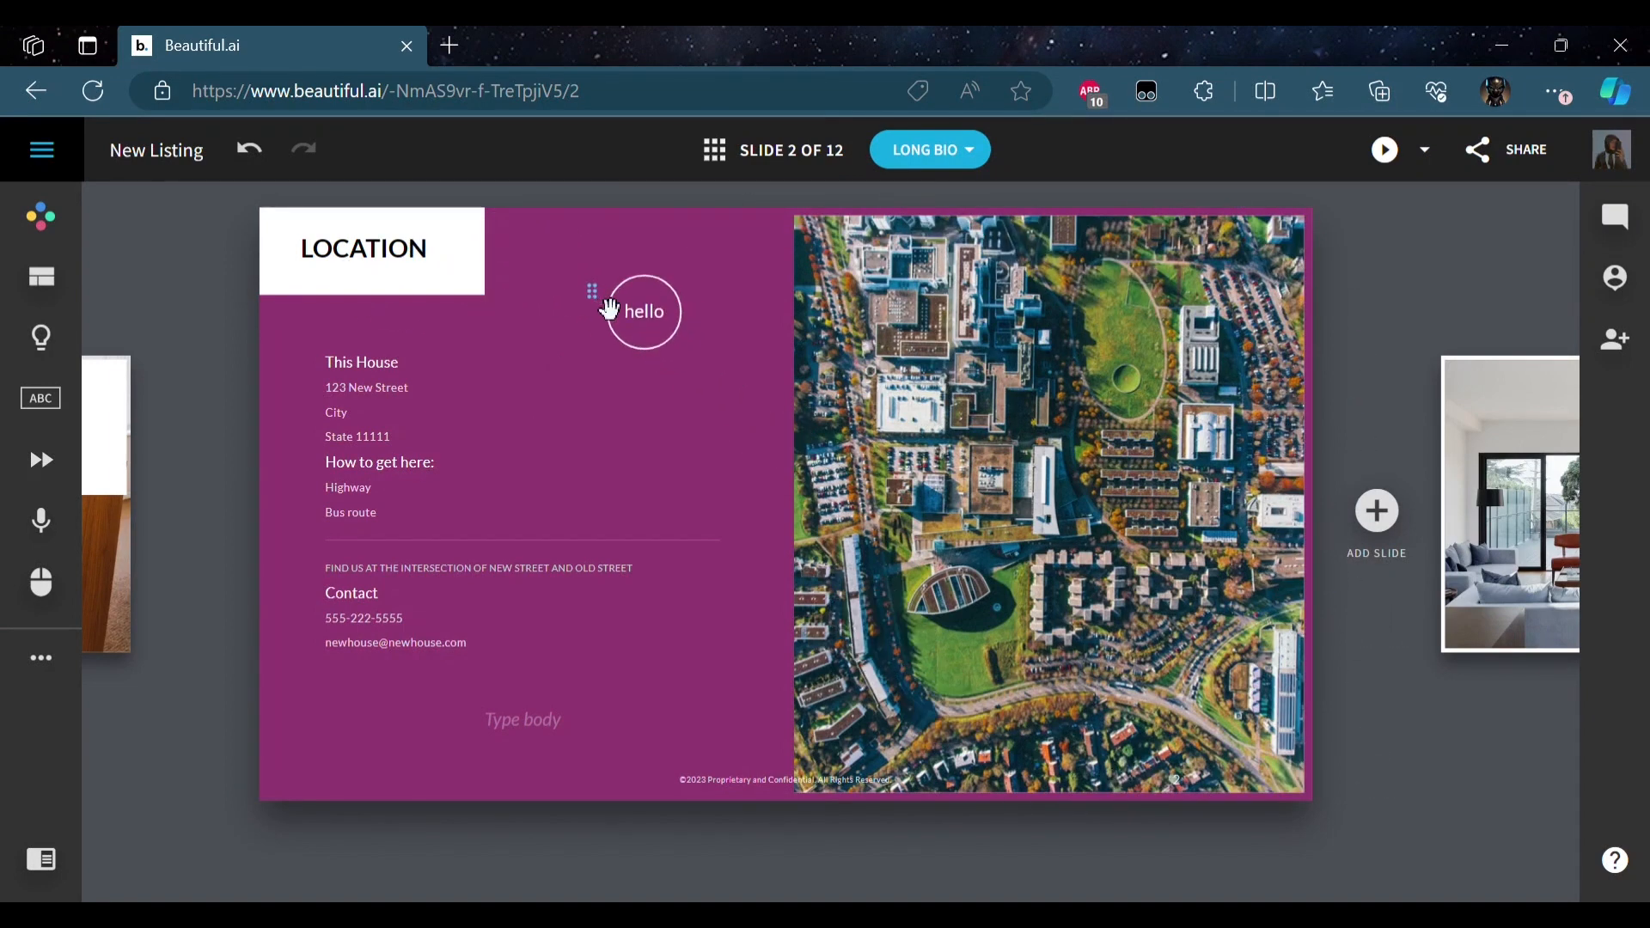
{"action": "left_click", "coordinate": [639, 310]}
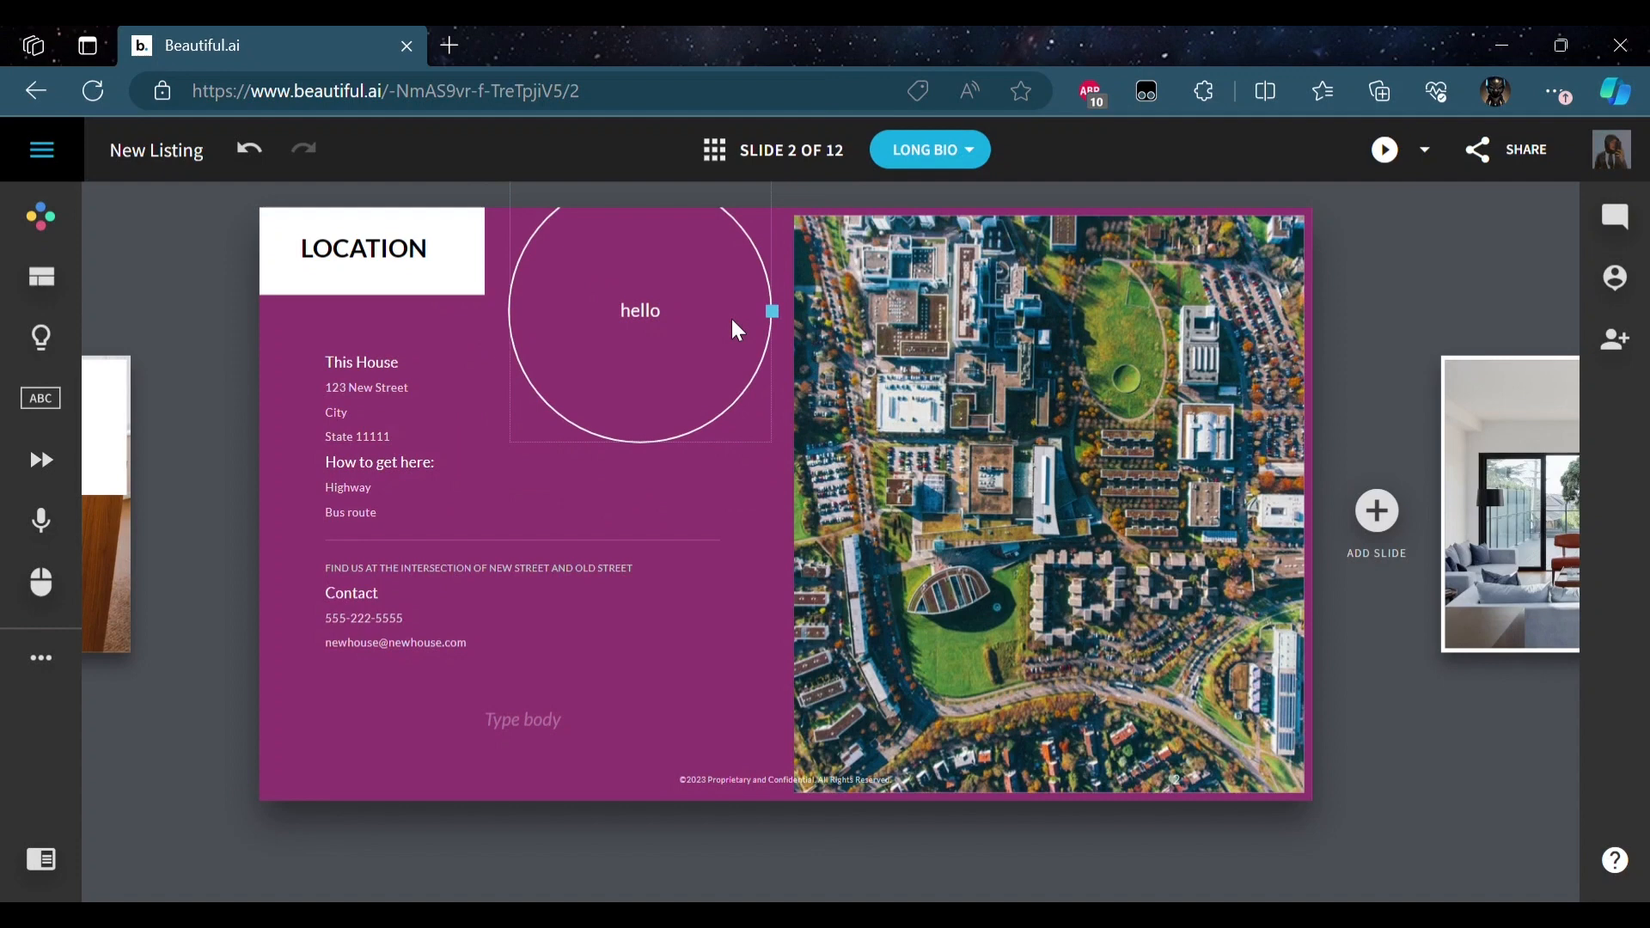
{"action": "left_click", "coordinate": [639, 310]}
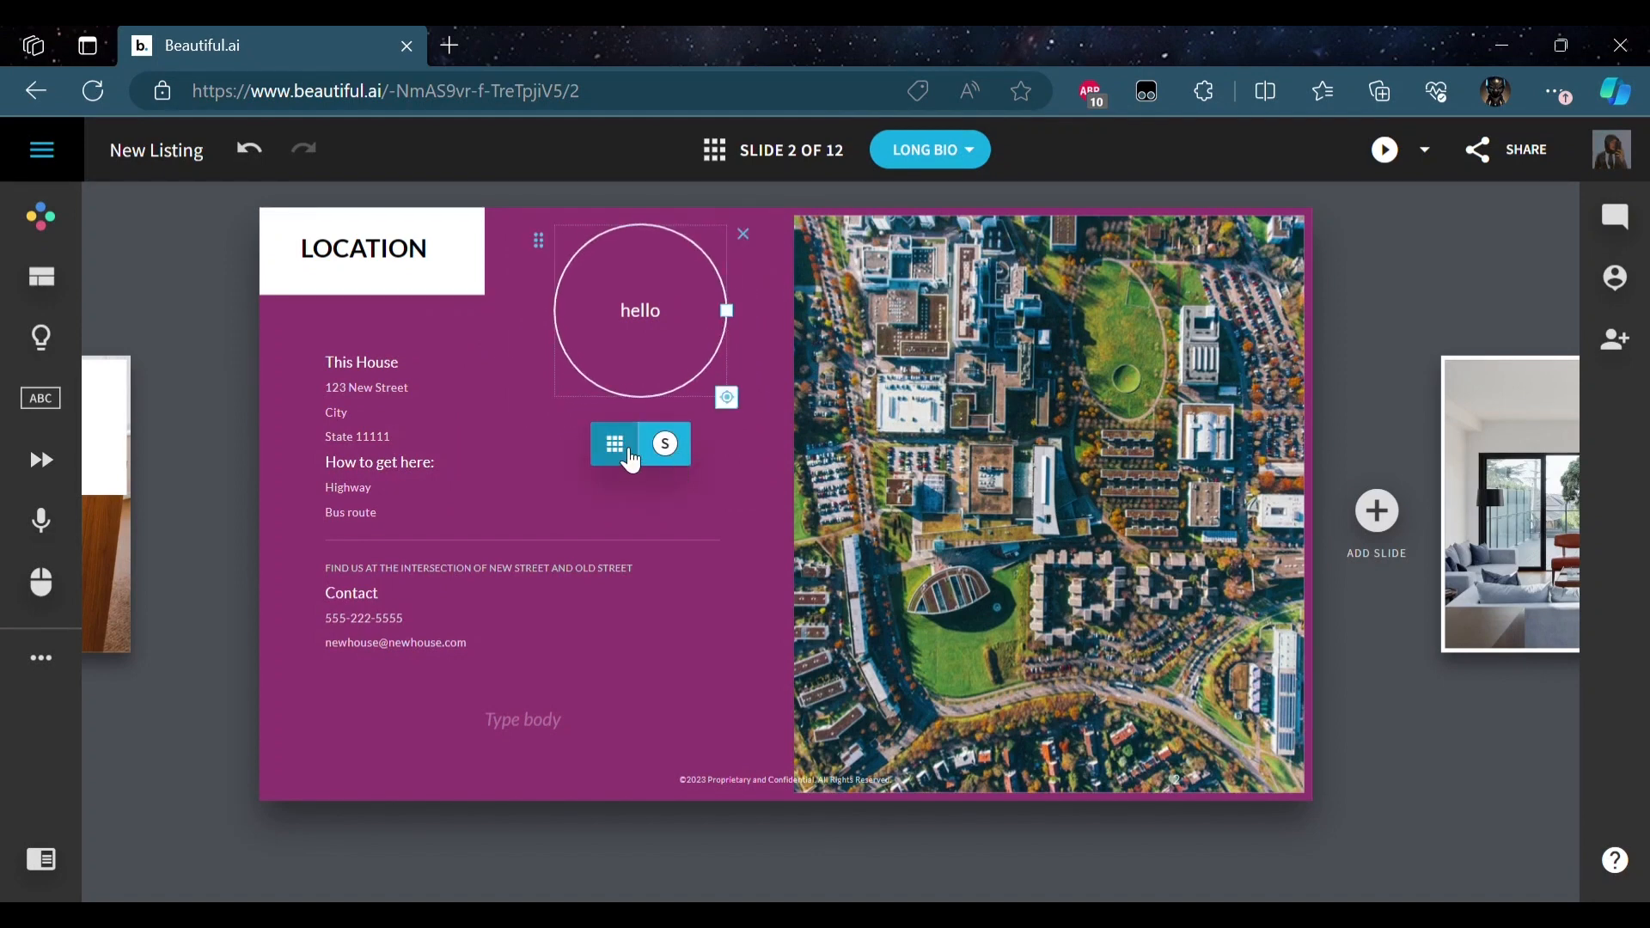
- Reshape the hello circle into a rectangular box and move it up beside the Location header
{"action": "left_click", "coordinate": [614, 444]}
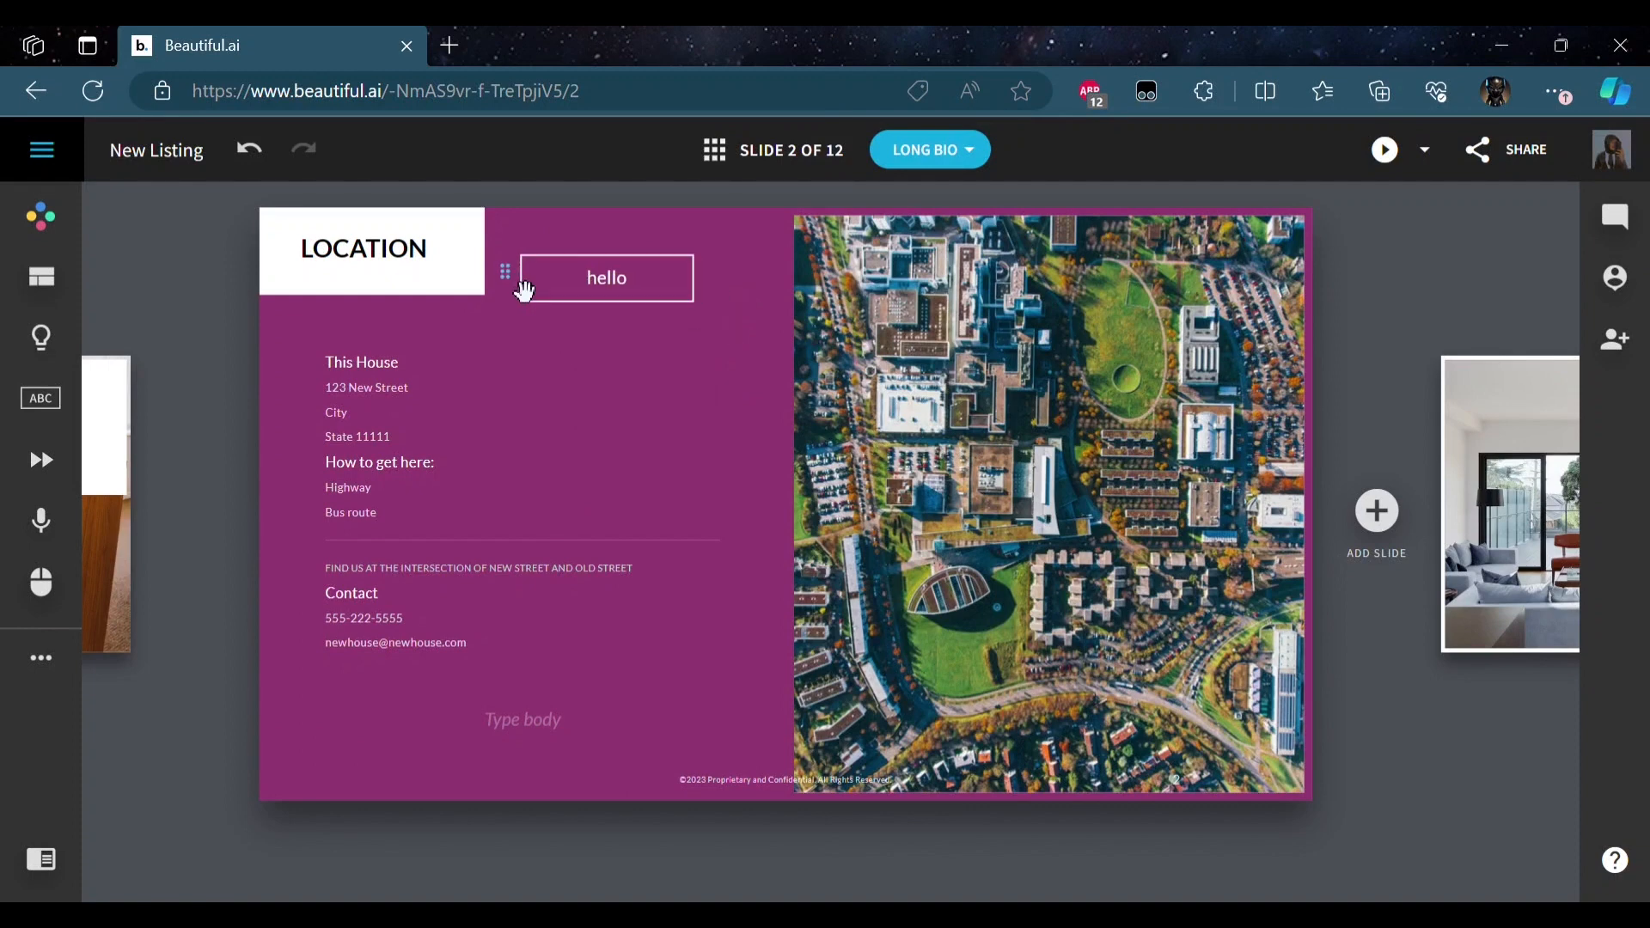
{"action": "left_click_drag", "start_coordinate": [606, 278], "coordinate": [606, 255]}
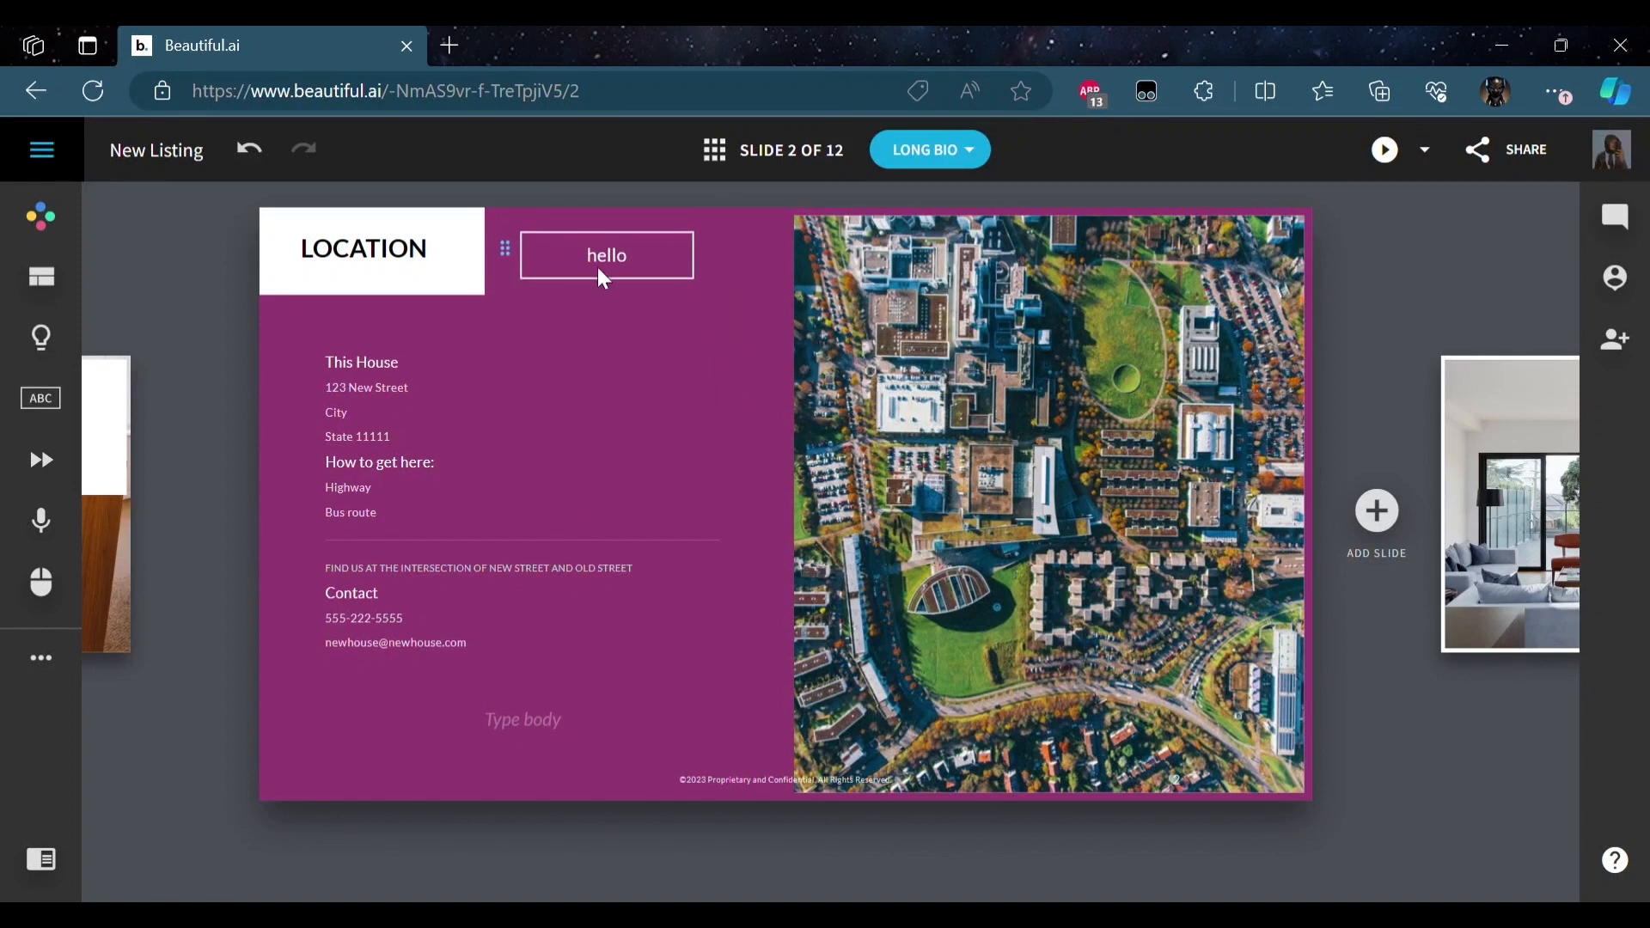
{"action": "left_click", "coordinate": [606, 254]}
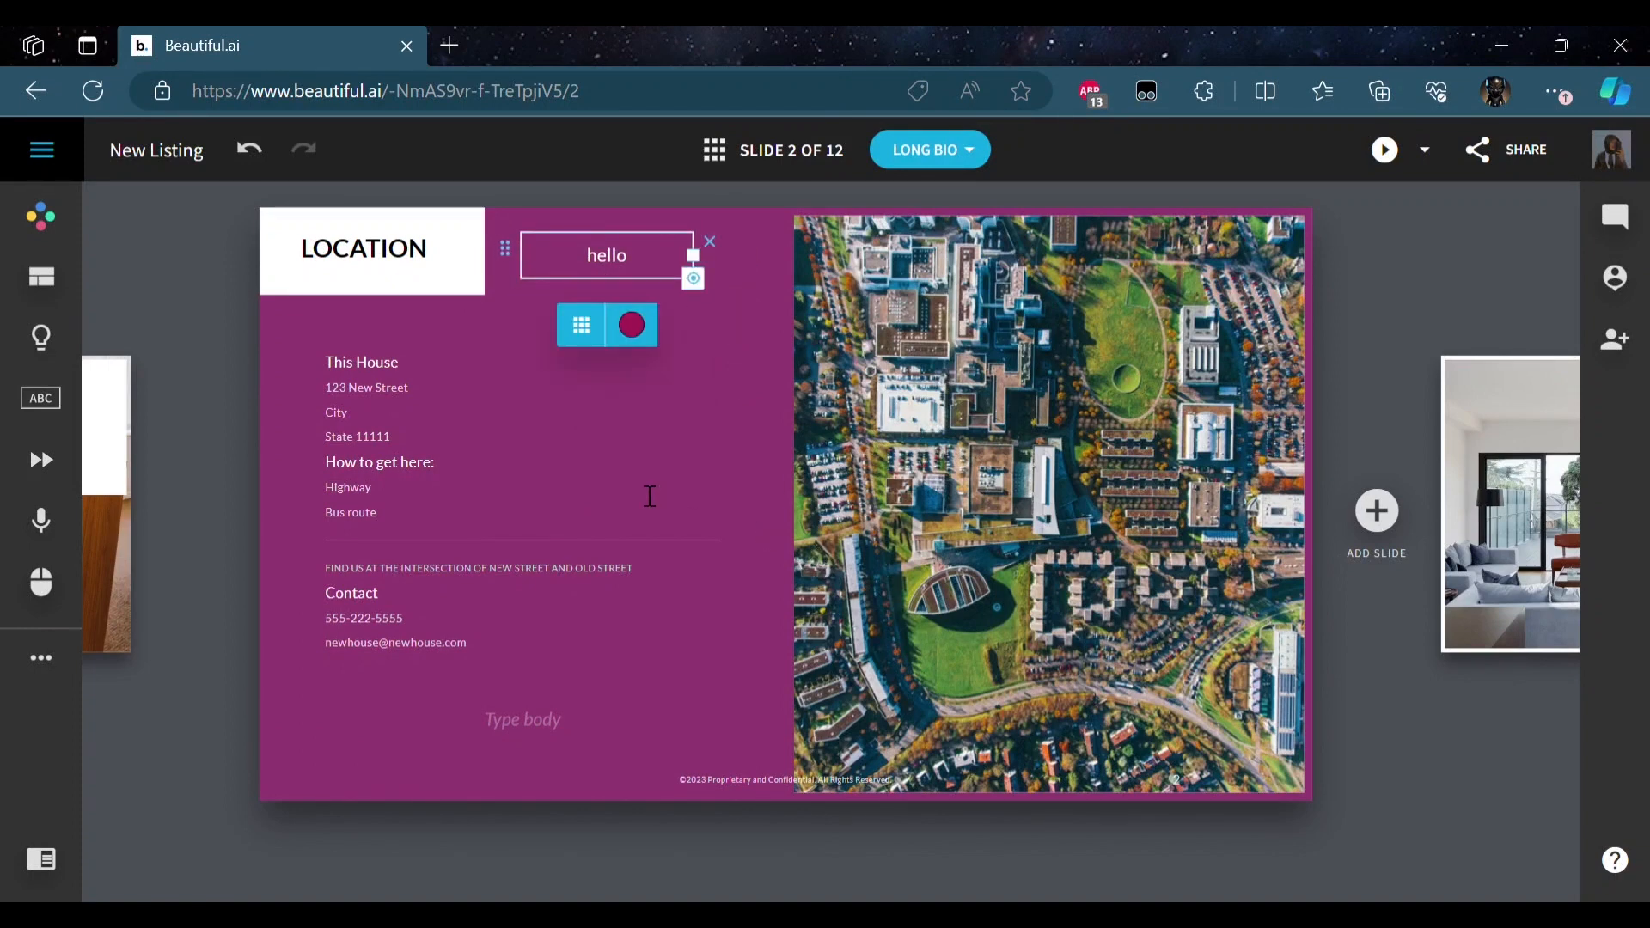
{"action": "left_click", "coordinate": [347, 486]}
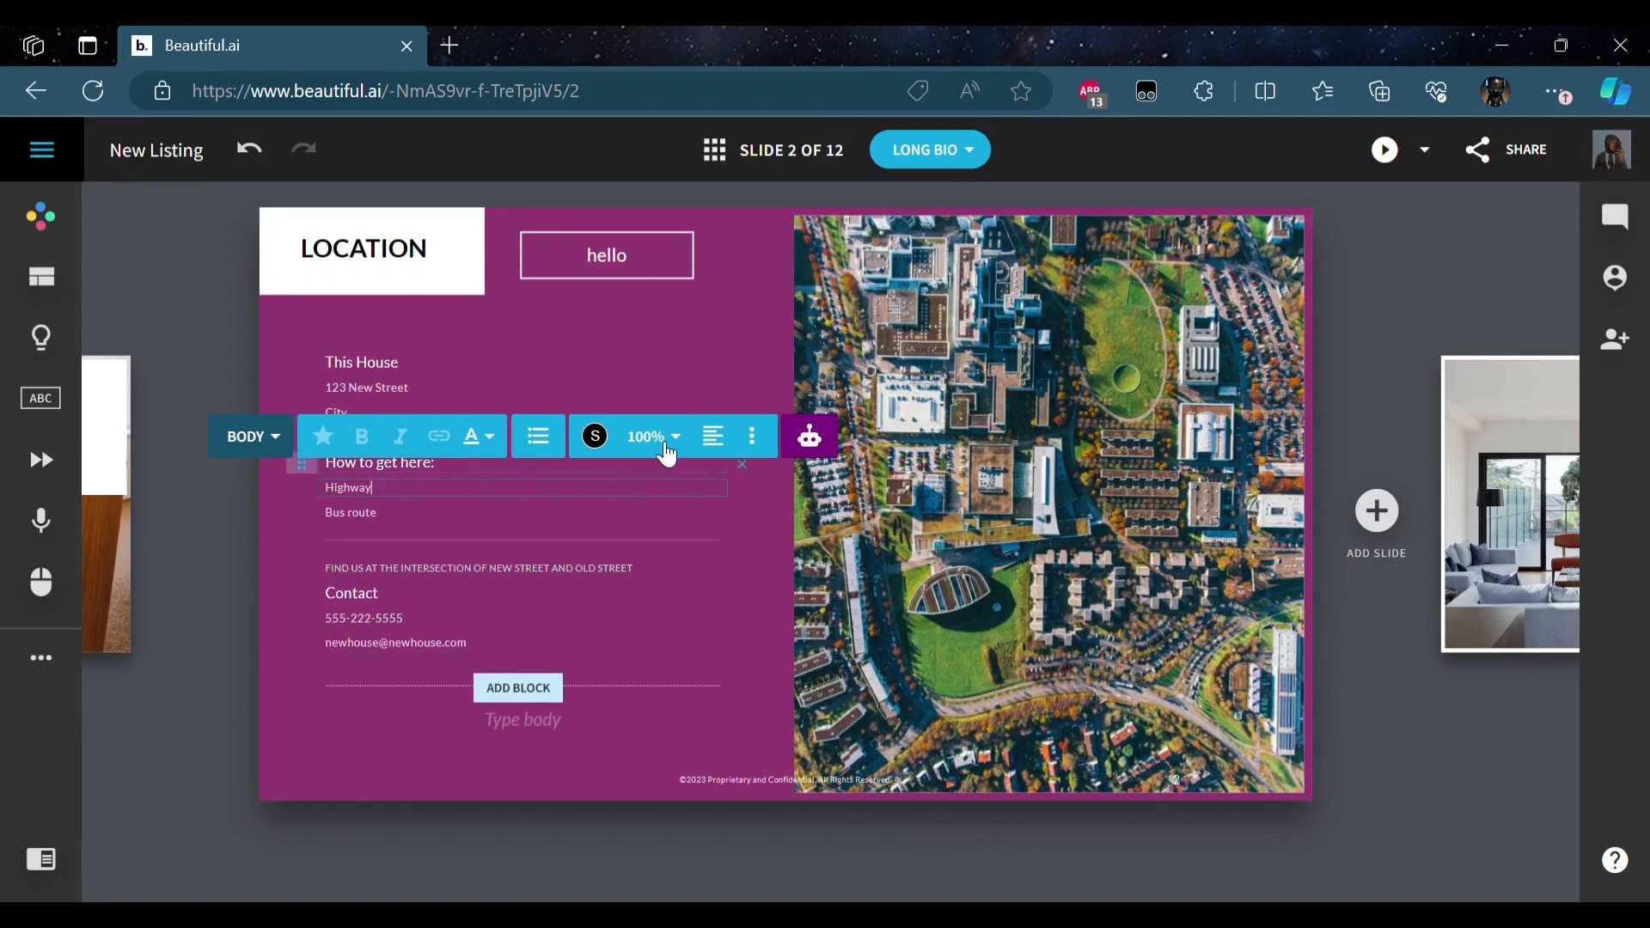
{"action": "left_click", "coordinate": [539, 348]}
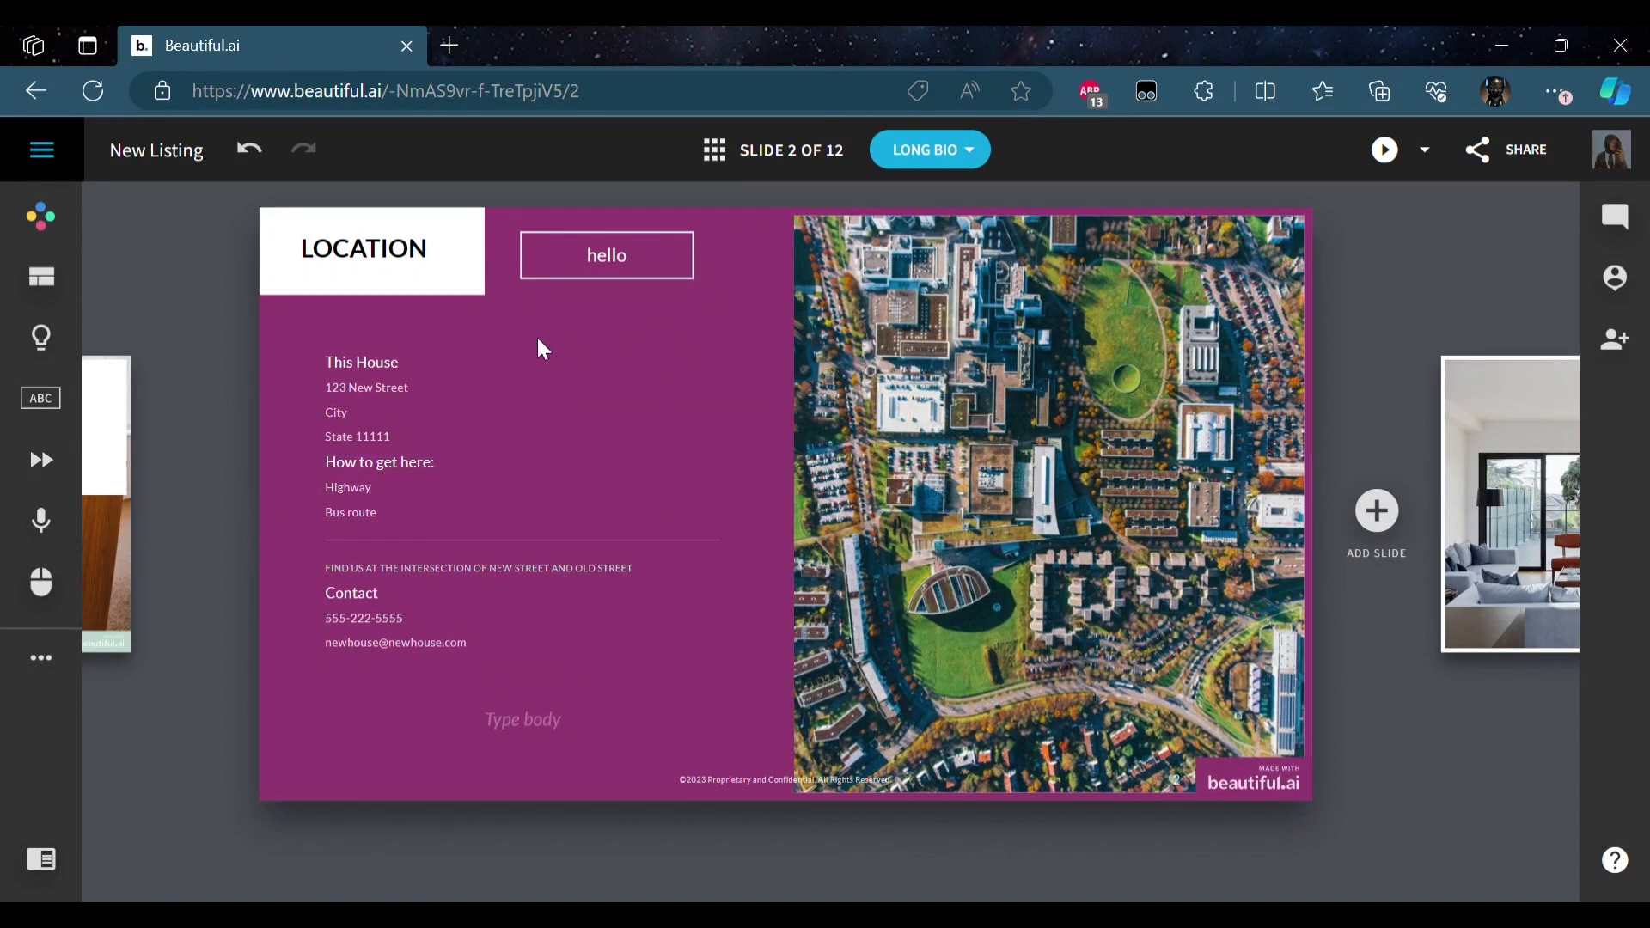
{"action": "mouse_move", "coordinate": [41, 460]}
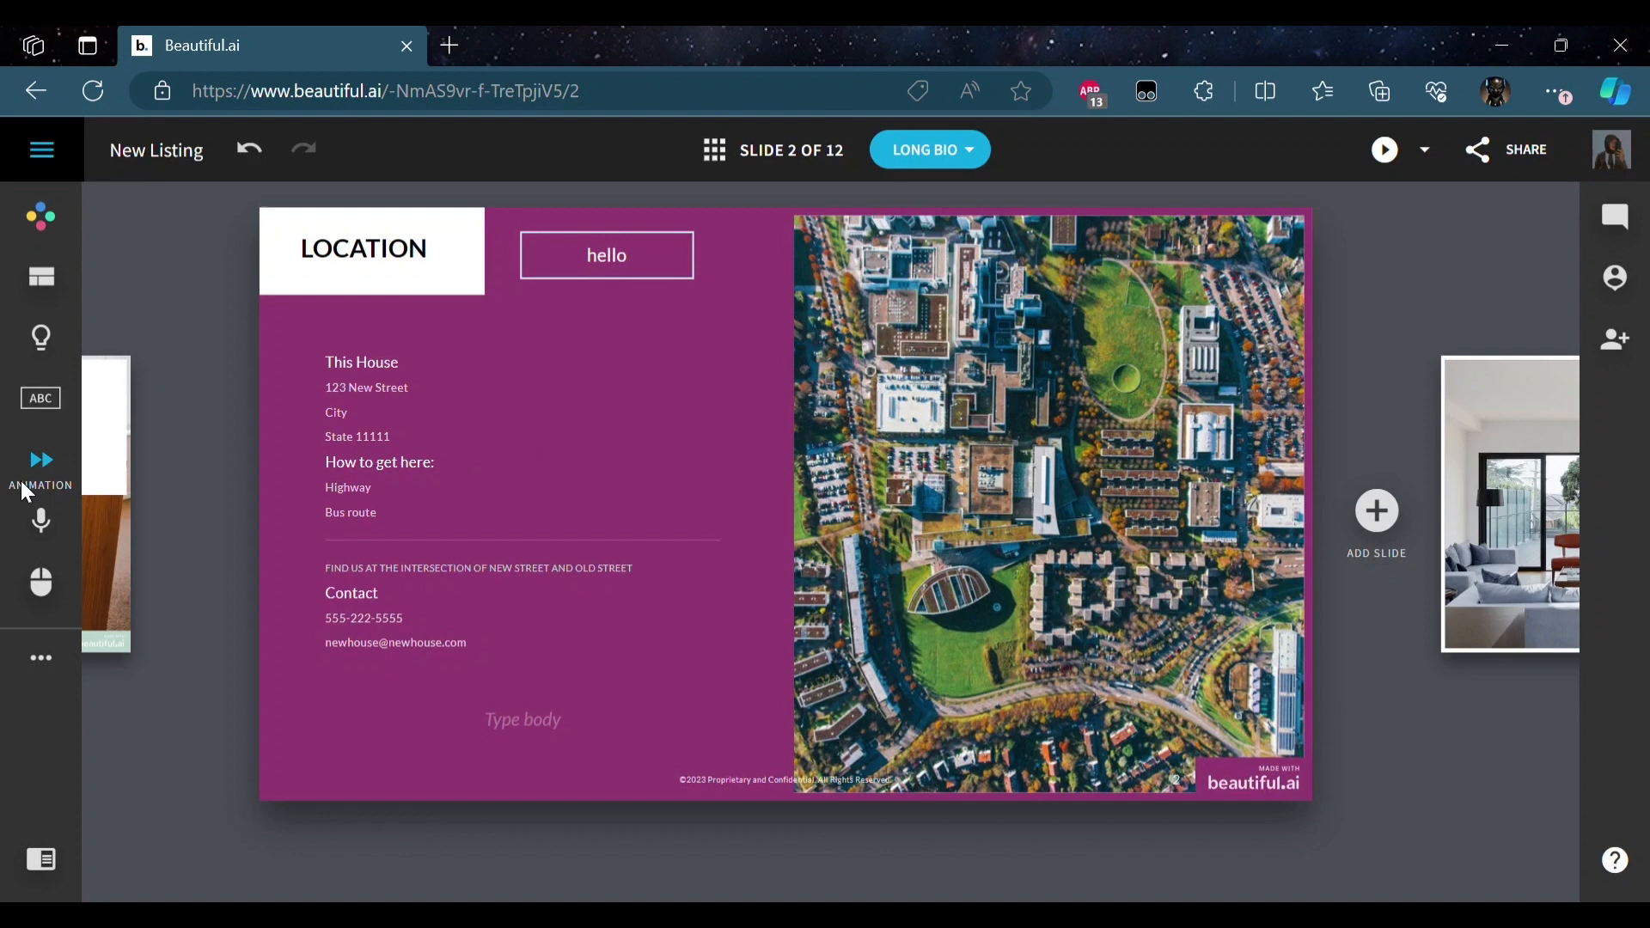
- Show the Location slide's automatic, staggered animation settings
{"action": "left_click", "coordinate": [40, 464]}
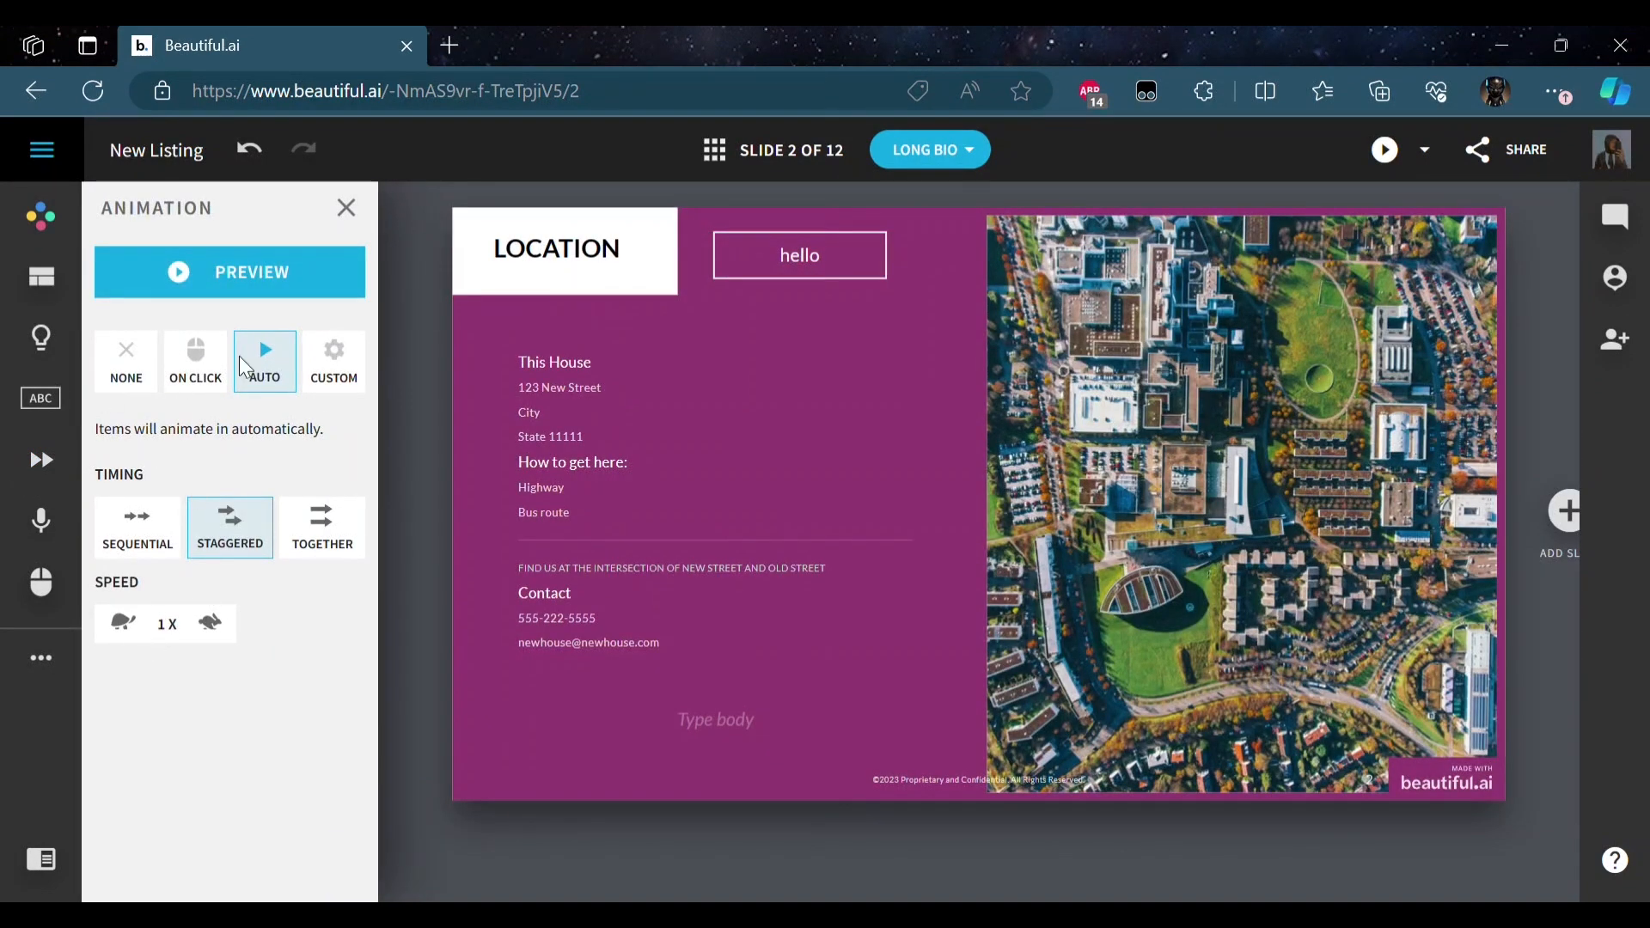
{"action": "mouse_move", "coordinate": [565, 219]}
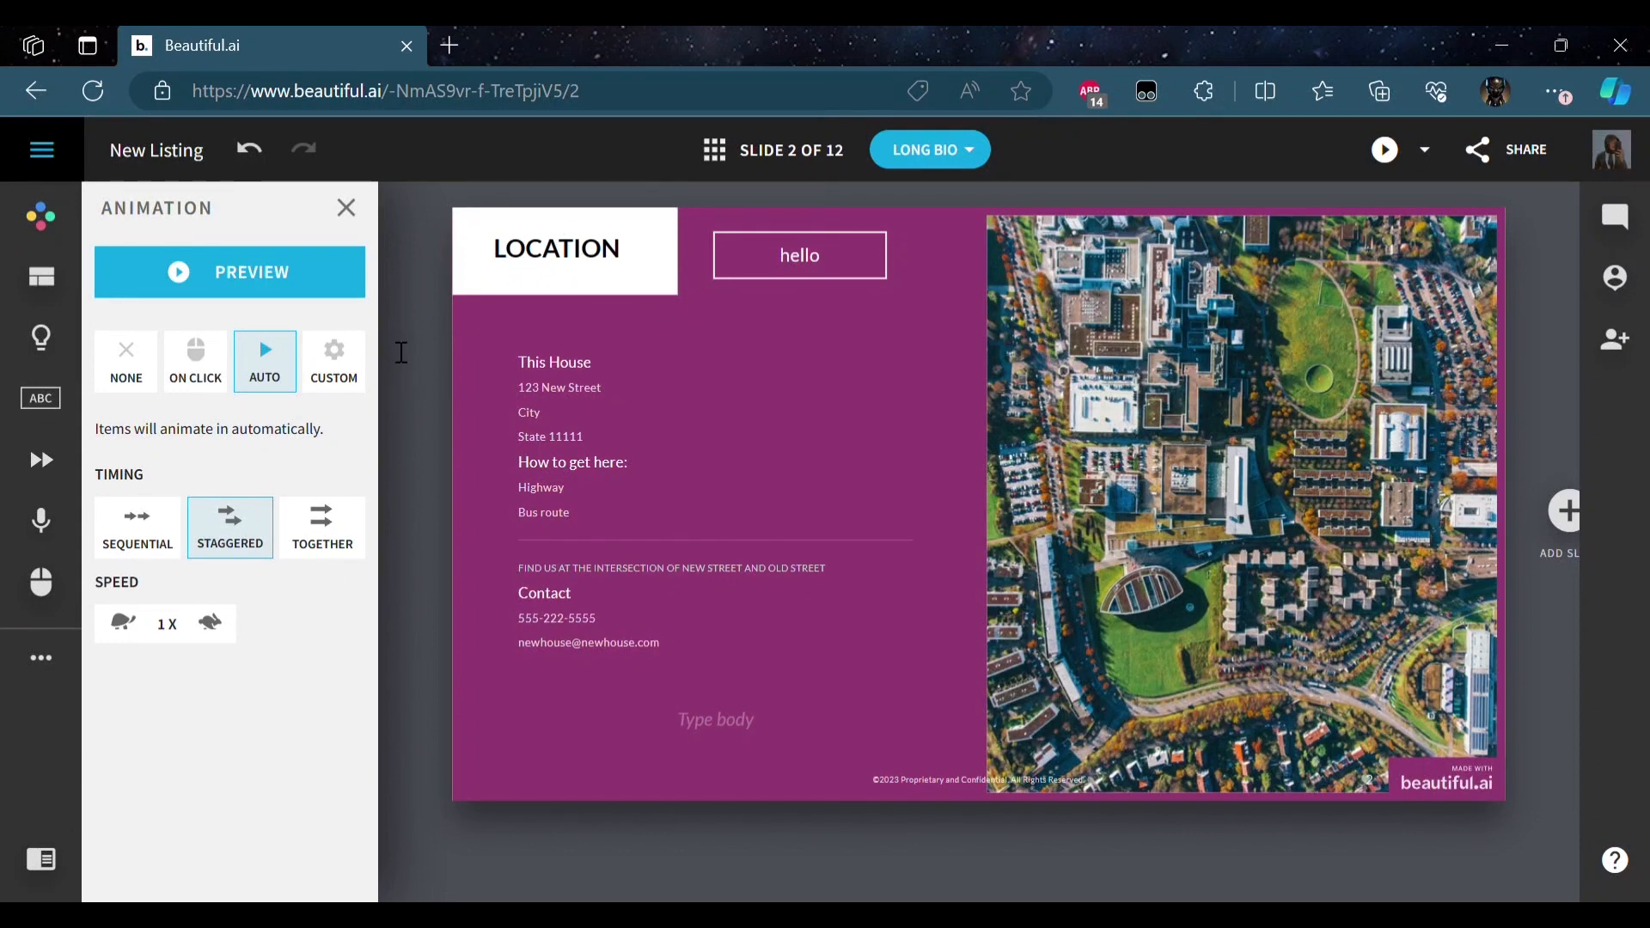
{"action": "mouse_move", "coordinate": [40, 459]}
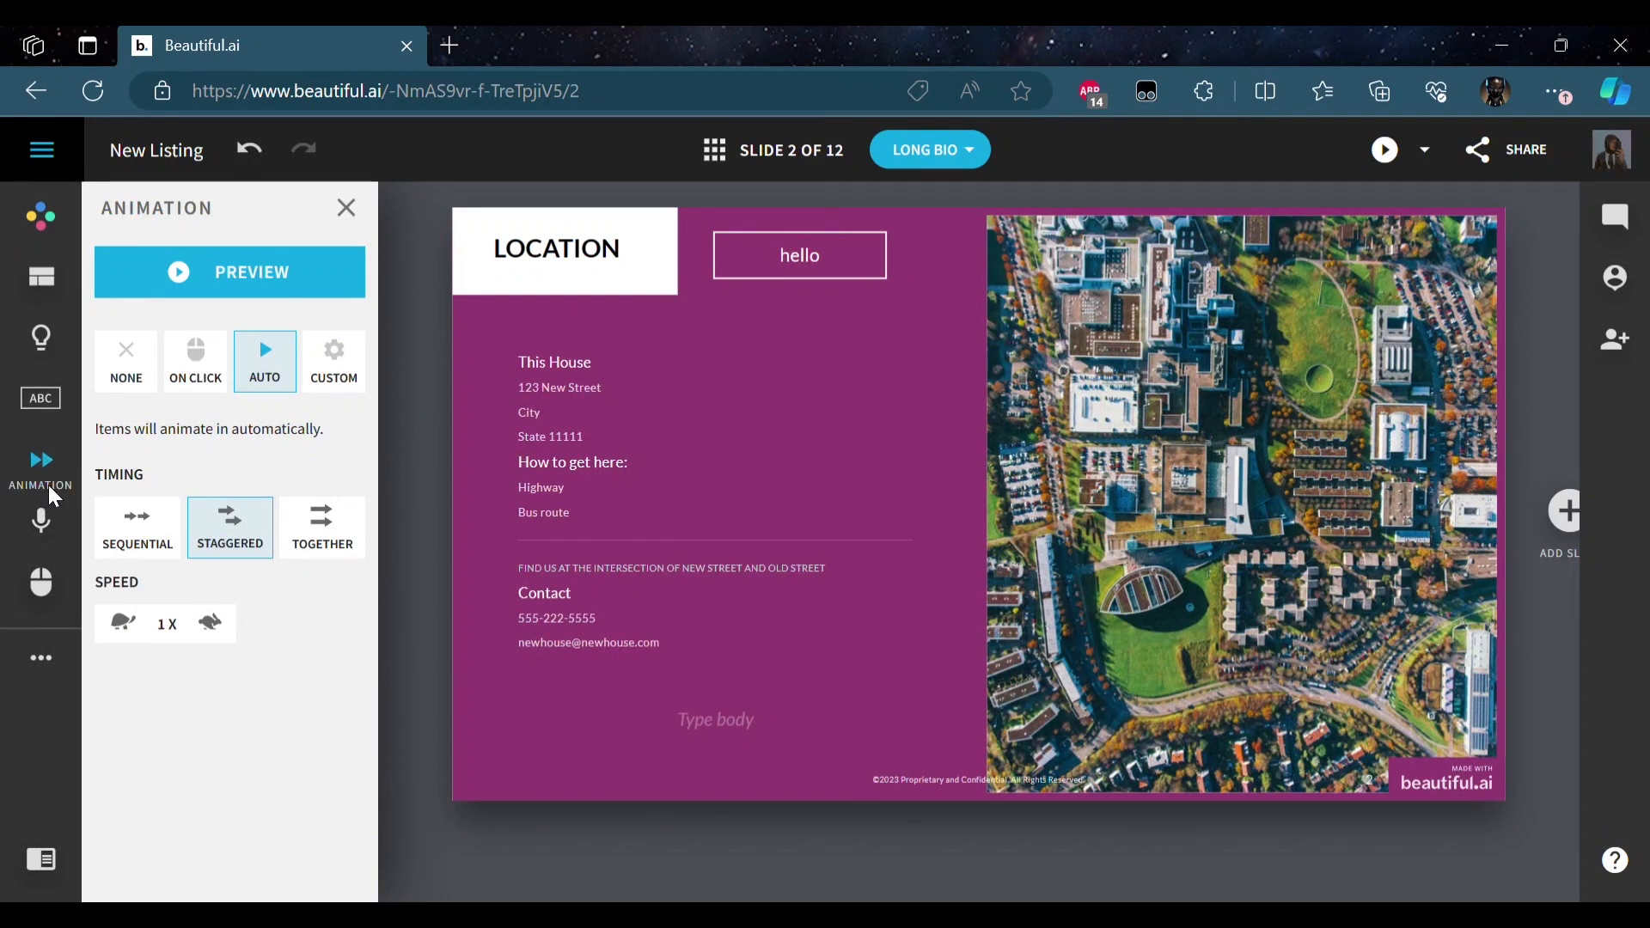
{"action": "mouse_move", "coordinate": [369, 495]}
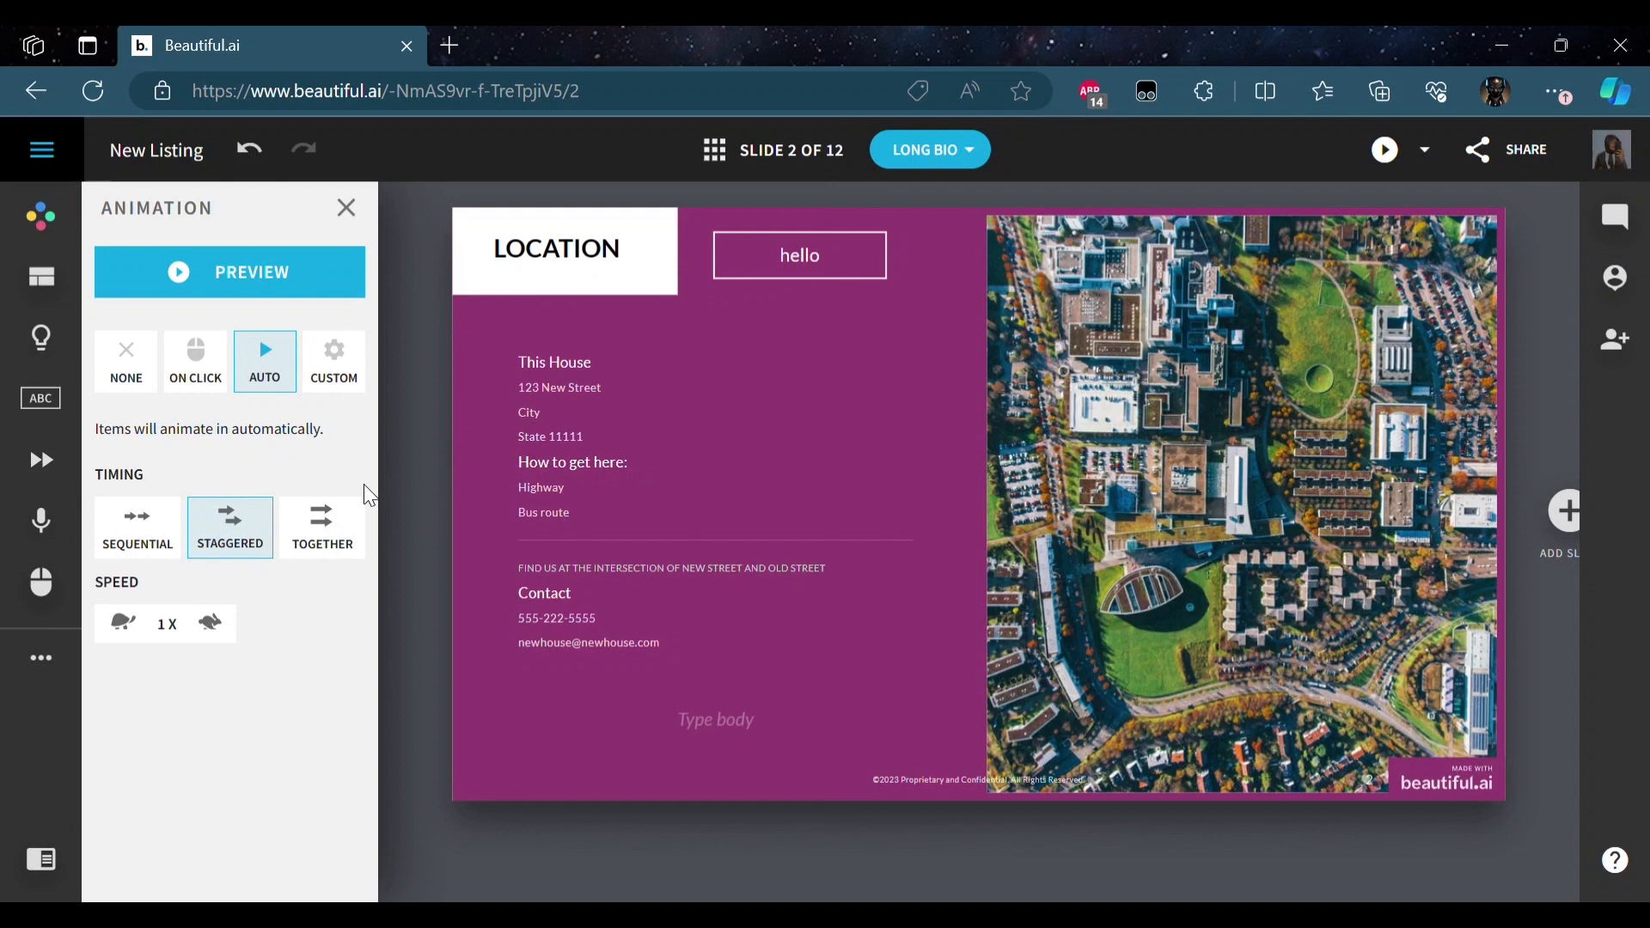
{"action": "mouse_move", "coordinate": [40, 521]}
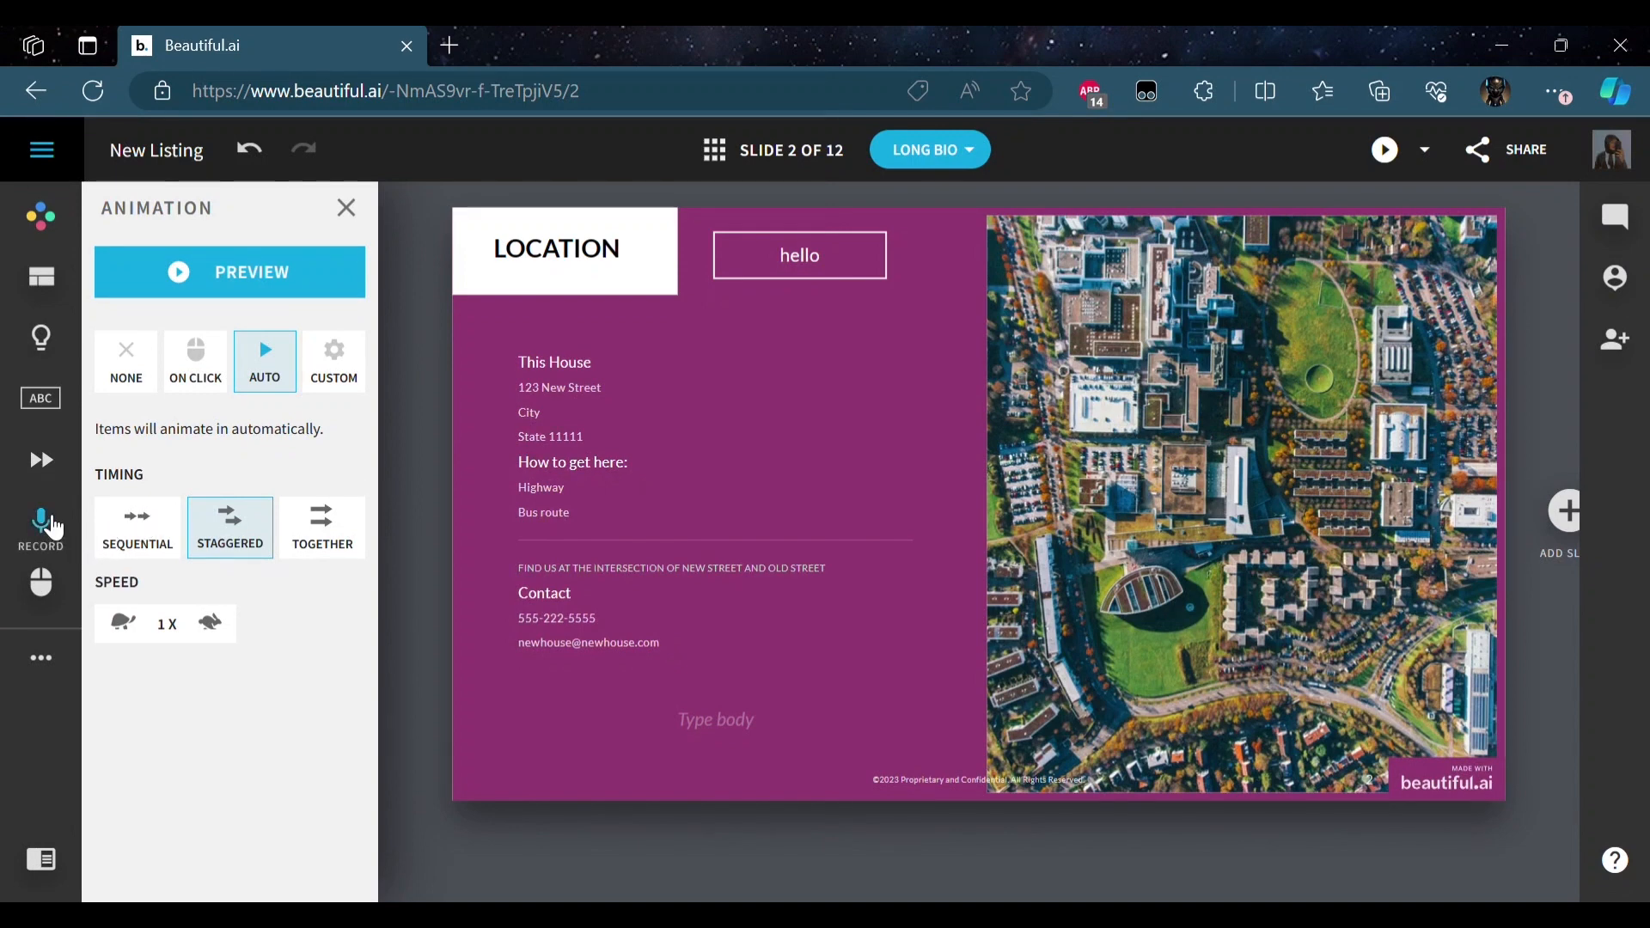
- Show the Location slide's audio and video recording options
{"action": "left_click", "coordinate": [41, 530]}
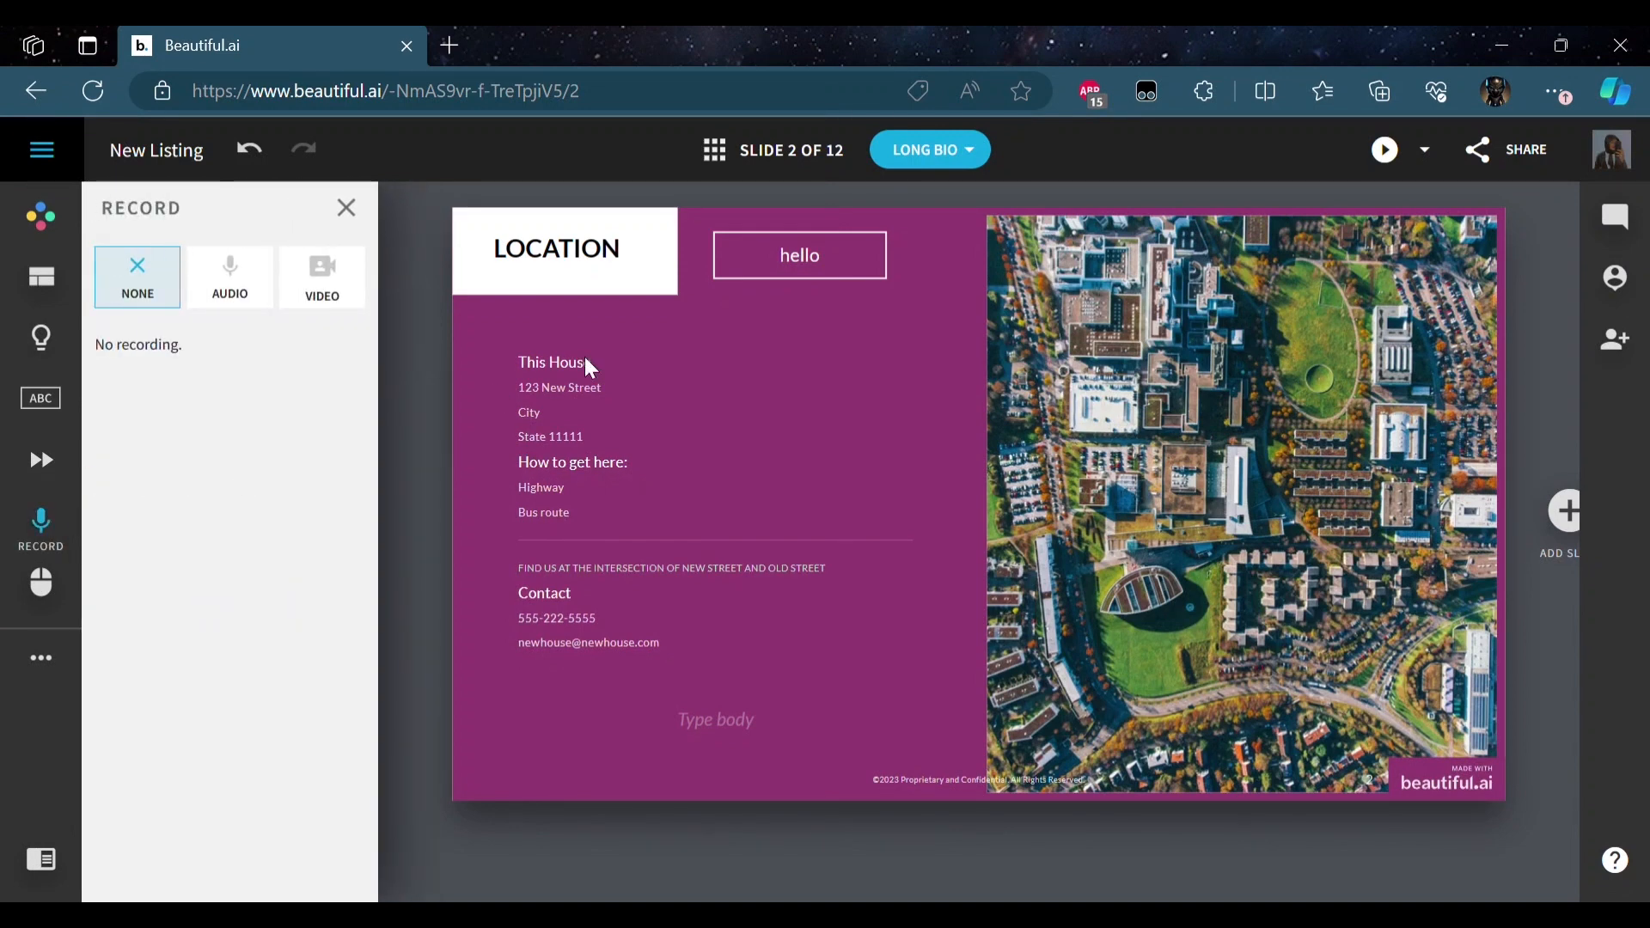
{"action": "mouse_move", "coordinate": [229, 292]}
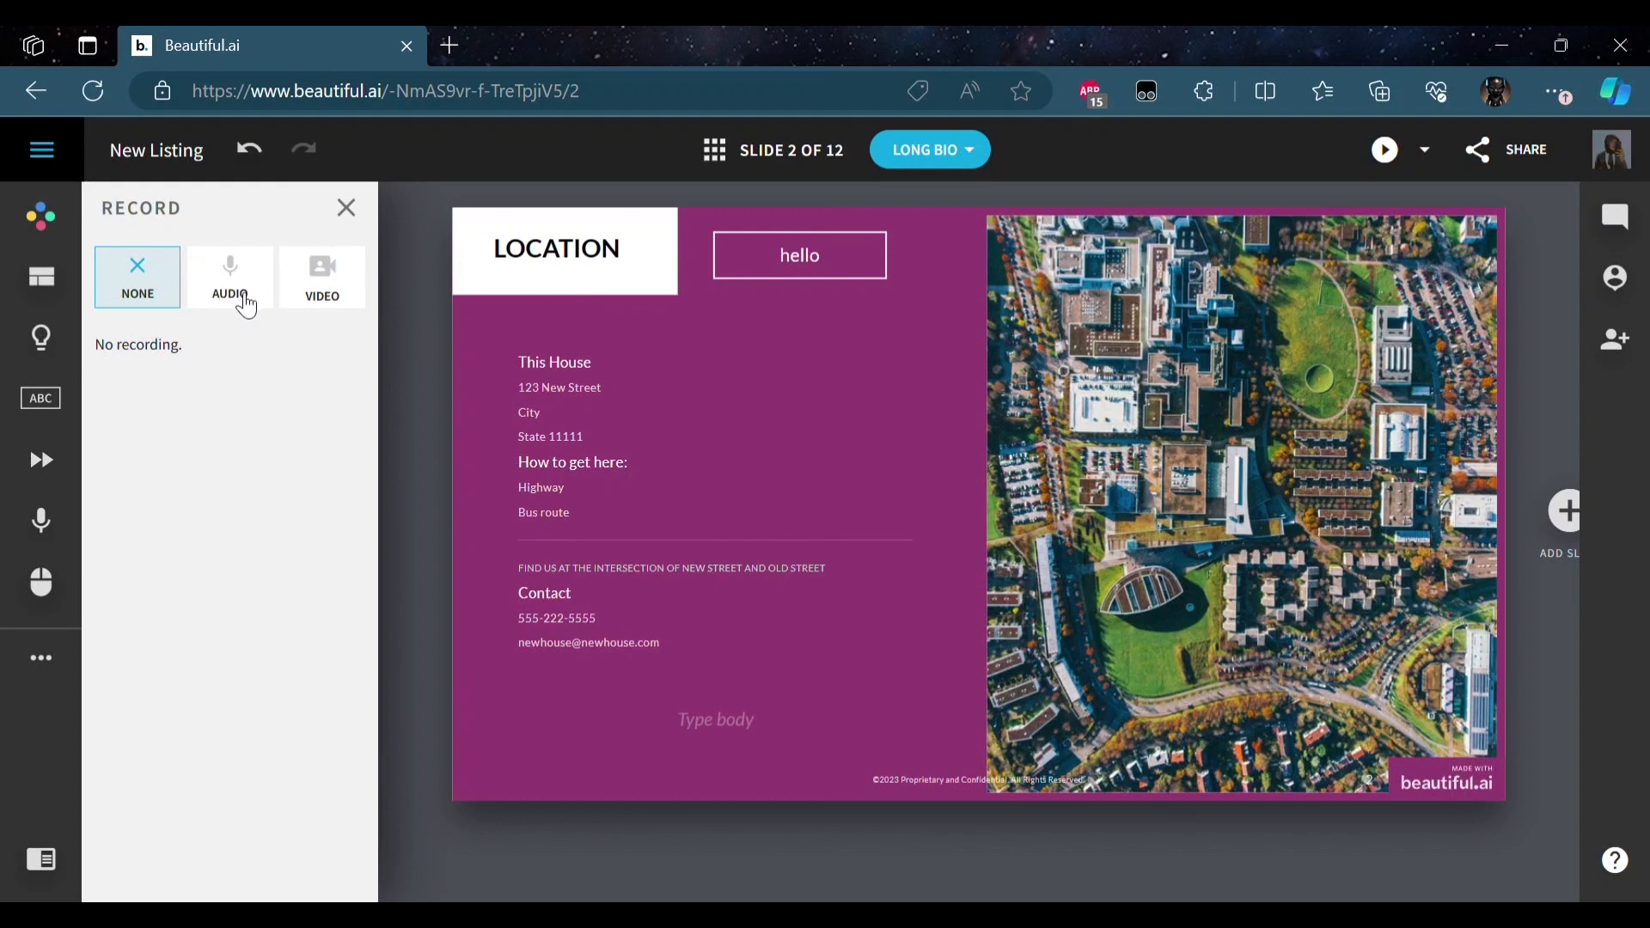
{"action": "mouse_move", "coordinate": [952, 463]}
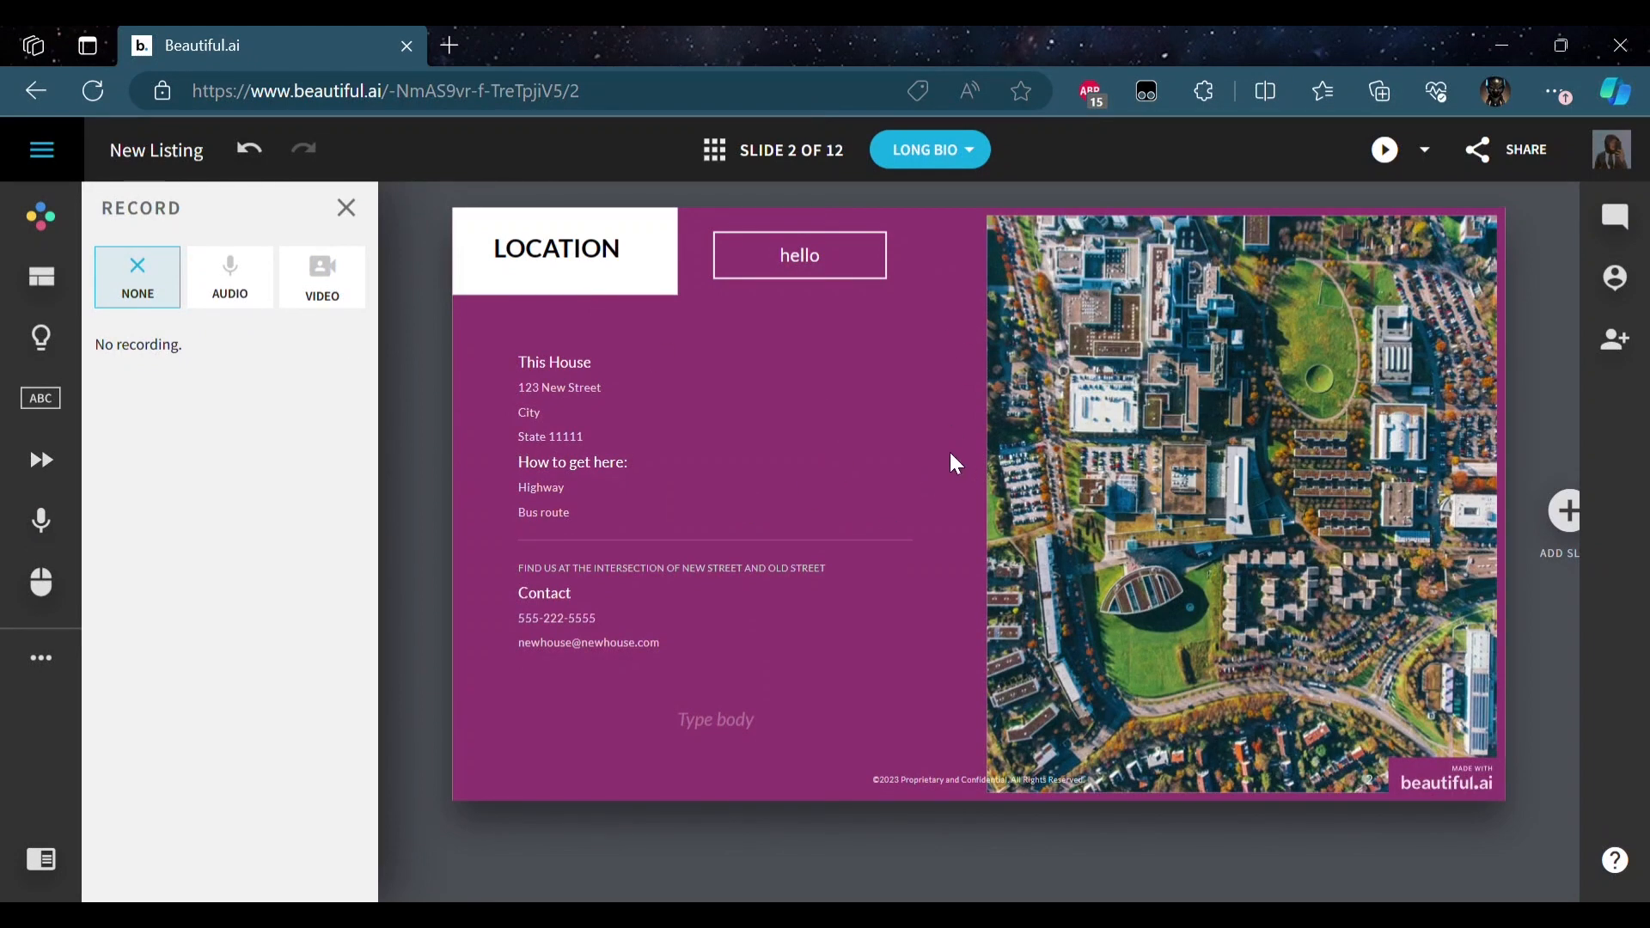
{"action": "mouse_move", "coordinate": [975, 284]}
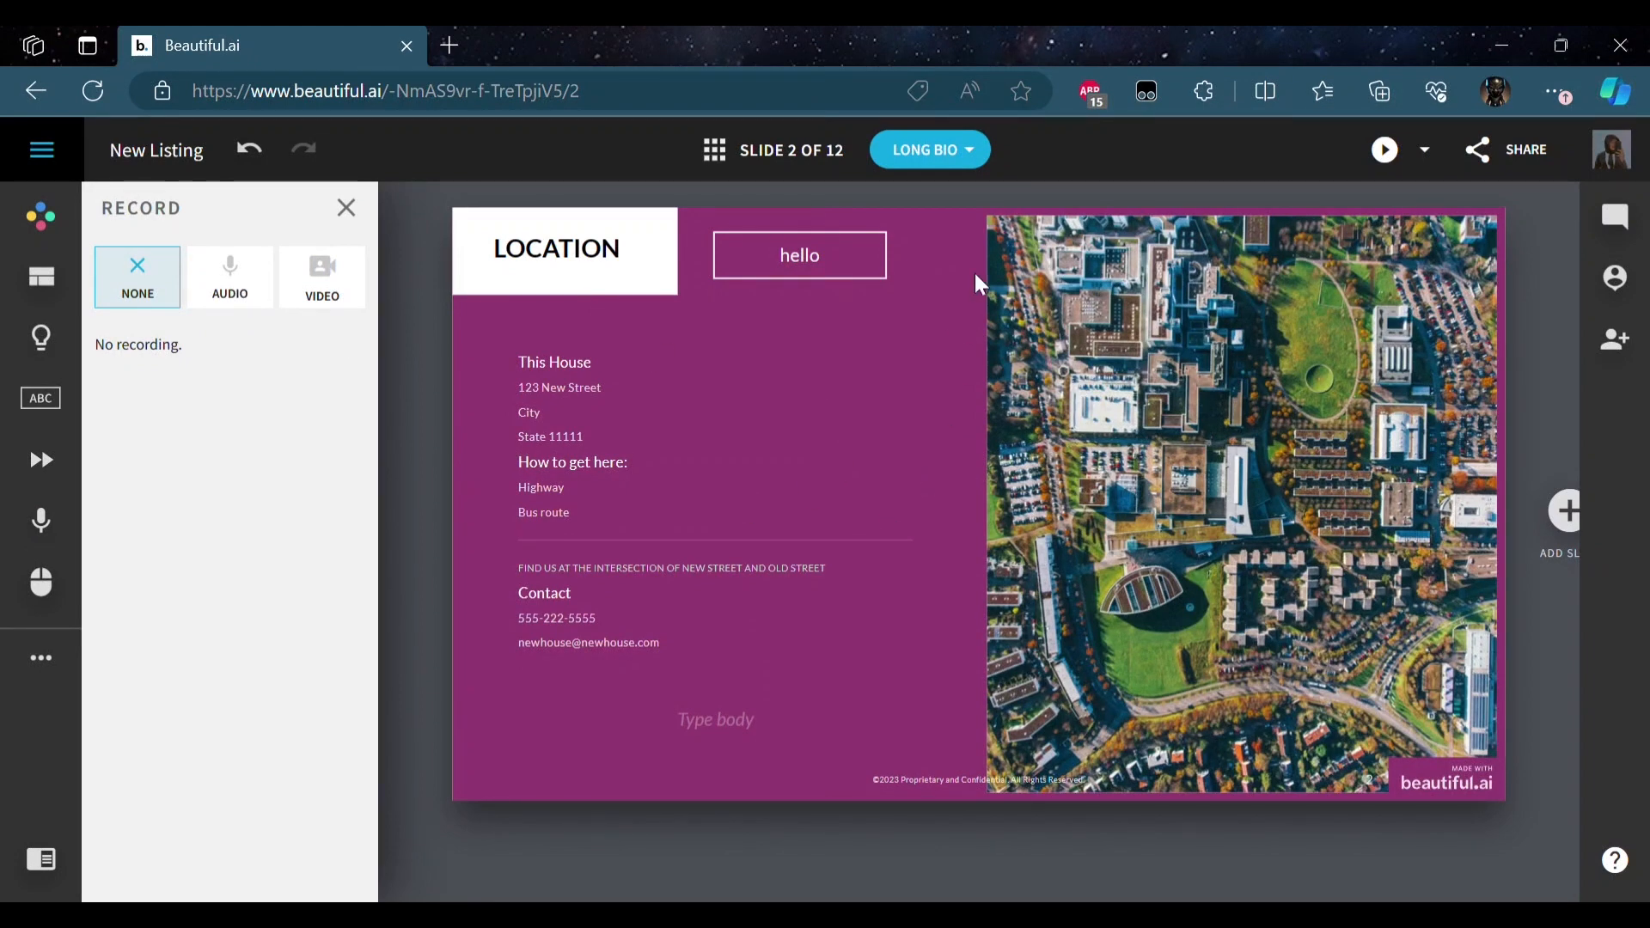
{"action": "mouse_move", "coordinate": [323, 279]}
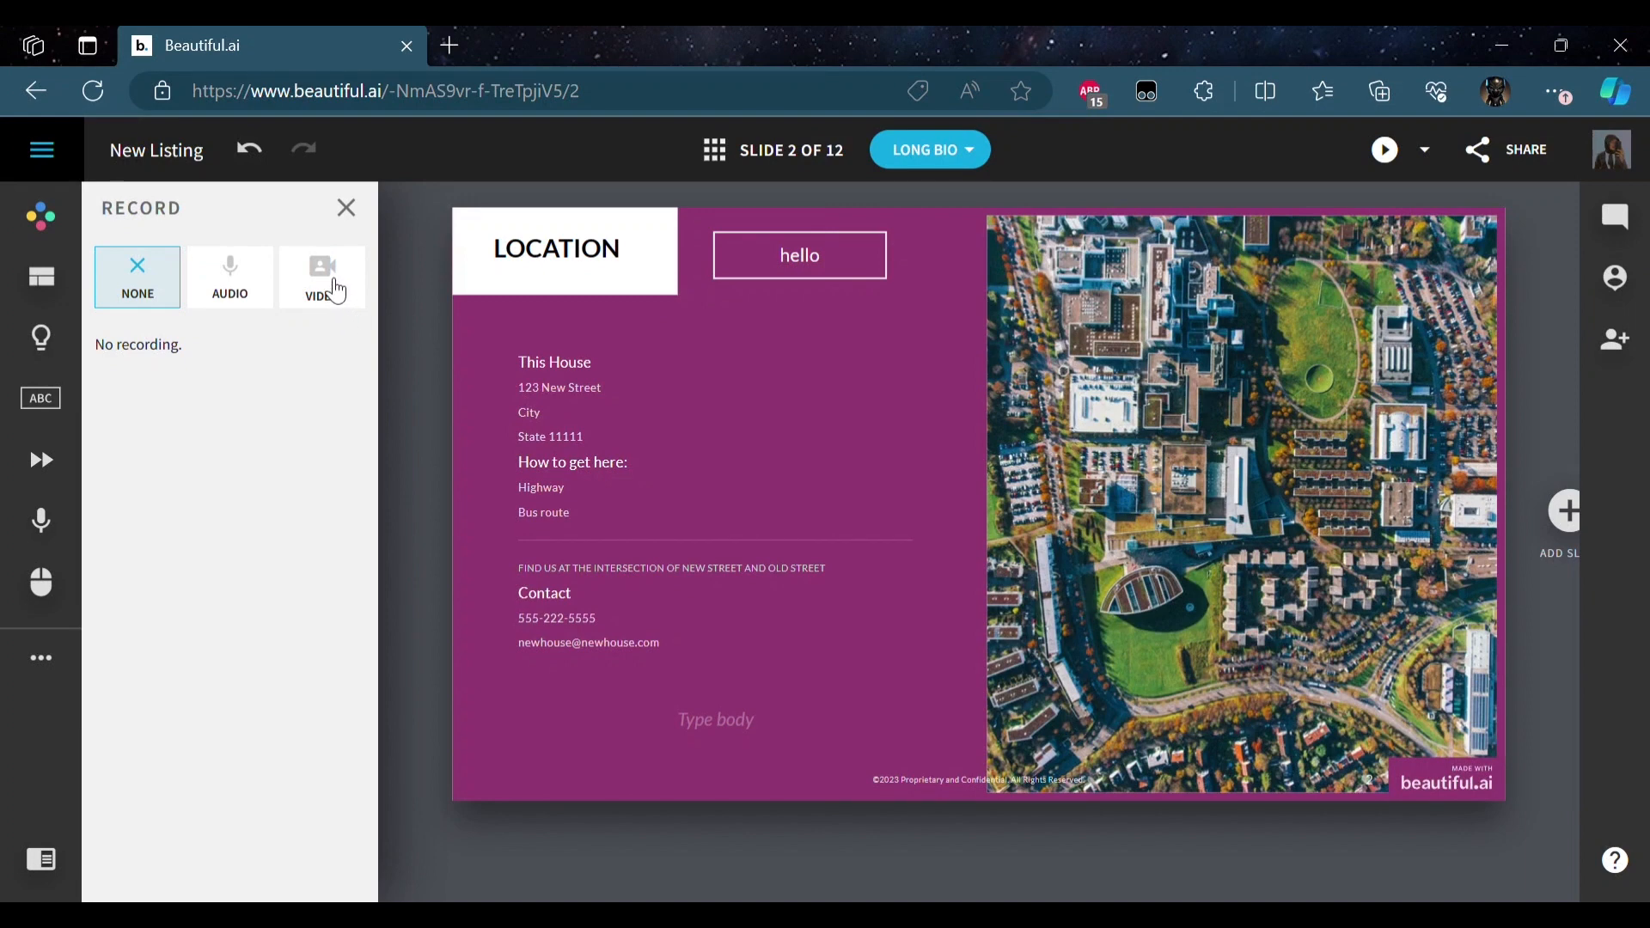
{"action": "mouse_move", "coordinate": [41, 519]}
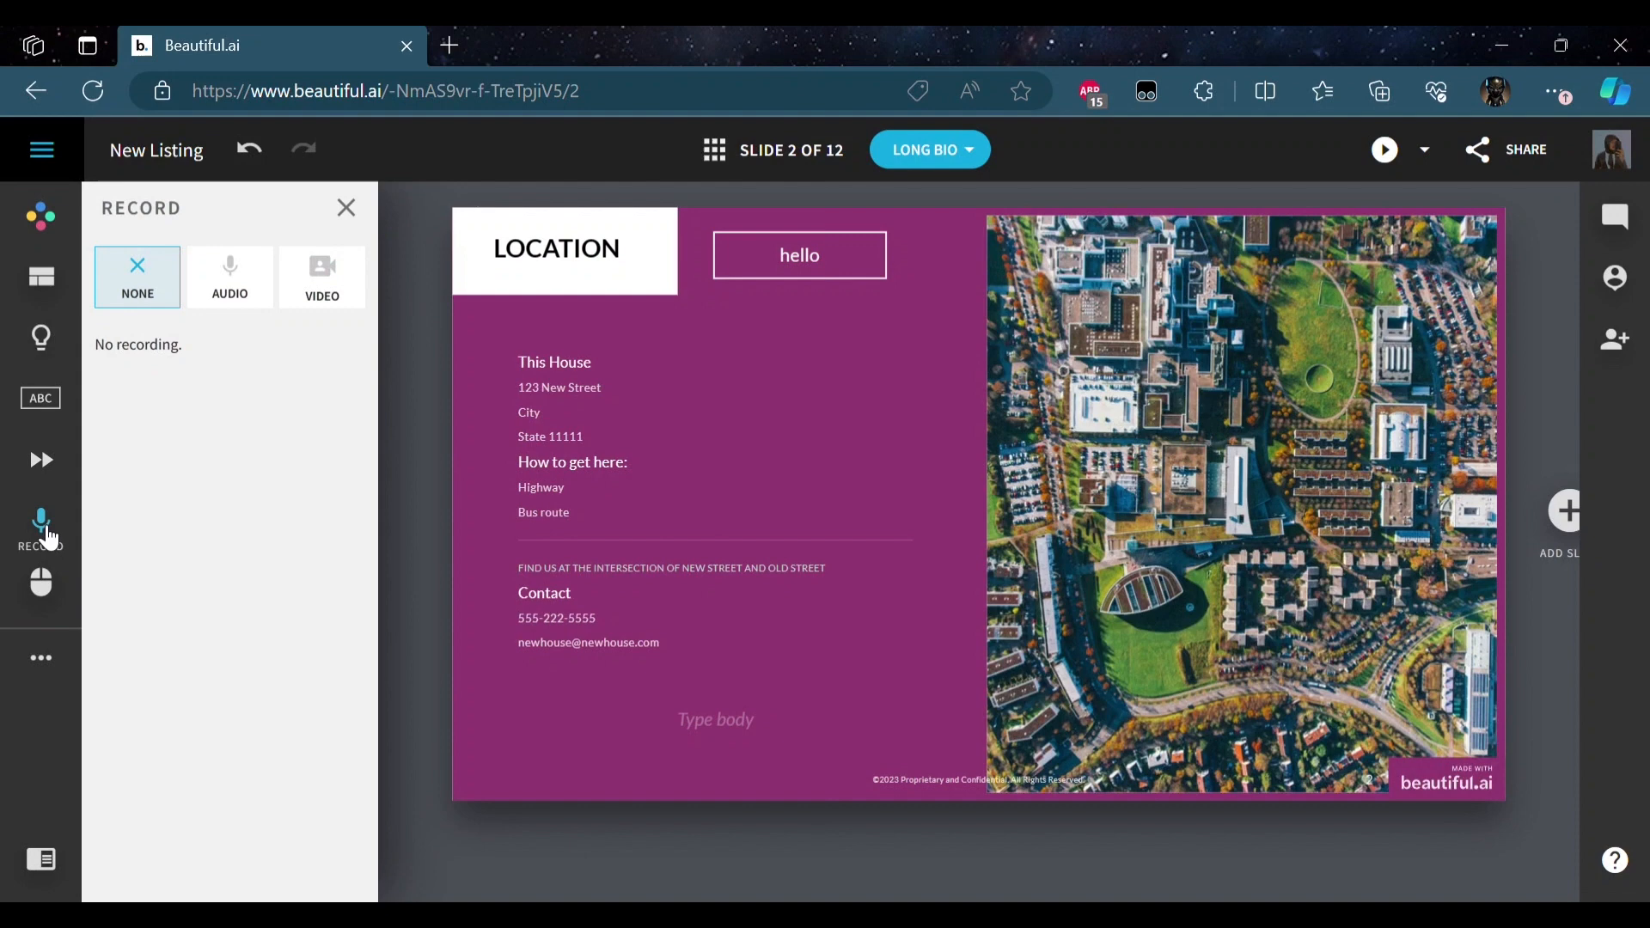
{"action": "mouse_move", "coordinate": [42, 585]}
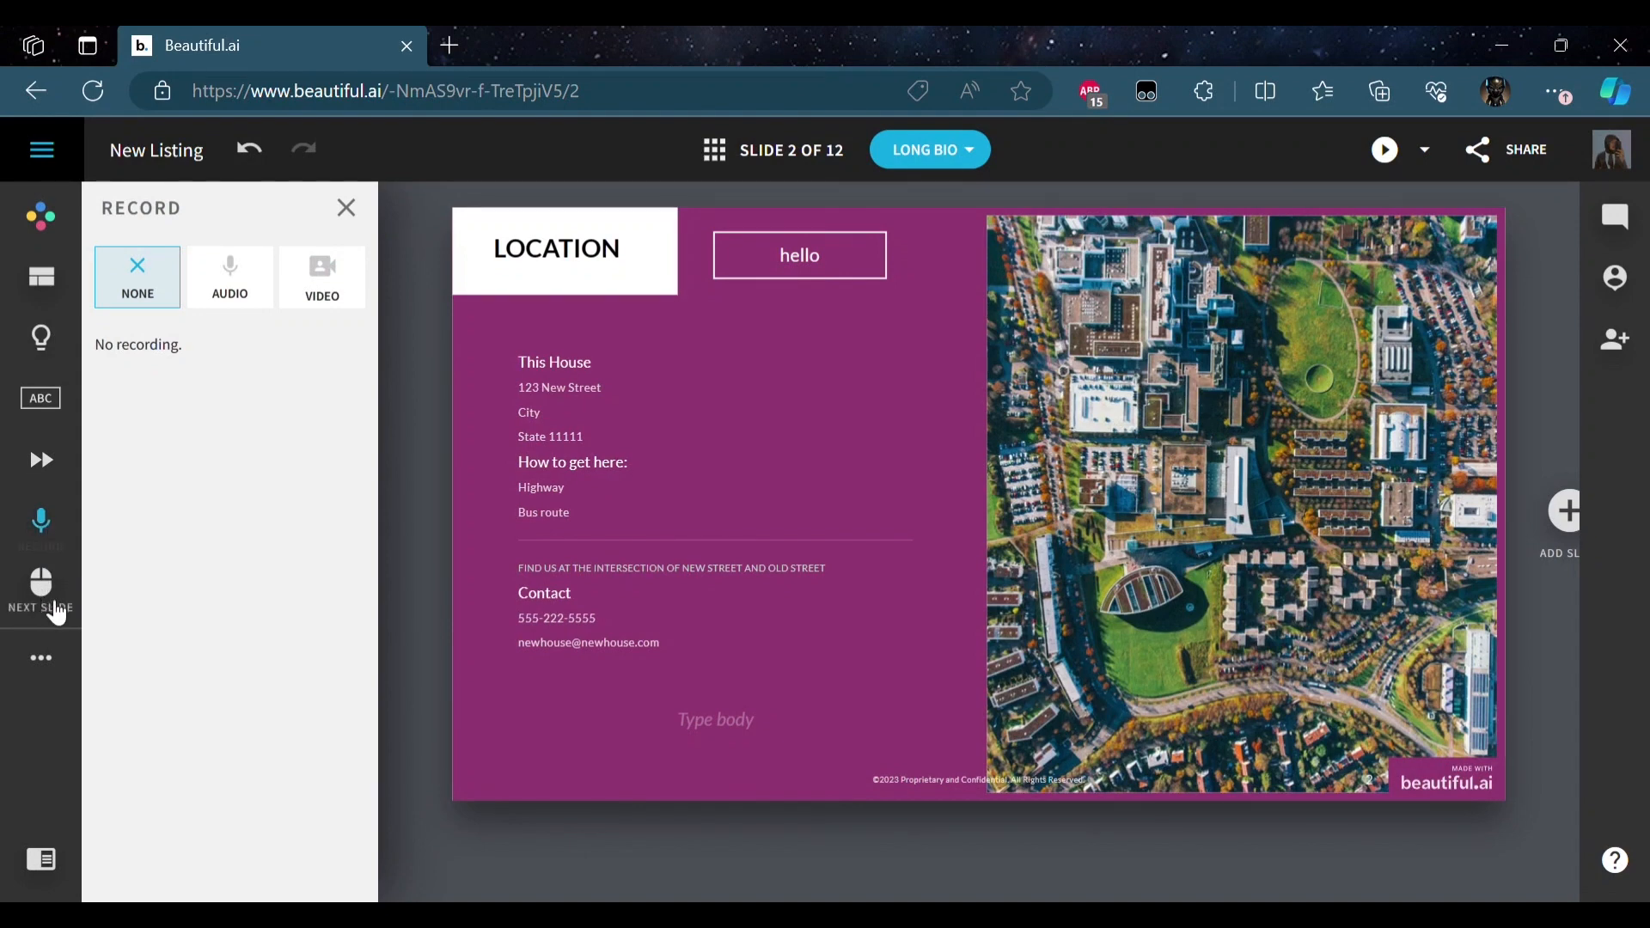
- Try a 1-second timed advance for slide 2, then set it to On Click
{"action": "left_click", "coordinate": [40, 585]}
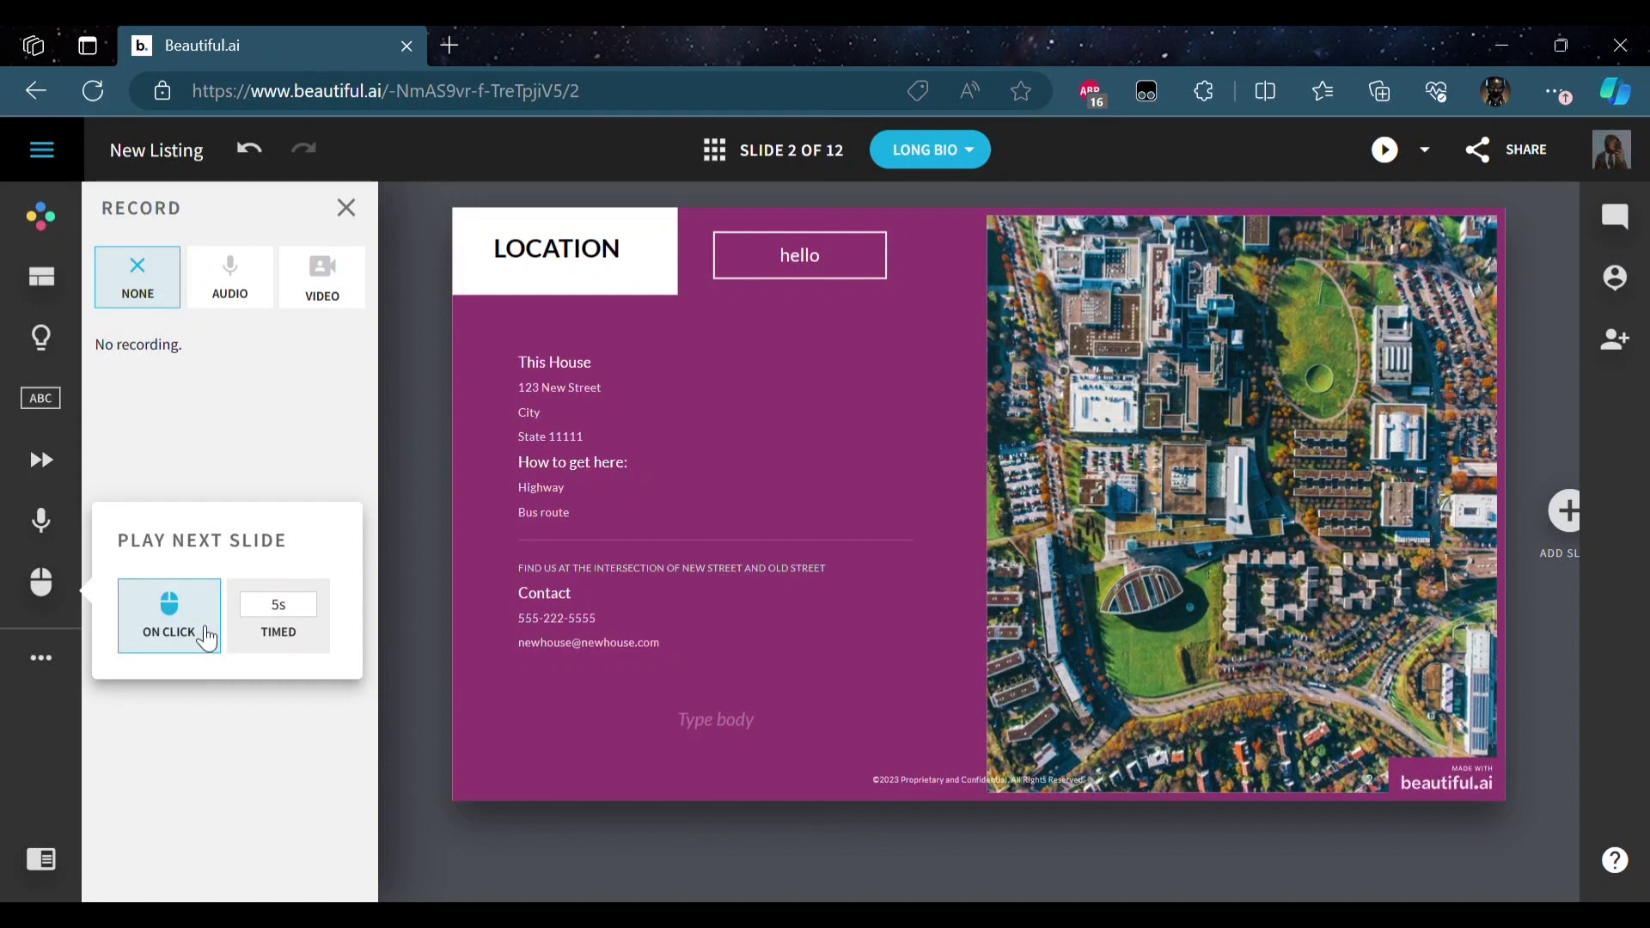
{"action": "mouse_move", "coordinate": [301, 644]}
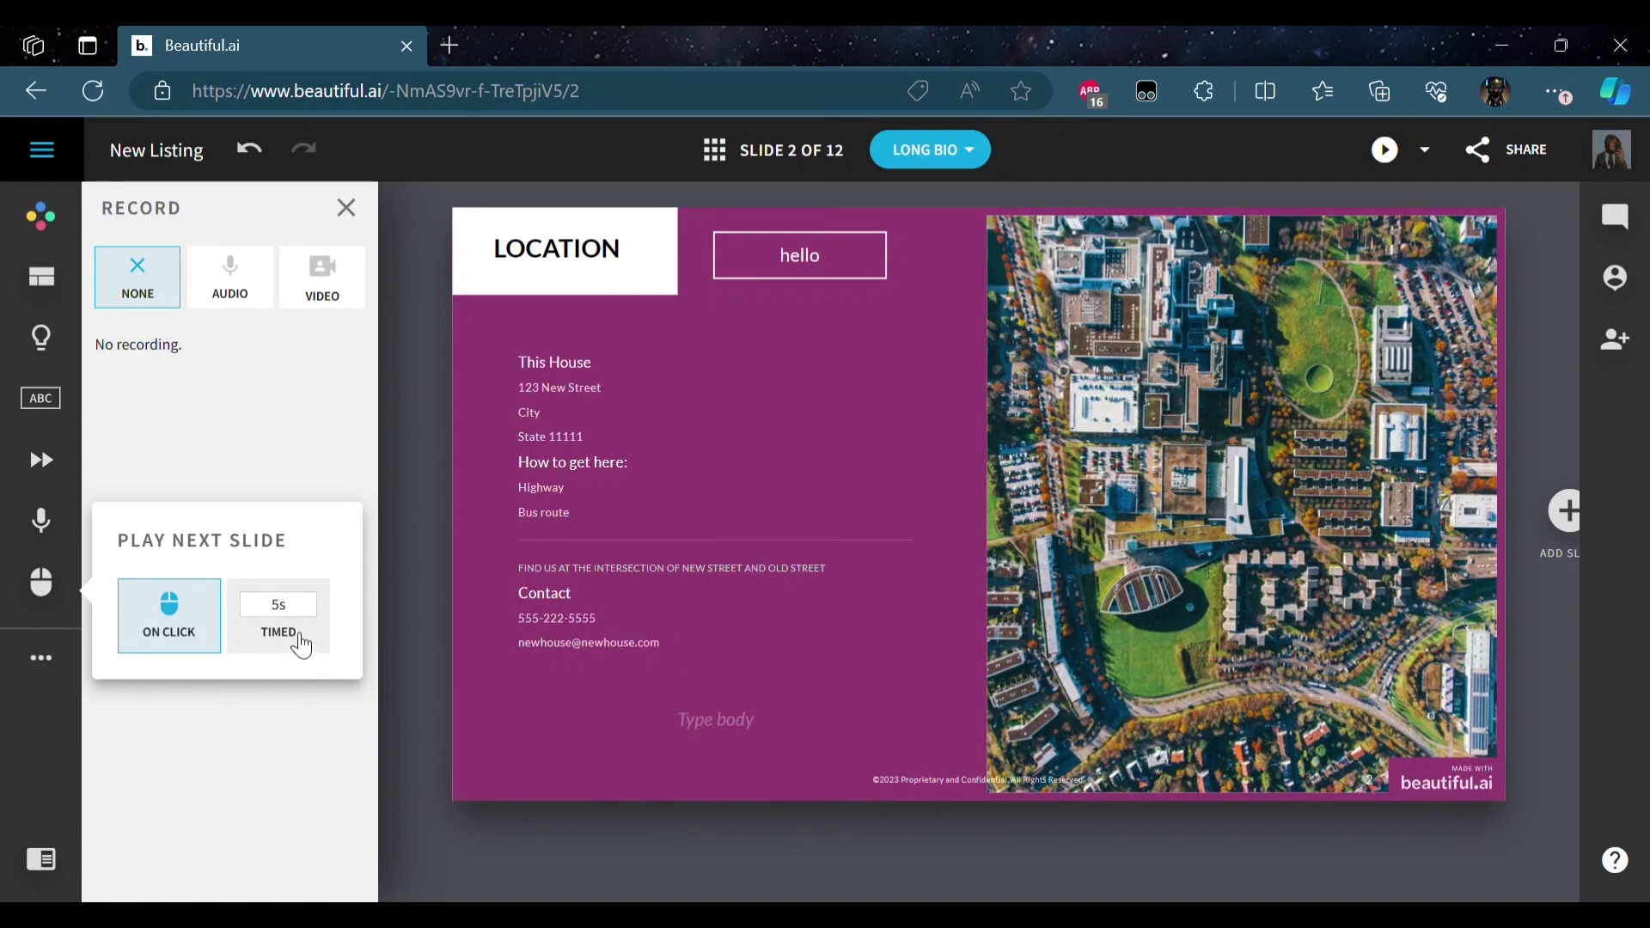
{"action": "mouse_move", "coordinate": [306, 633]}
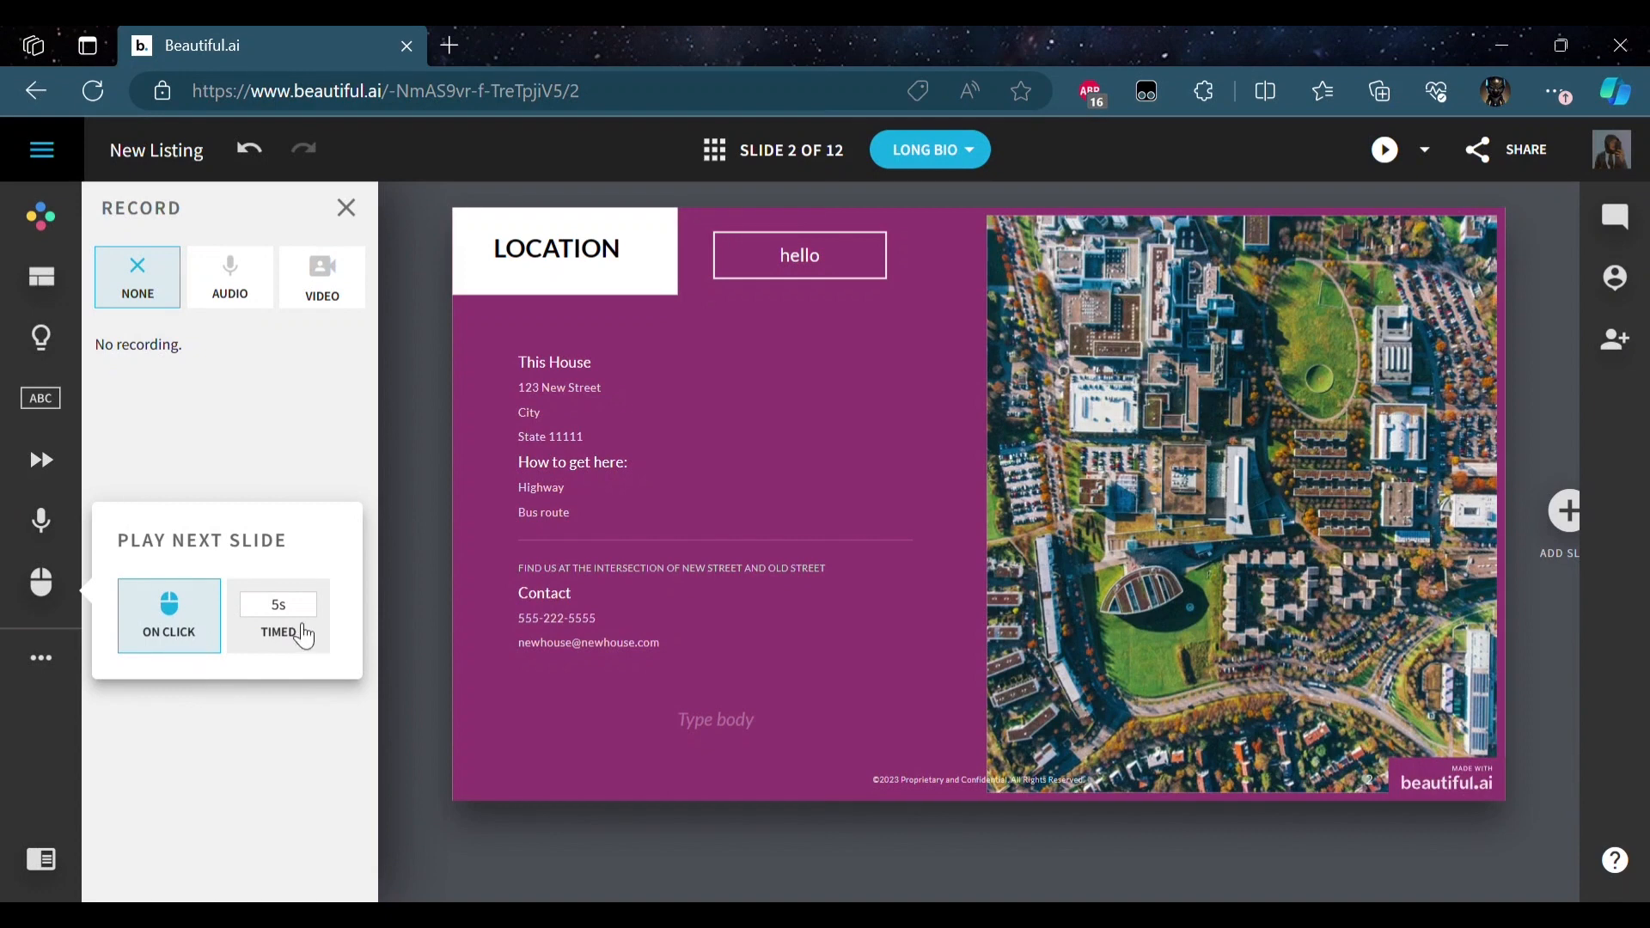
{"action": "left_click", "coordinate": [278, 616]}
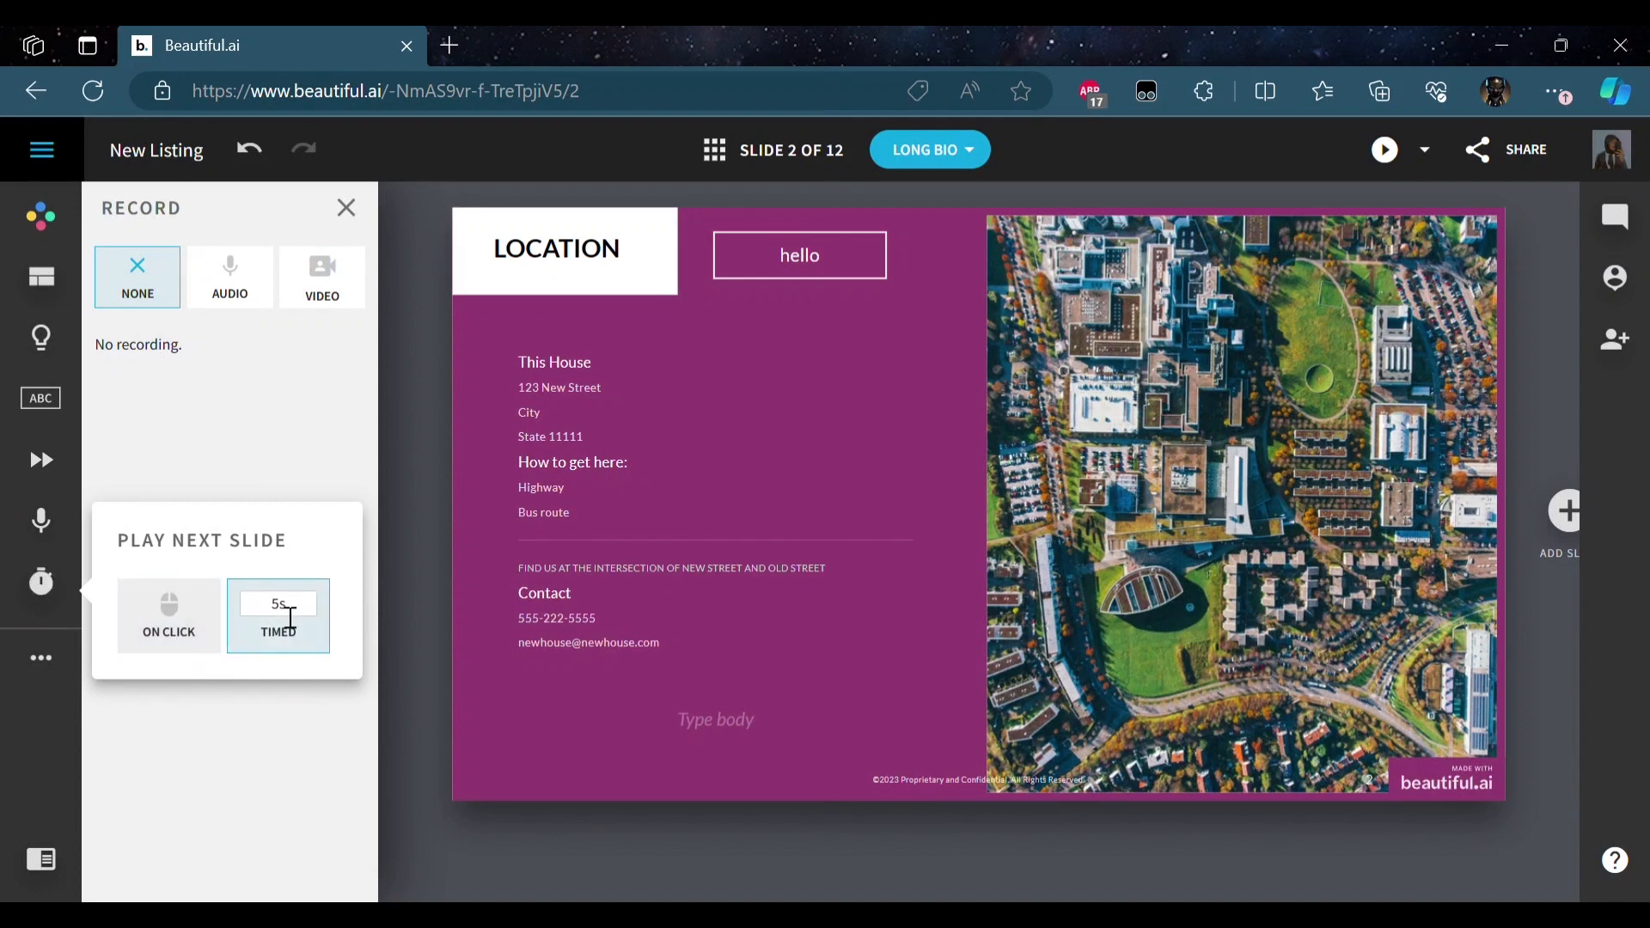
{"action": "triple_click", "coordinate": [278, 603]}
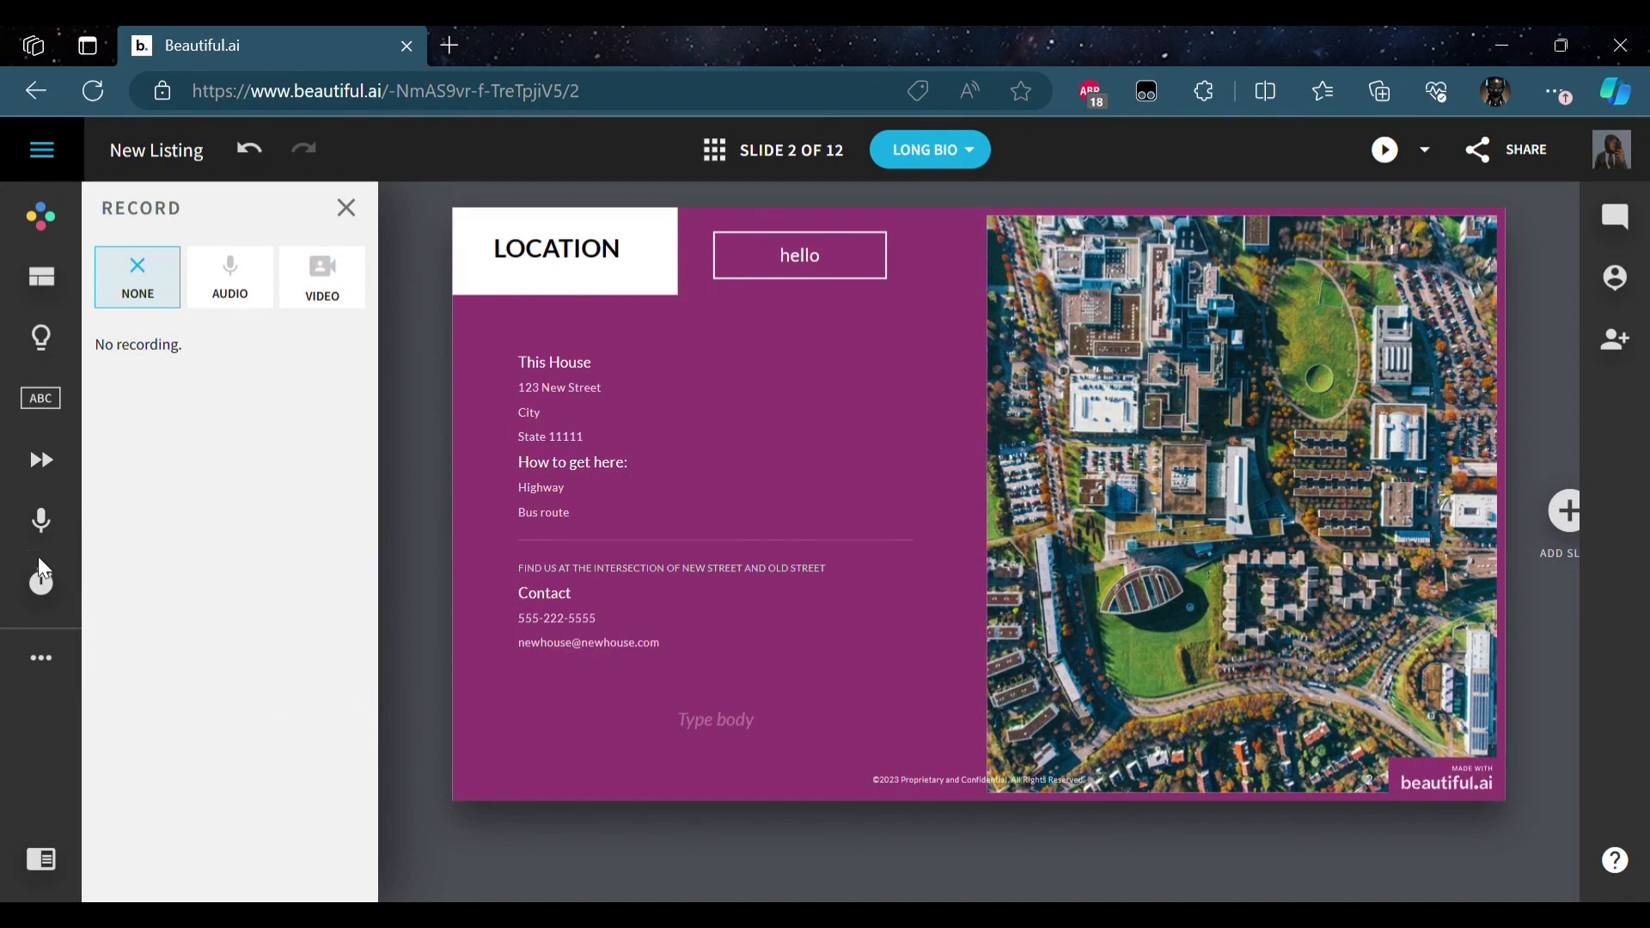
{"action": "left_click", "coordinate": [41, 582]}
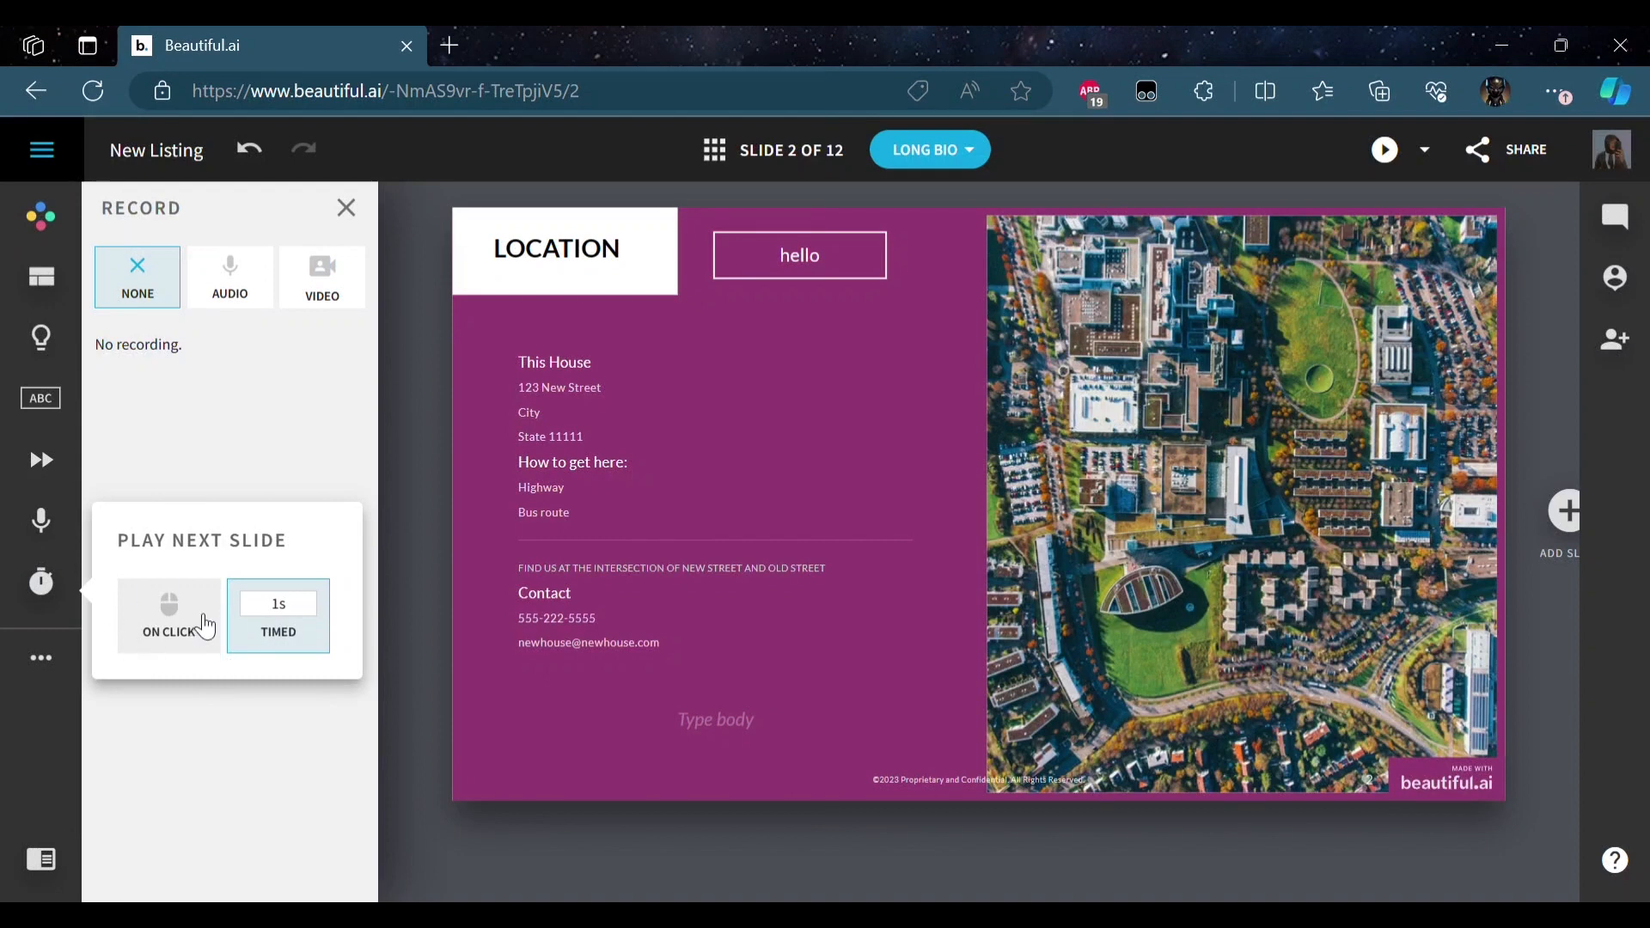
{"action": "mouse_move", "coordinate": [196, 556]}
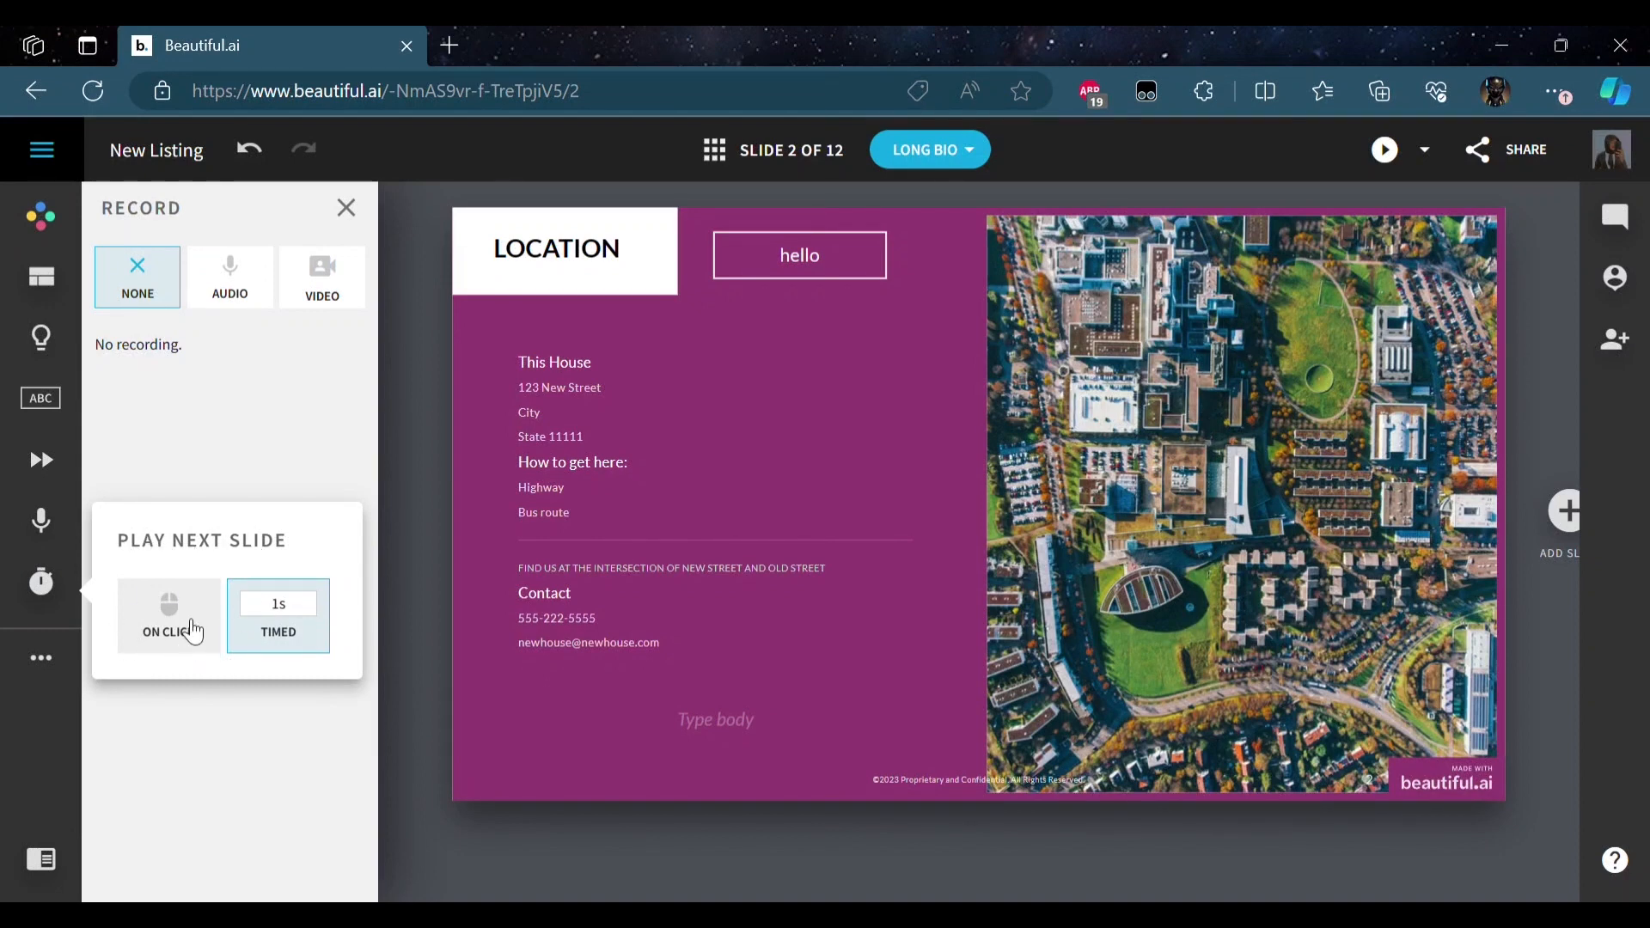
{"action": "left_click", "coordinate": [168, 615]}
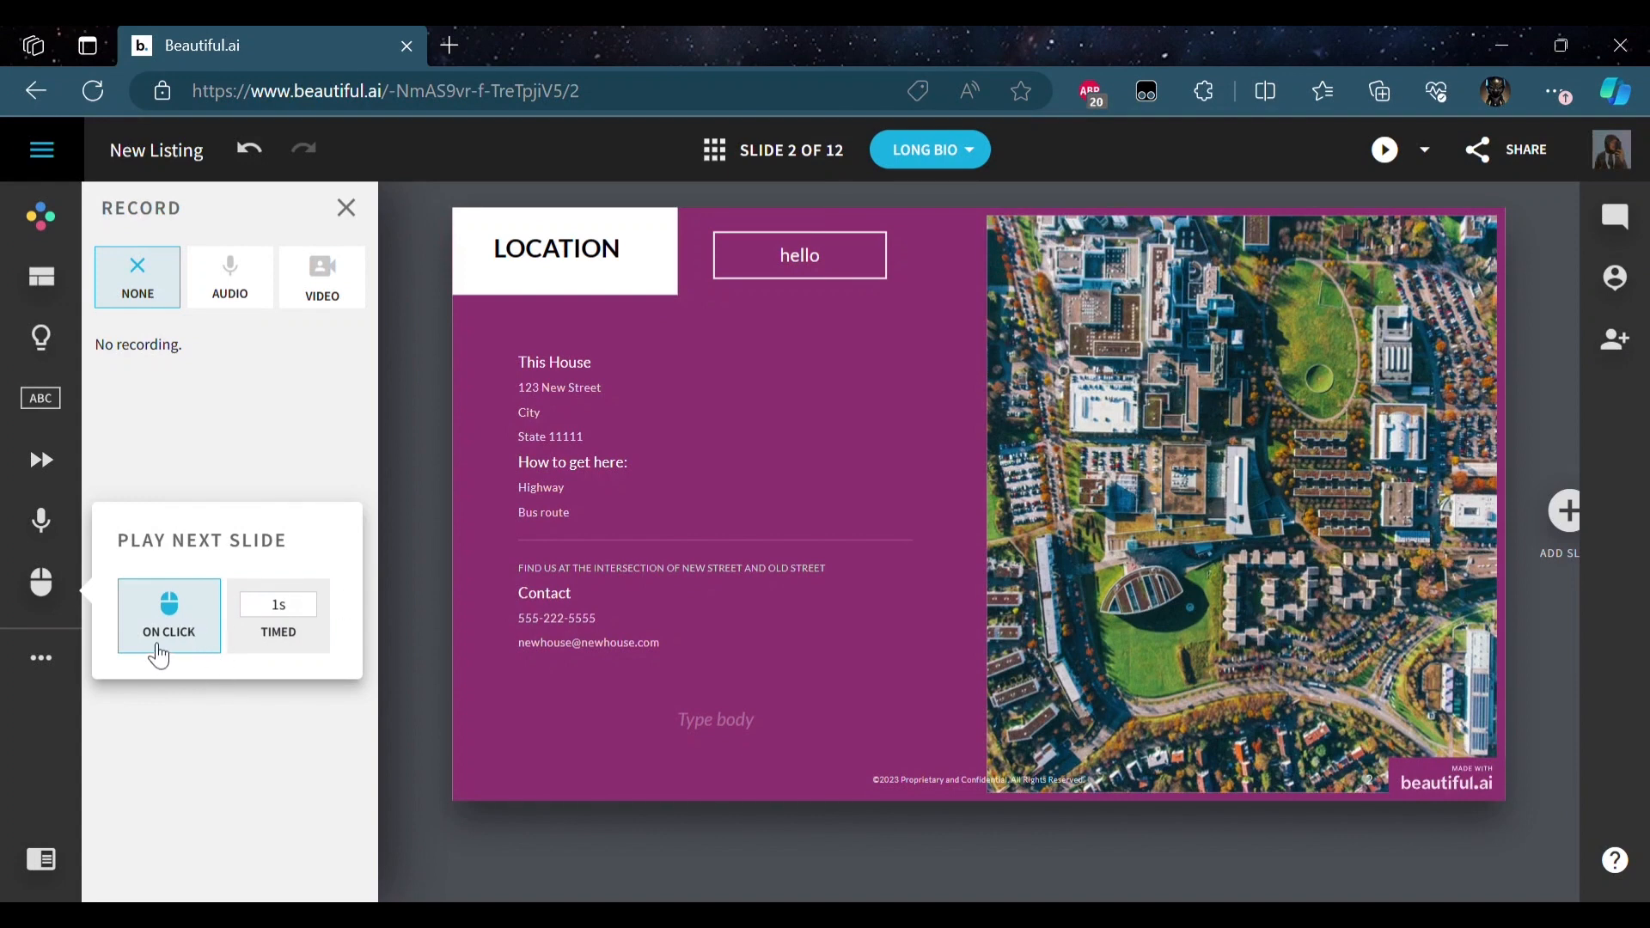
{"action": "mouse_move", "coordinate": [376, 426]}
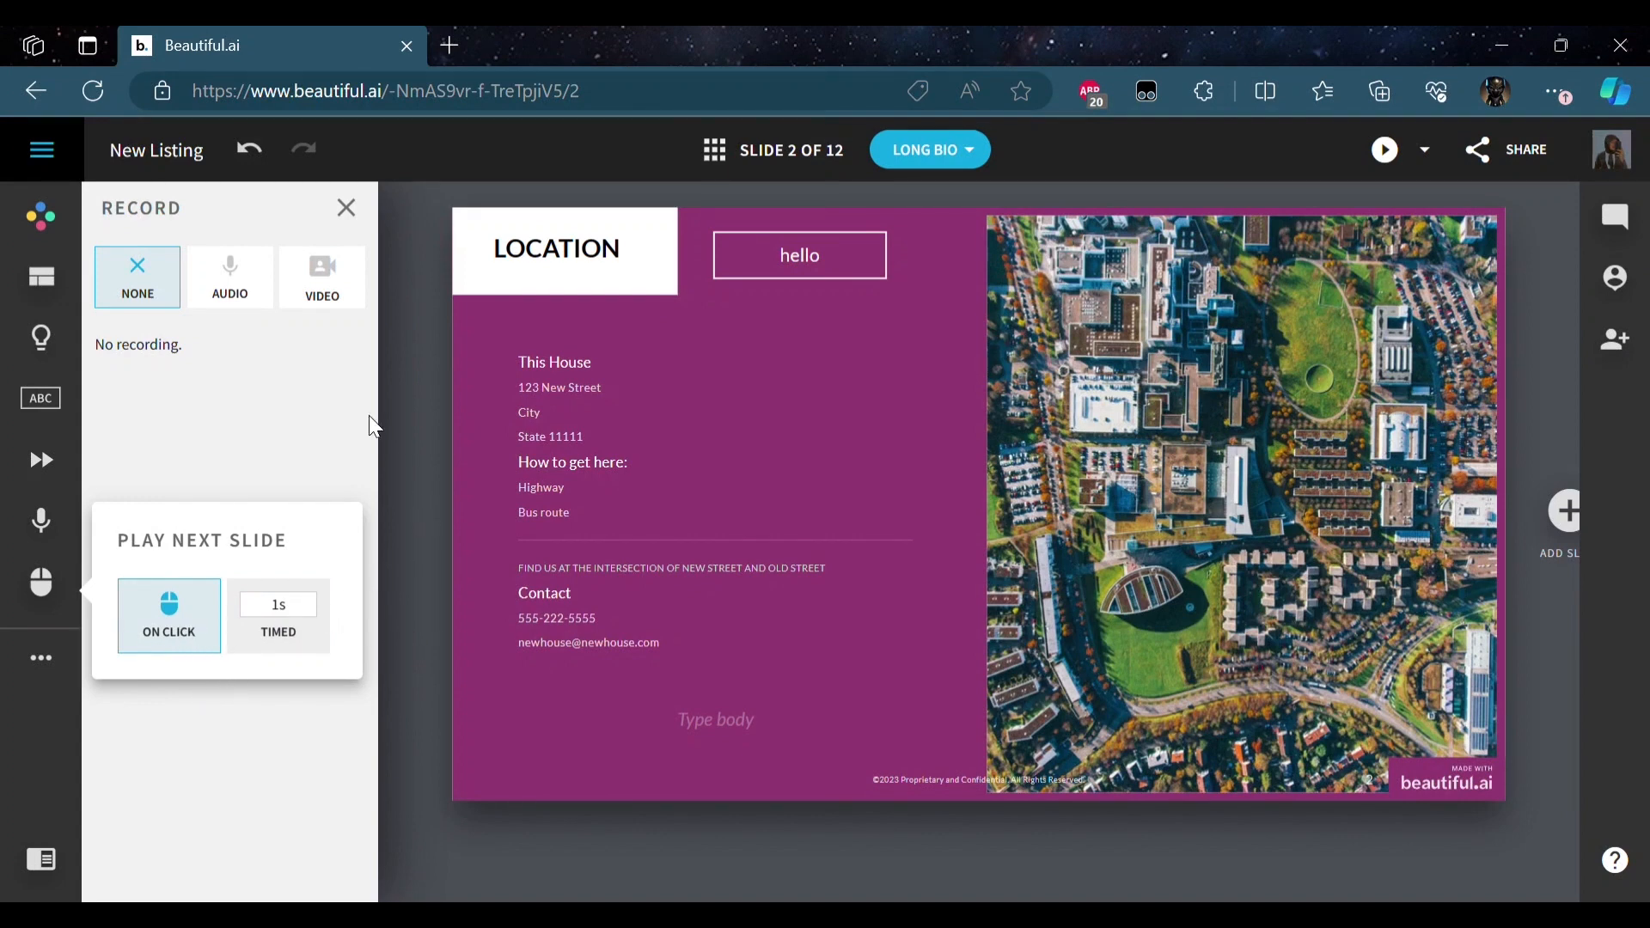
{"action": "mouse_move", "coordinate": [353, 210]}
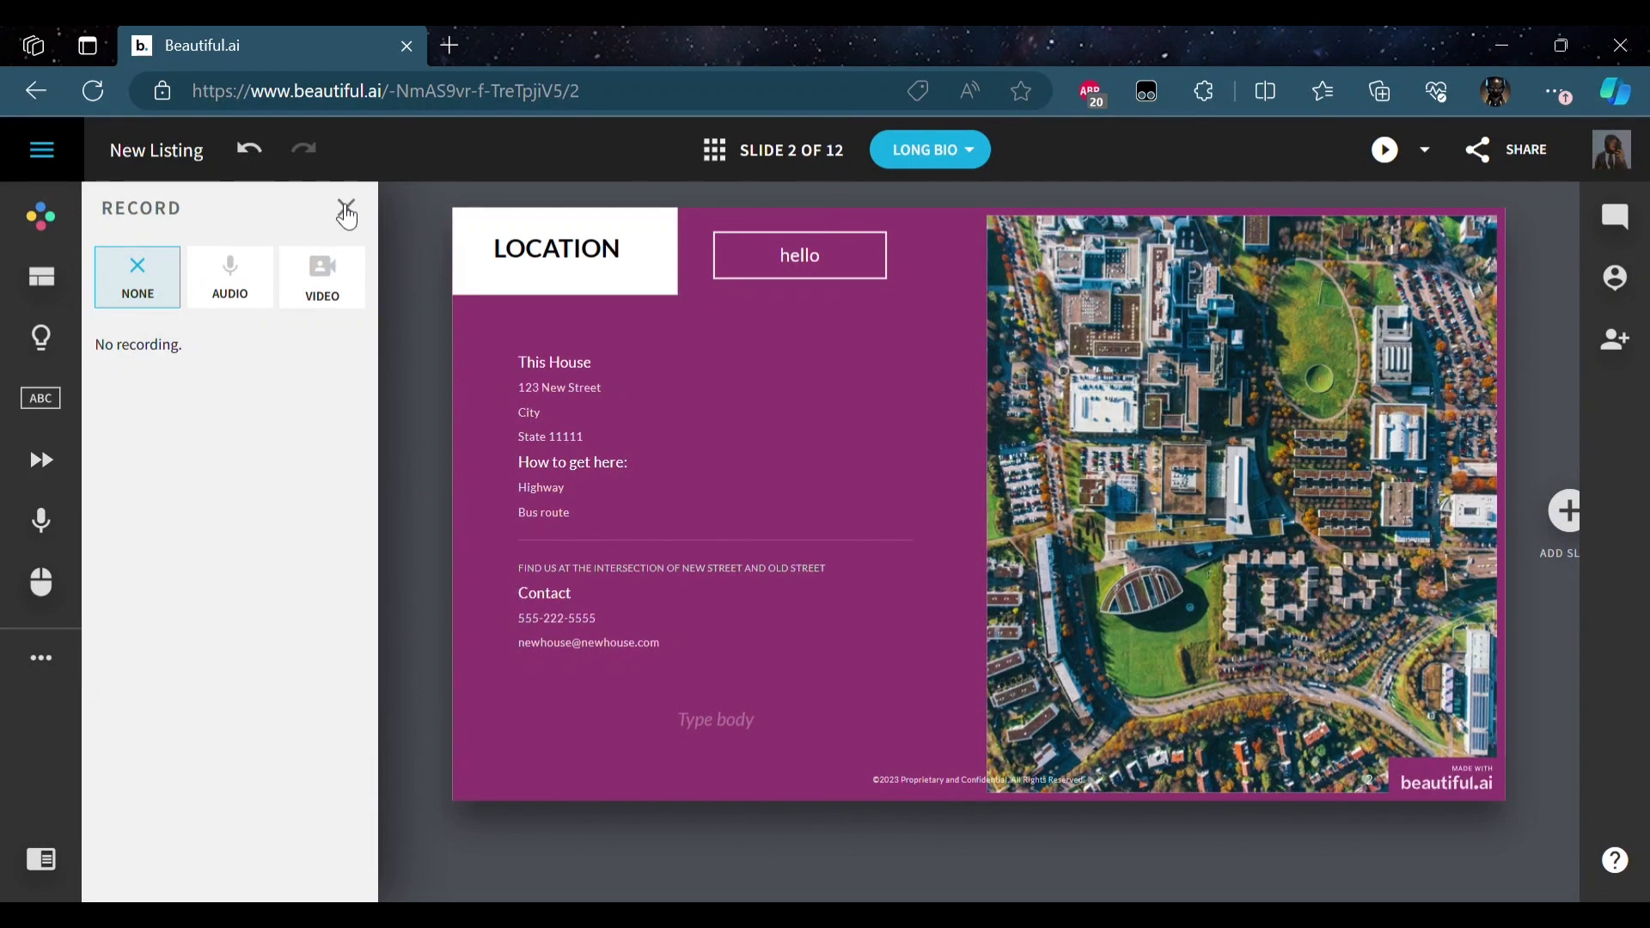
- Close the Record panel to return to the purple Location slide
{"action": "left_click", "coordinate": [346, 211]}
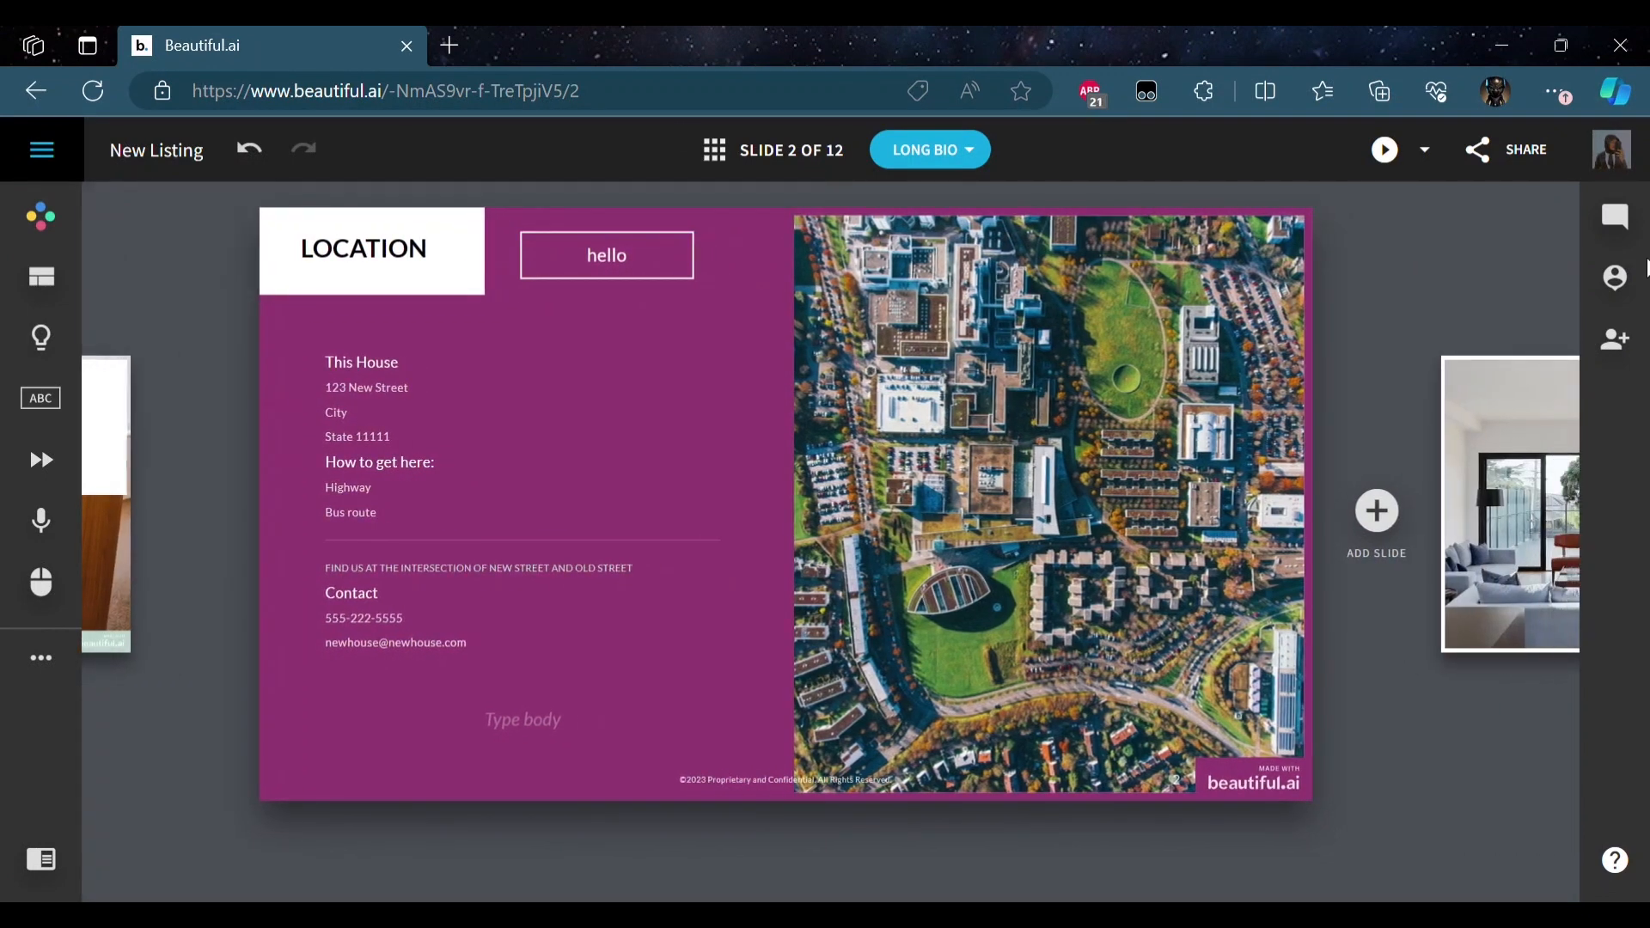
{"action": "mouse_move", "coordinate": [1613, 216]}
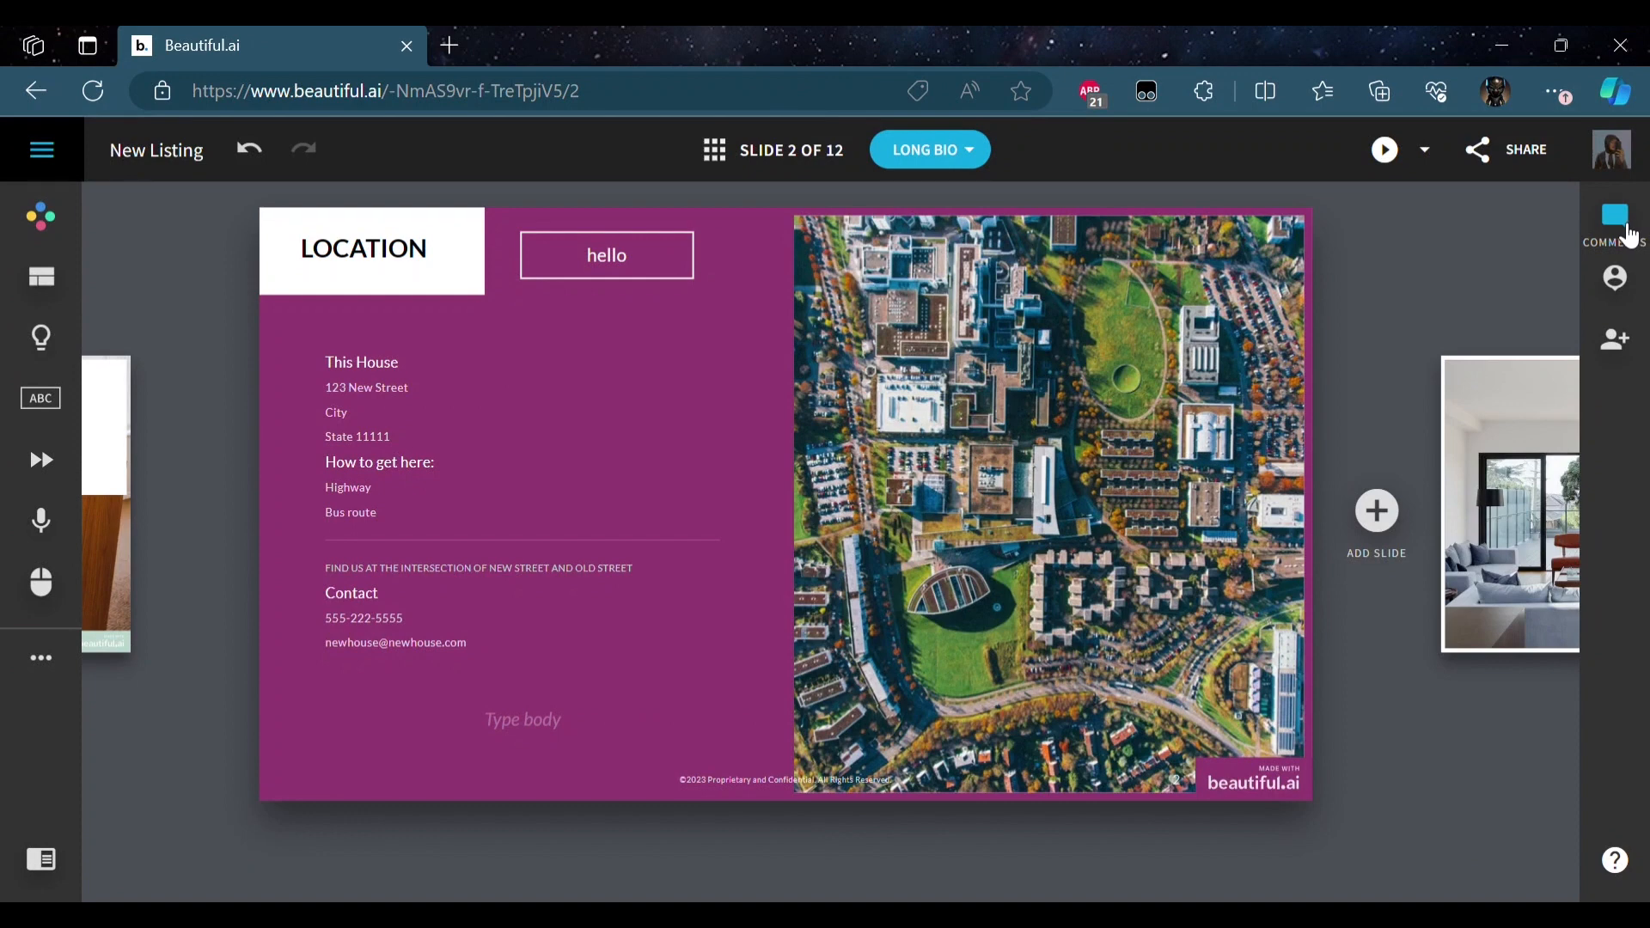
{"action": "mouse_move", "coordinate": [1613, 276]}
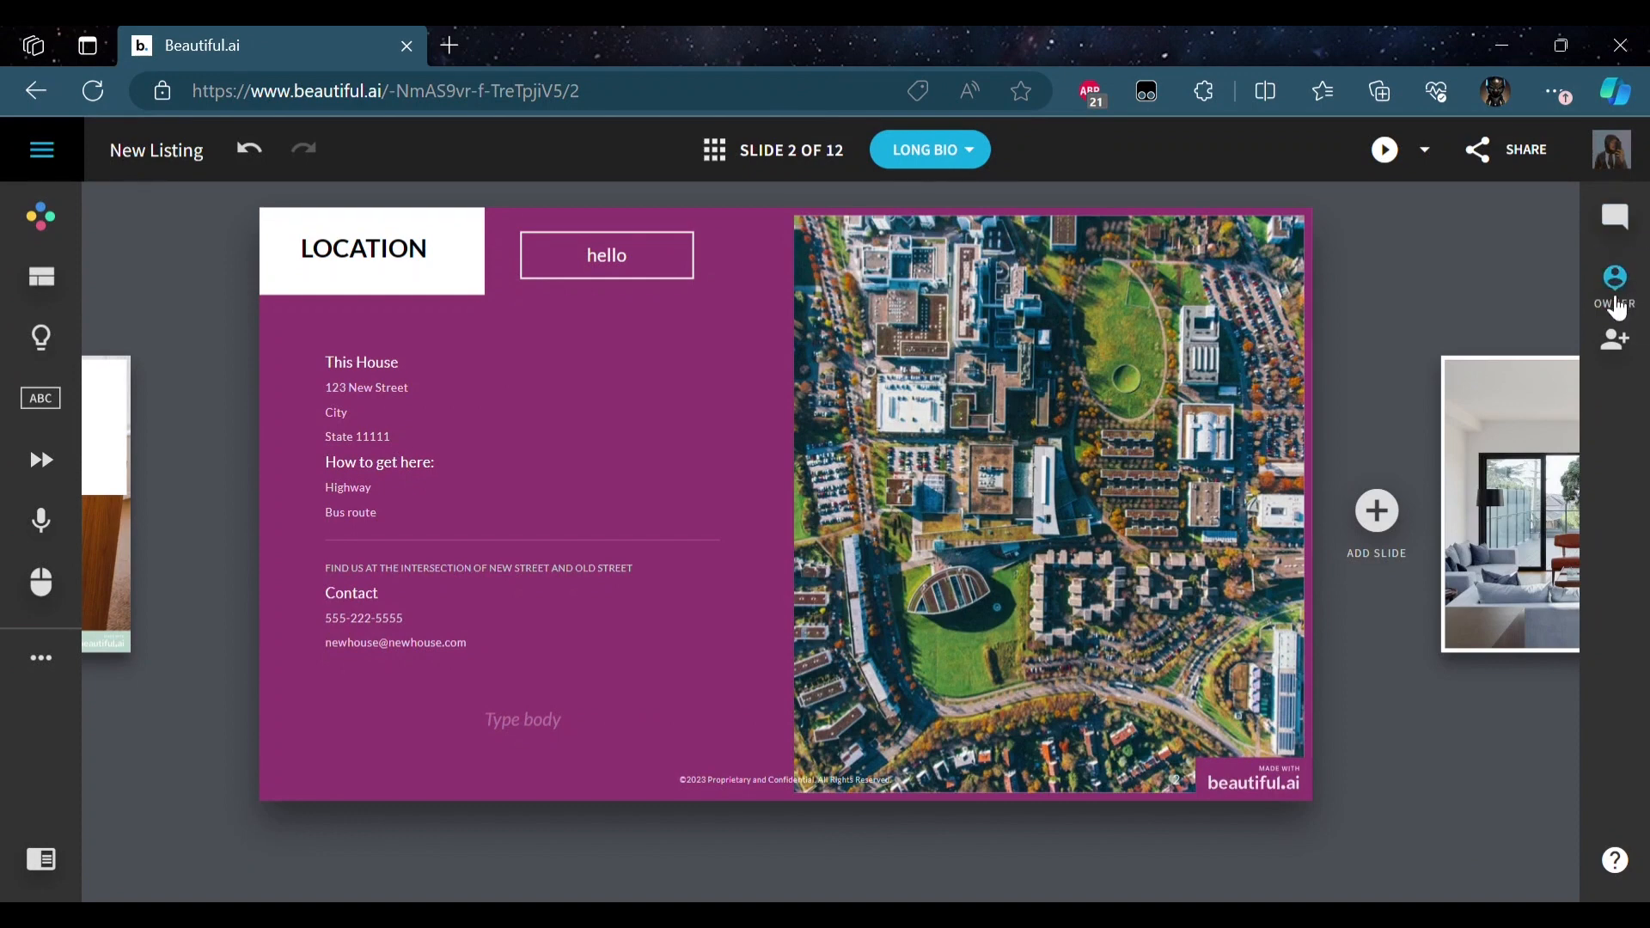
{"action": "mouse_move", "coordinate": [1616, 300]}
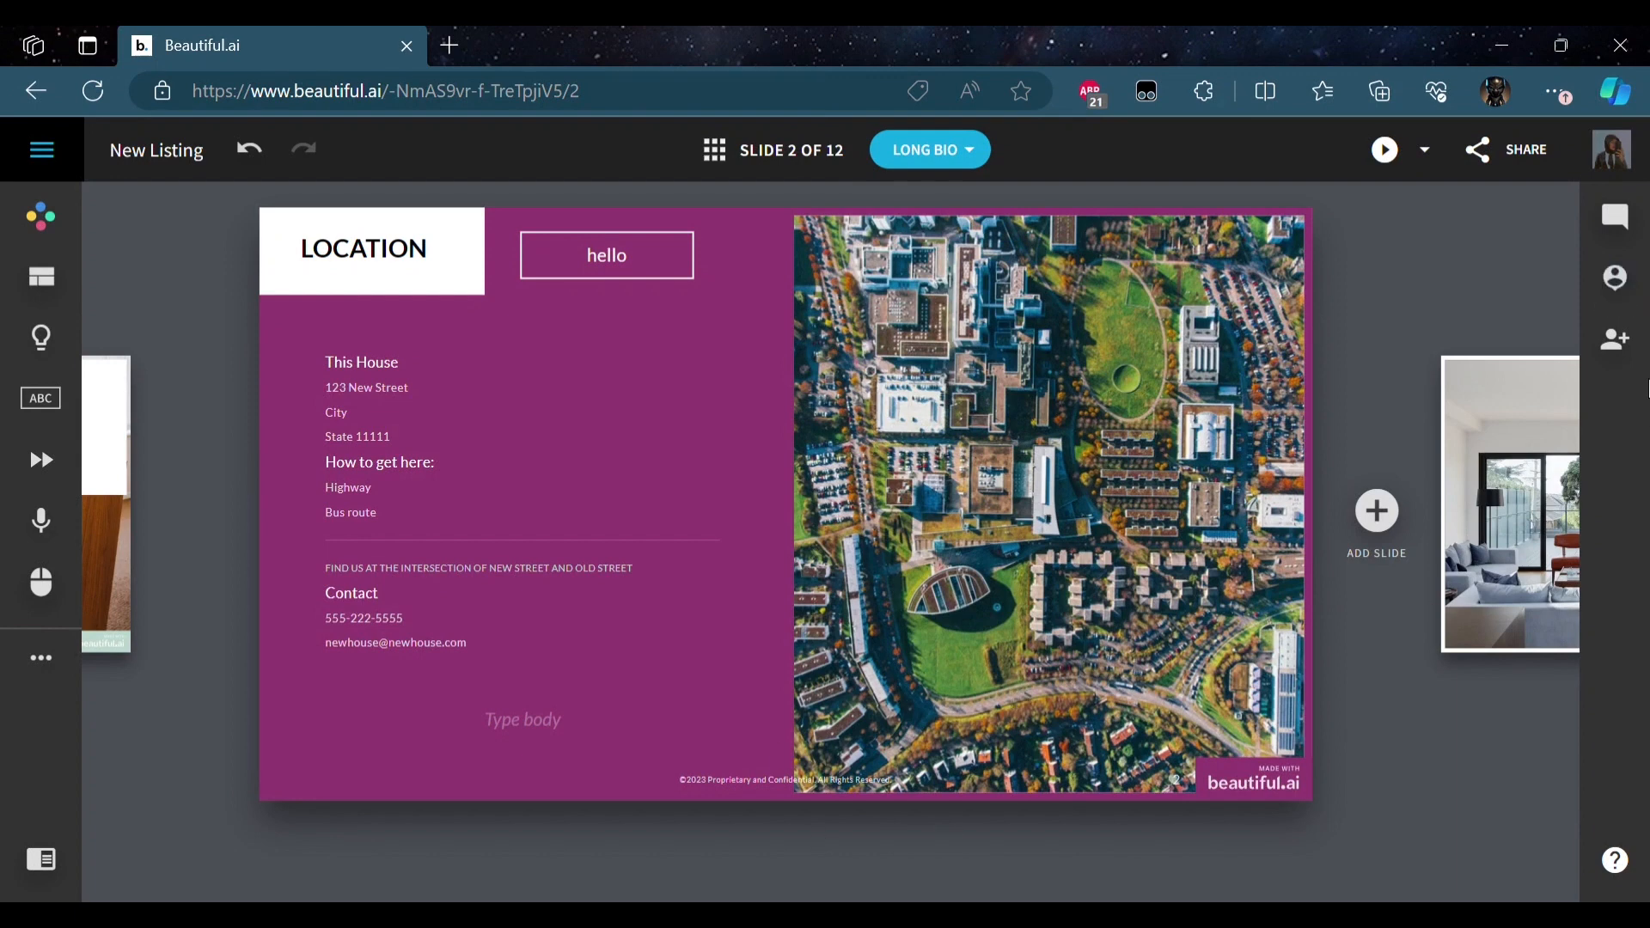
{"action": "mouse_move", "coordinate": [1612, 277]}
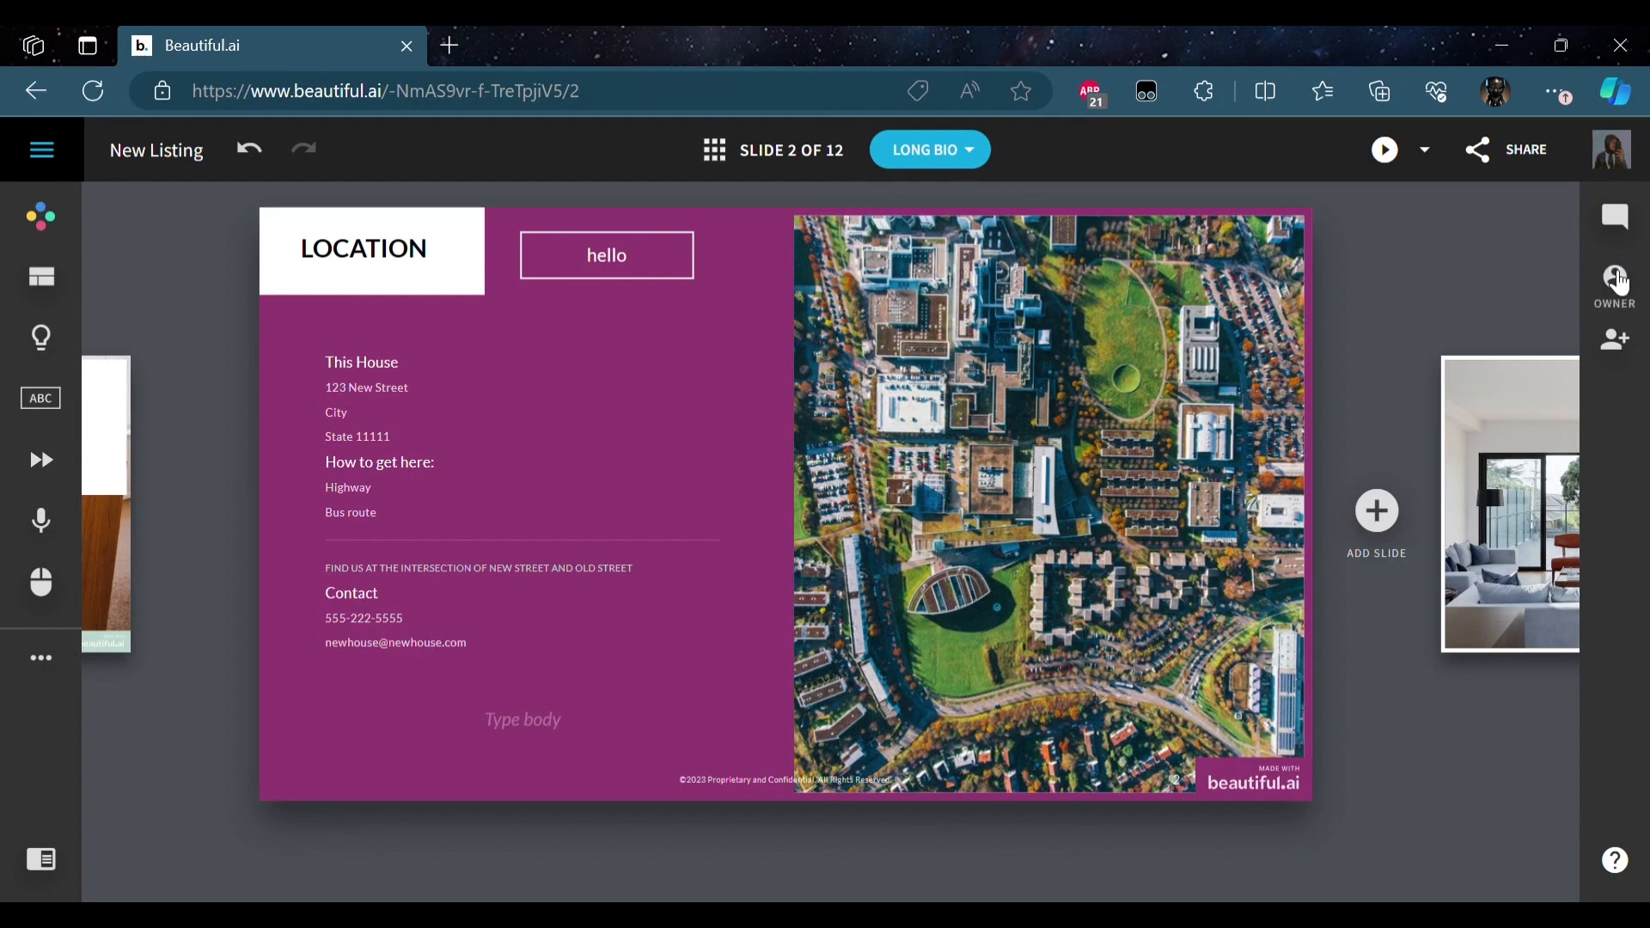
{"action": "mouse_move", "coordinate": [1612, 339]}
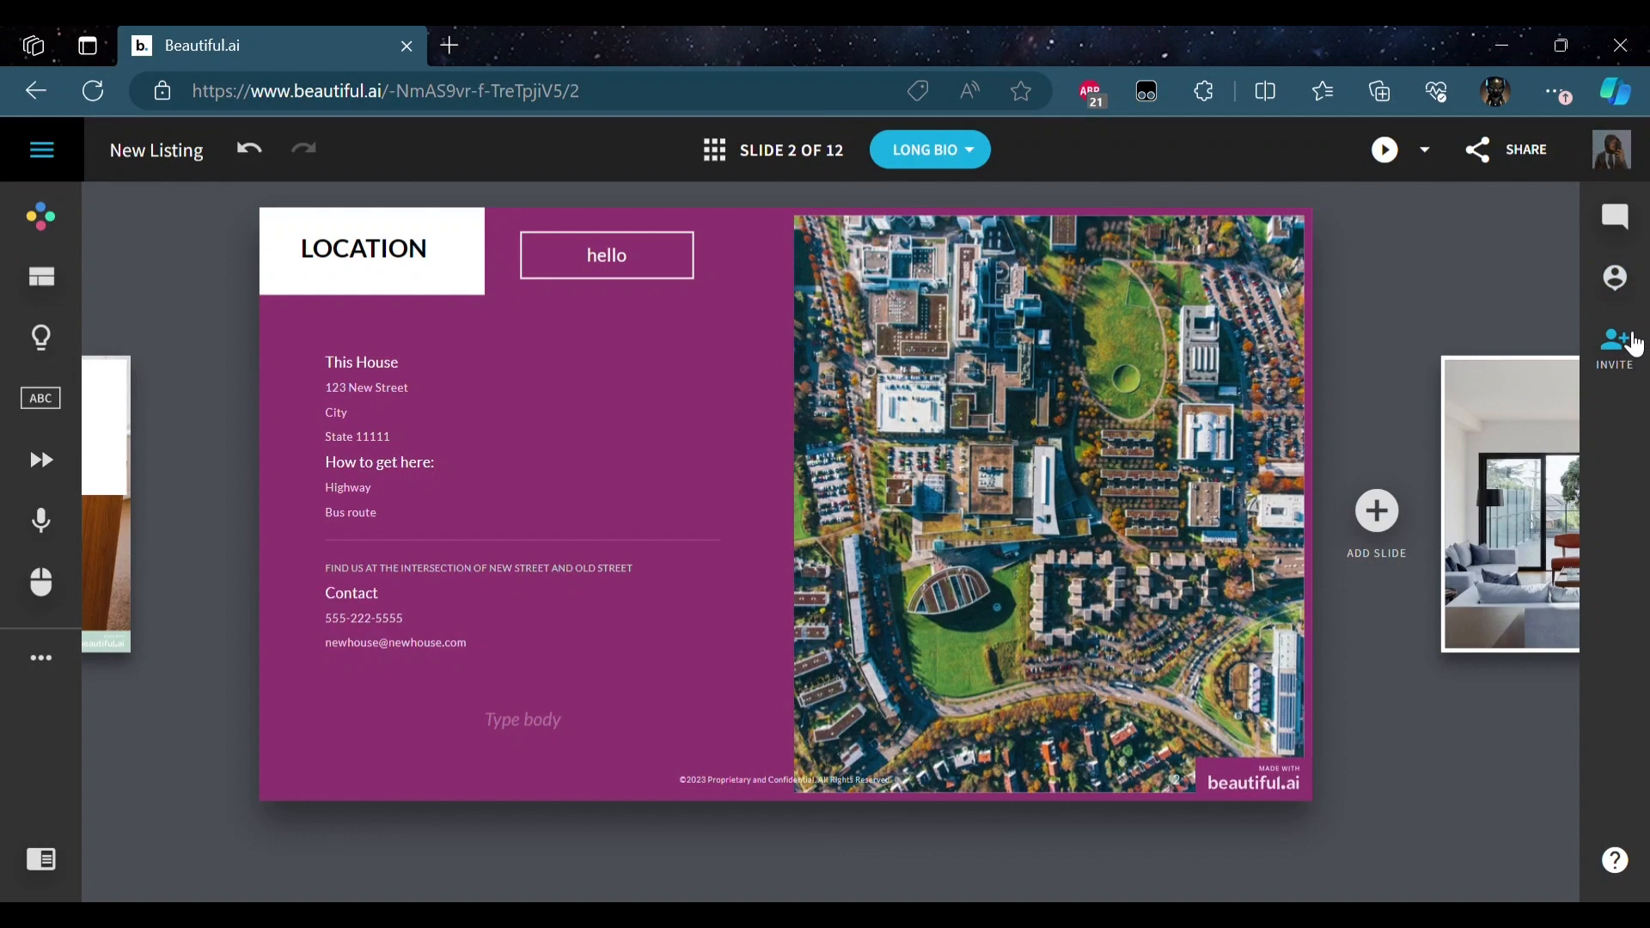
{"action": "mouse_move", "coordinate": [1297, 516]}
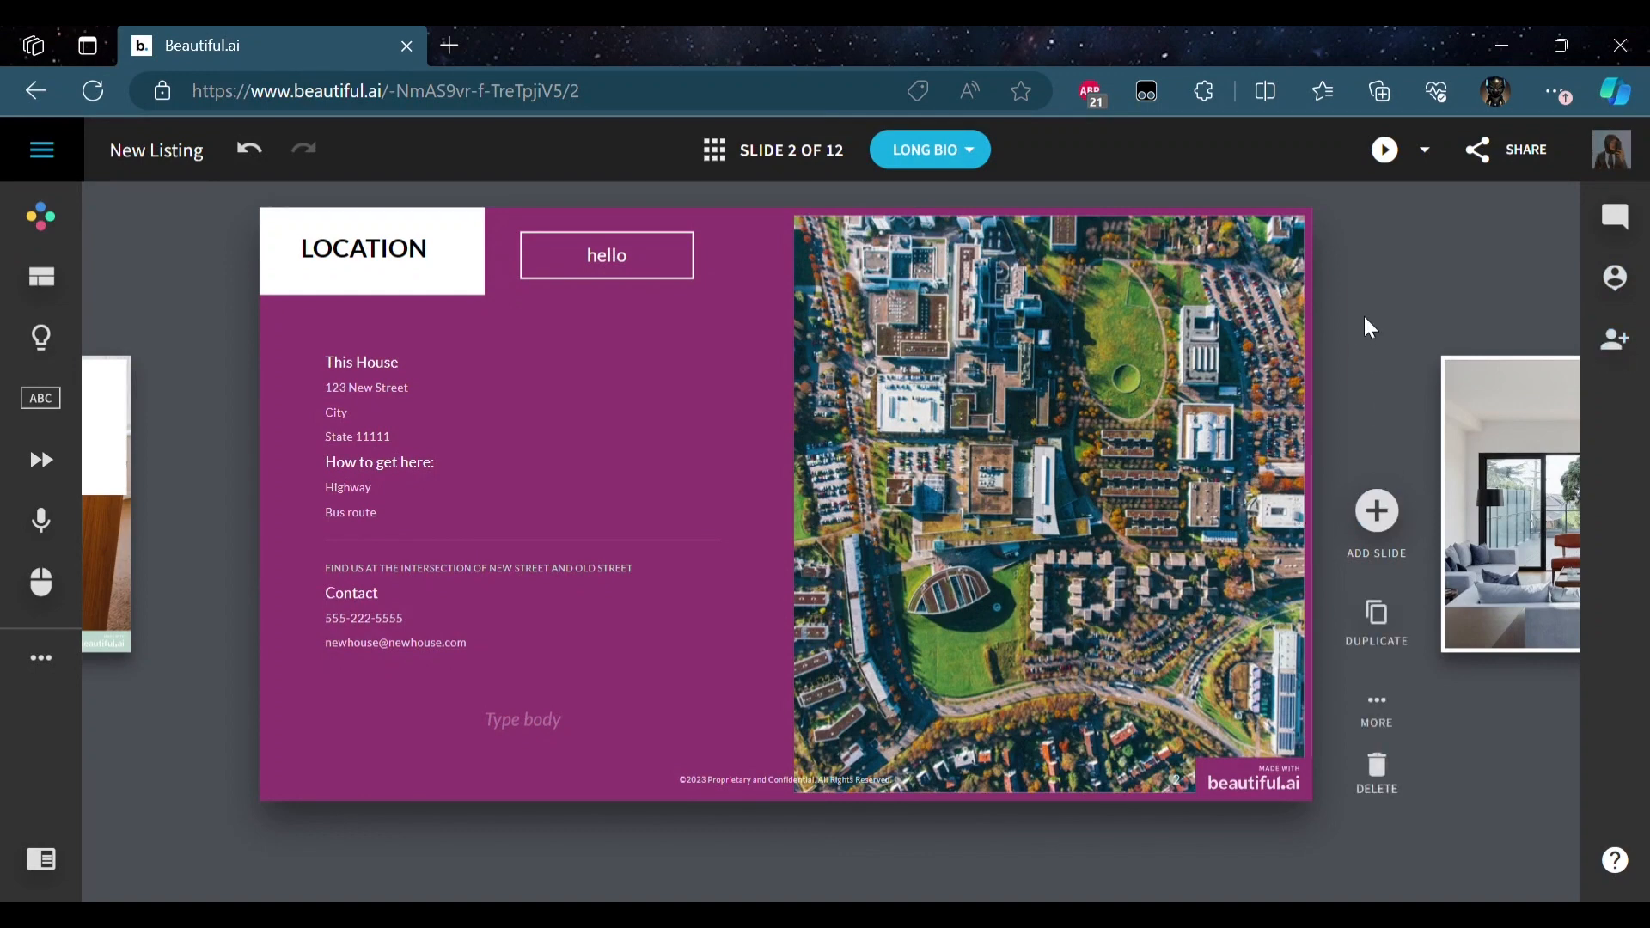
{"action": "mouse_move", "coordinate": [1375, 512]}
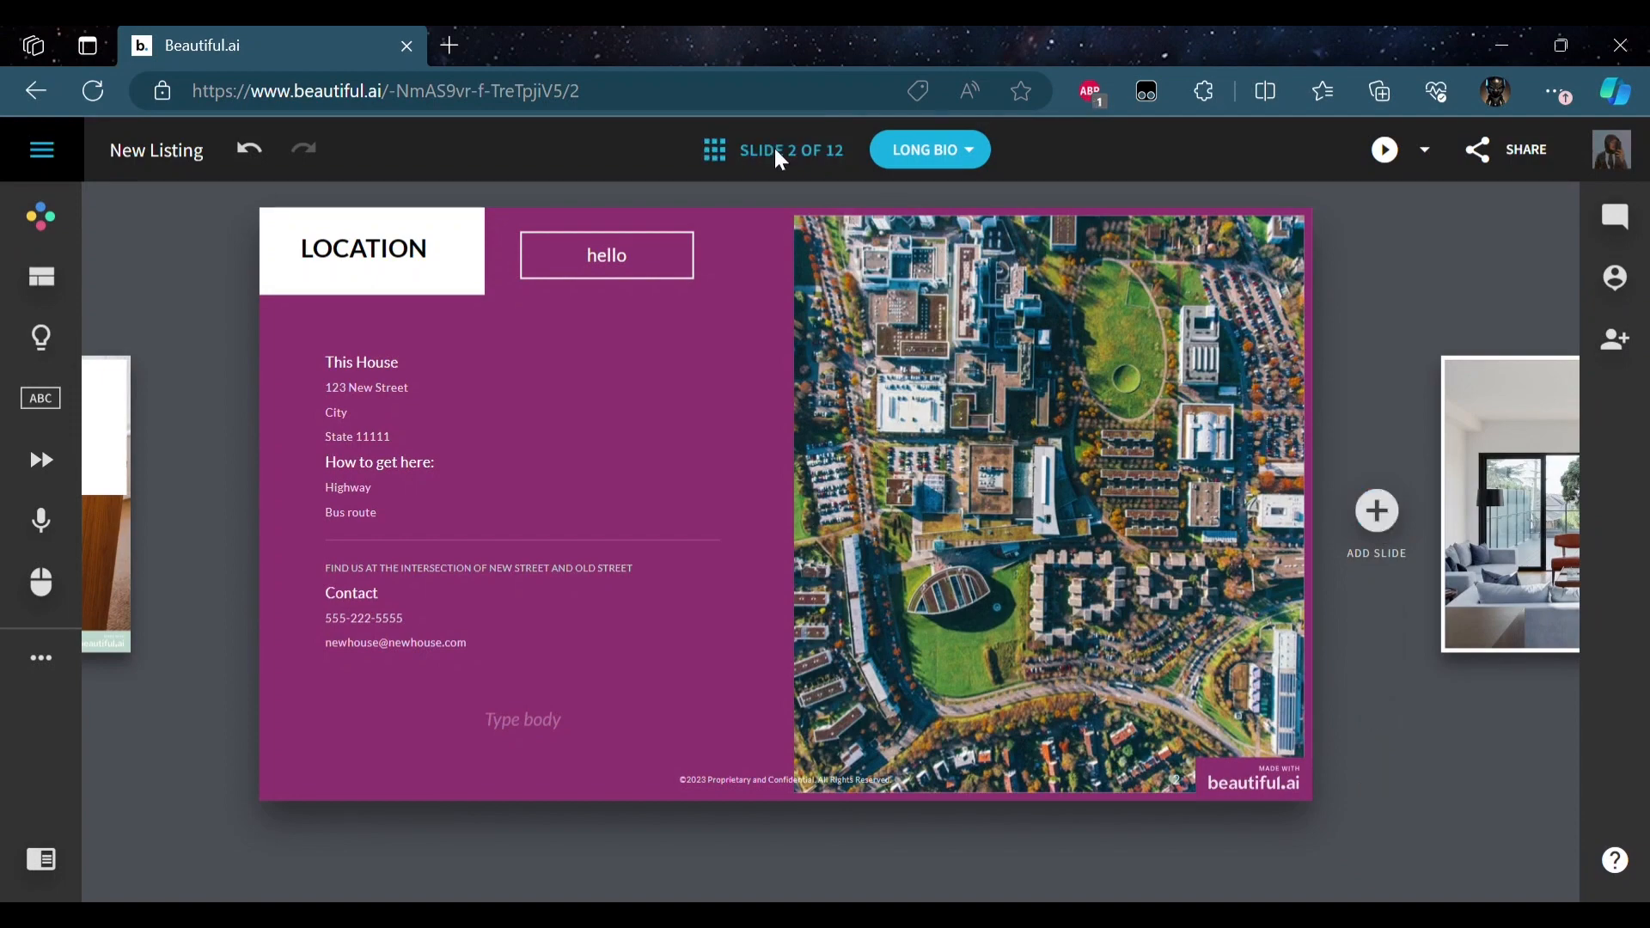
- Show the 12-slide overview grid and select slide 6, the photo grid
{"action": "left_click", "coordinate": [713, 149]}
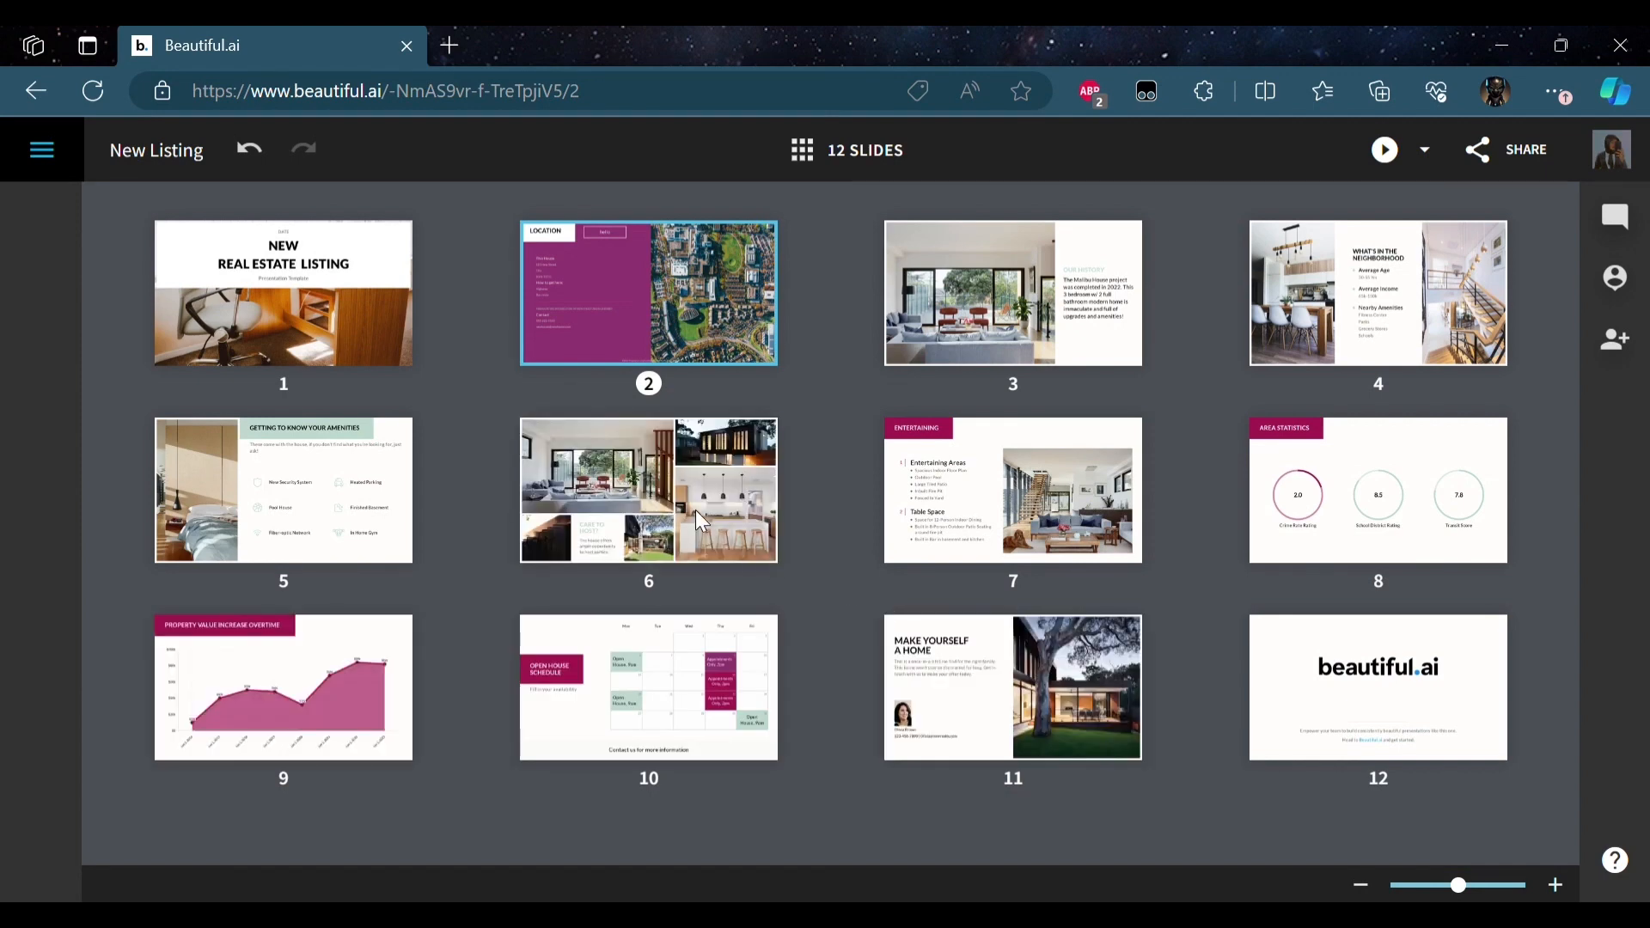
{"action": "left_click", "coordinate": [648, 489]}
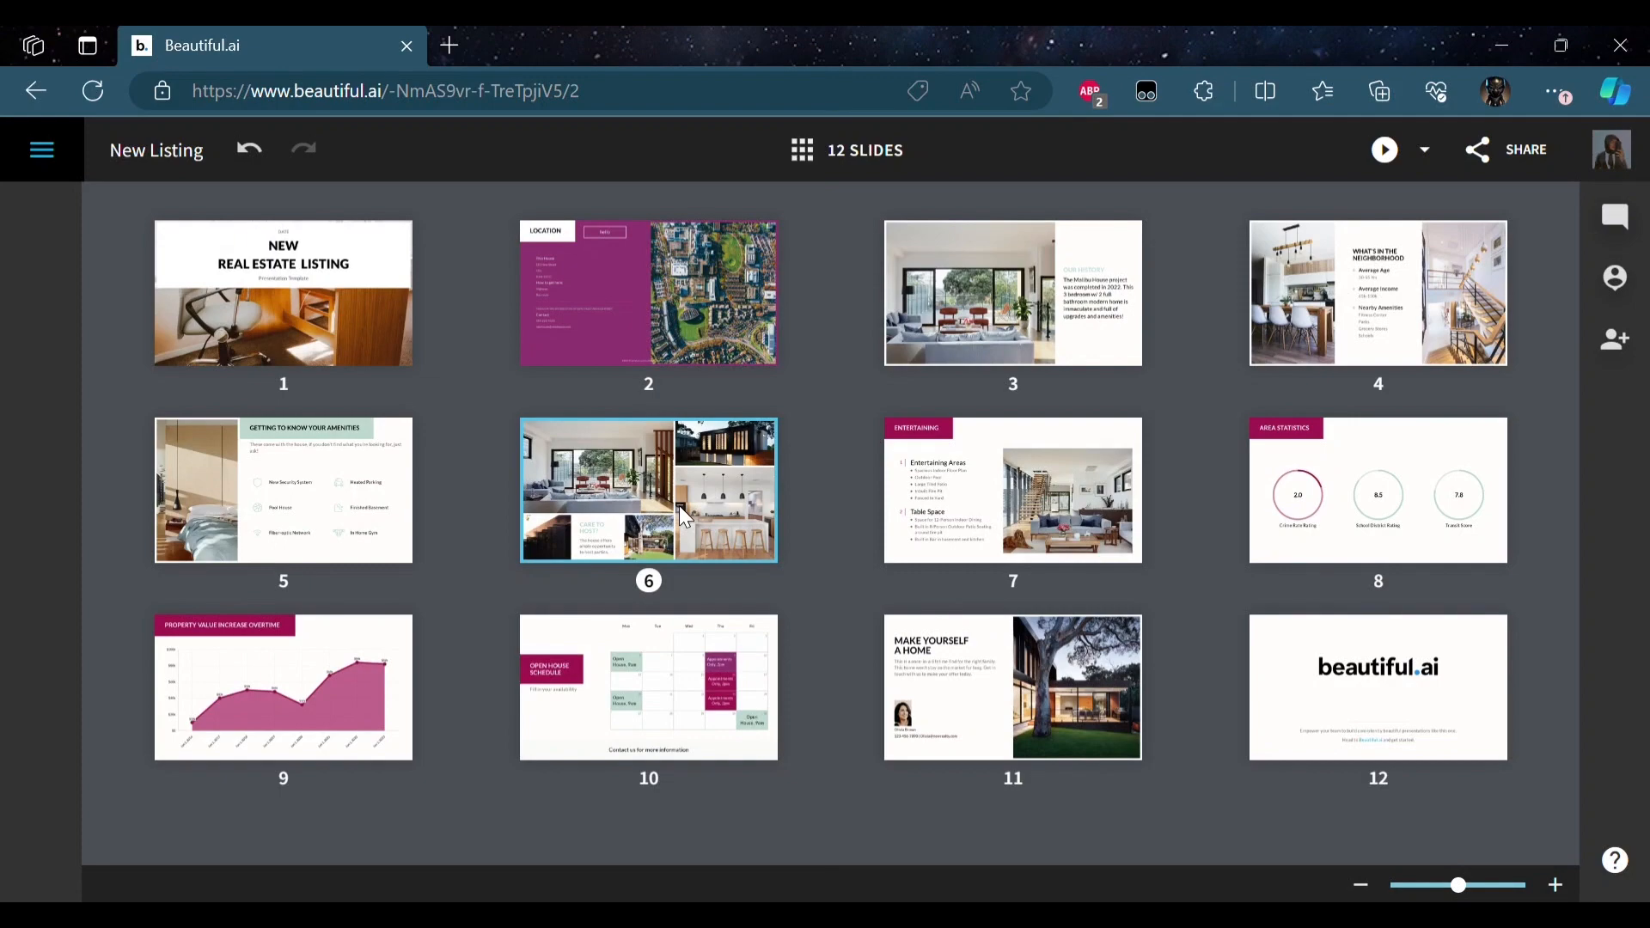
- On slide 6, put the kitchen photo top-left and the living room photo in the large right cell
{"action": "double_click", "coordinate": [648, 489]}
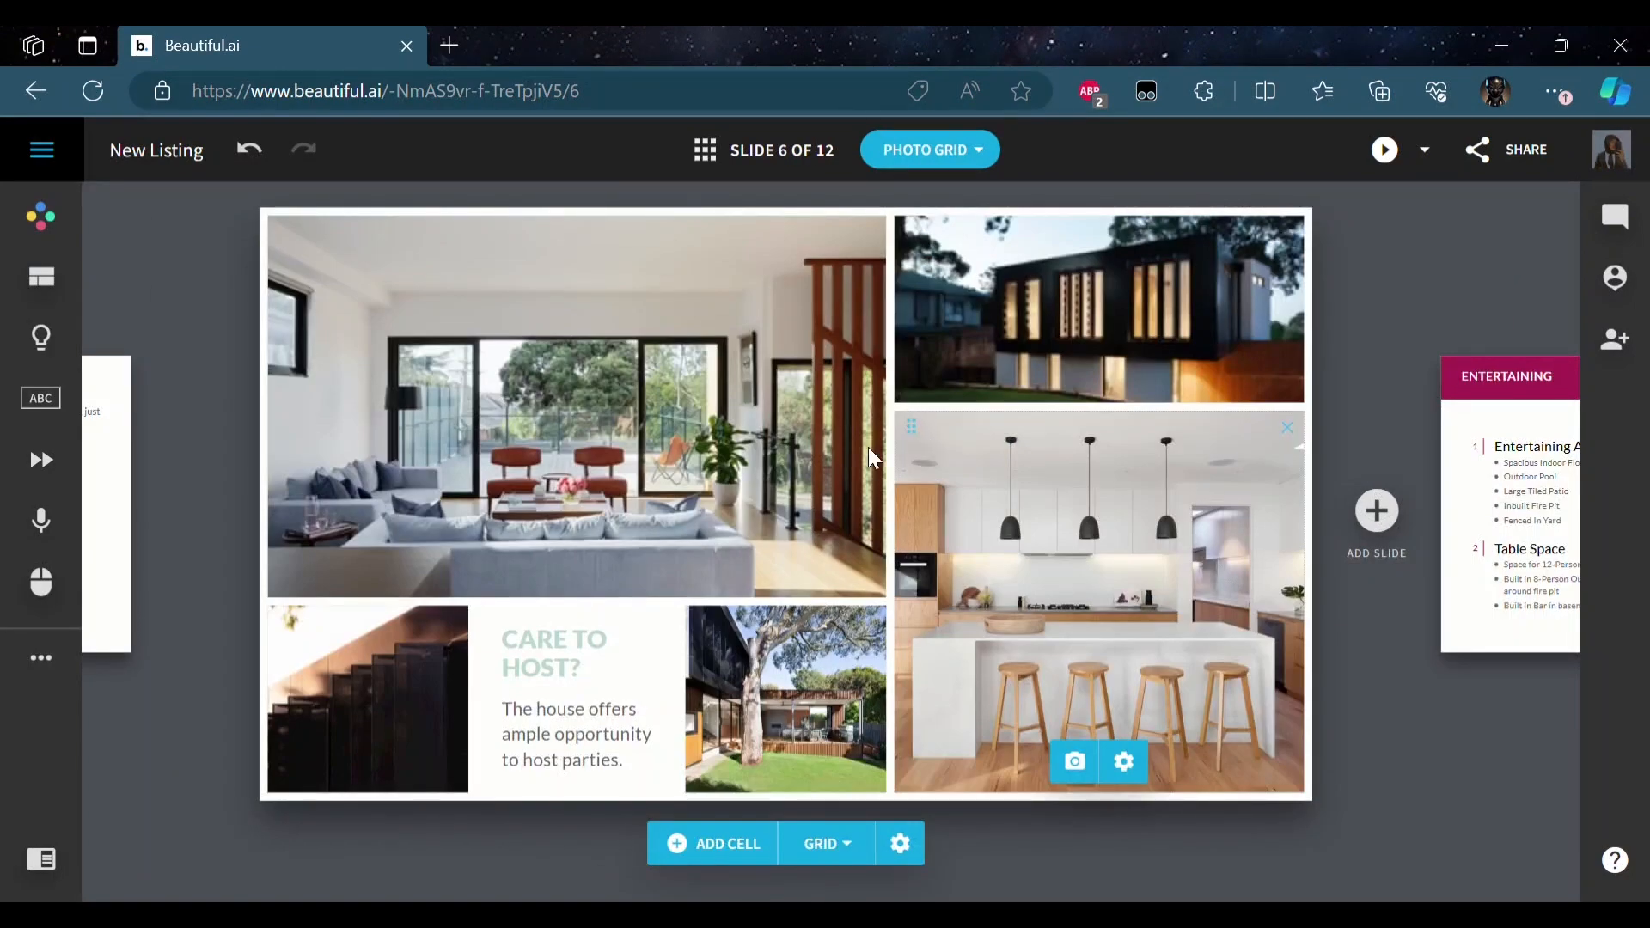
{"action": "mouse_move", "coordinate": [920, 431]}
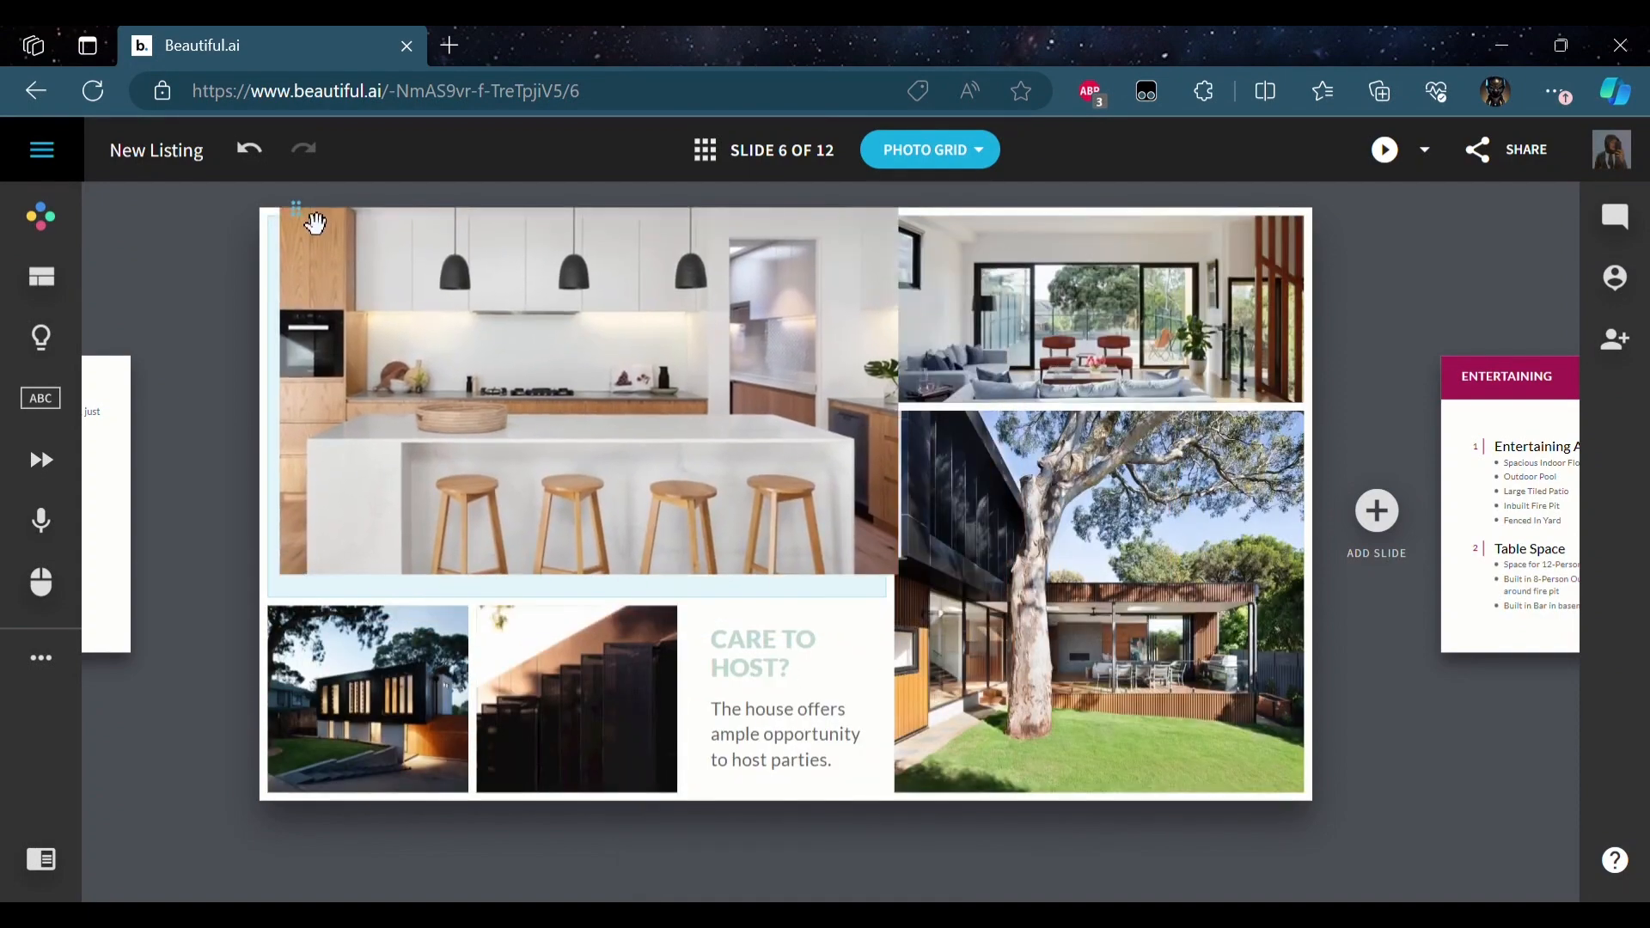
{"action": "left_click", "coordinate": [579, 394]}
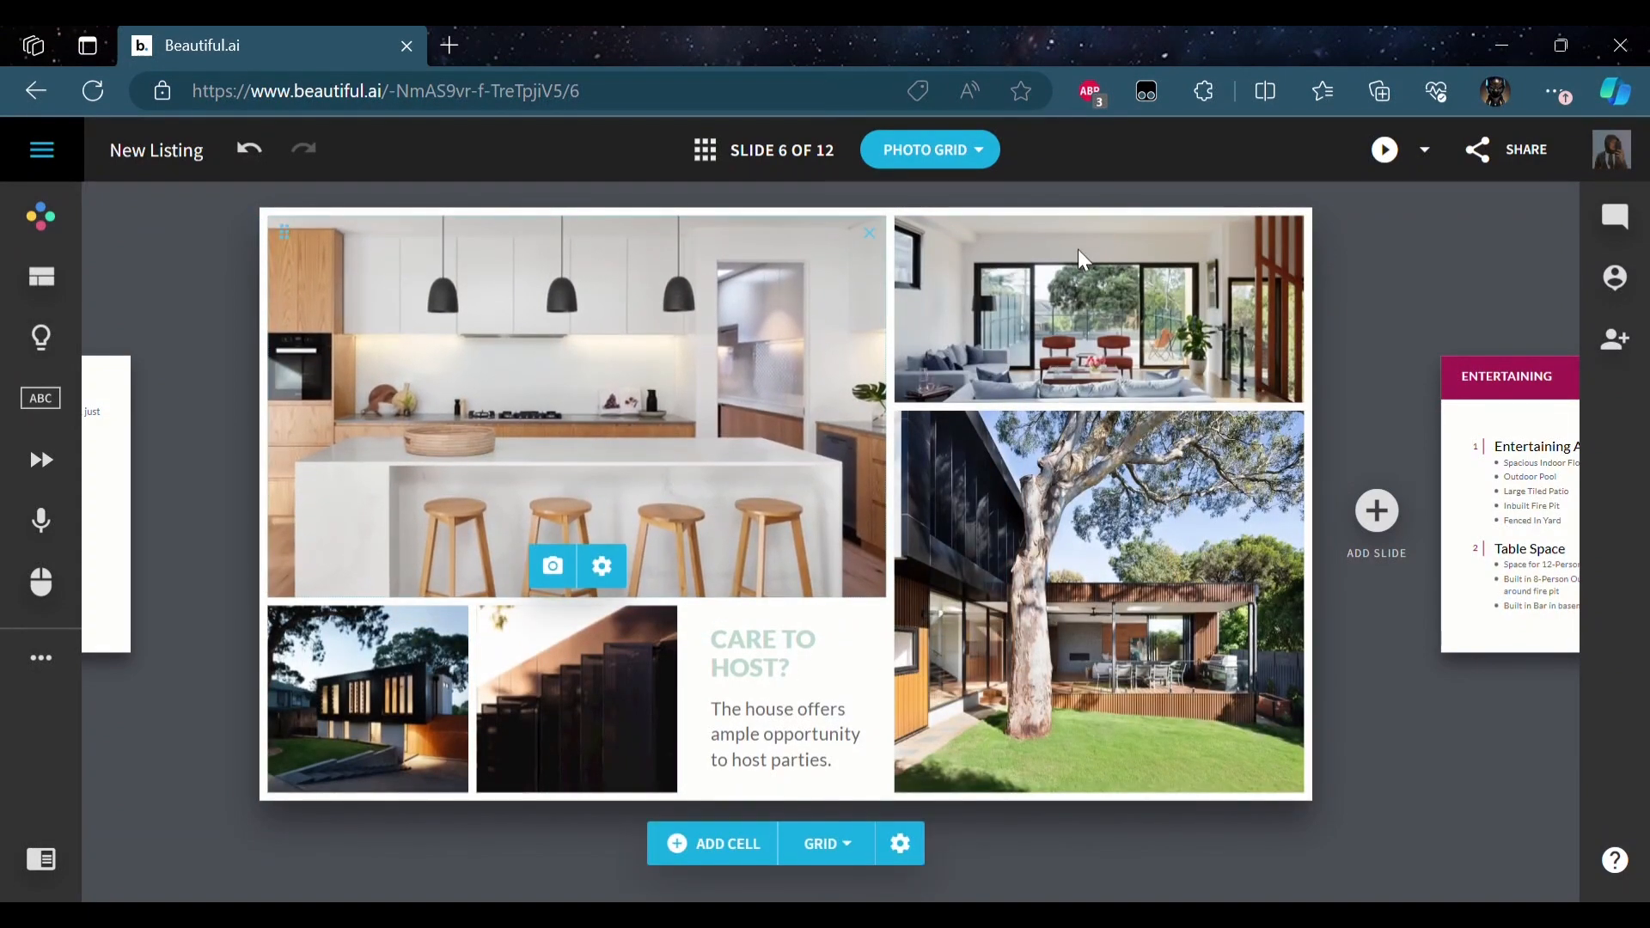
{"action": "mouse_move", "coordinate": [515, 236]}
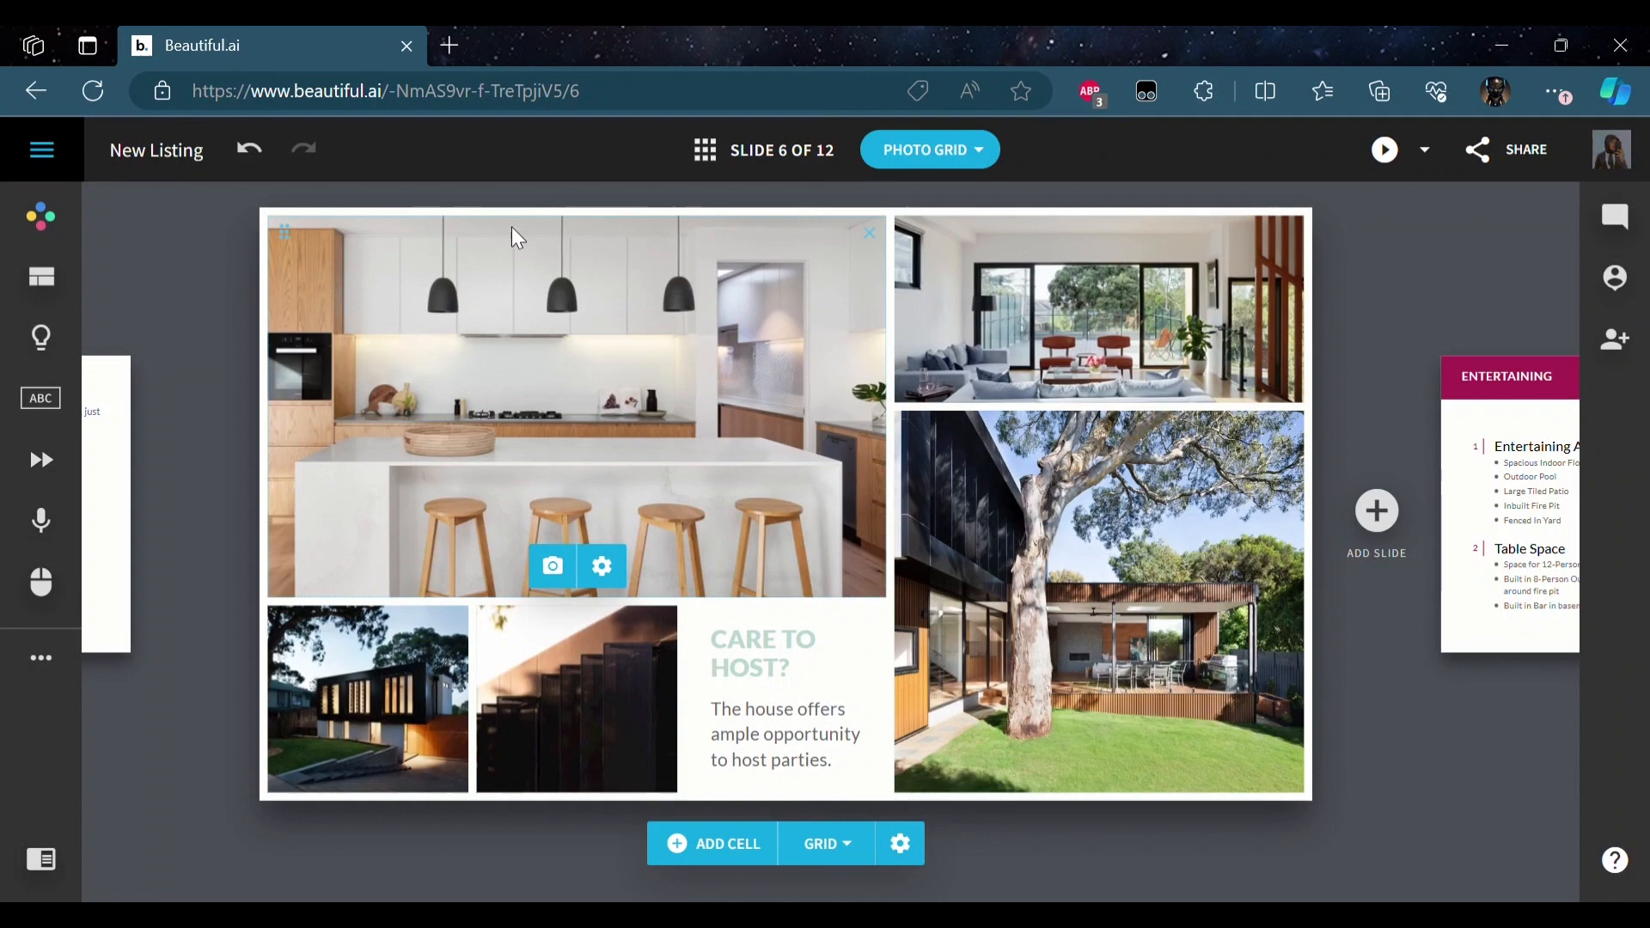
{"action": "mouse_move", "coordinate": [497, 620]}
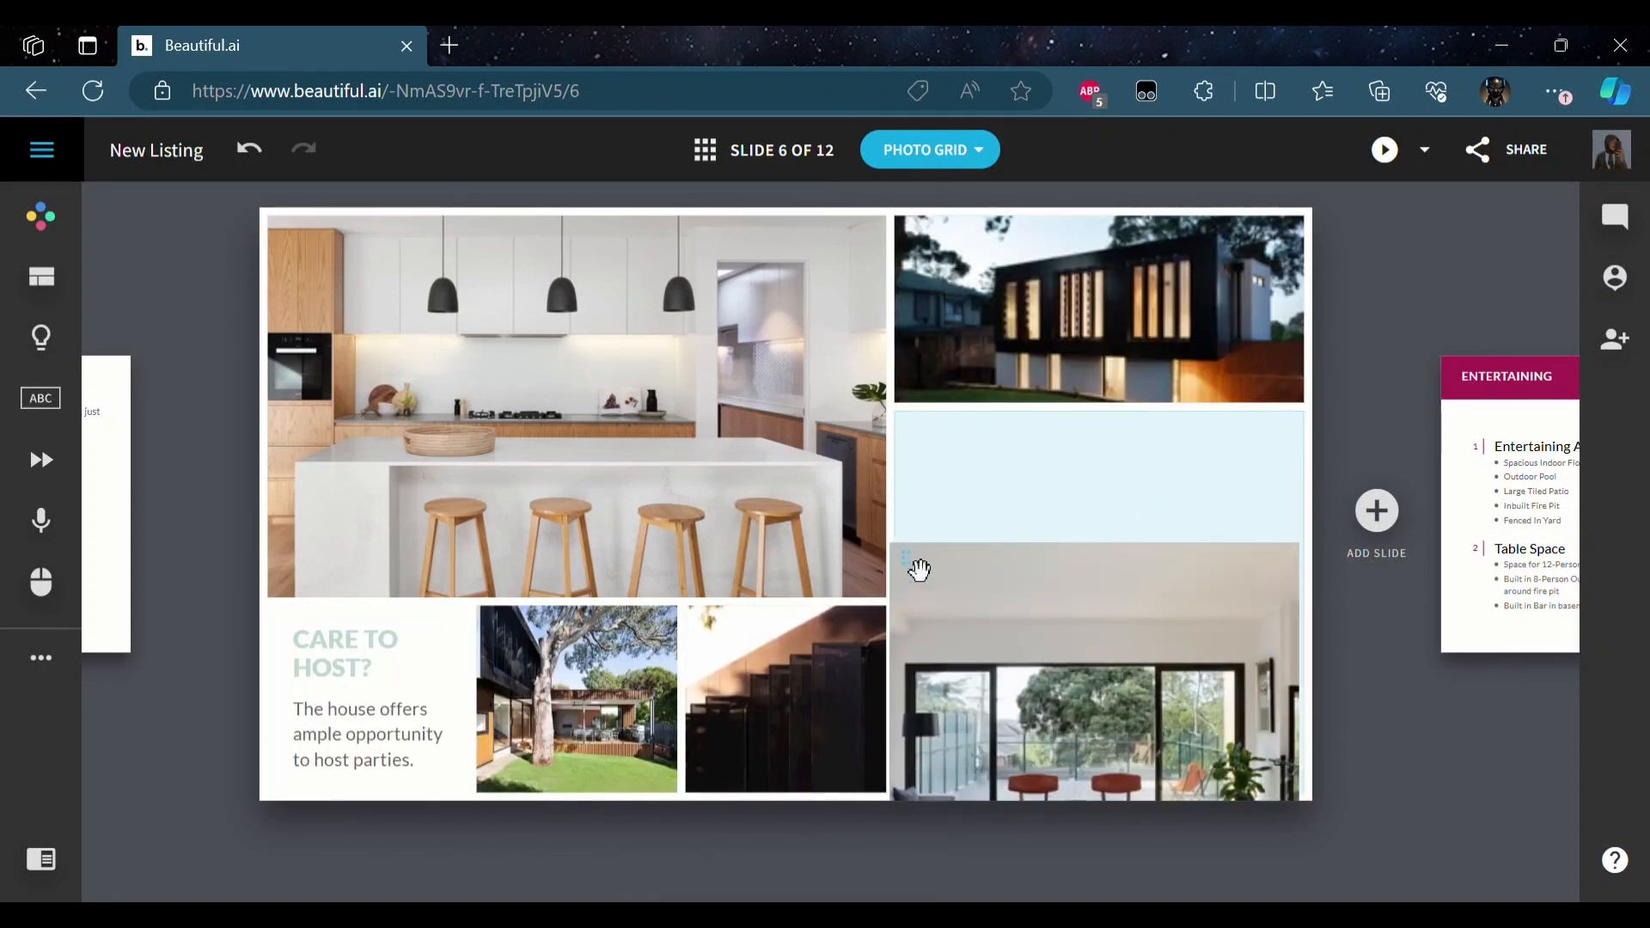
{"action": "left_click", "coordinate": [1097, 475]}
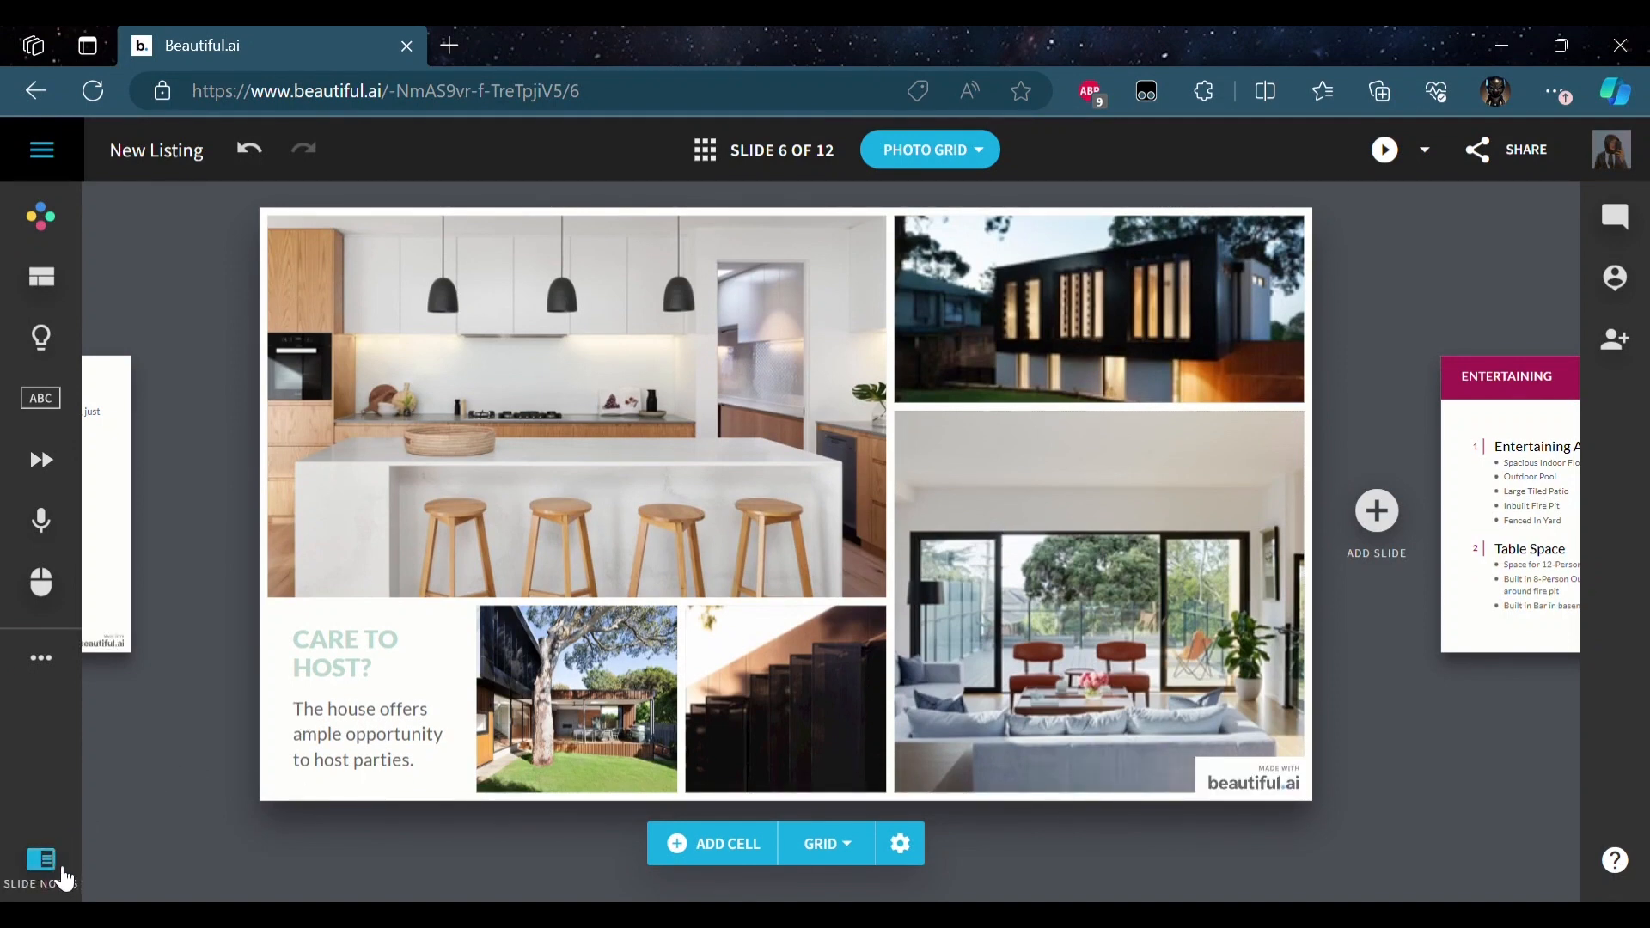
{"action": "left_click", "coordinate": [42, 863]}
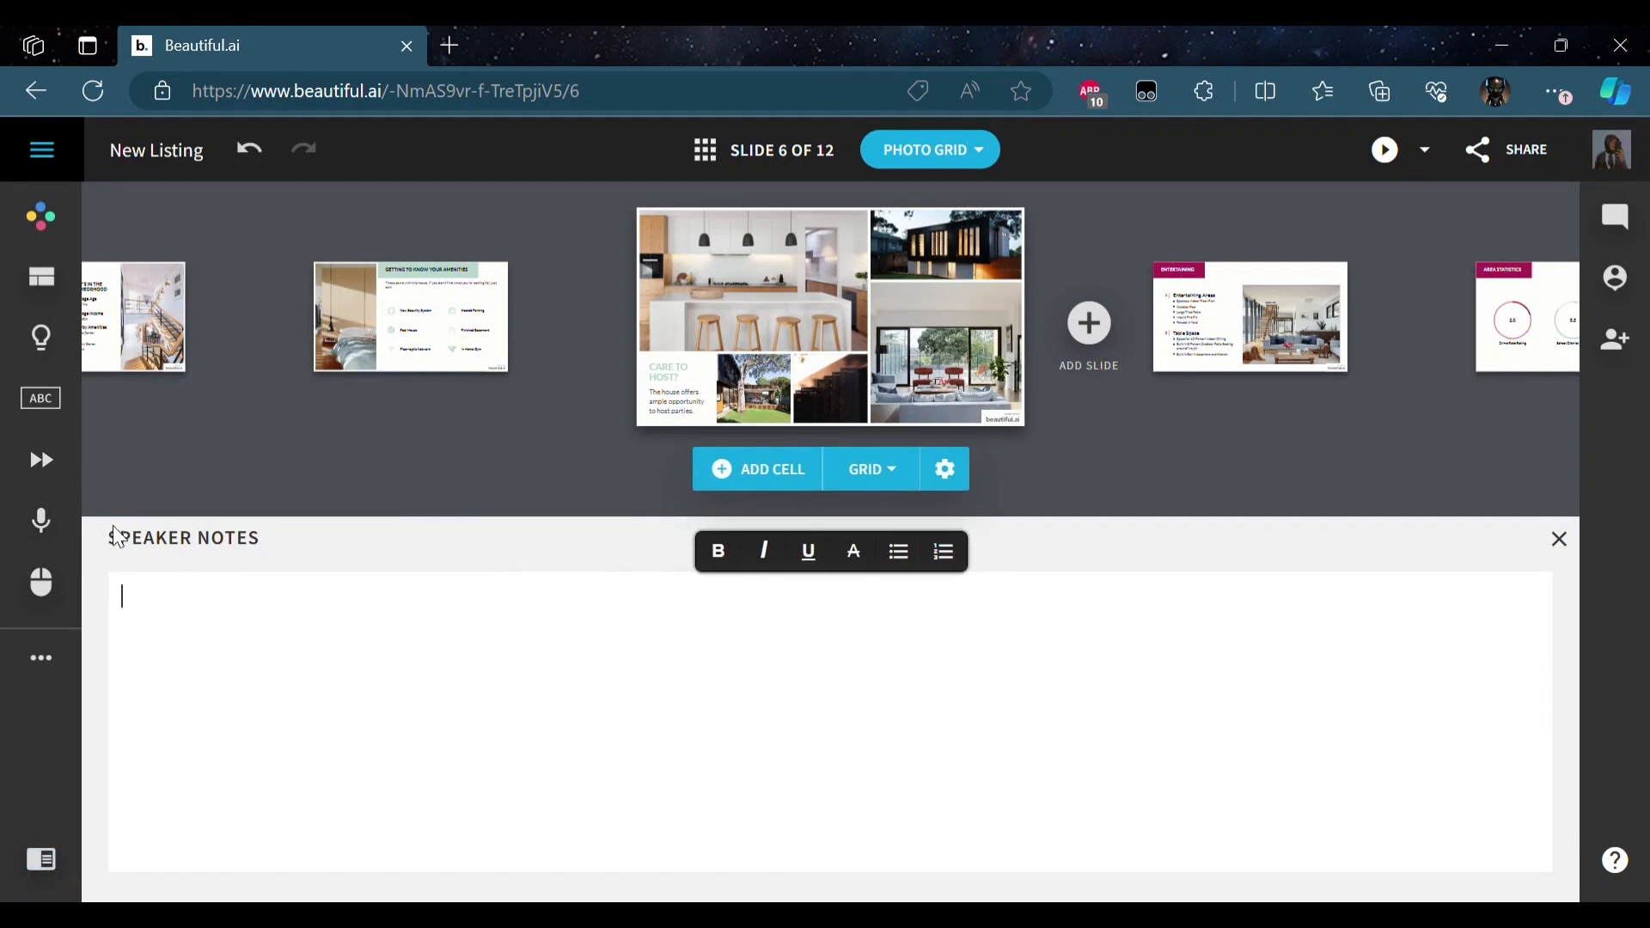
{"action": "mouse_move", "coordinate": [253, 558]}
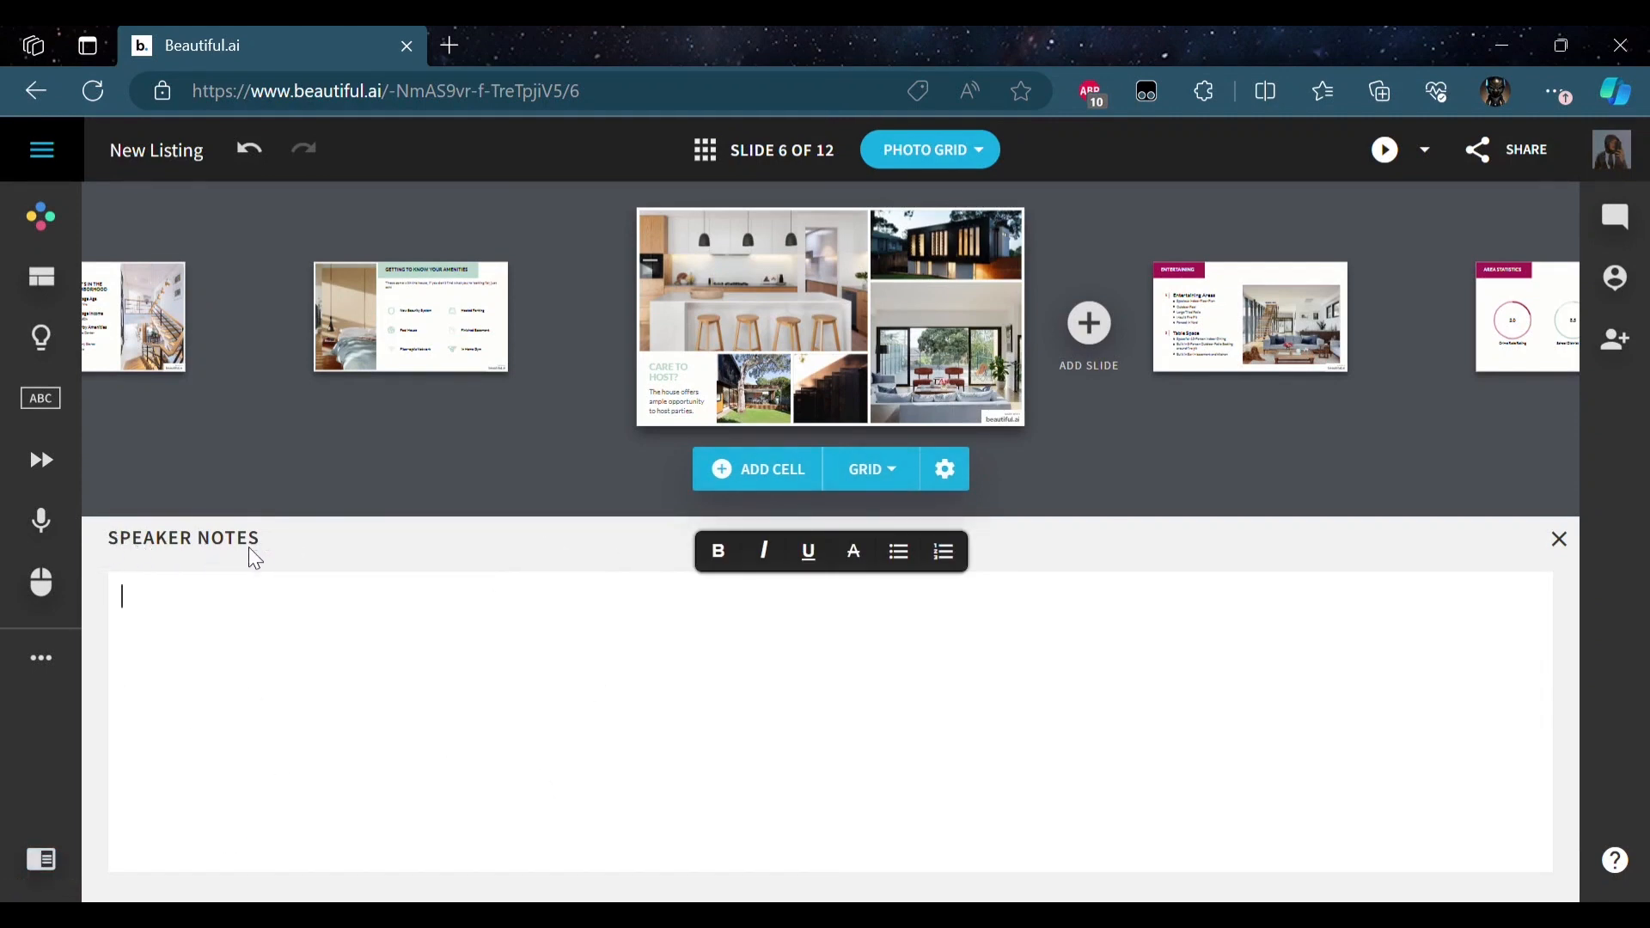
{"action": "mouse_move", "coordinate": [496, 483]}
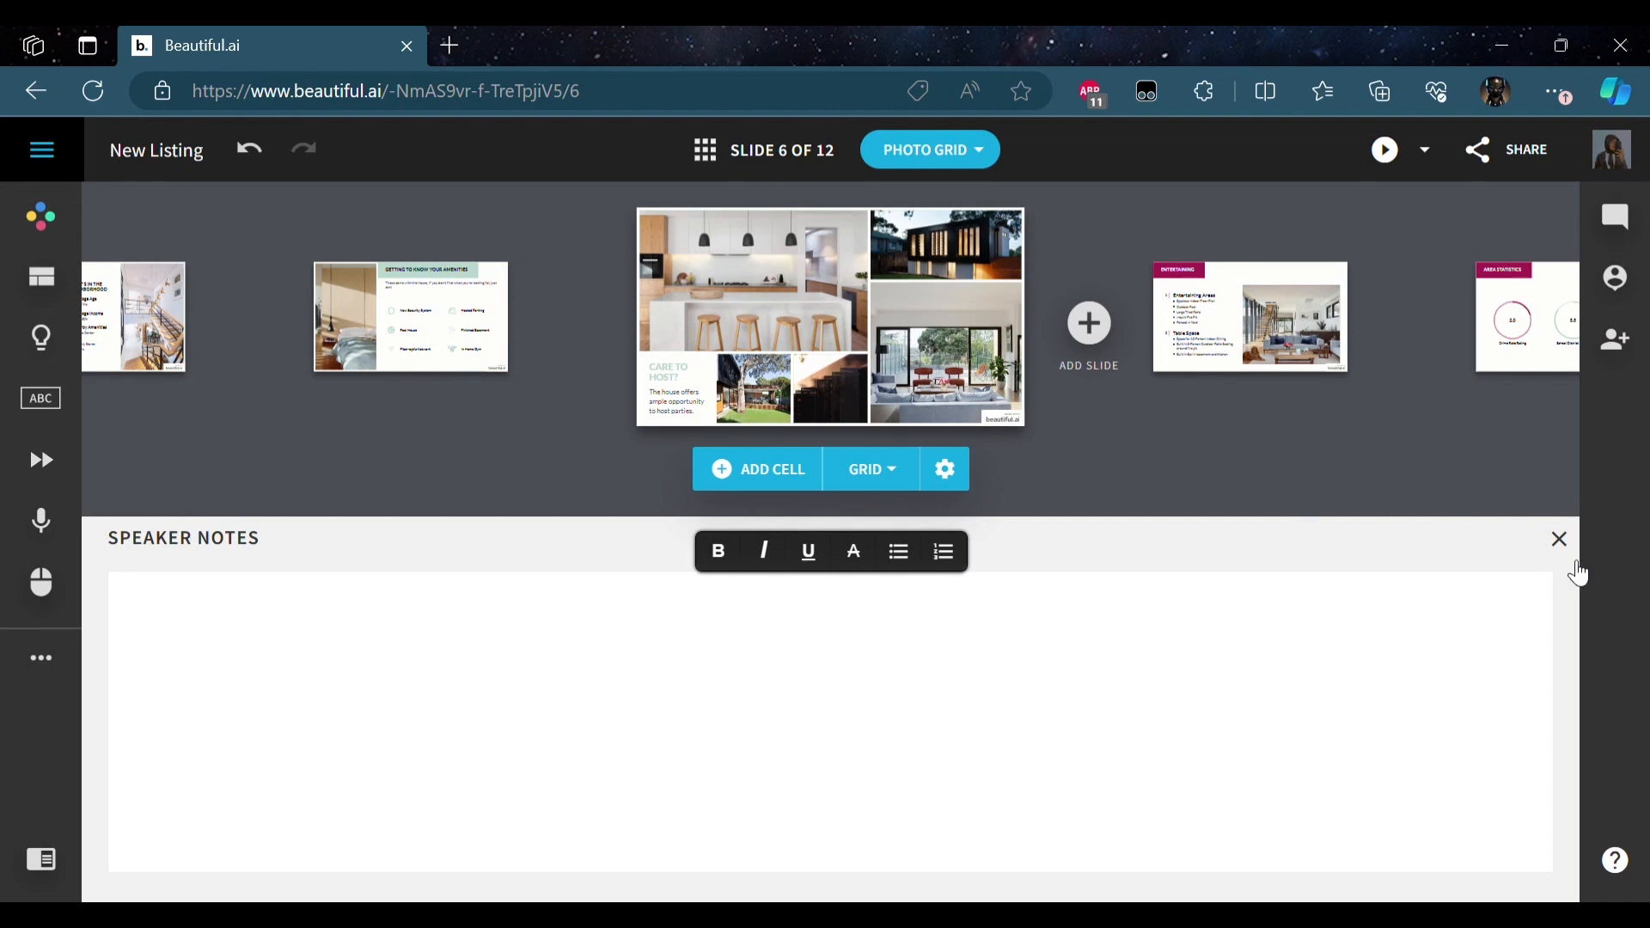
{"action": "left_click", "coordinate": [1558, 539]}
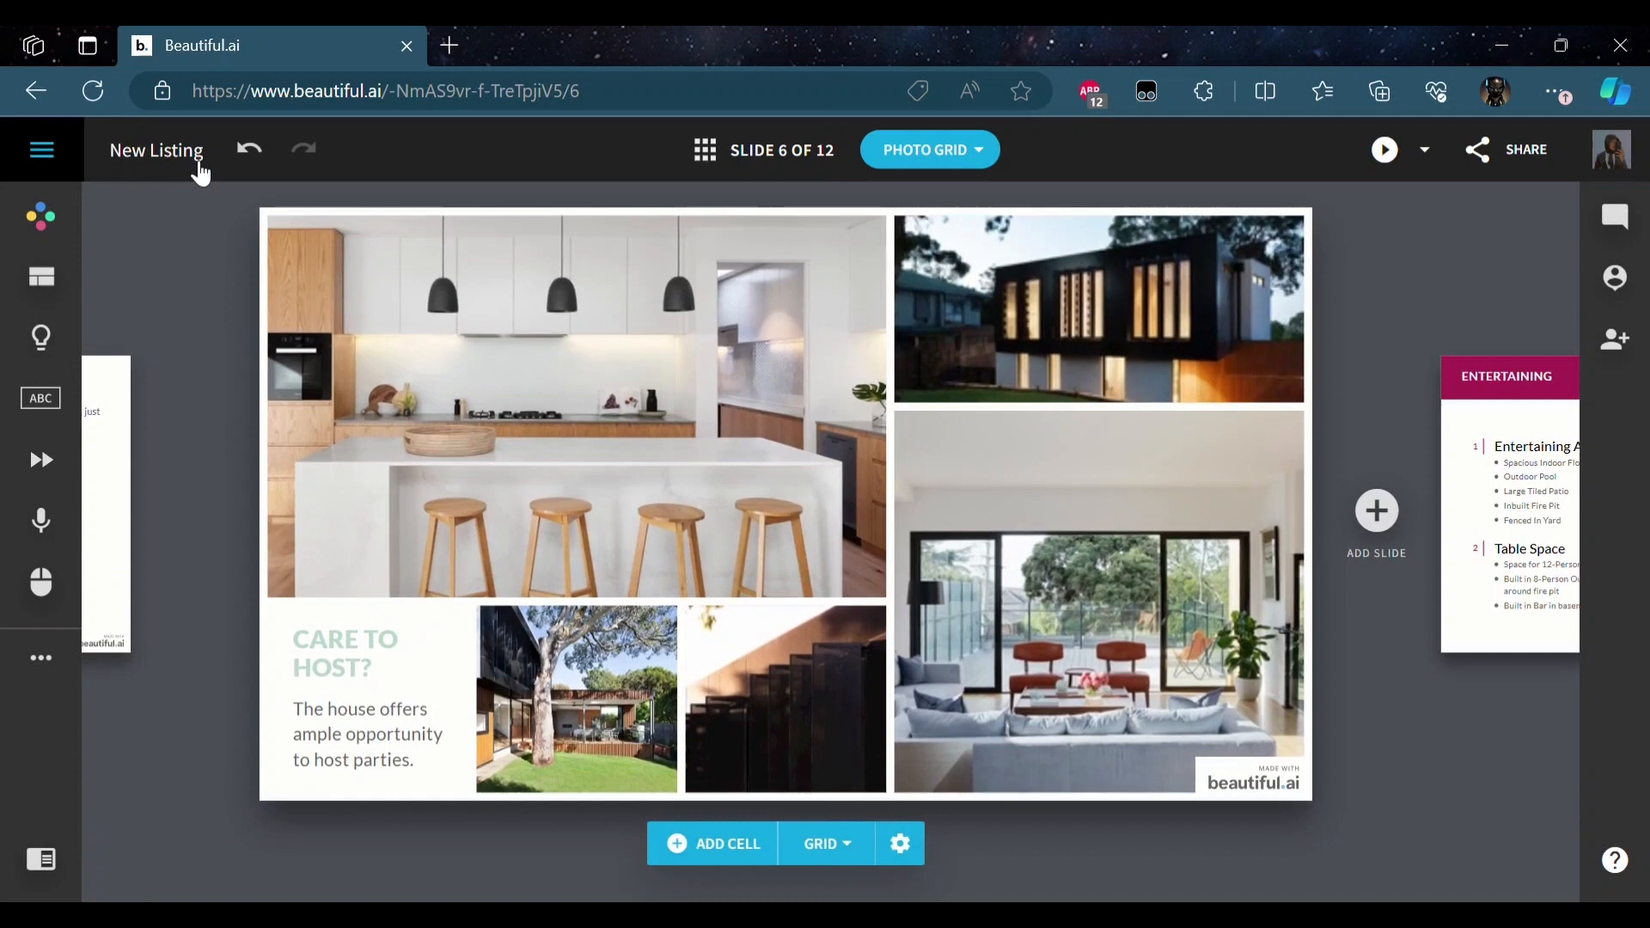
- Open the main presentation menu with its export and print options
{"action": "left_click", "coordinate": [42, 149]}
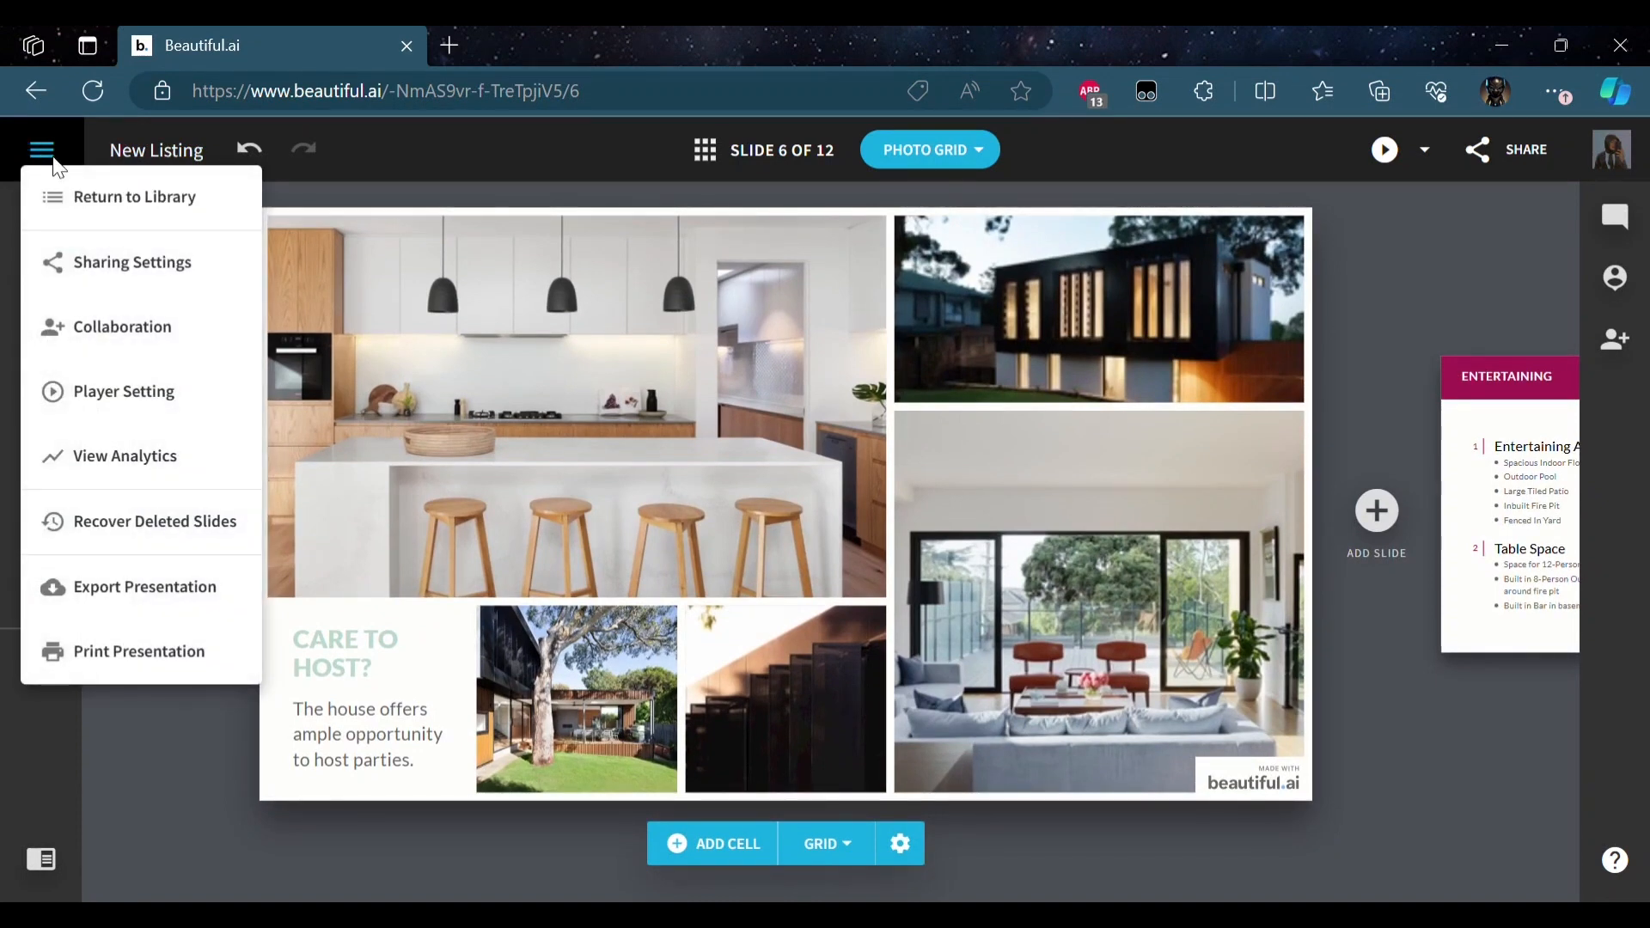
{"action": "mouse_move", "coordinate": [139, 652]}
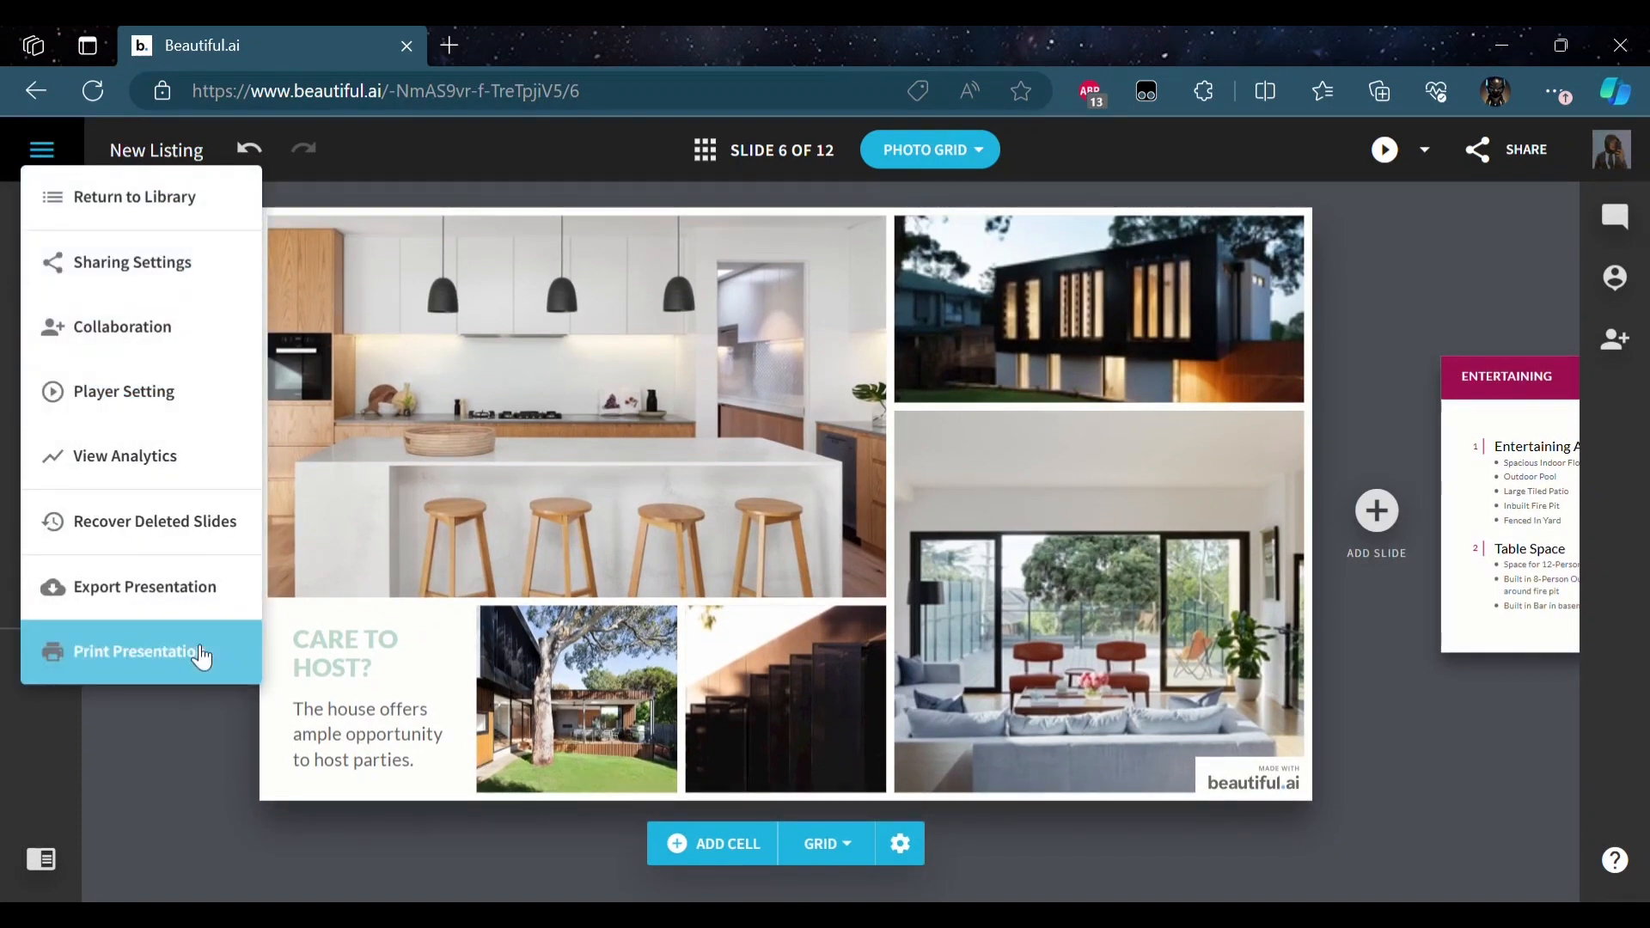